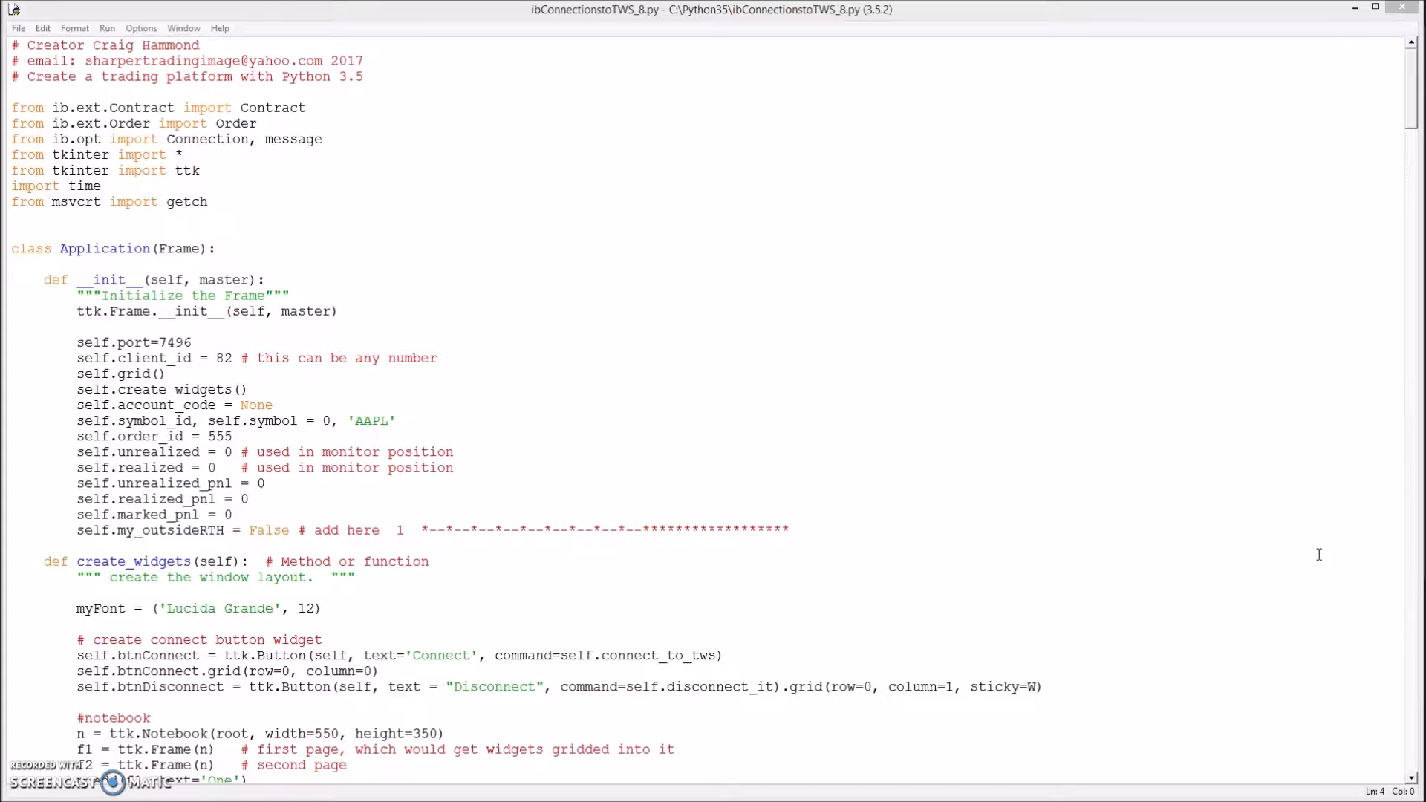
- Change the second tab label in n.add(f2, text='Two') to 'Bracket Order'
scroll(down, 3)
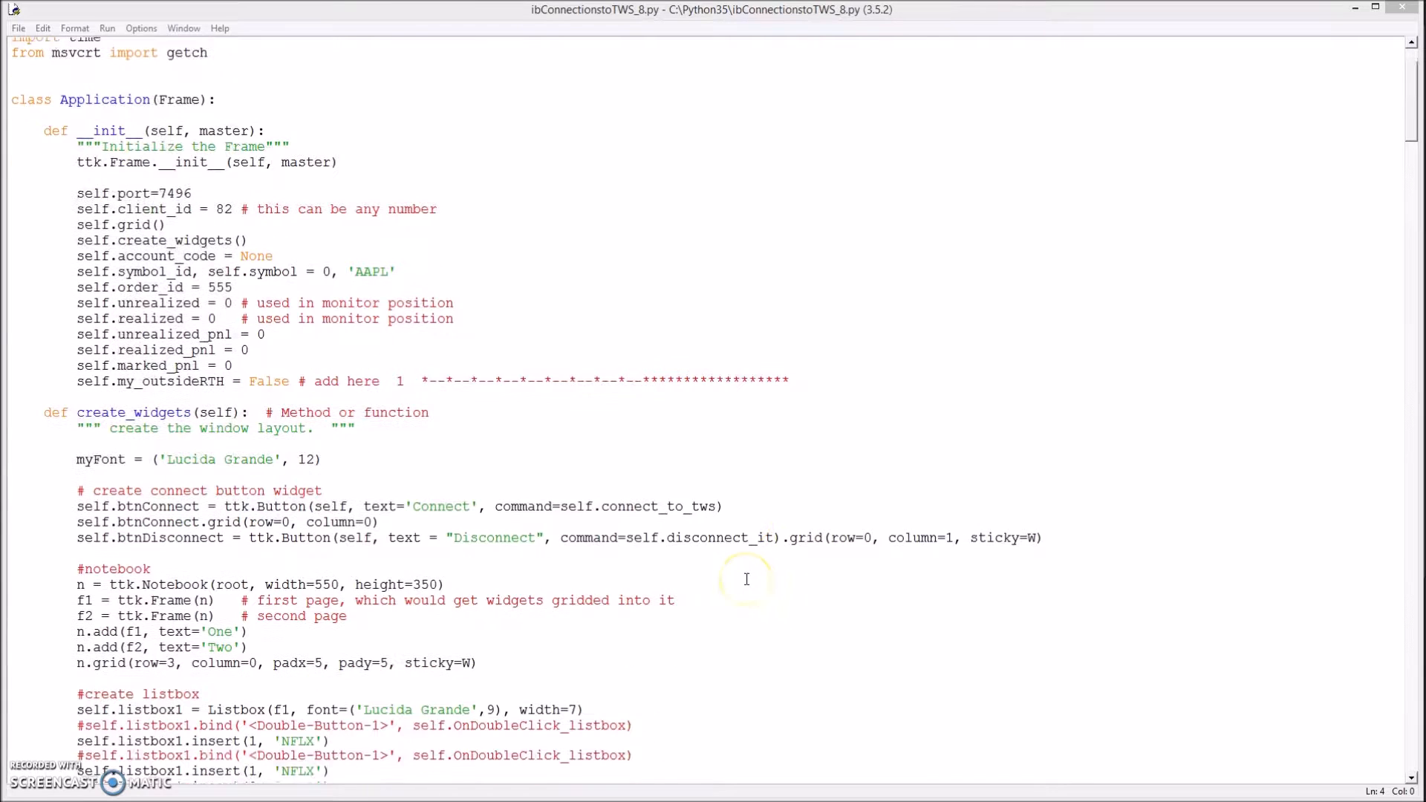
scroll(down, 3)
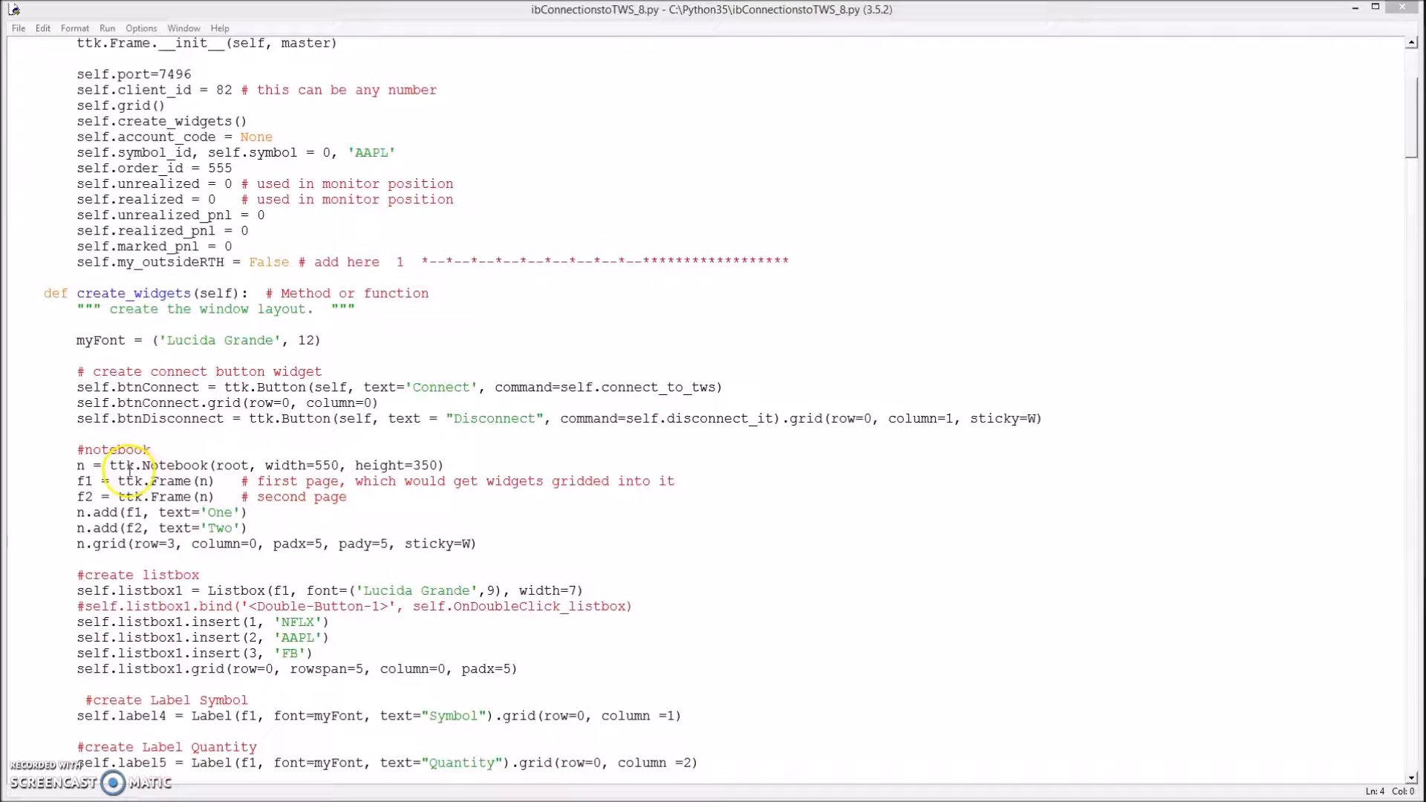
mouse_move(150, 468)
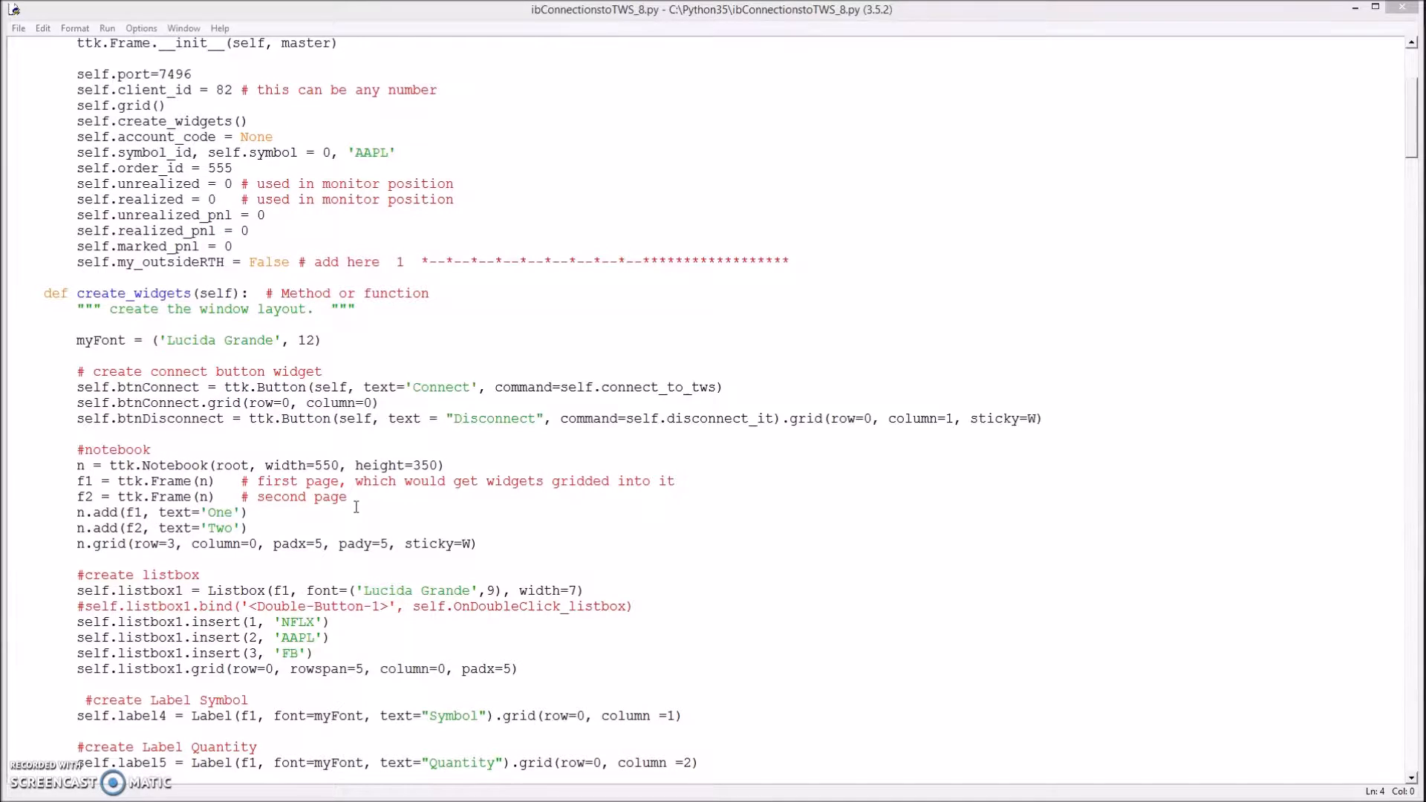
double_click(222, 528)
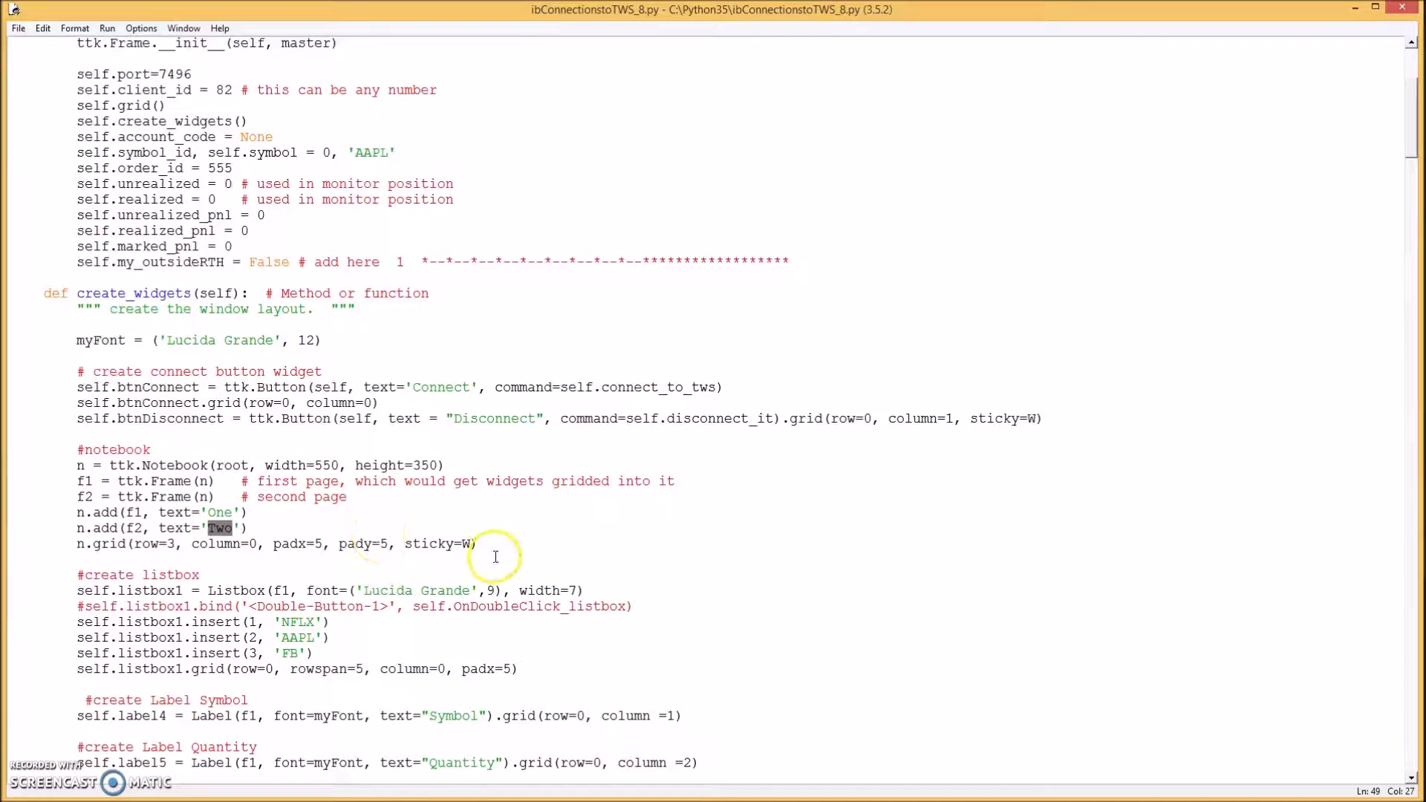
text(Bracket)
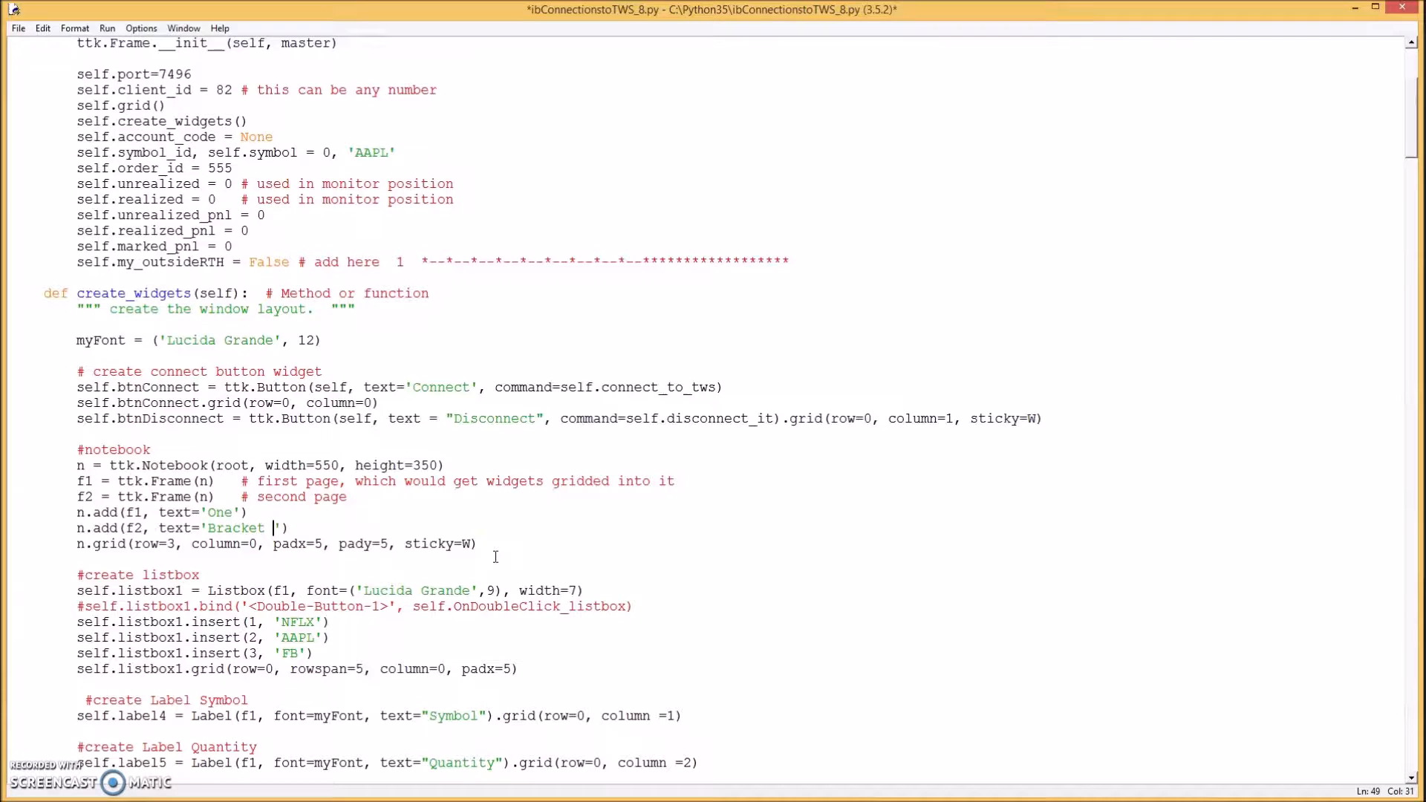
text(Order)
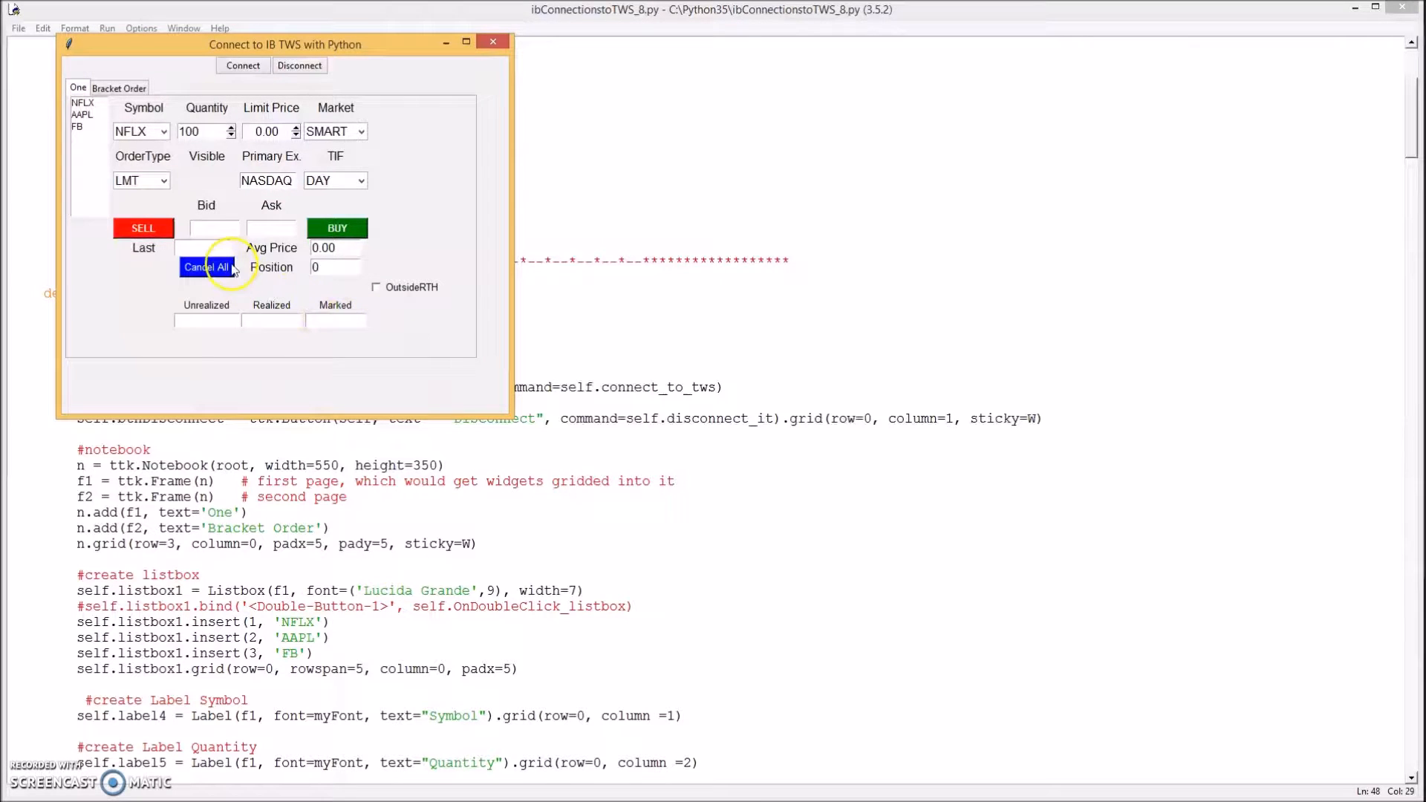
- Flip between the blank Bracket Order page and the One page, then close the trading window
click(119, 86)
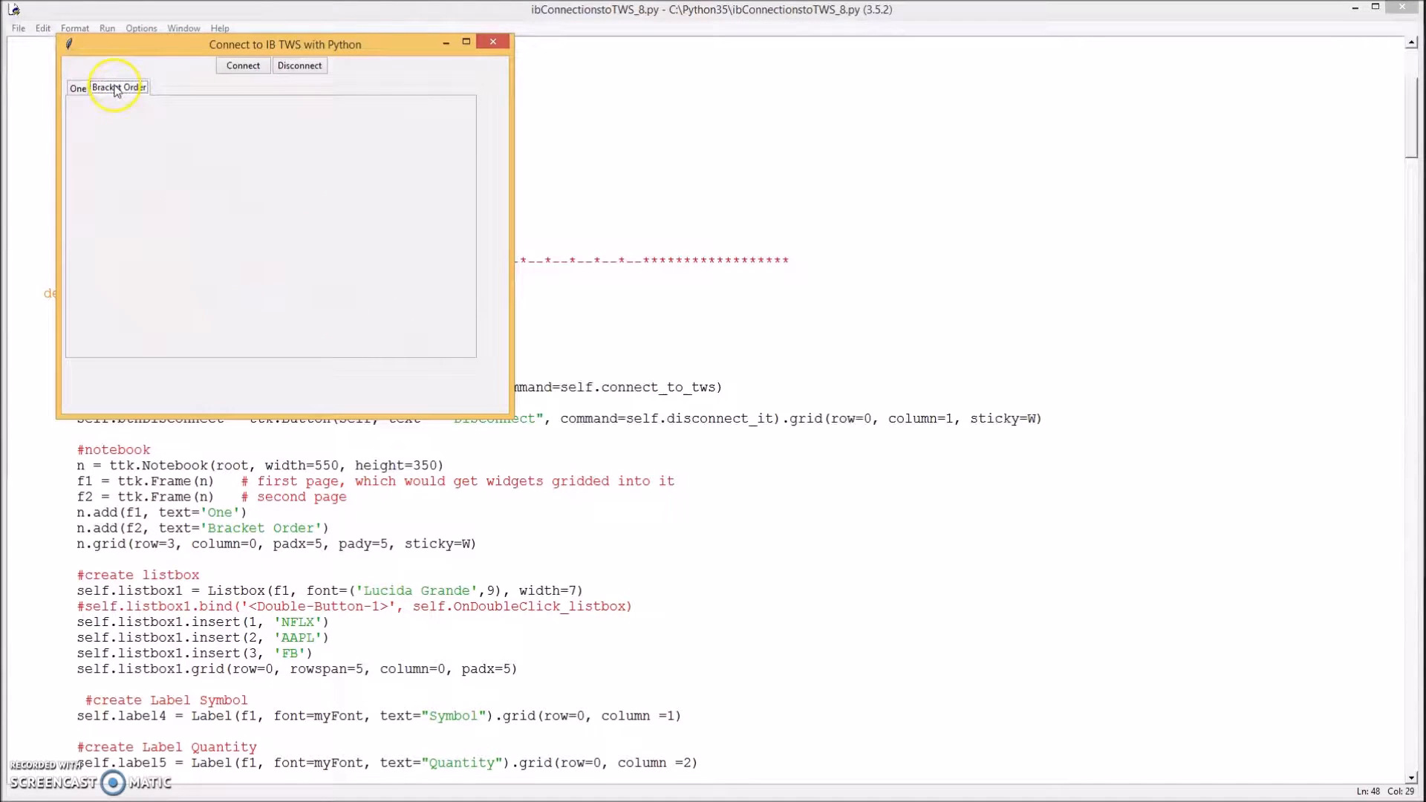
mouse_move(330, 264)
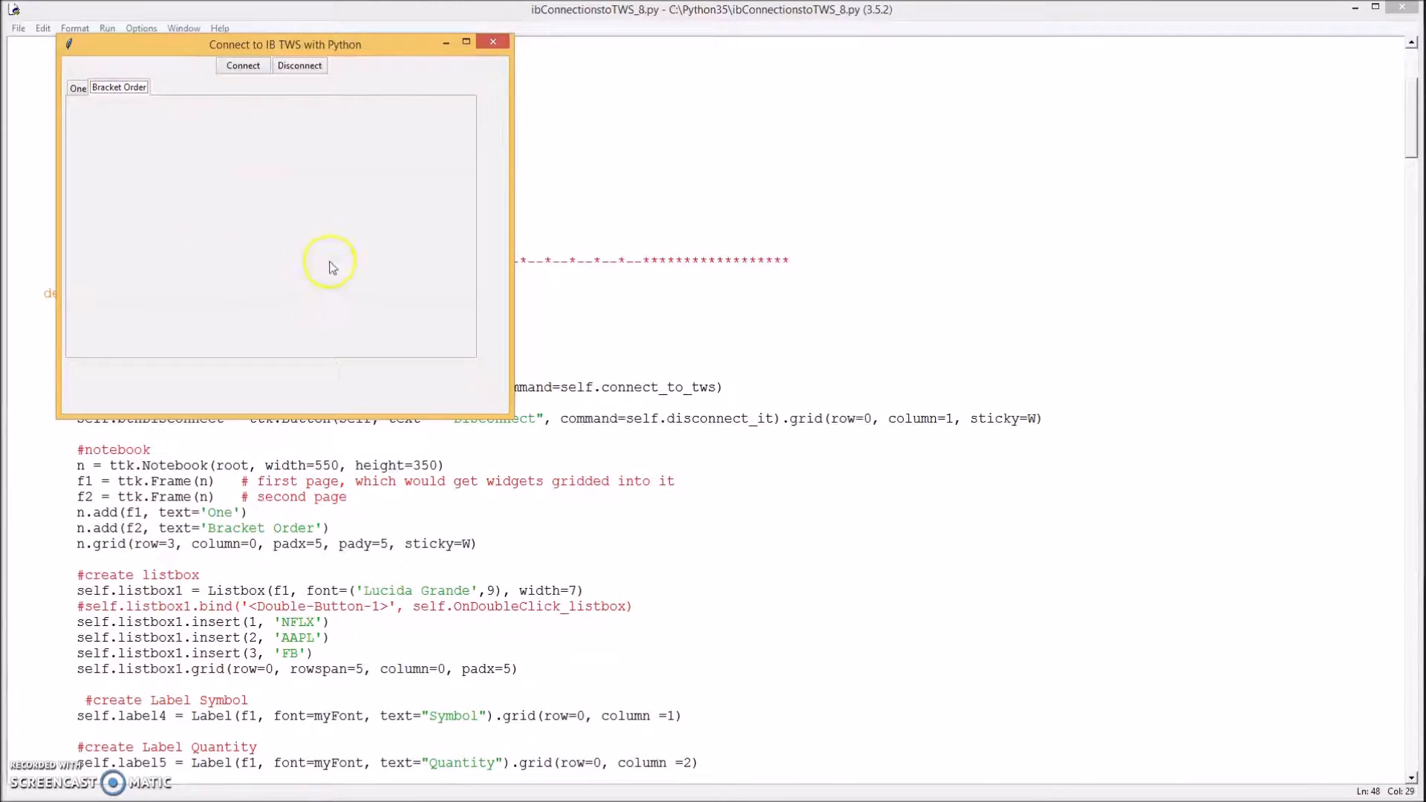
mouse_move(166, 186)
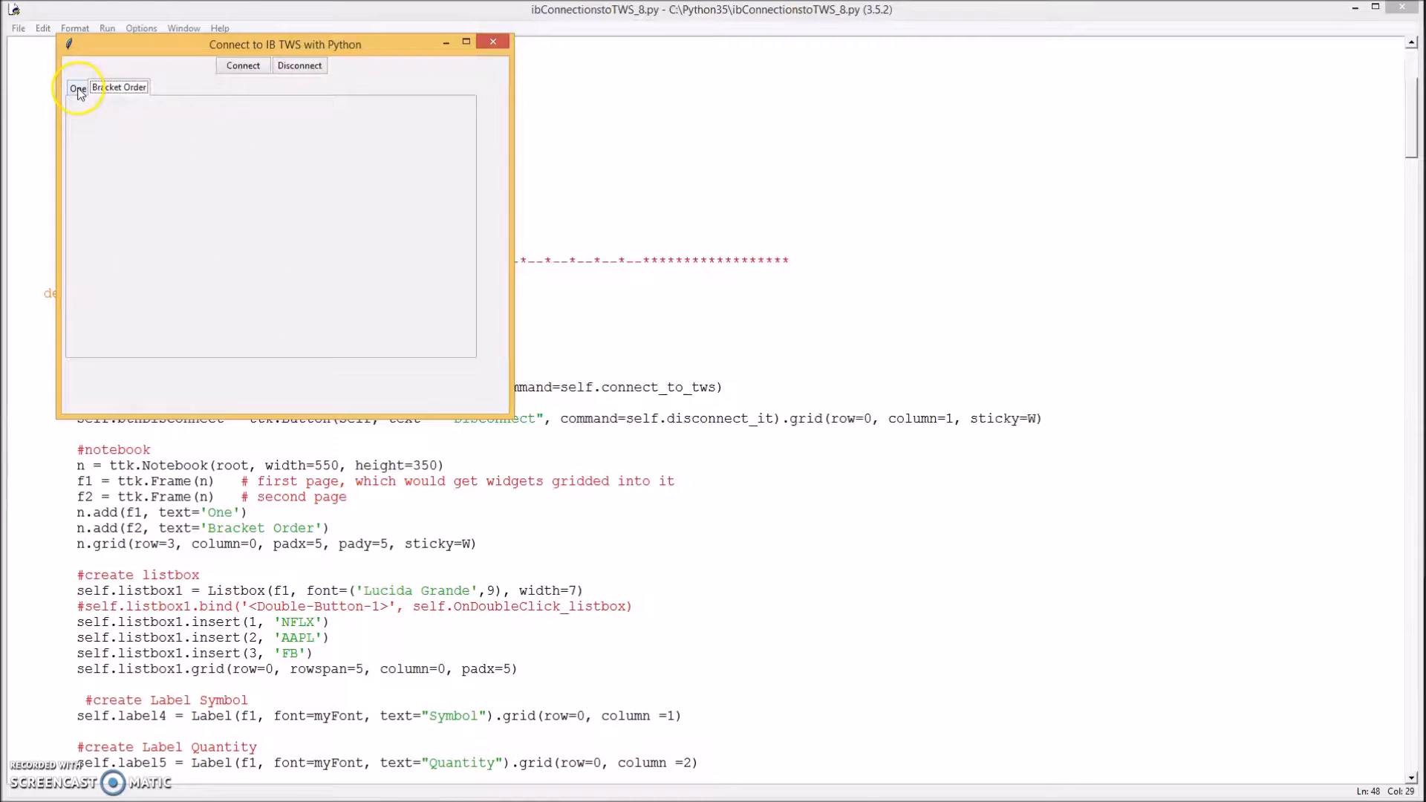
click(118, 86)
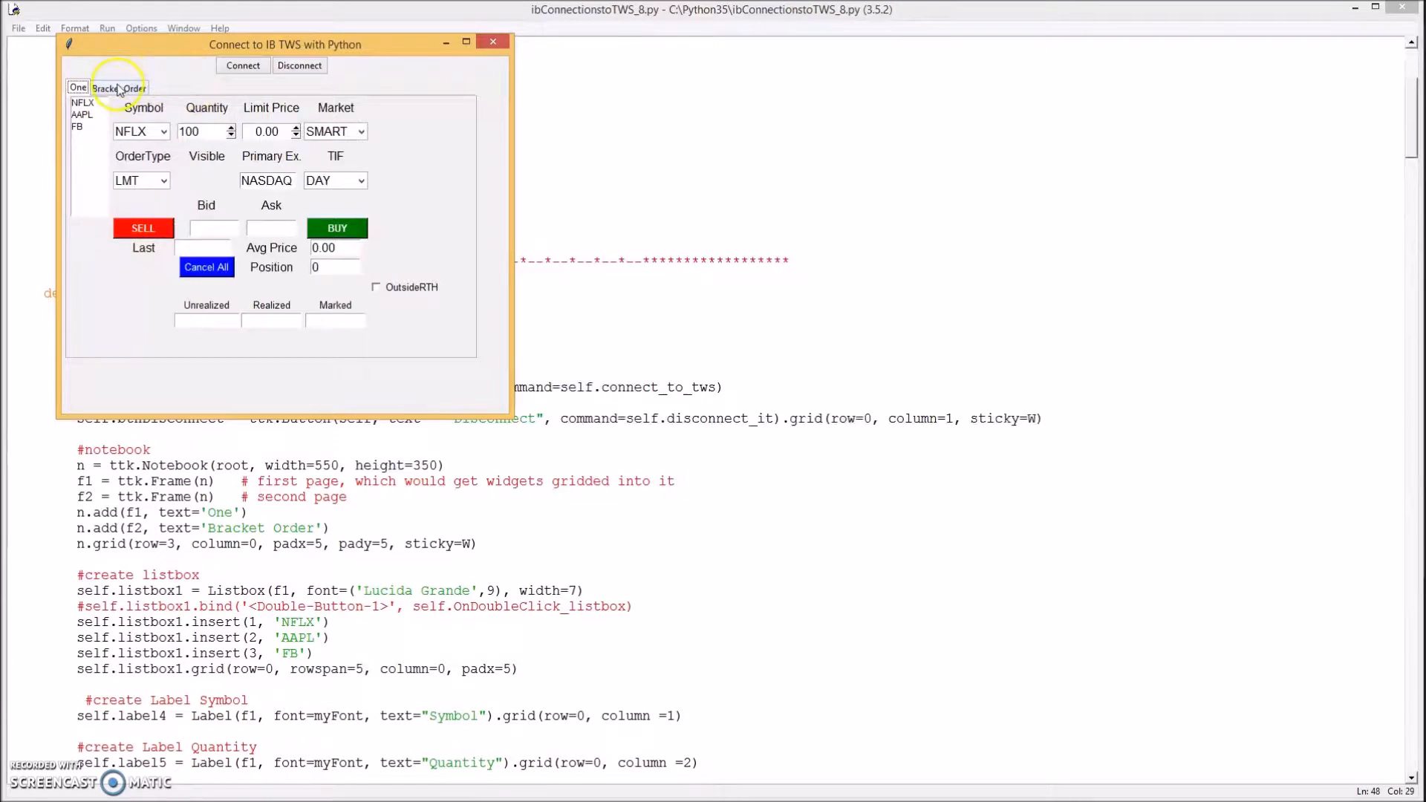
click(118, 86)
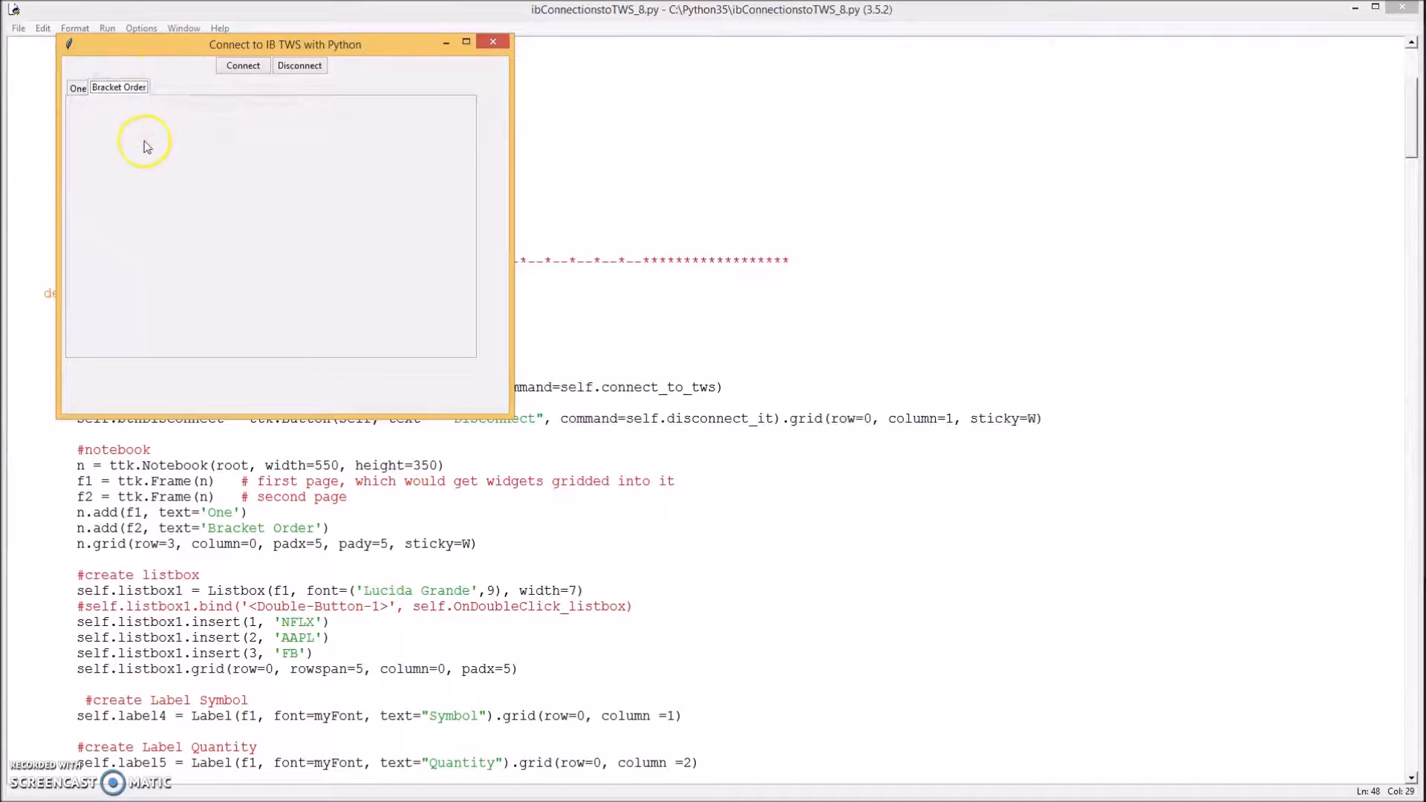
click(493, 42)
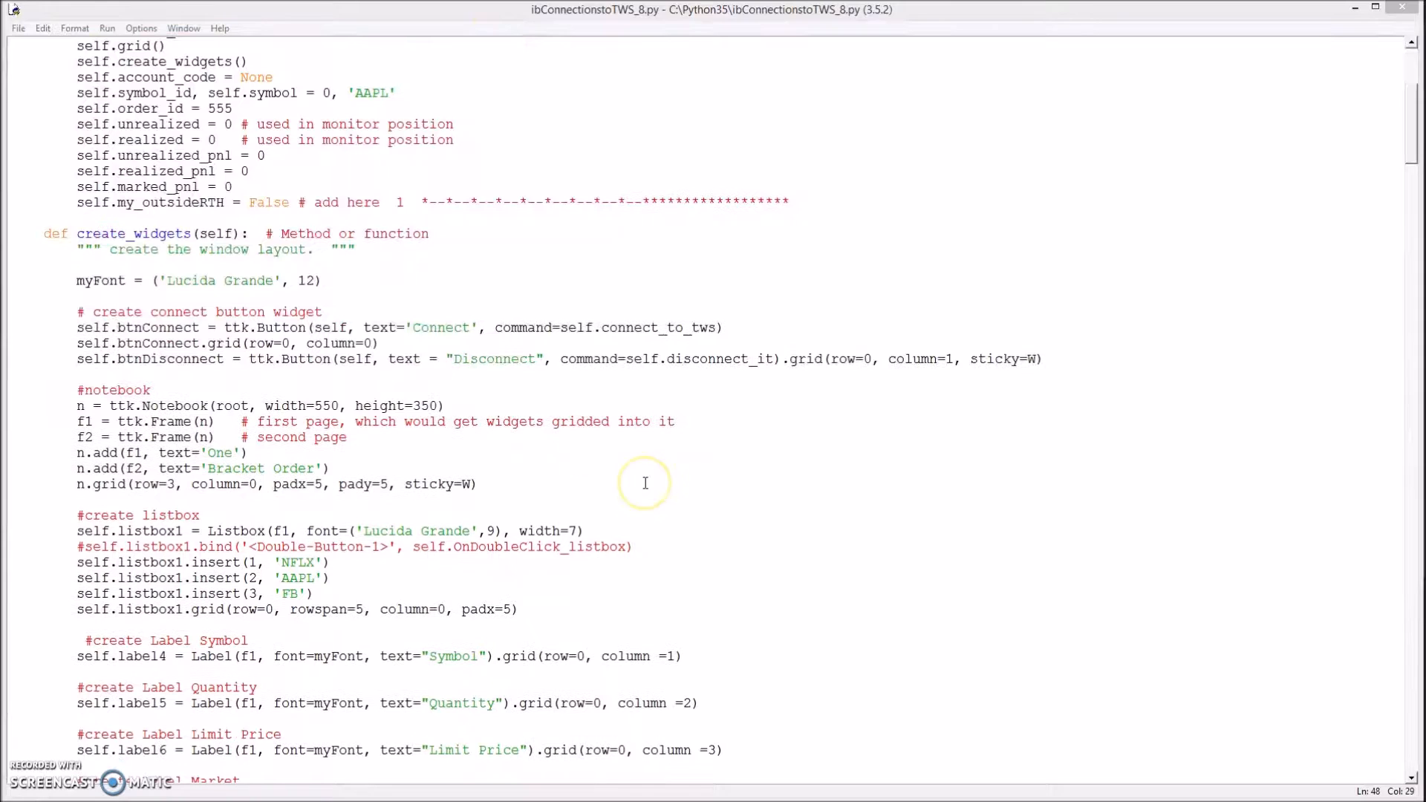
- Paste the Page 2 widget block after chkOutsideRTH.grid at the end of create_widgets
scroll(down, 3)
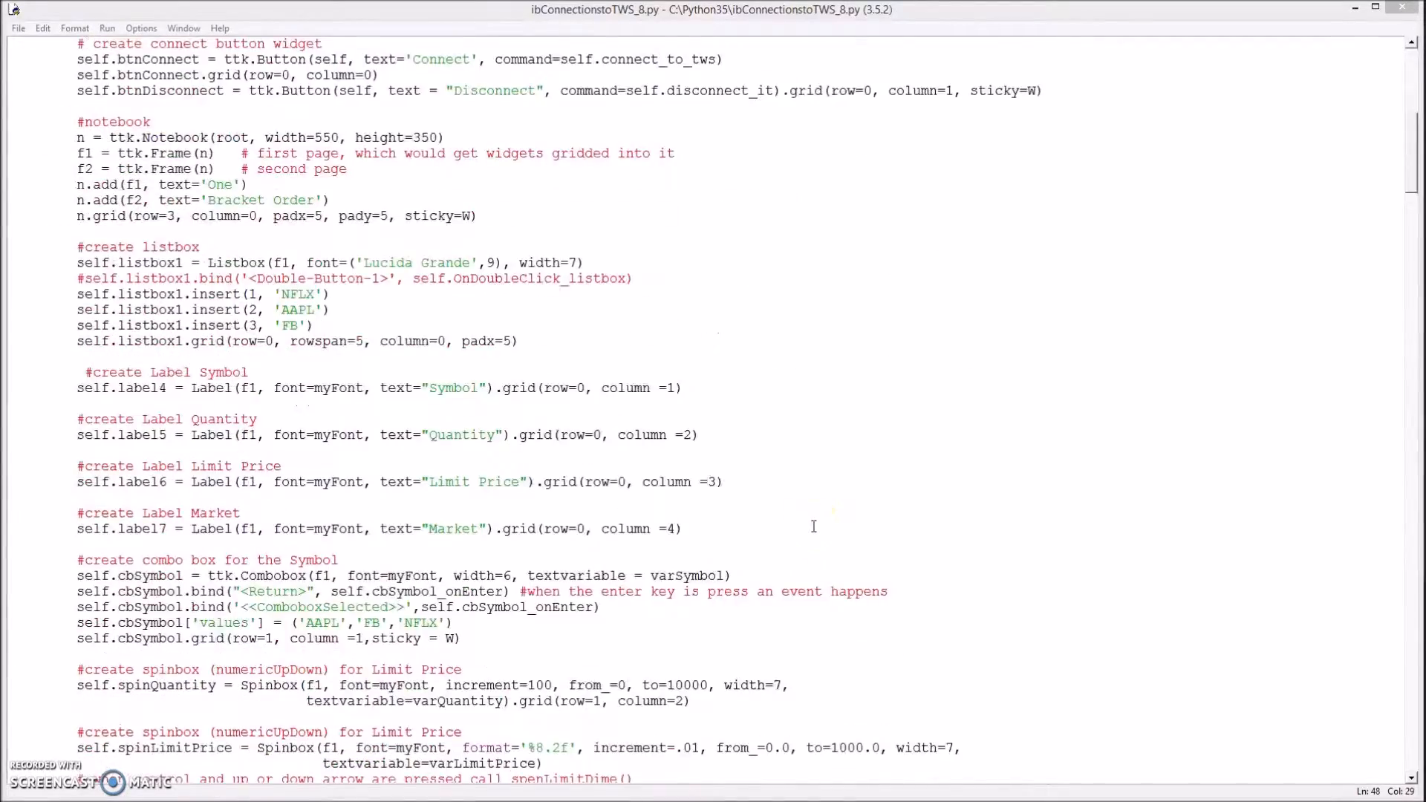
scroll(down, 3)
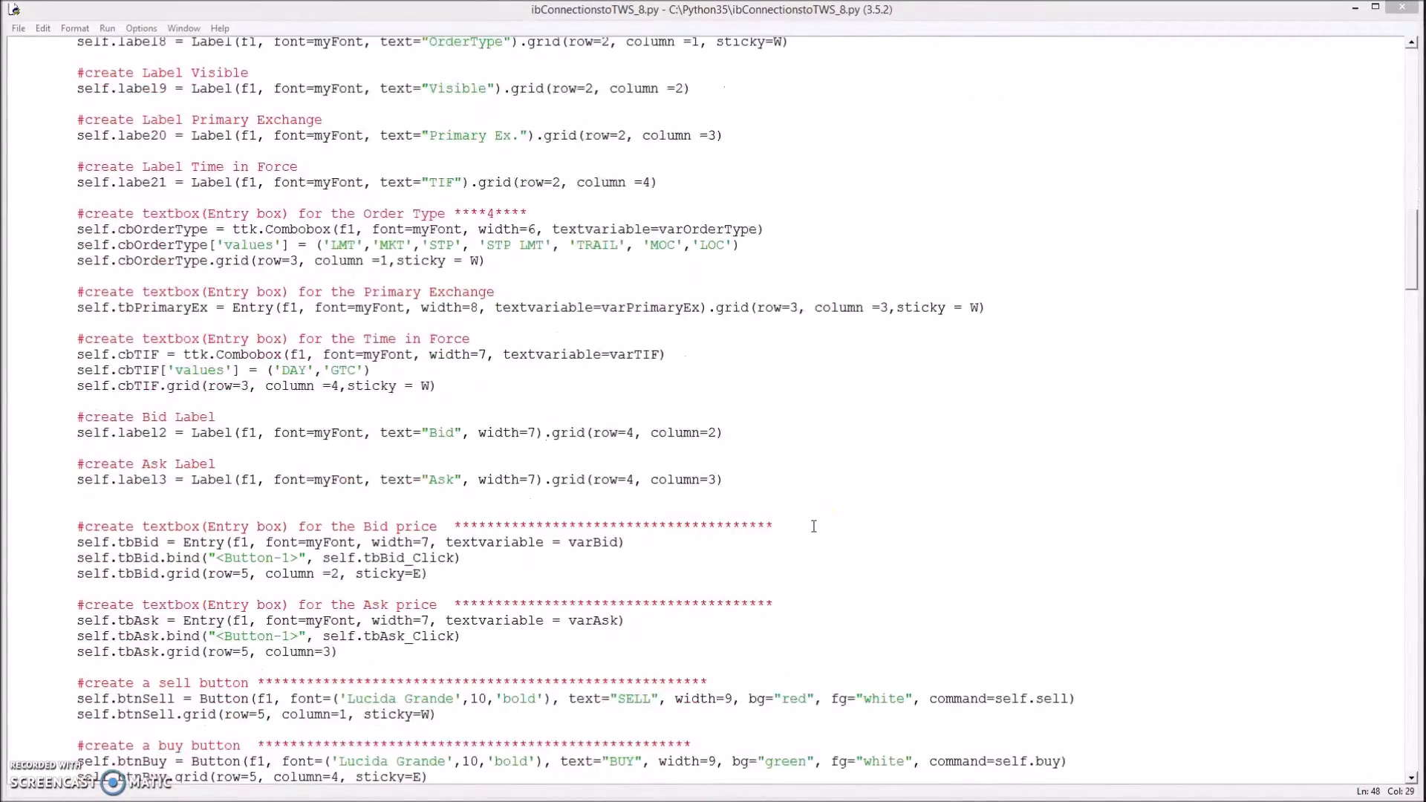
scroll(down, 3)
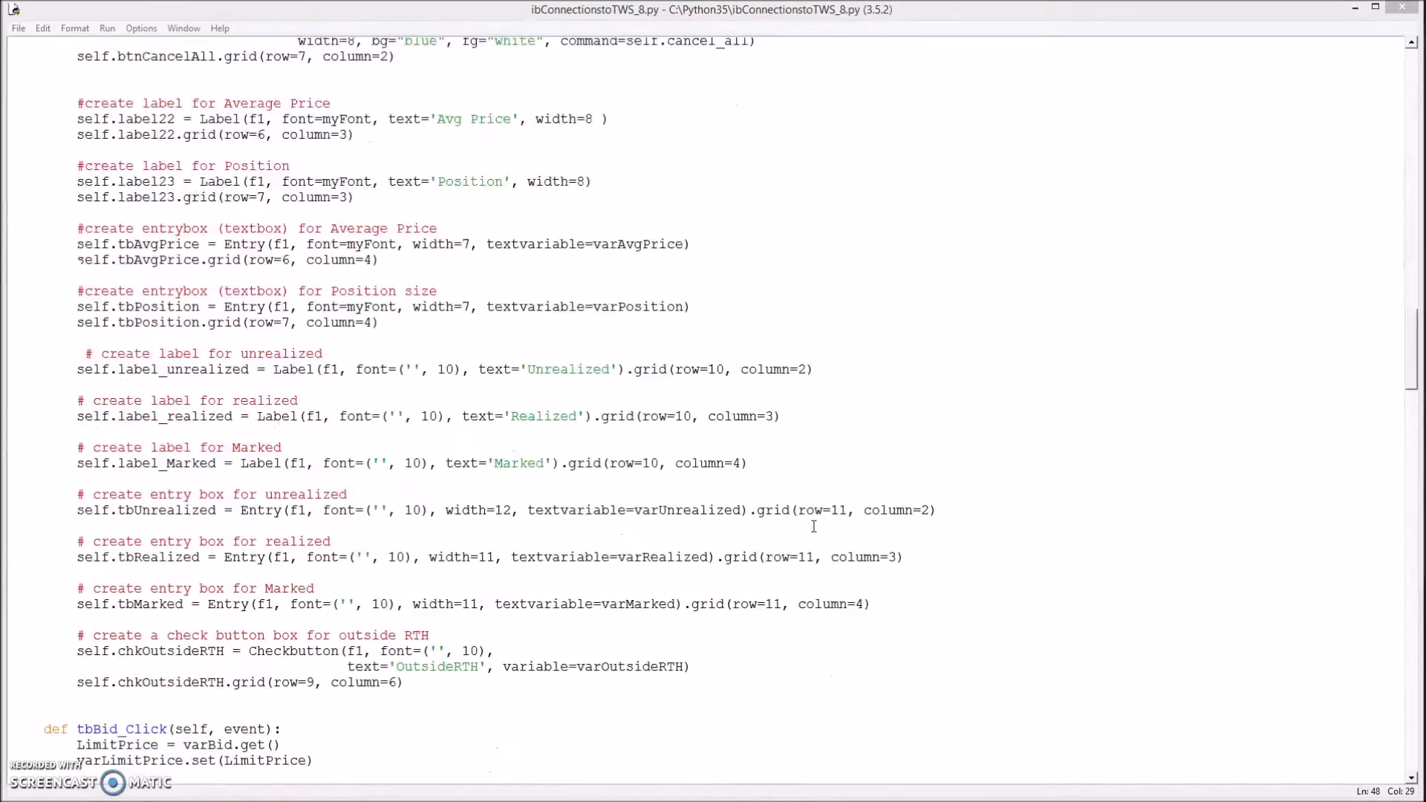
scroll(down, 3)
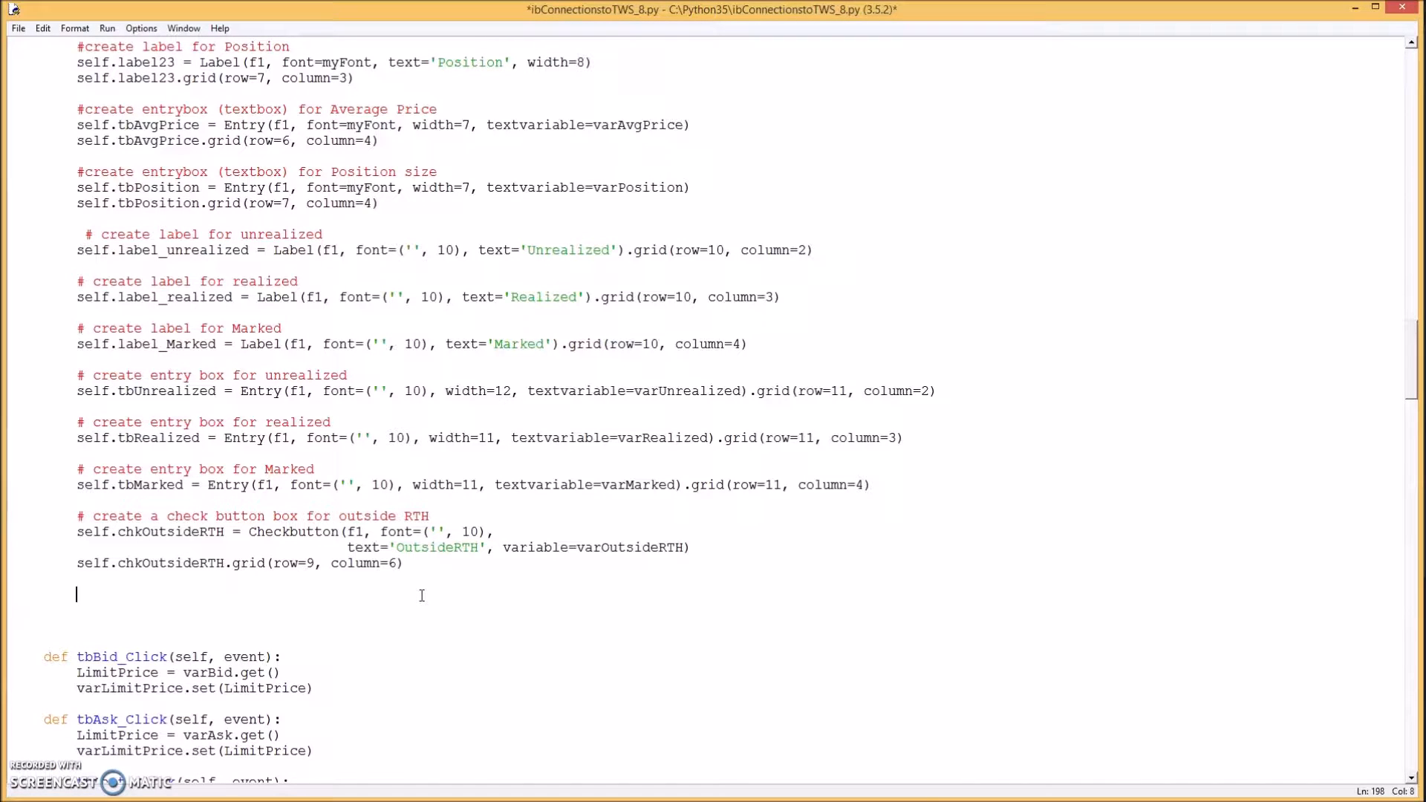
scroll(down, 3)
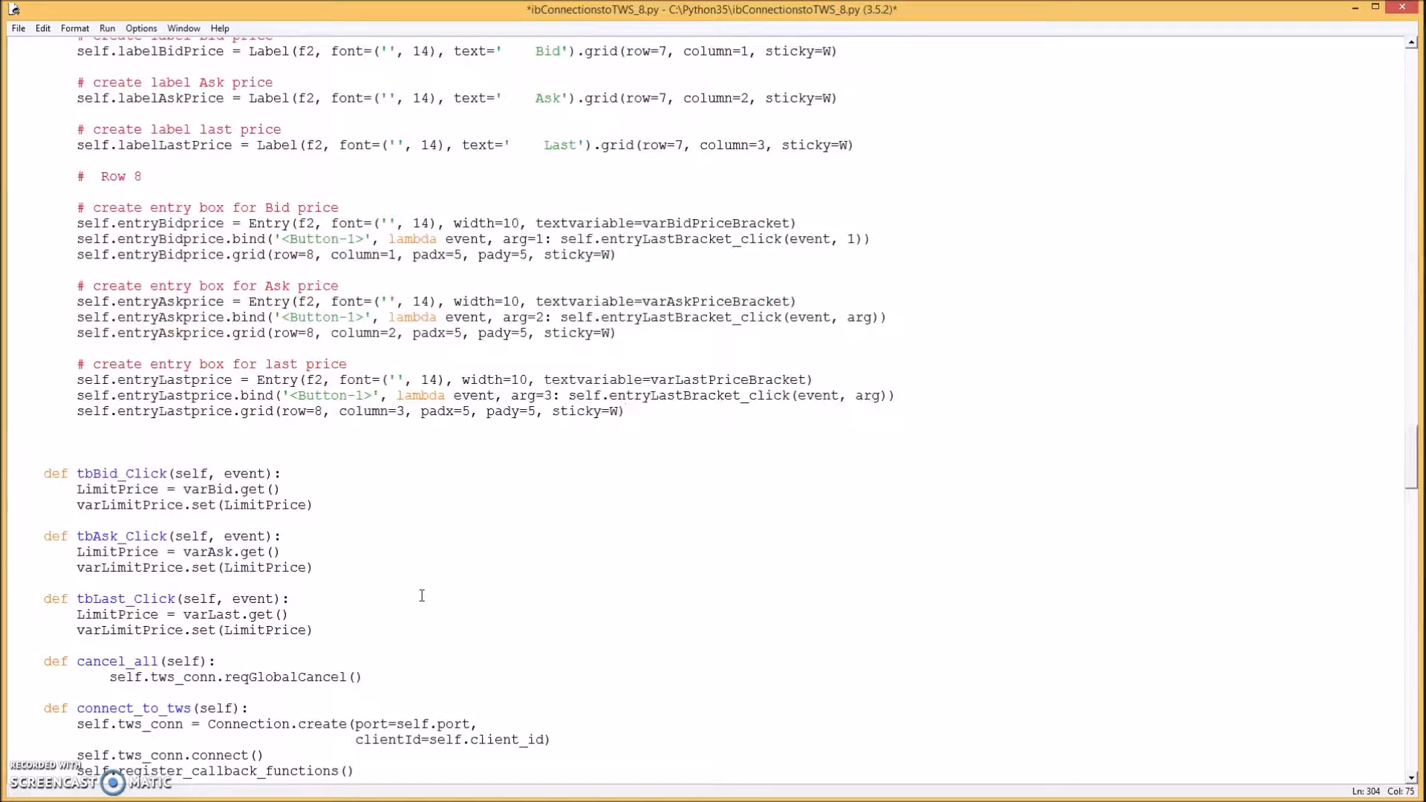
scroll(up, 3)
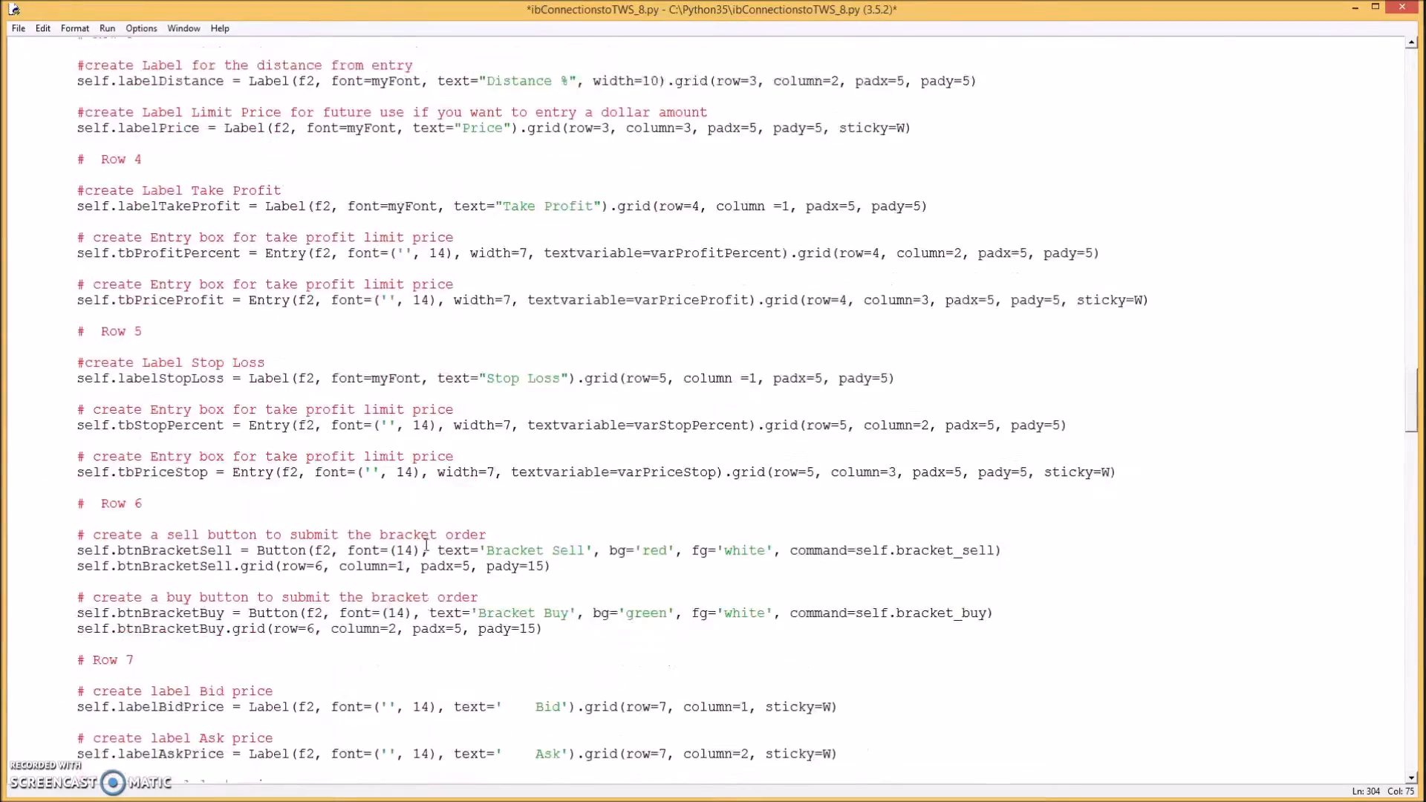
scroll(up, 3)
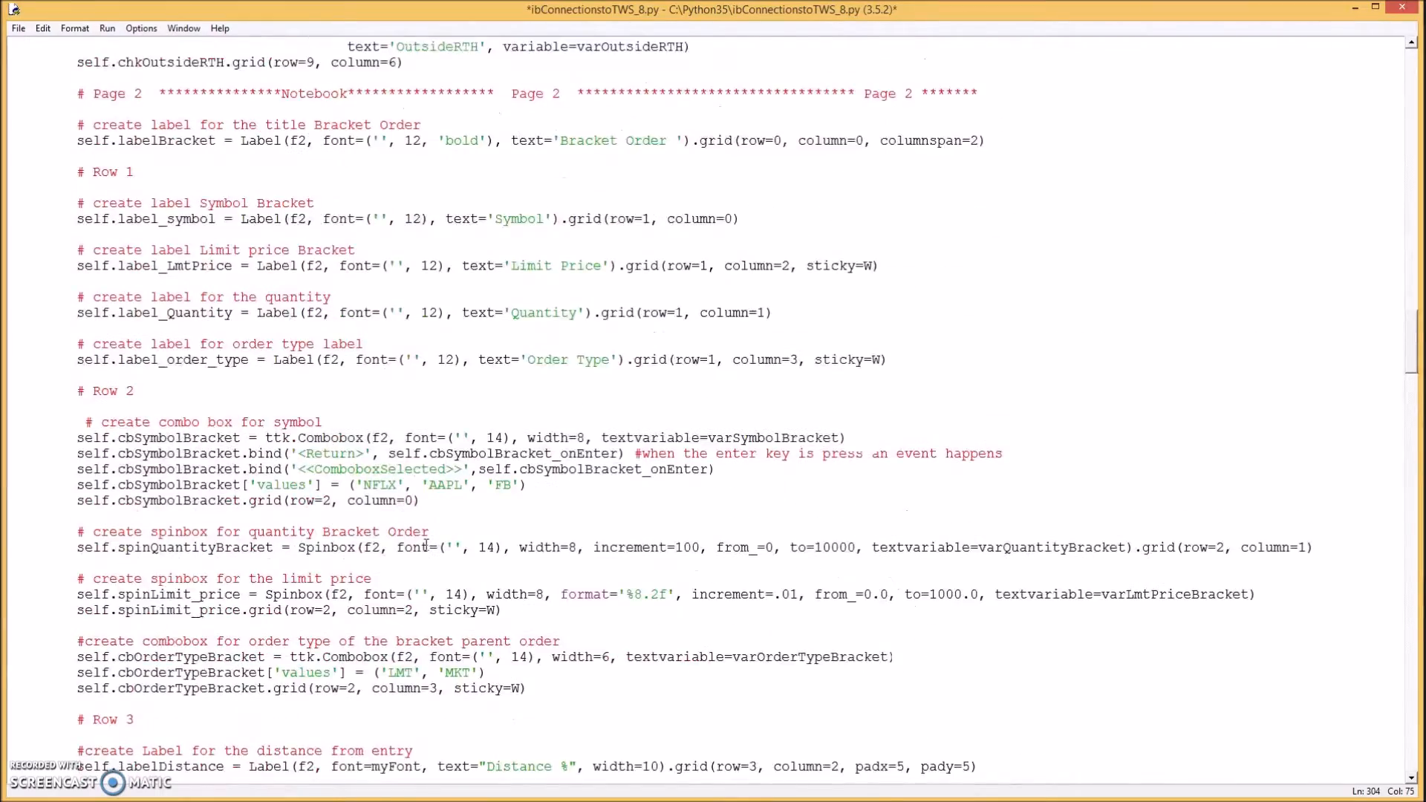
scroll(up, 3)
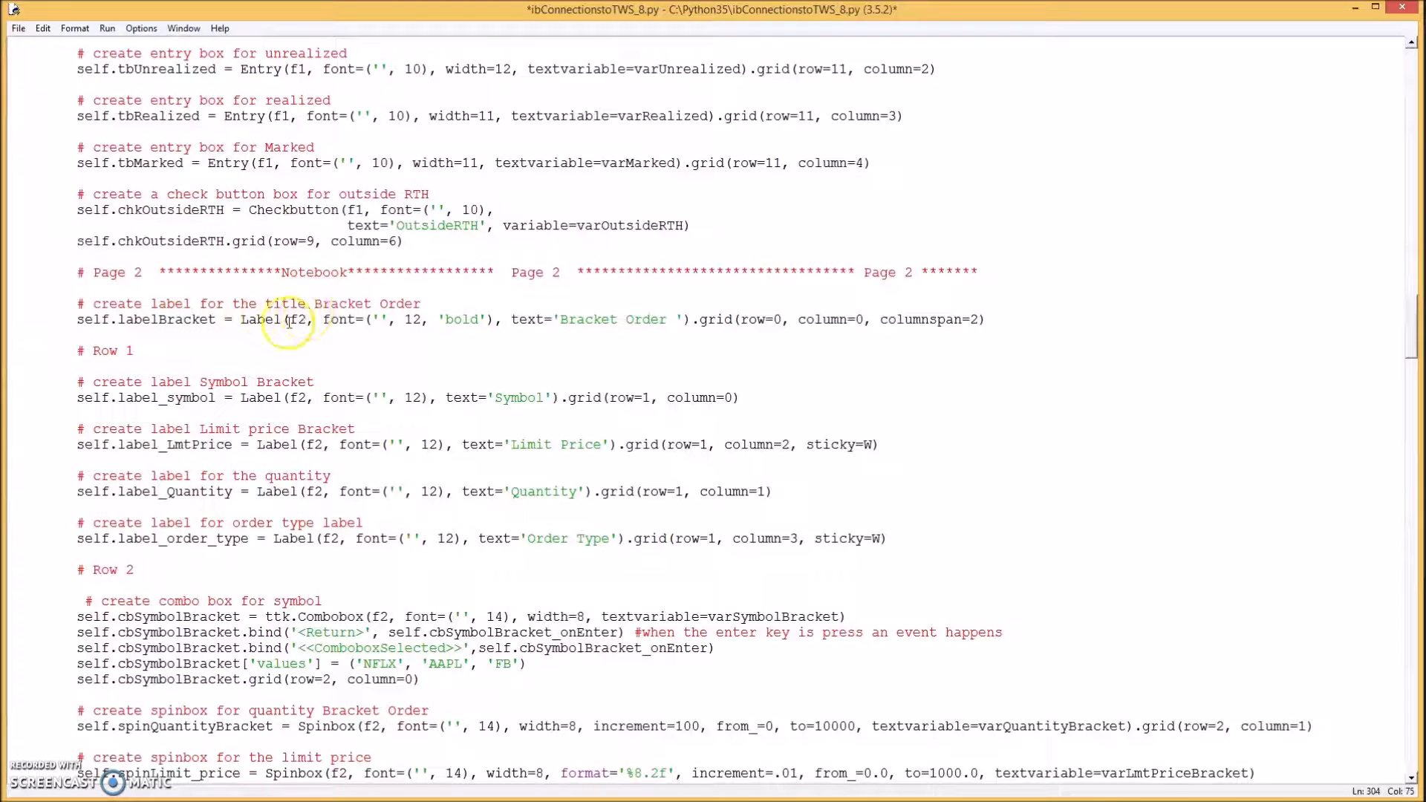
mouse_move(150, 423)
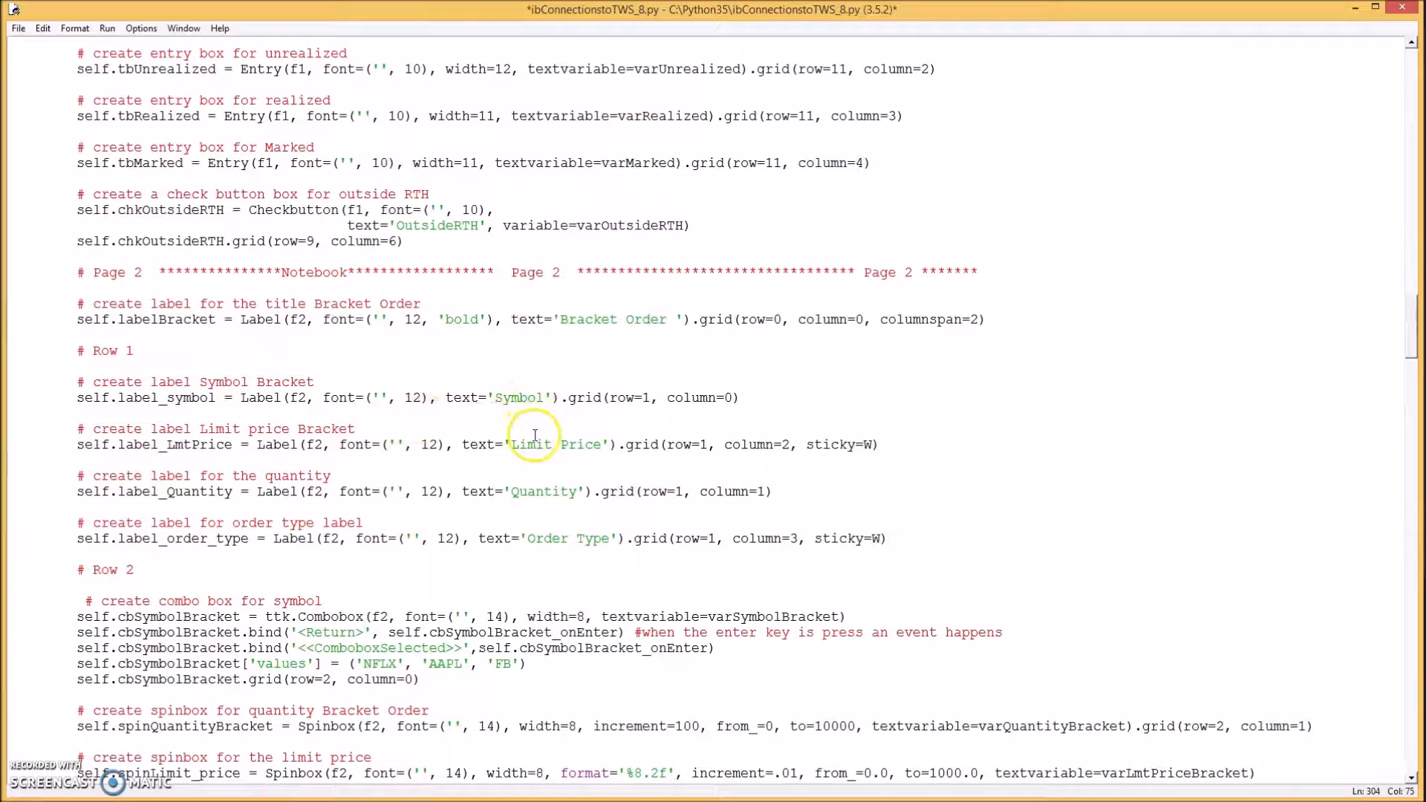
mouse_move(555, 555)
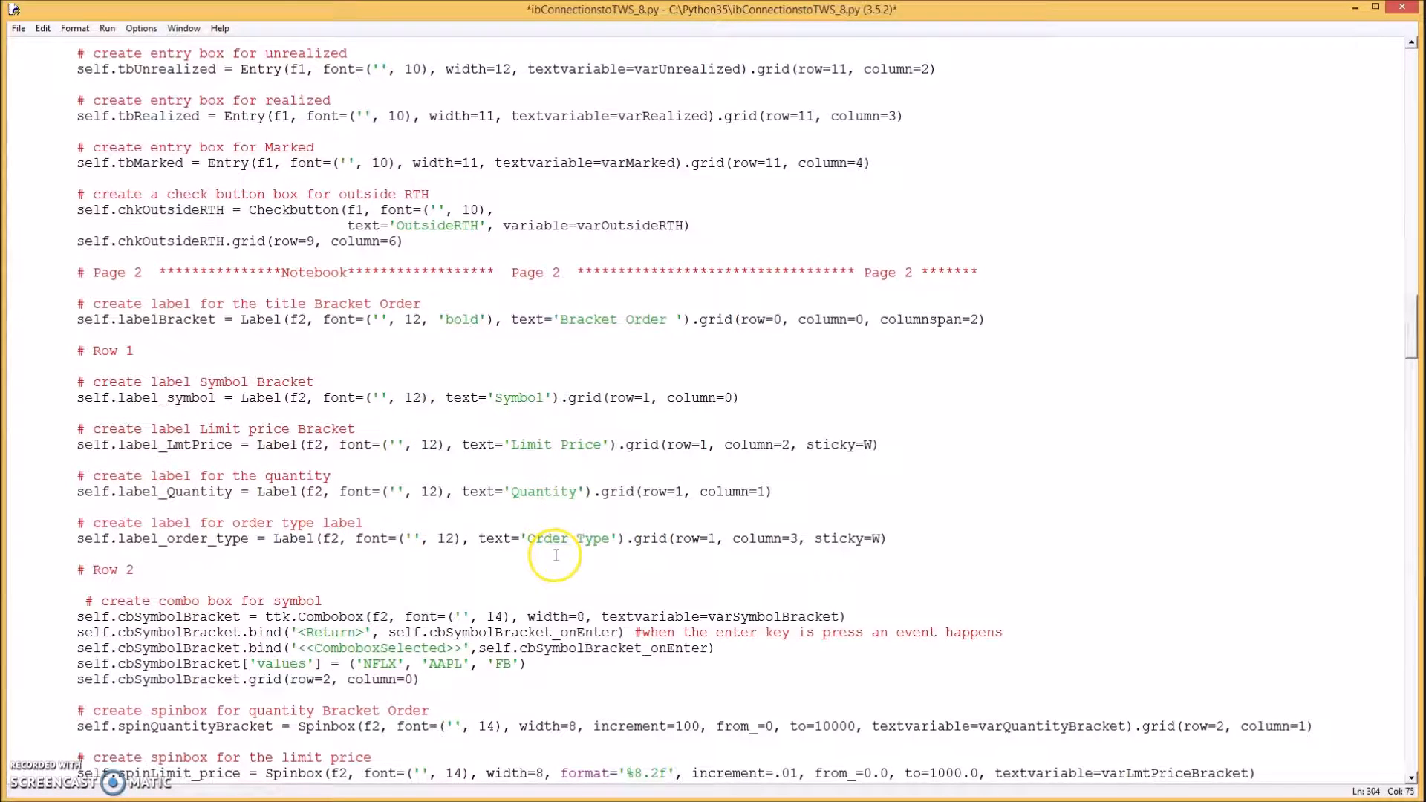
scroll(down, 3)
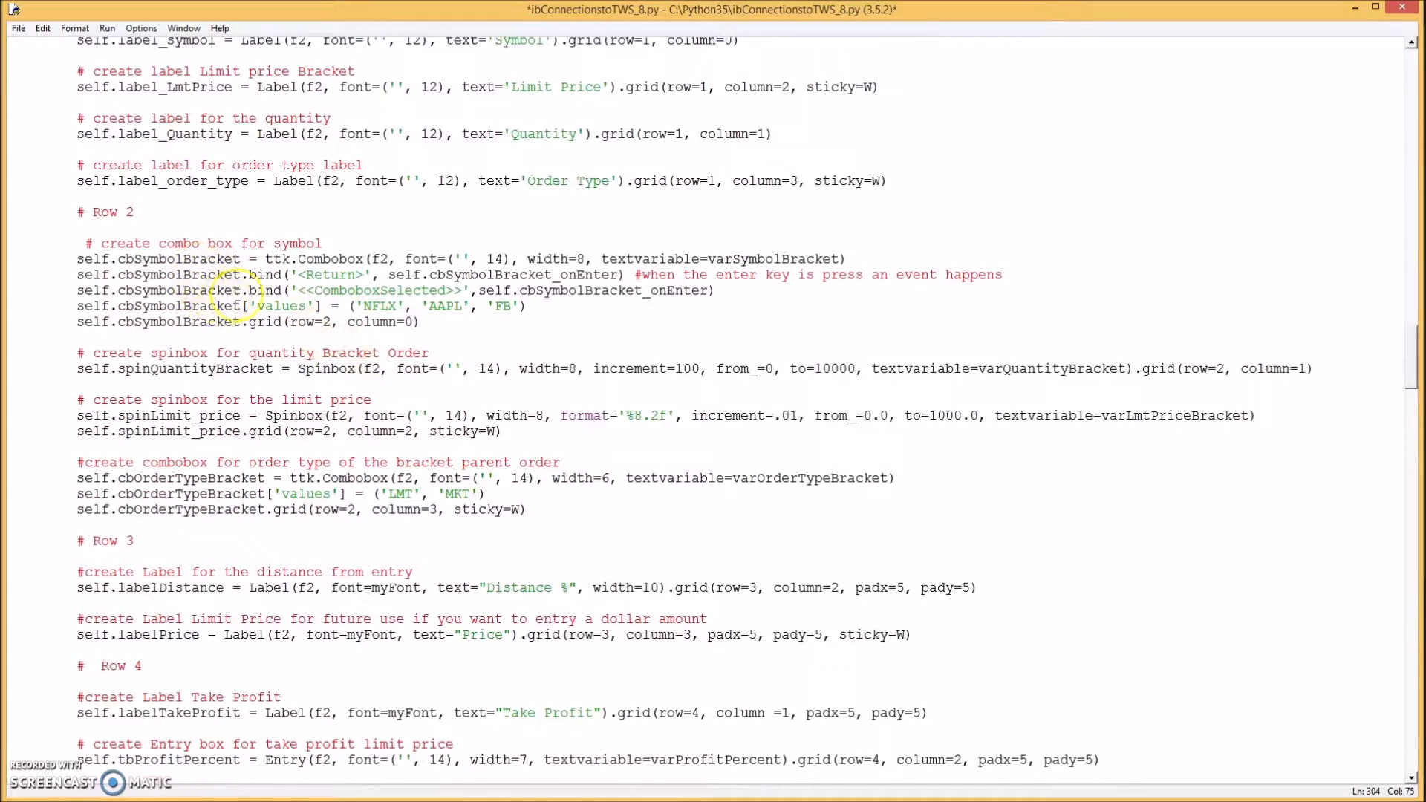
mouse_move(187, 354)
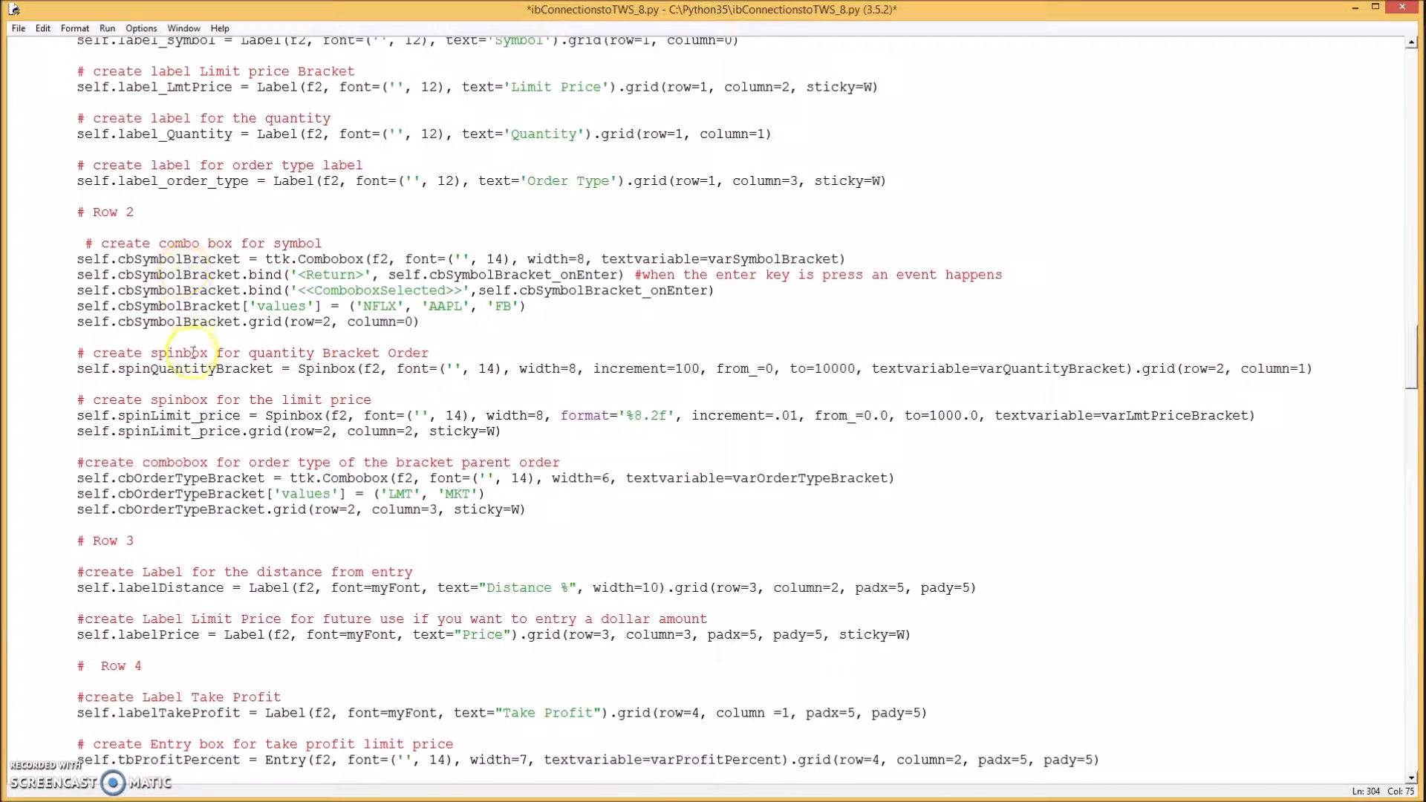
scroll(down, 3)
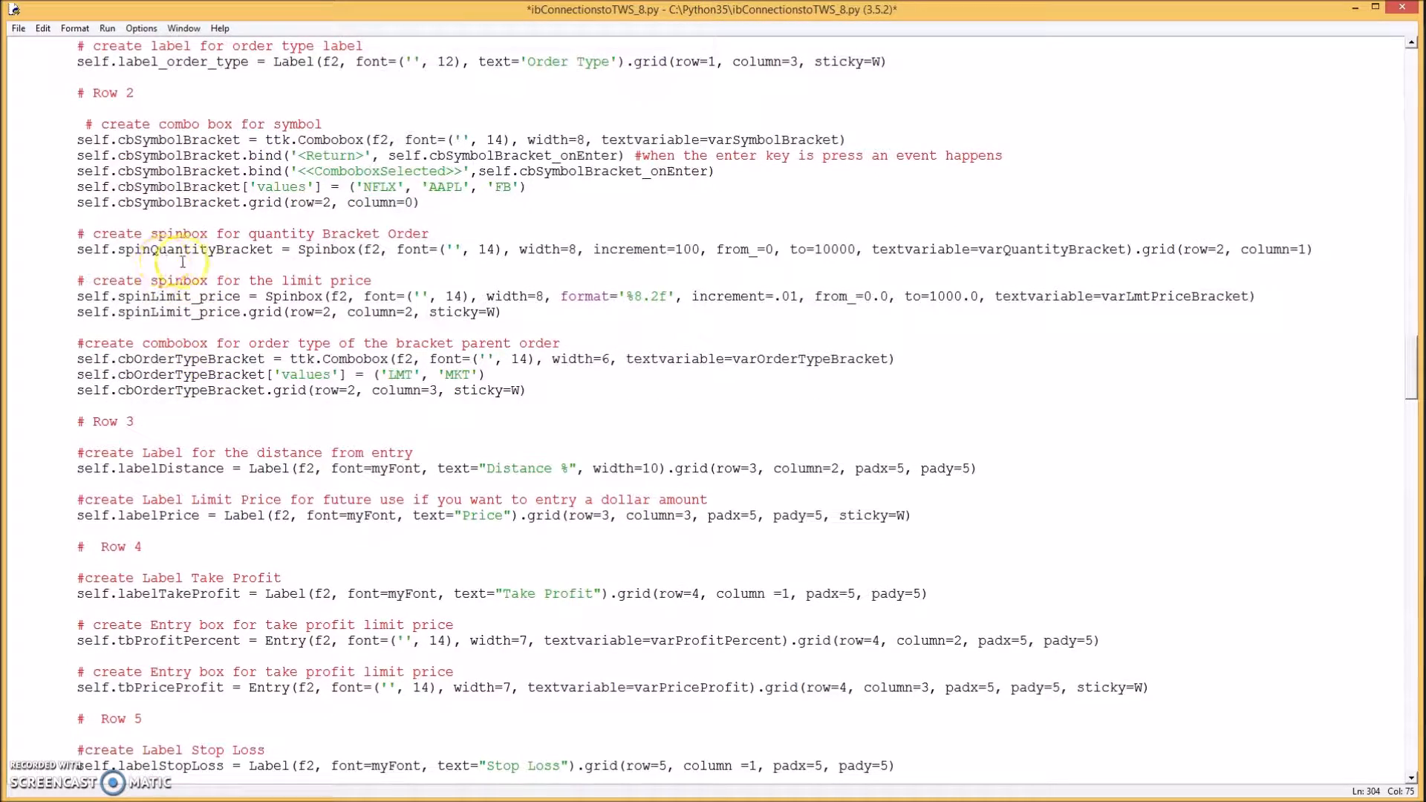
mouse_move(209, 295)
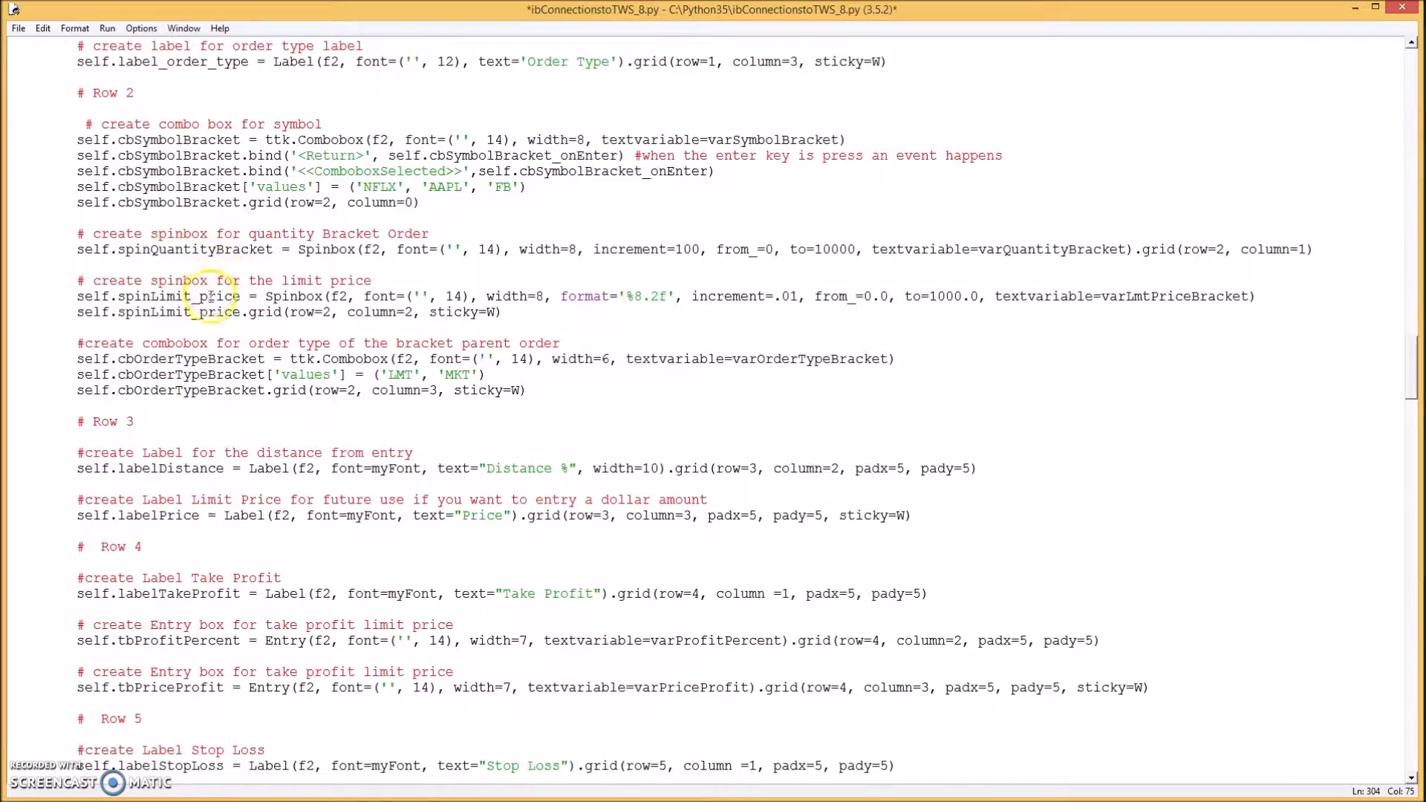
scroll(up, 3)
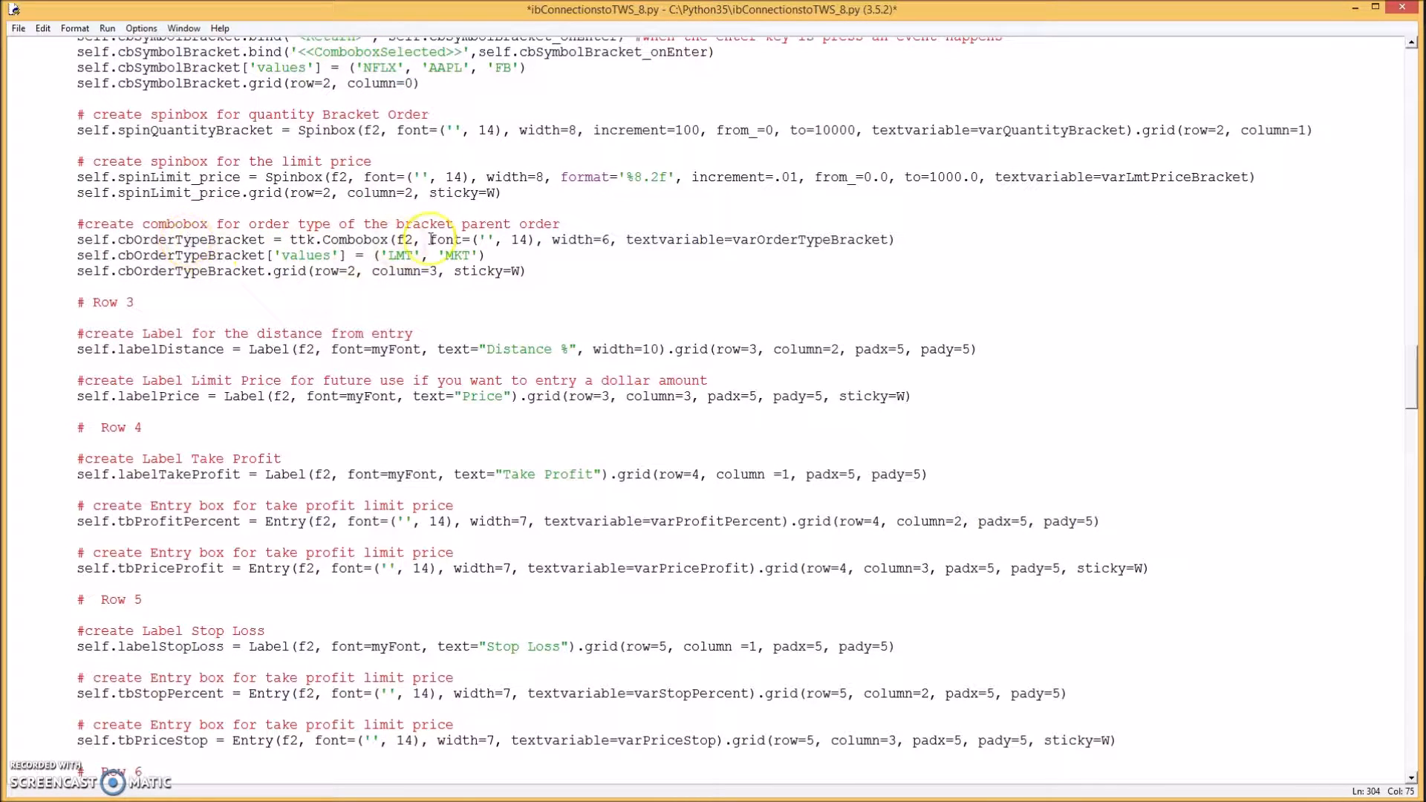
mouse_move(395, 254)
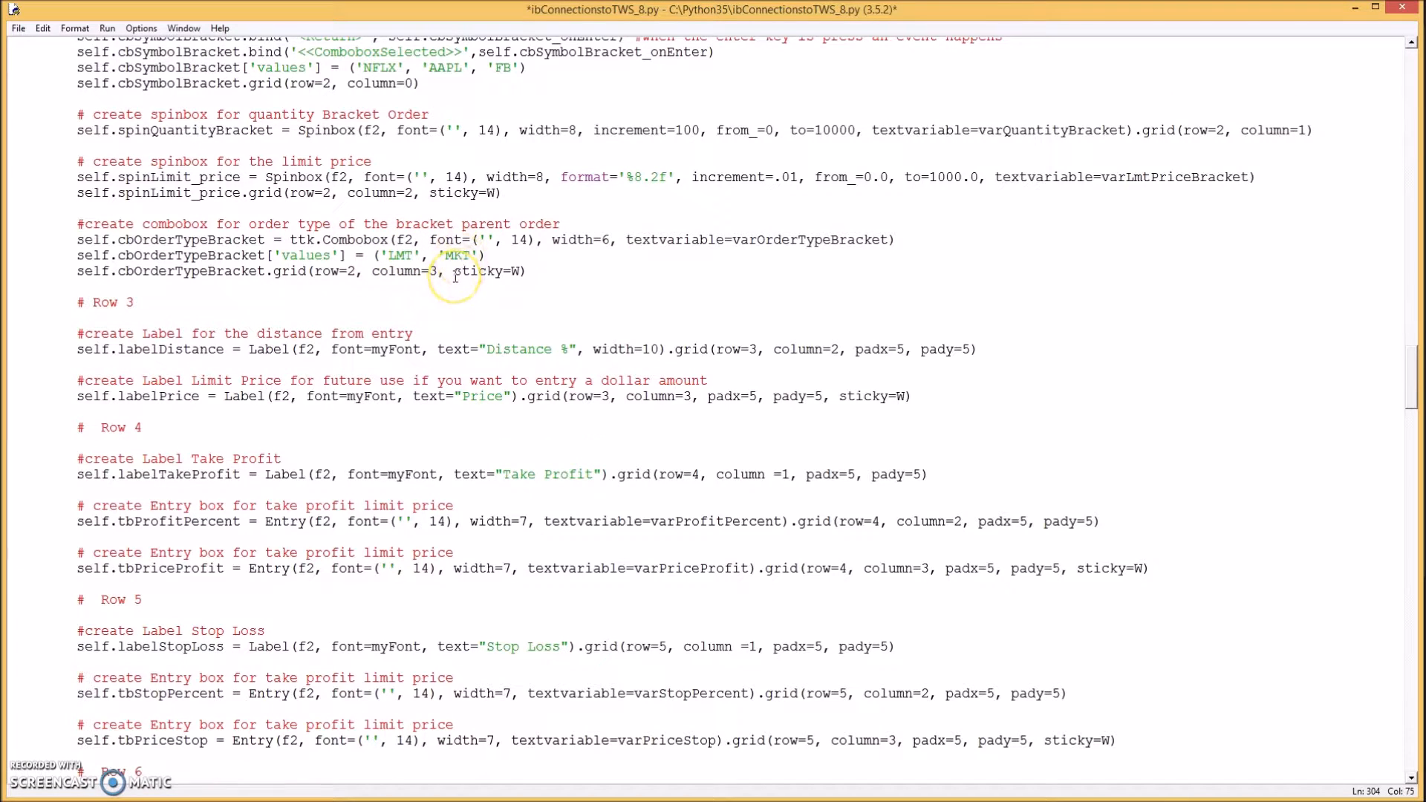
scroll(down, 3)
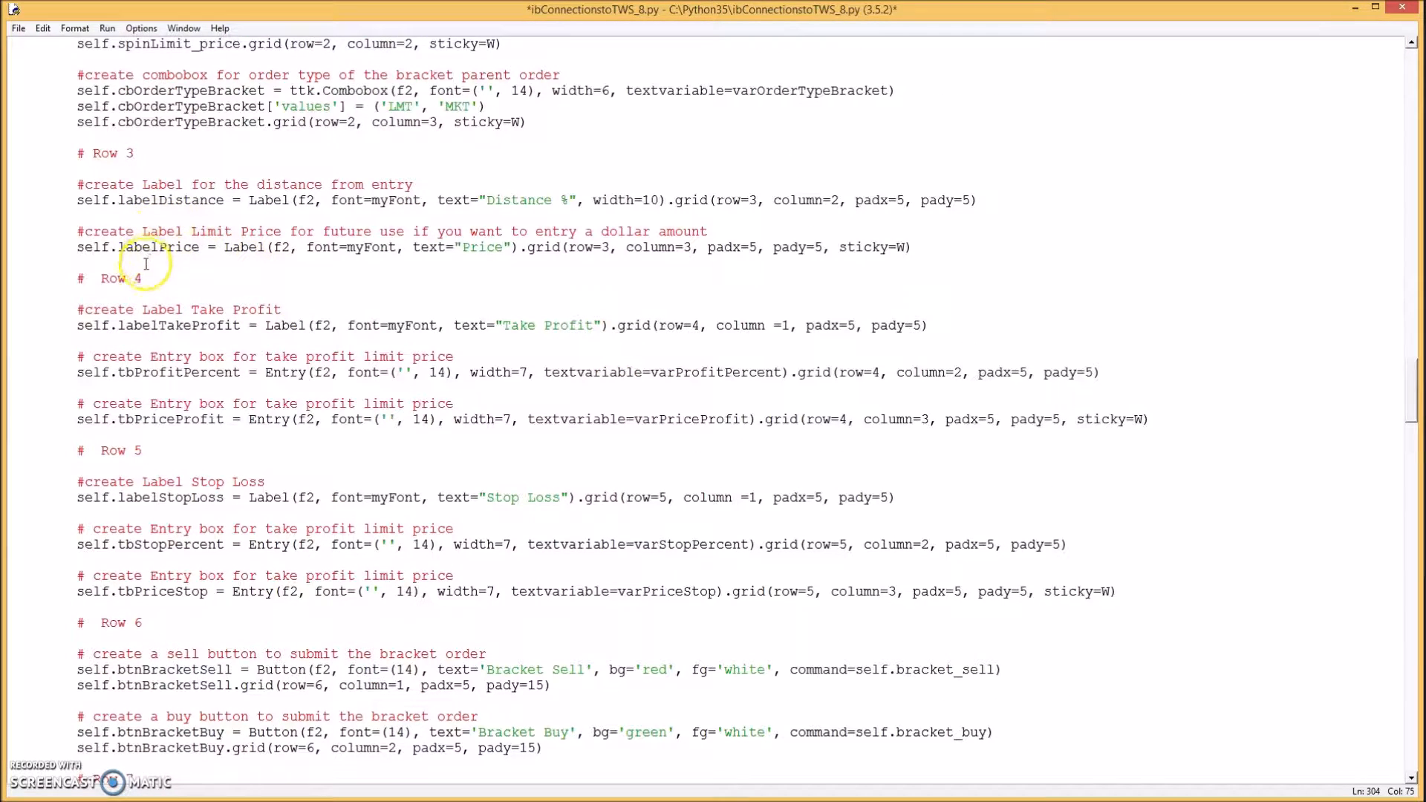
scroll(down, 3)
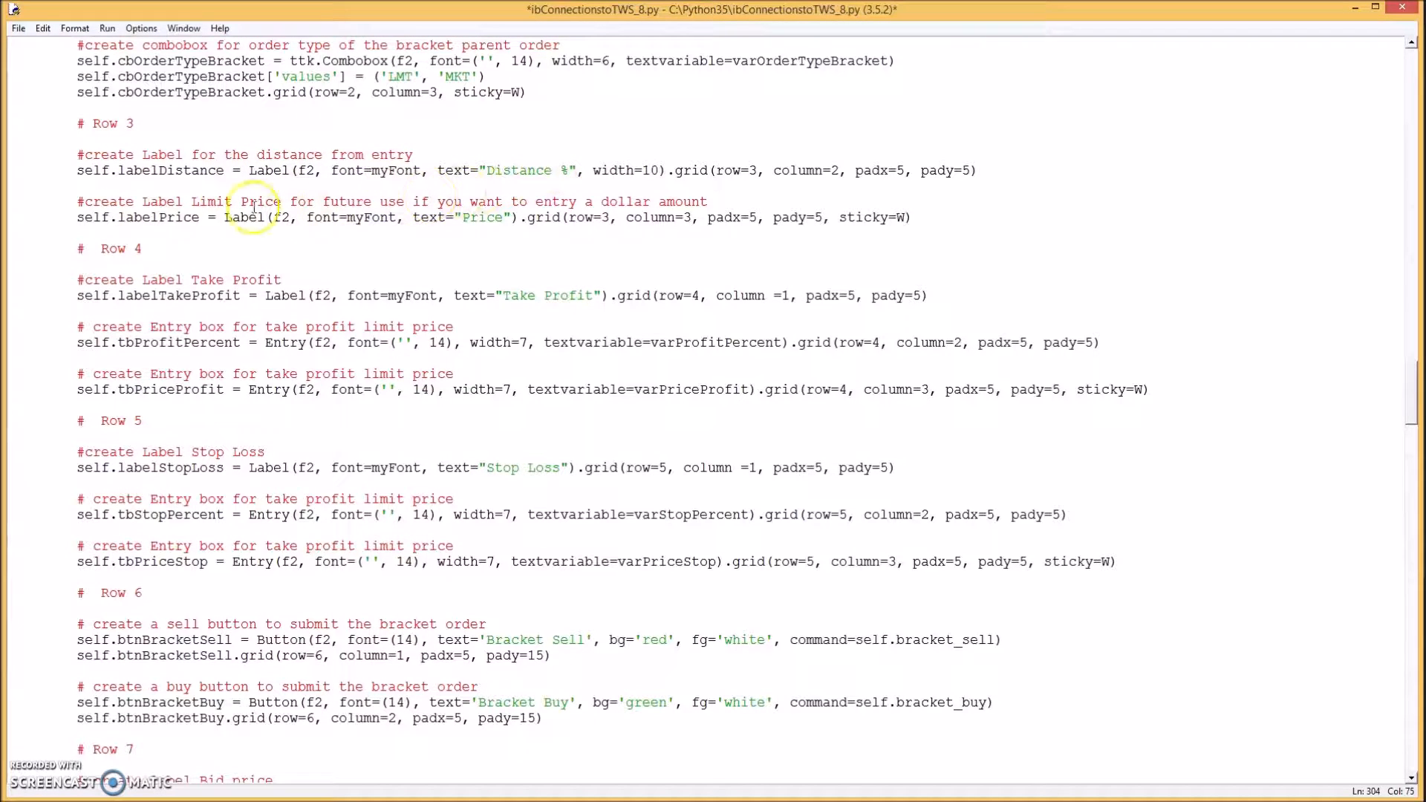
mouse_move(499, 276)
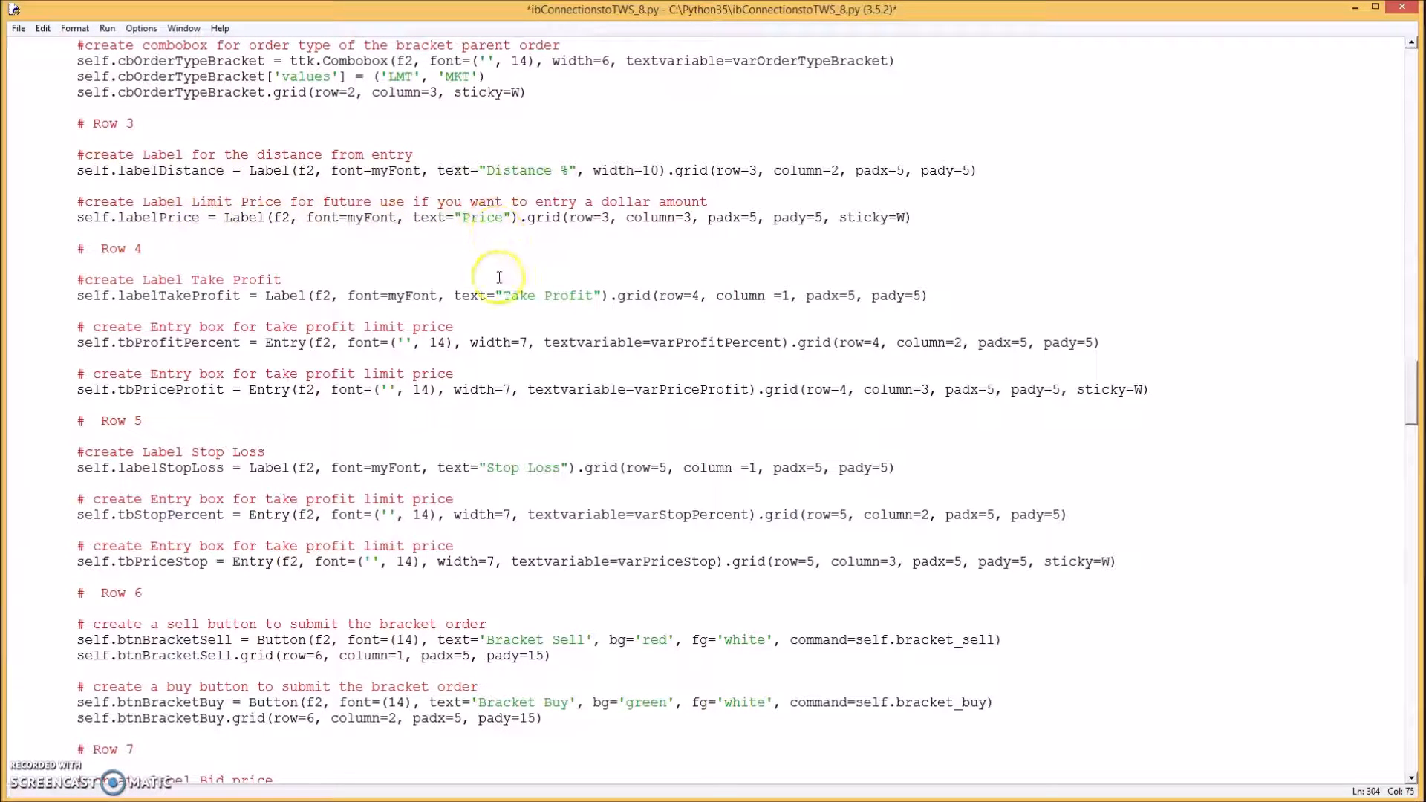
scroll(down, 3)
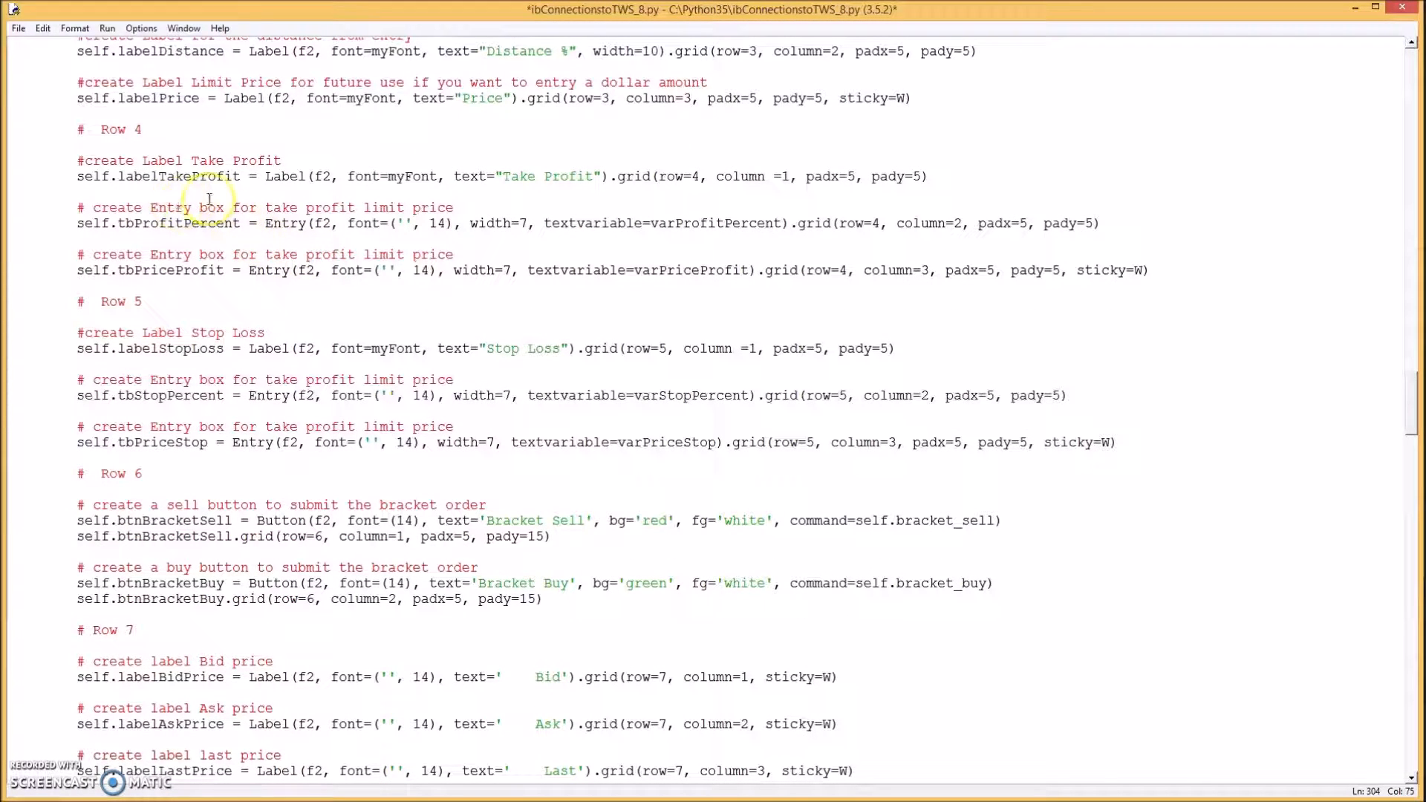
mouse_move(368, 181)
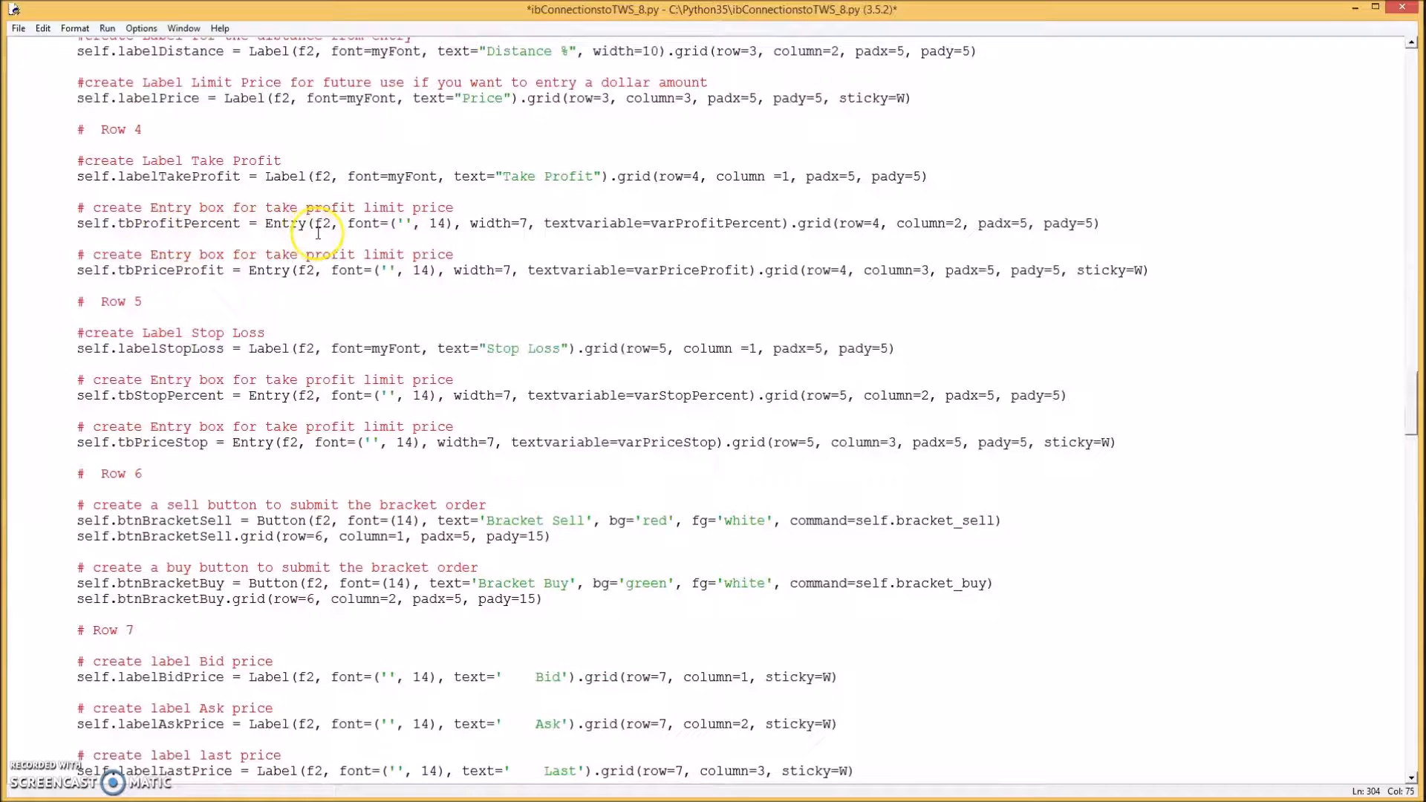
mouse_move(312, 248)
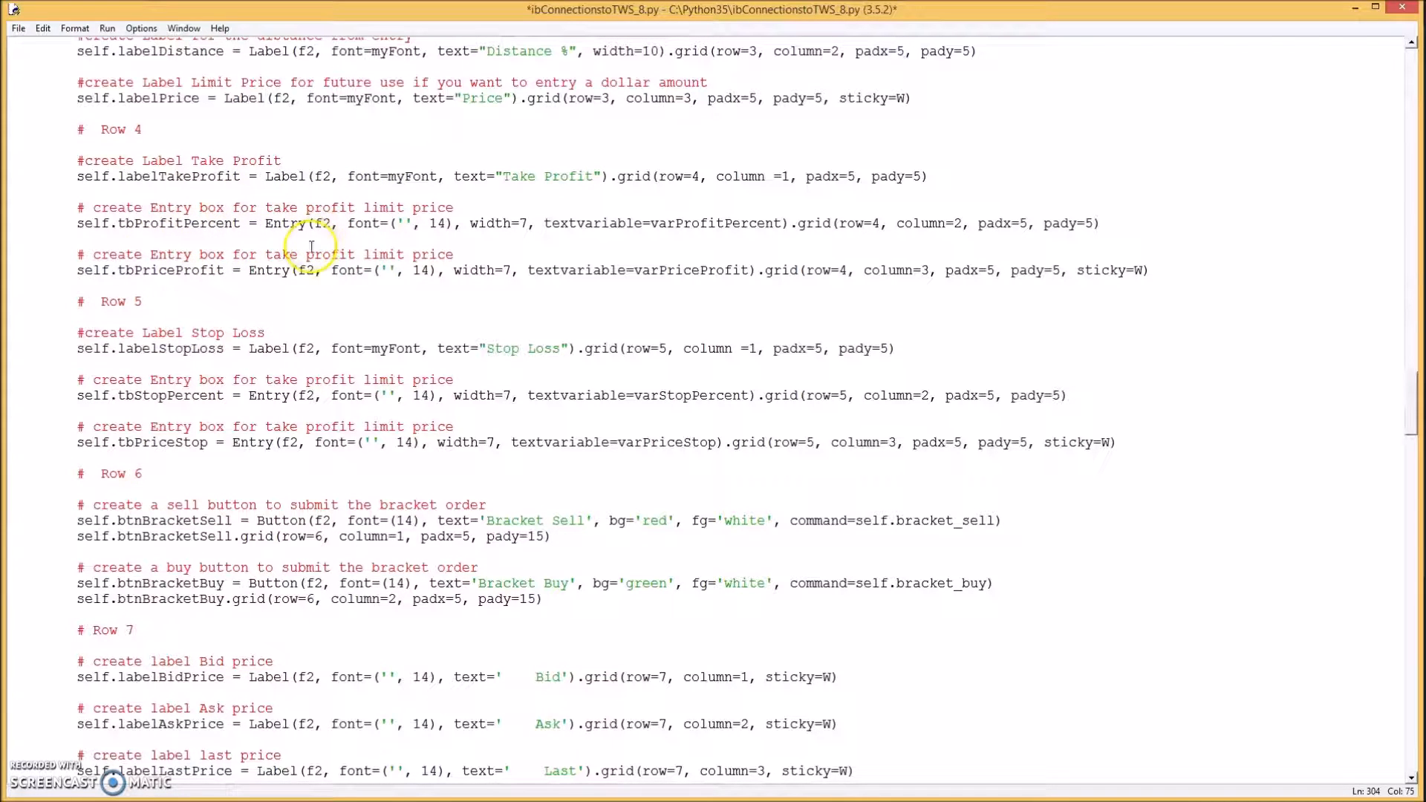
mouse_move(355, 233)
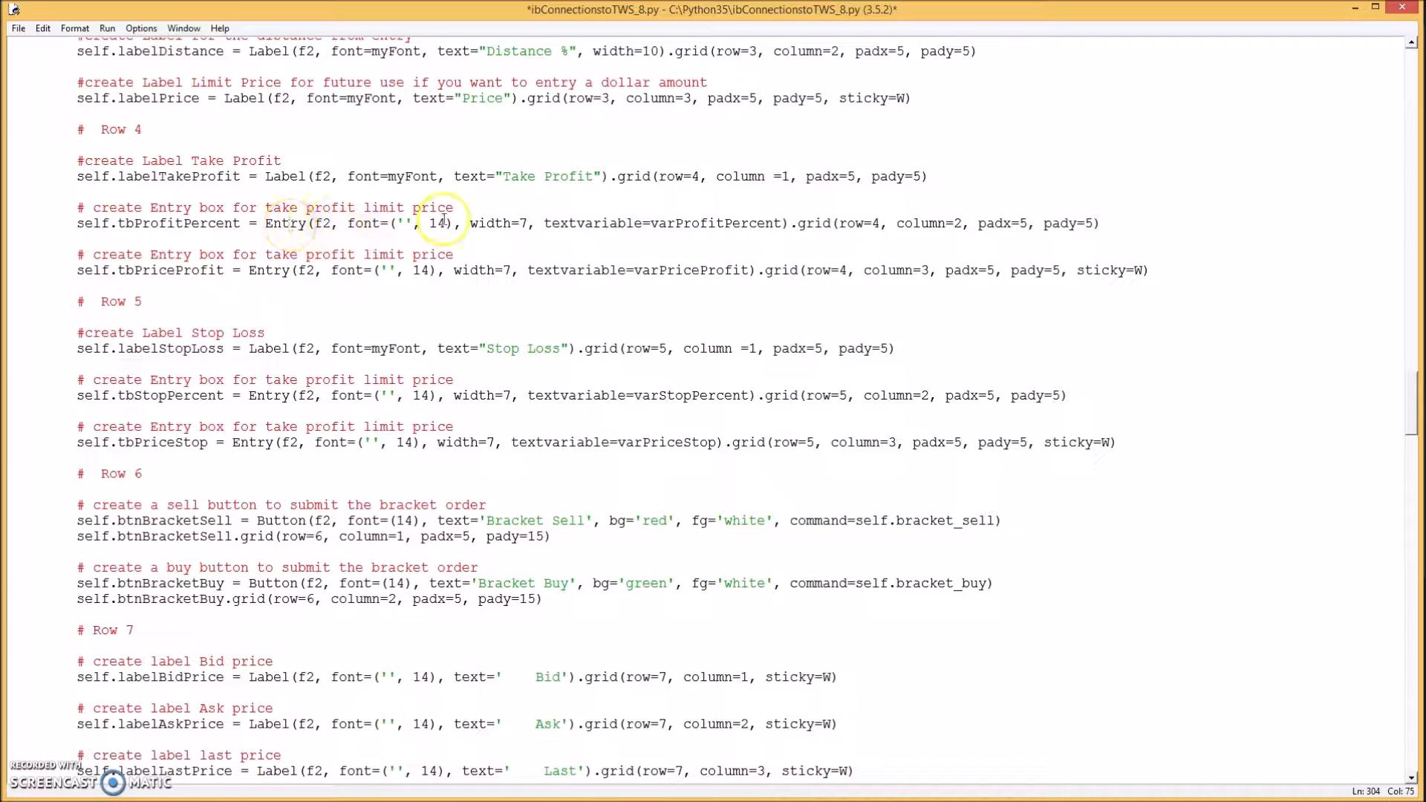
mouse_move(270, 270)
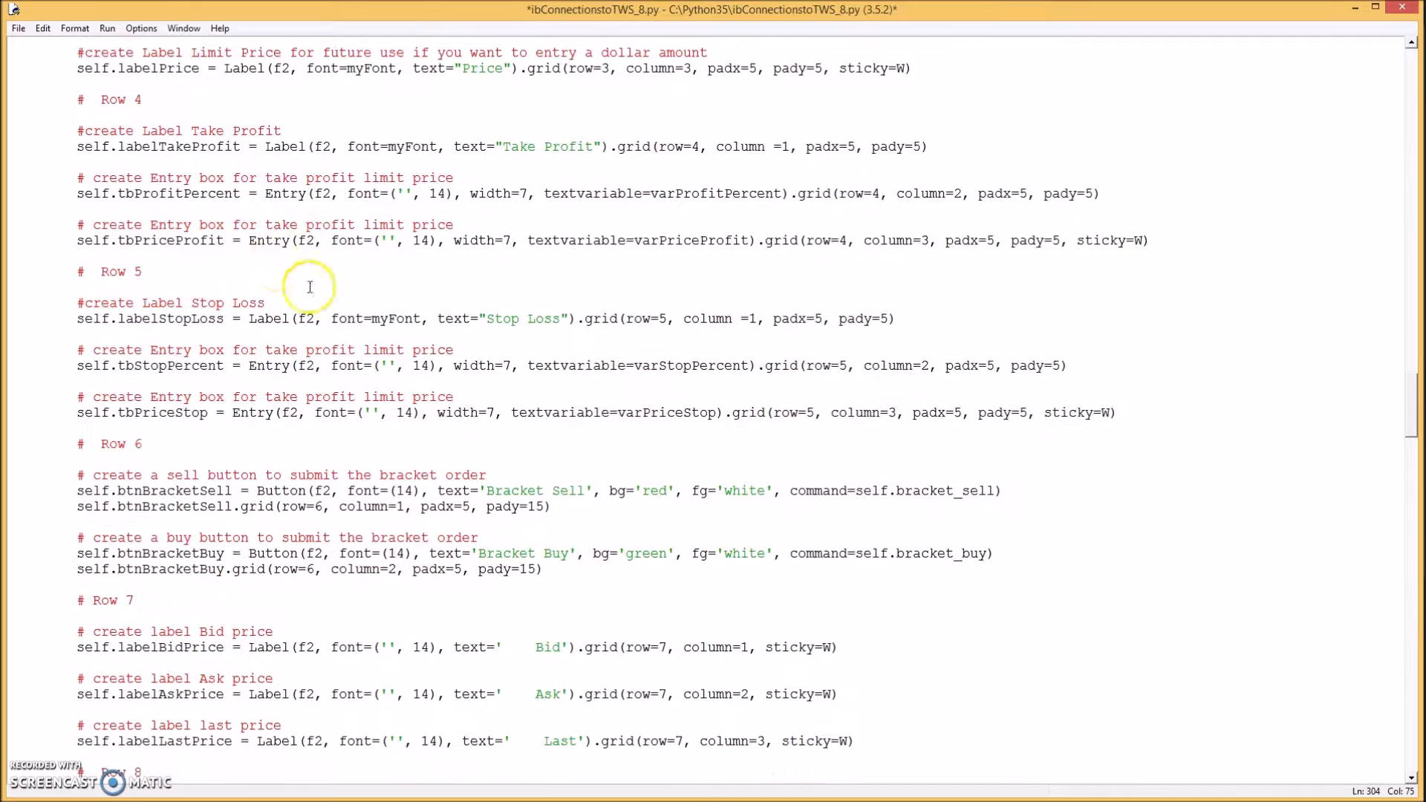
- Bind <Button-1> on the Row 8 bid and ask entries to entryLastBracket_click with 1 and 2
scroll(down, 3)
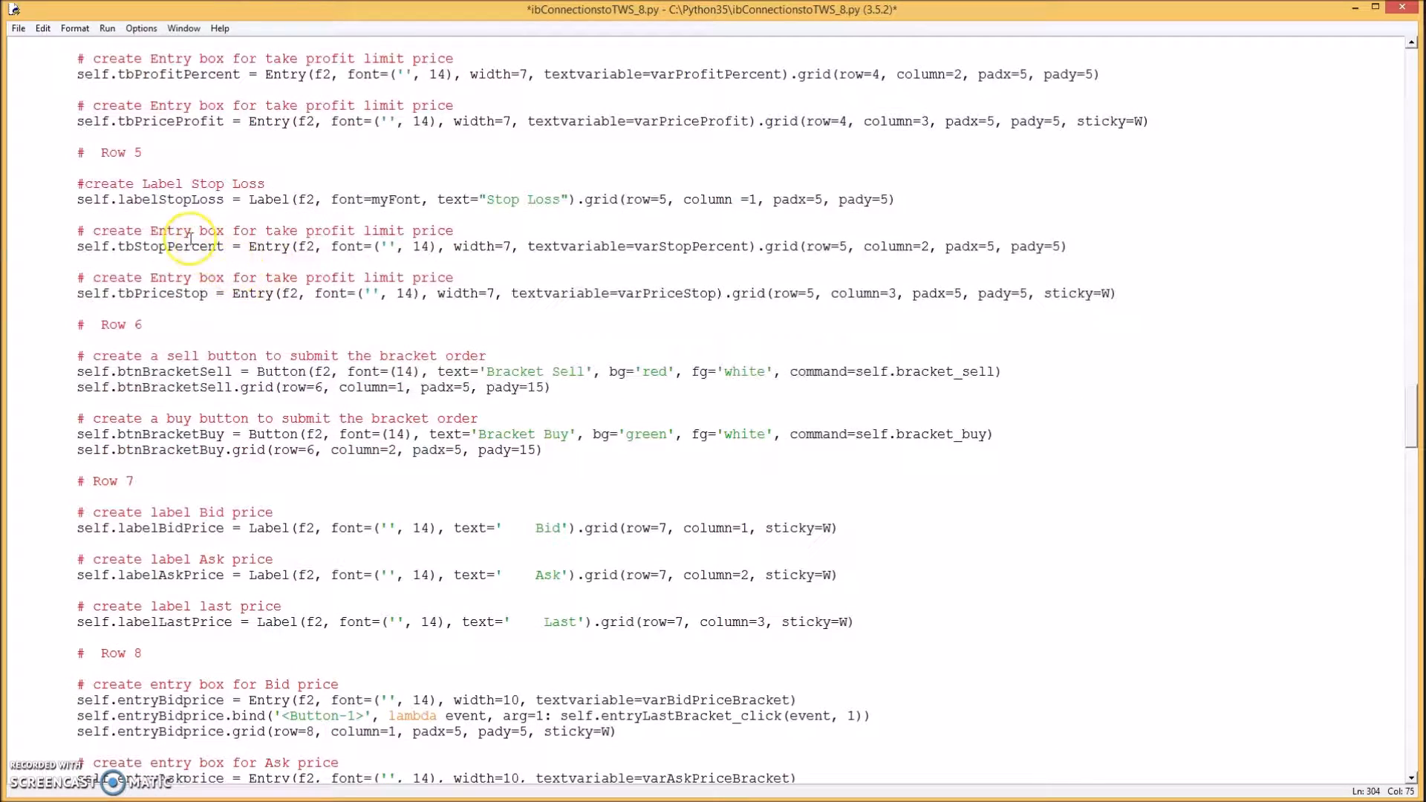
scroll(up, 3)
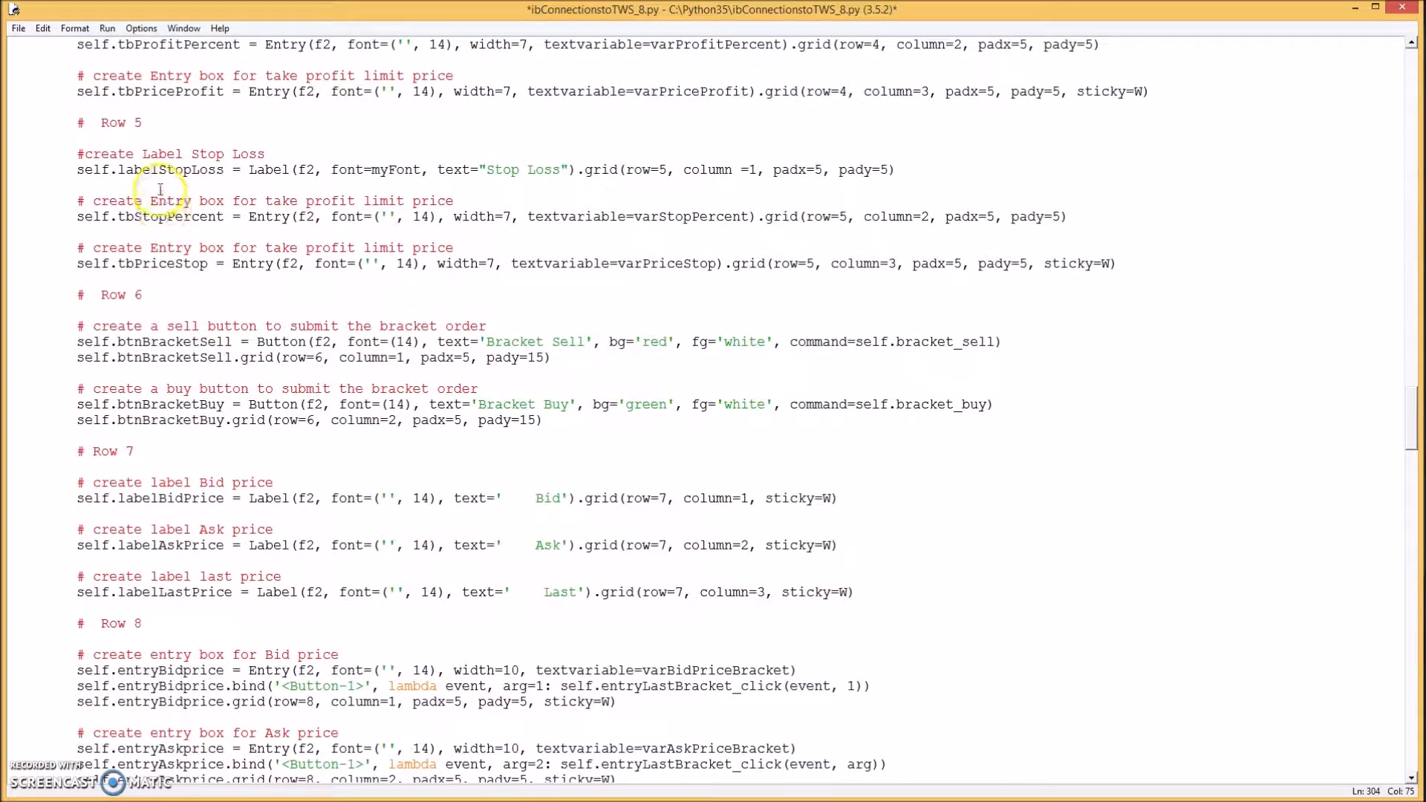
mouse_move(235, 184)
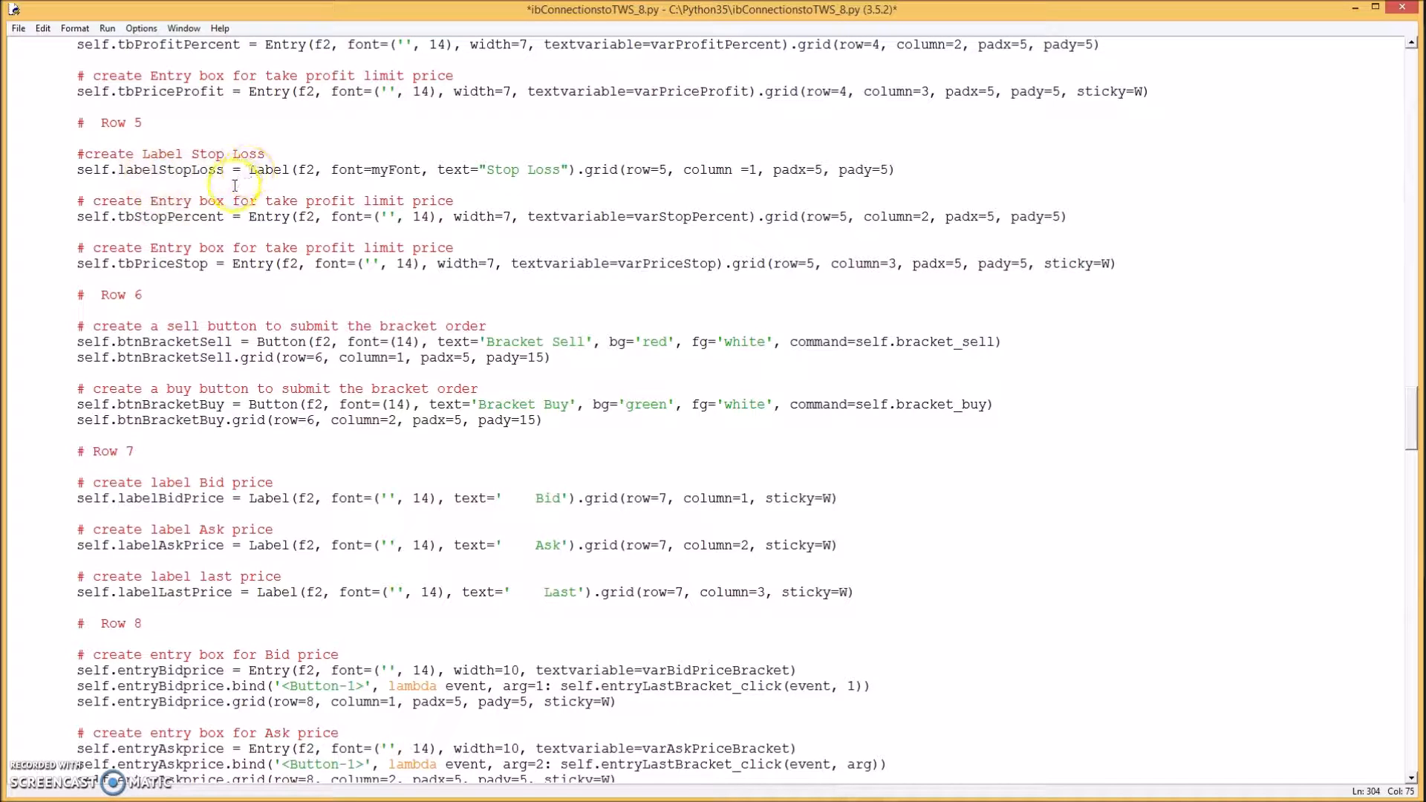
mouse_move(200, 227)
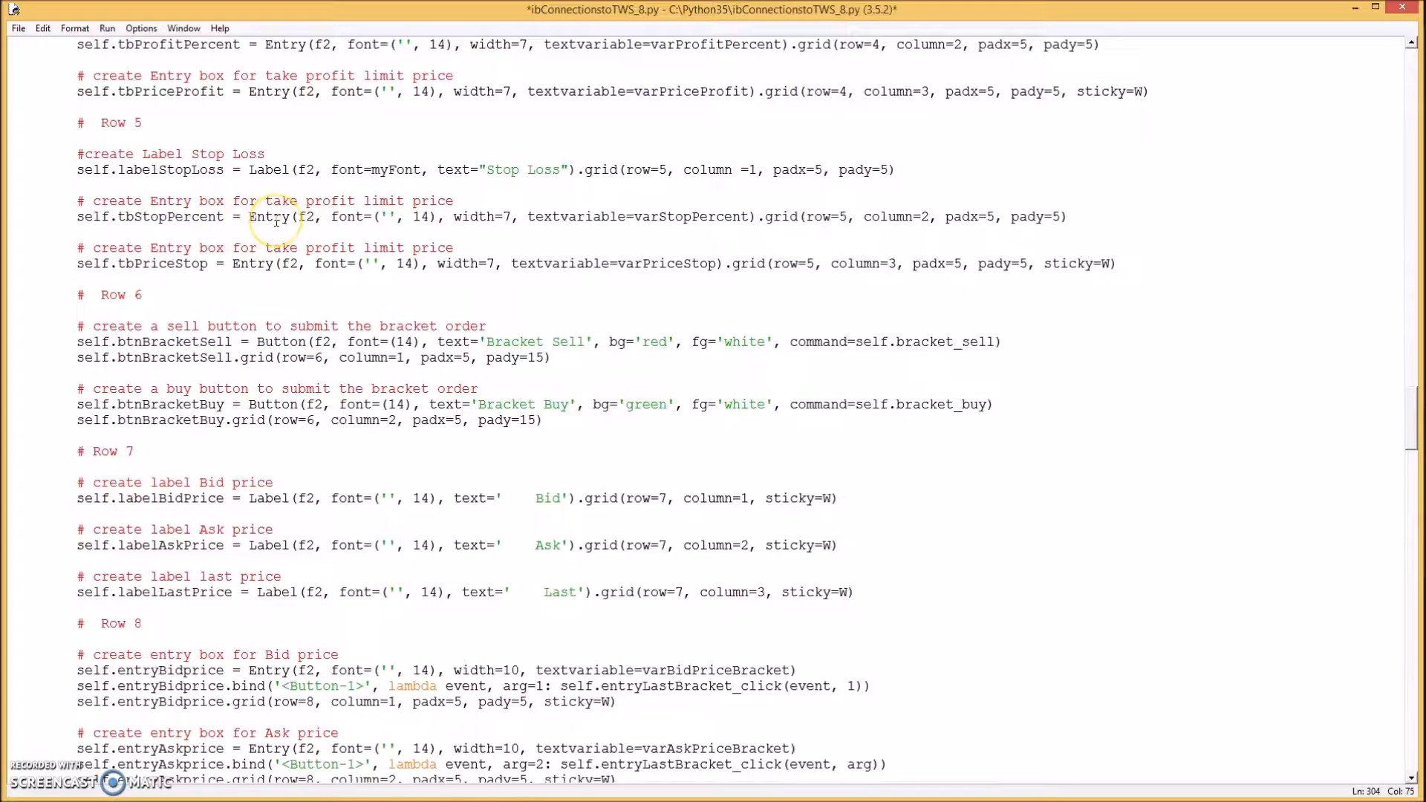
mouse_move(234, 268)
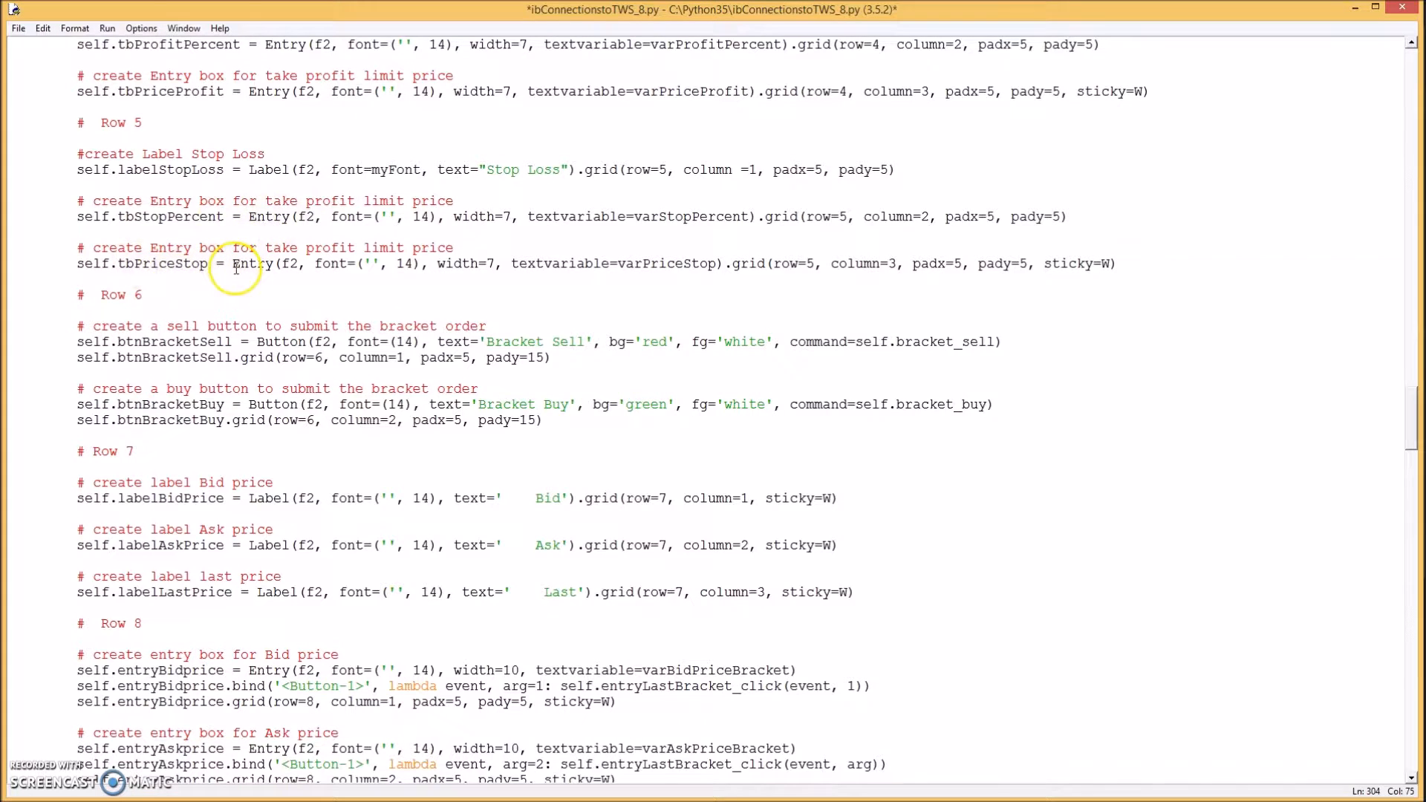
scroll(down, 3)
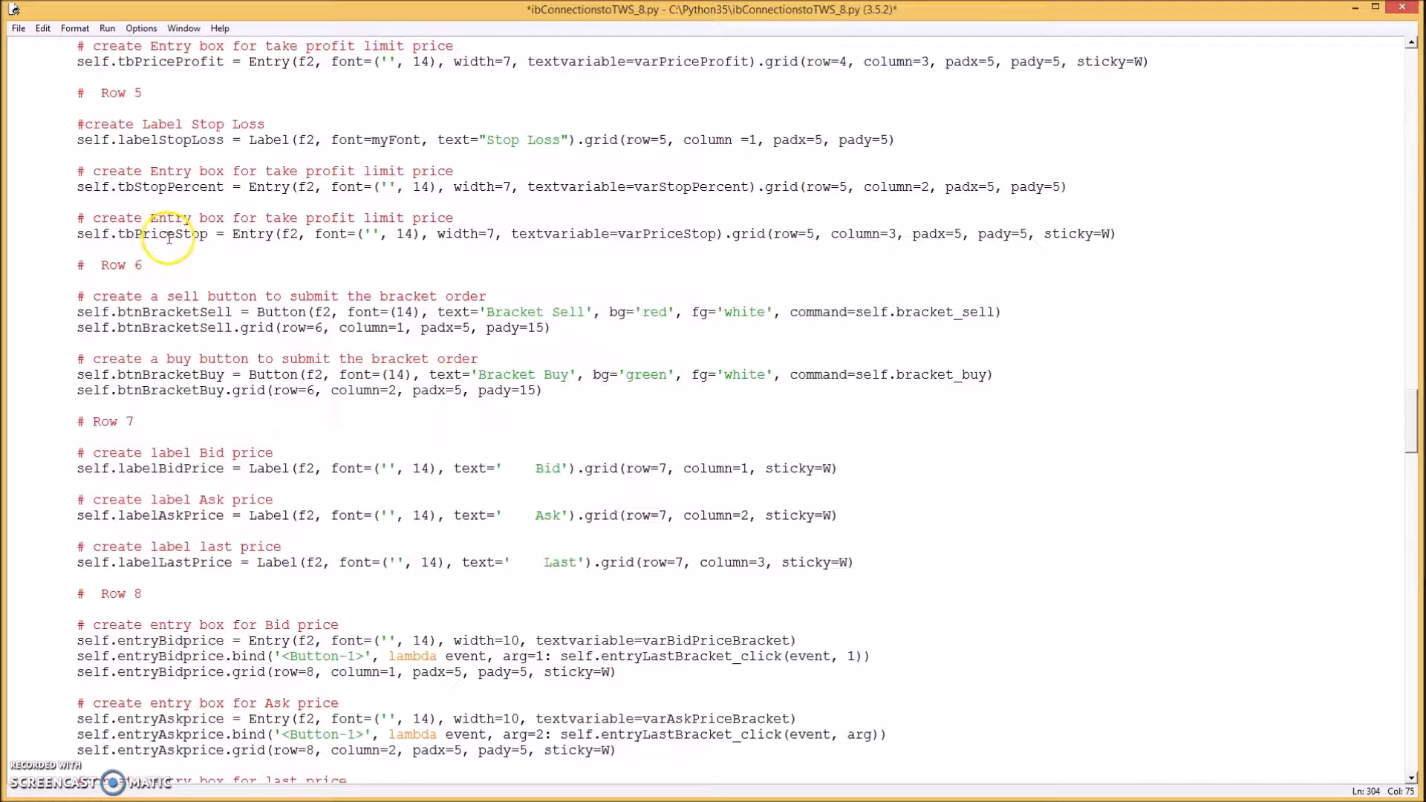
mouse_move(489, 225)
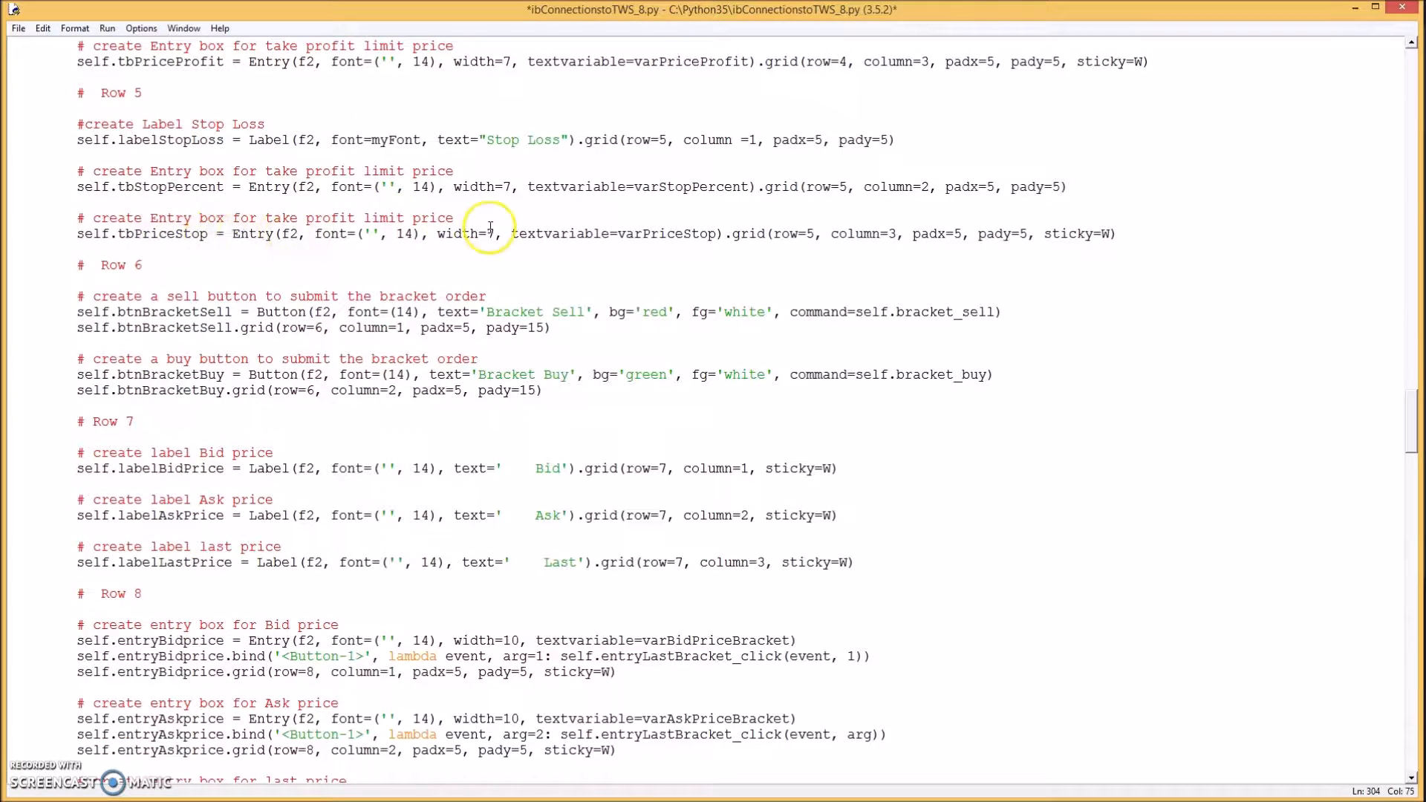
scroll(down, 3)
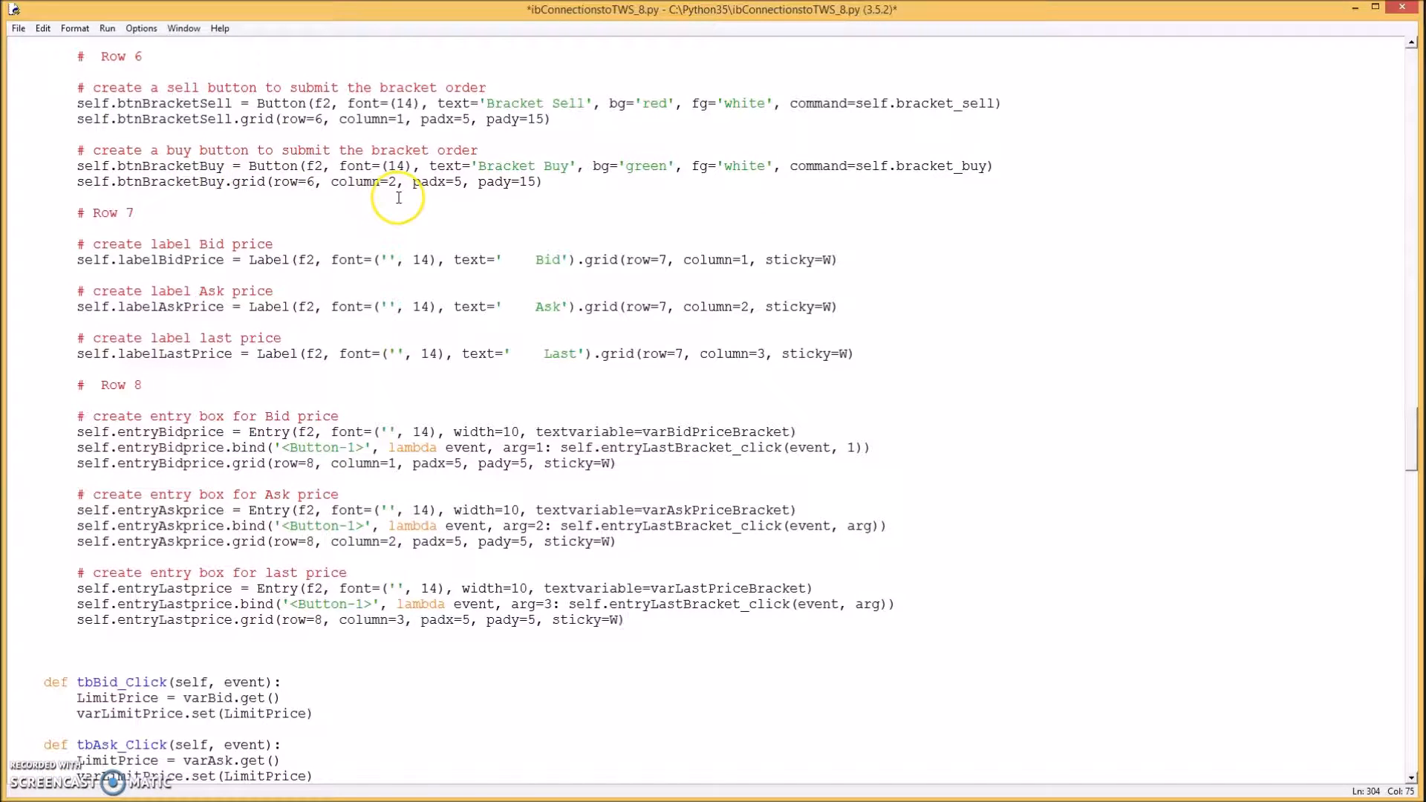
scroll(down, 3)
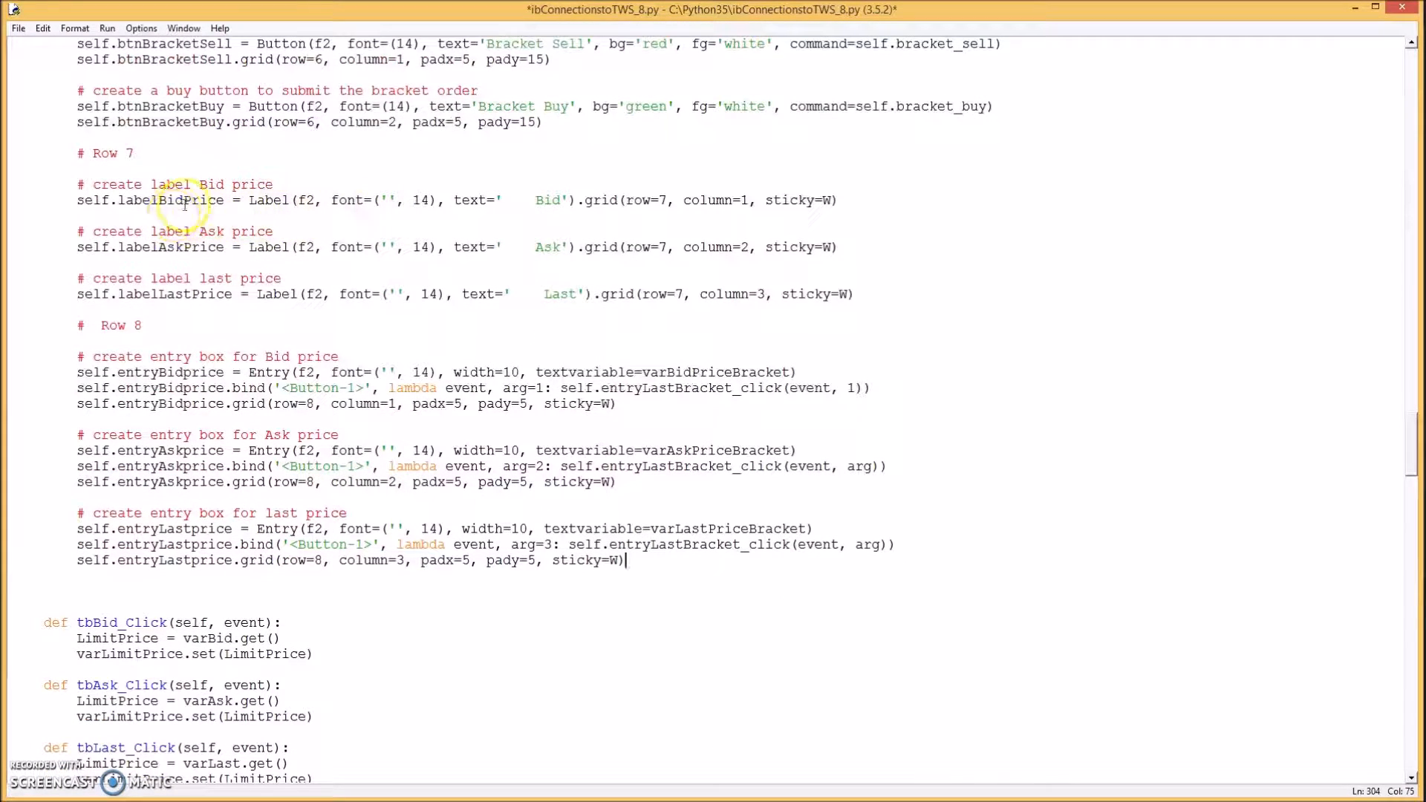
mouse_move(327, 200)
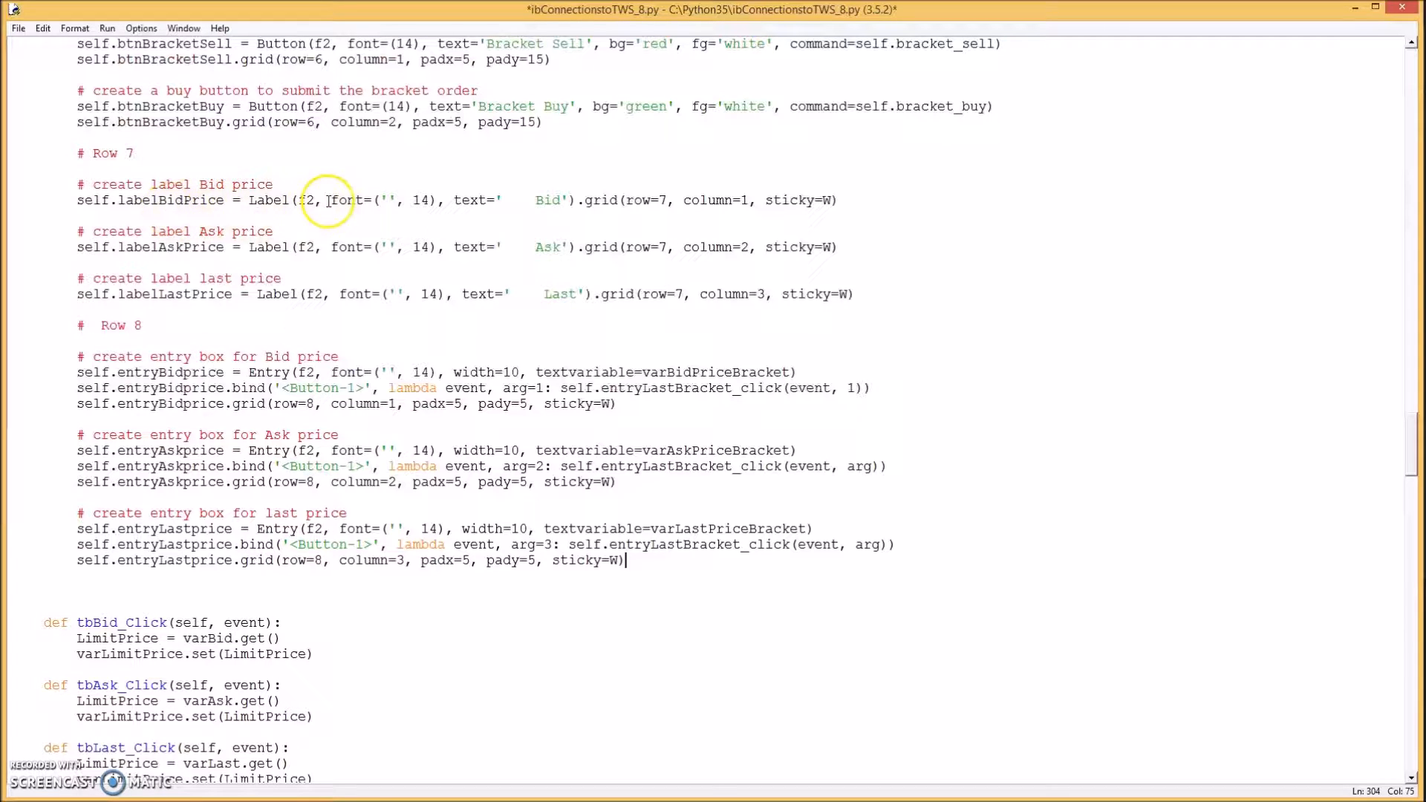
mouse_move(159, 201)
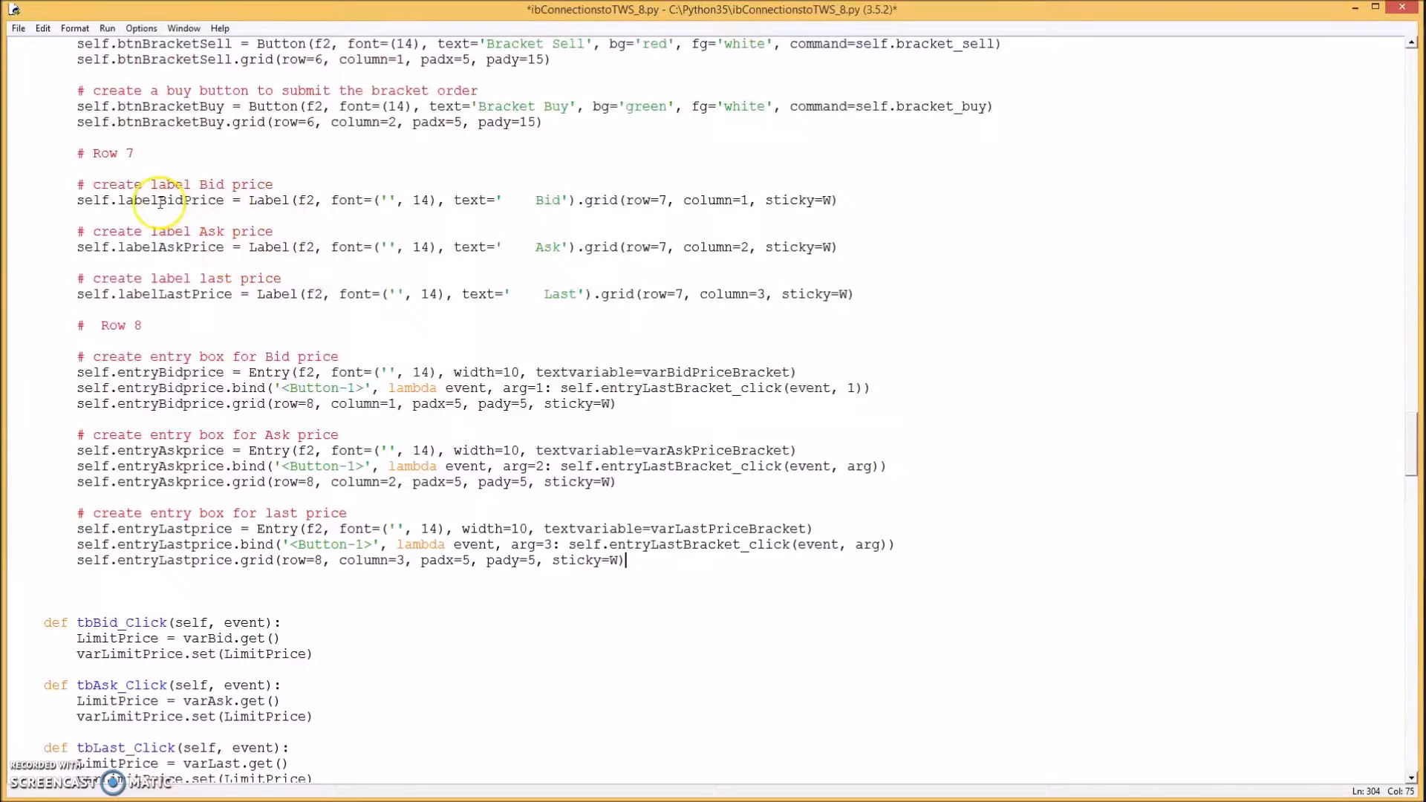
mouse_move(208, 309)
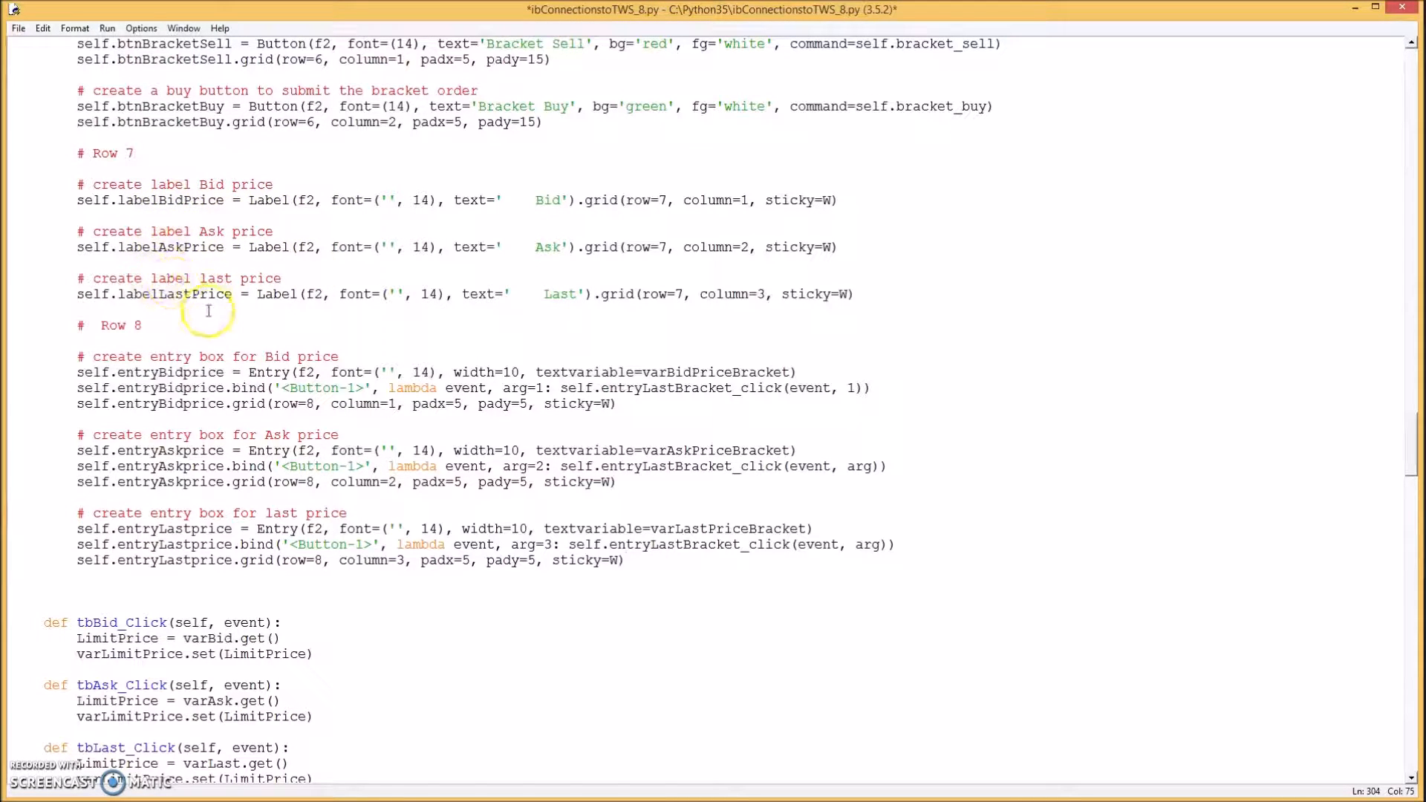
scroll(down, 3)
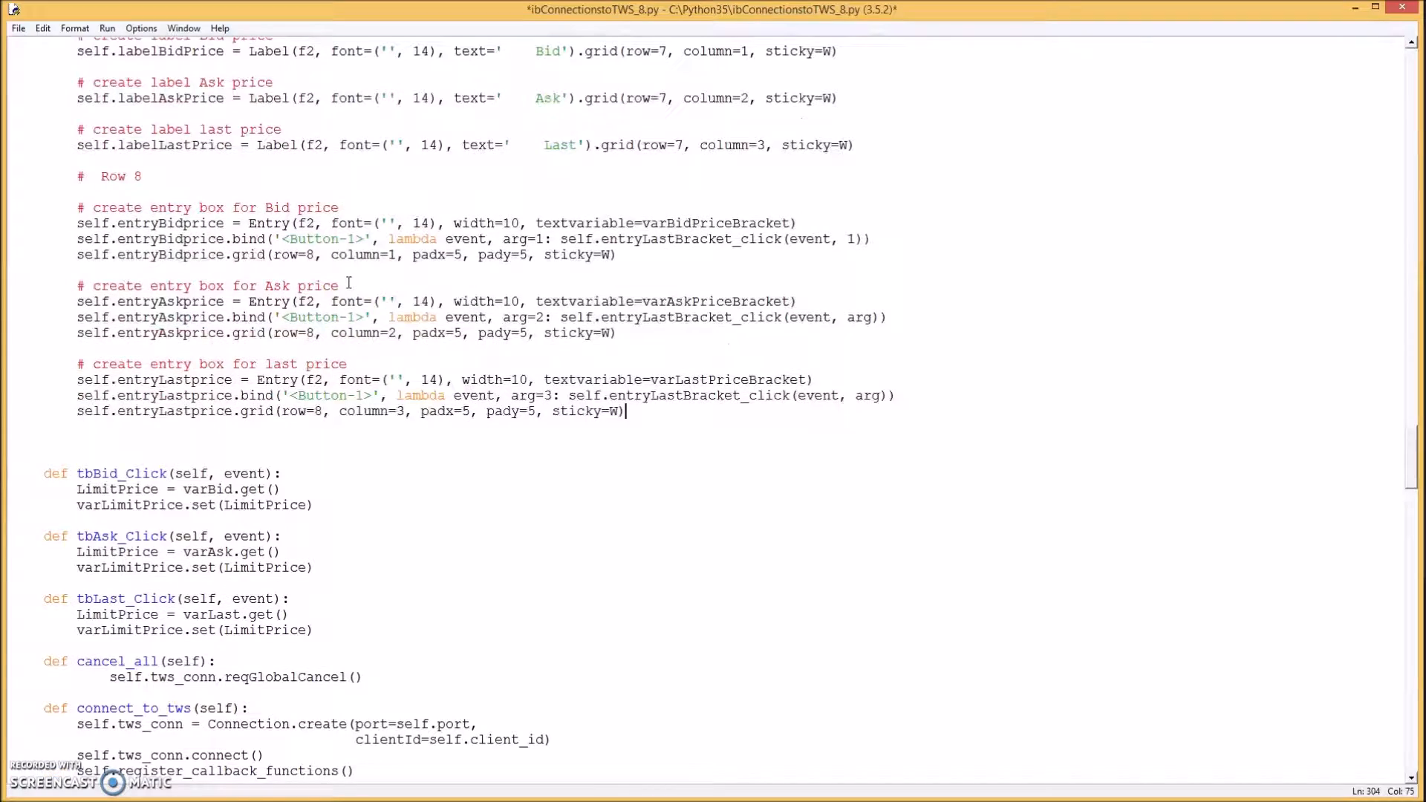
scroll(up, 3)
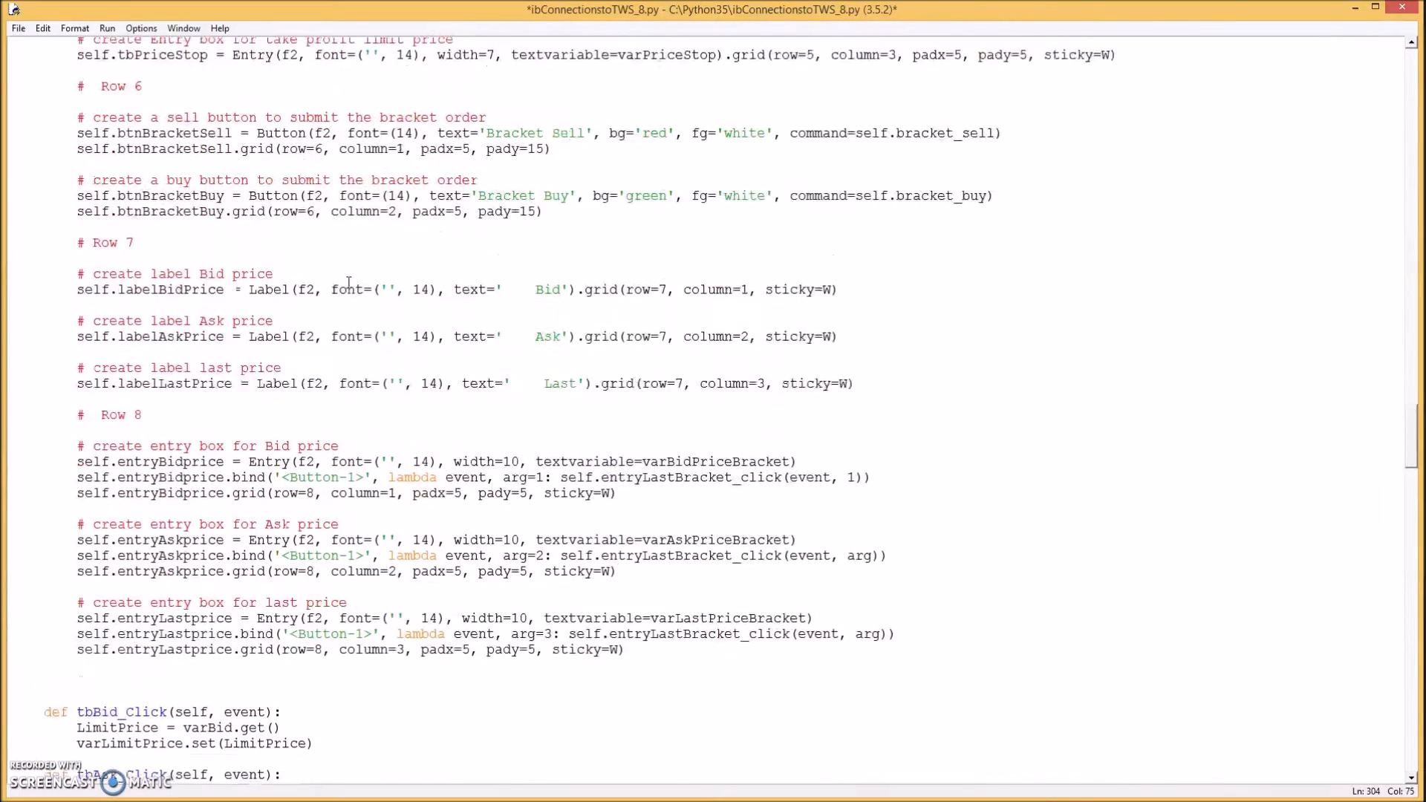
scroll(up, 3)
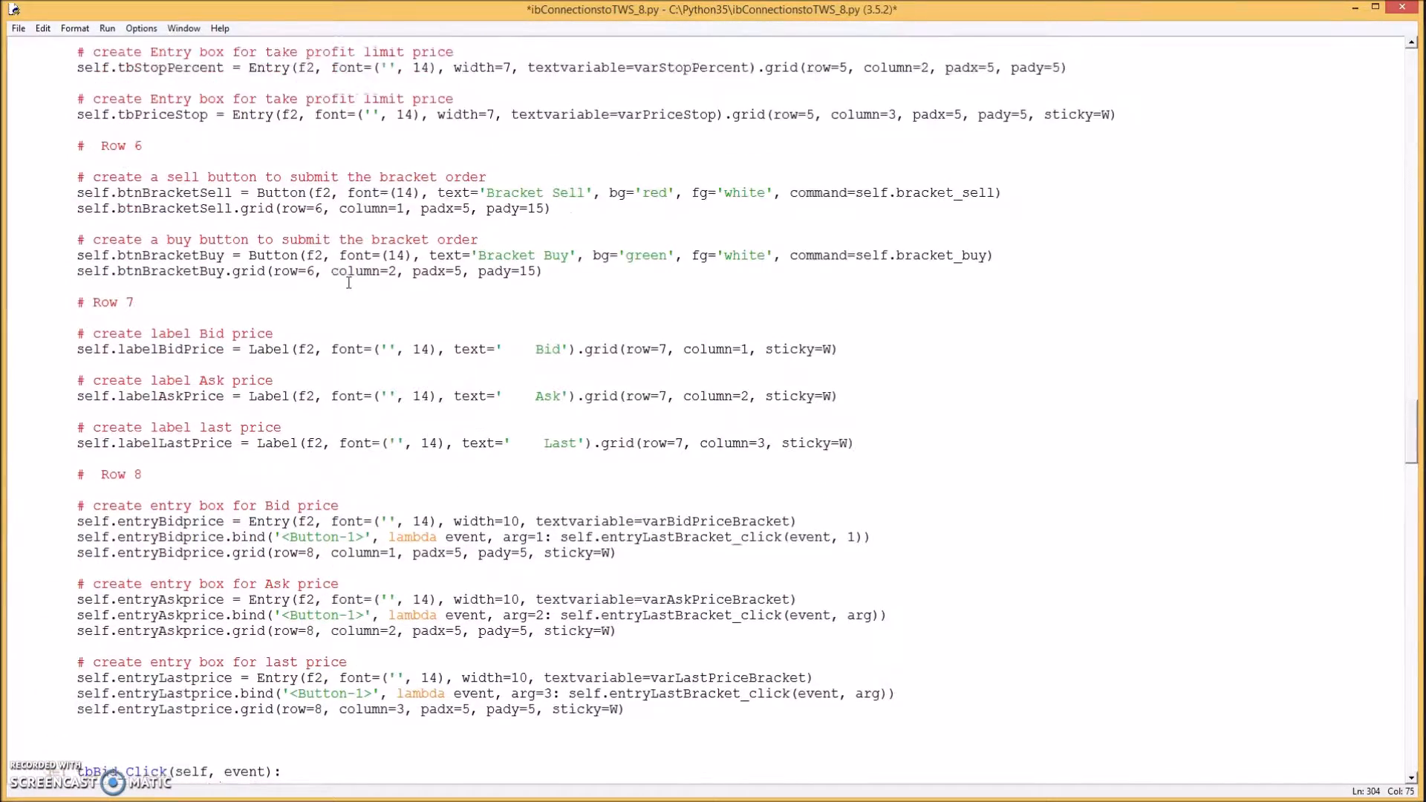
scroll(up, 3)
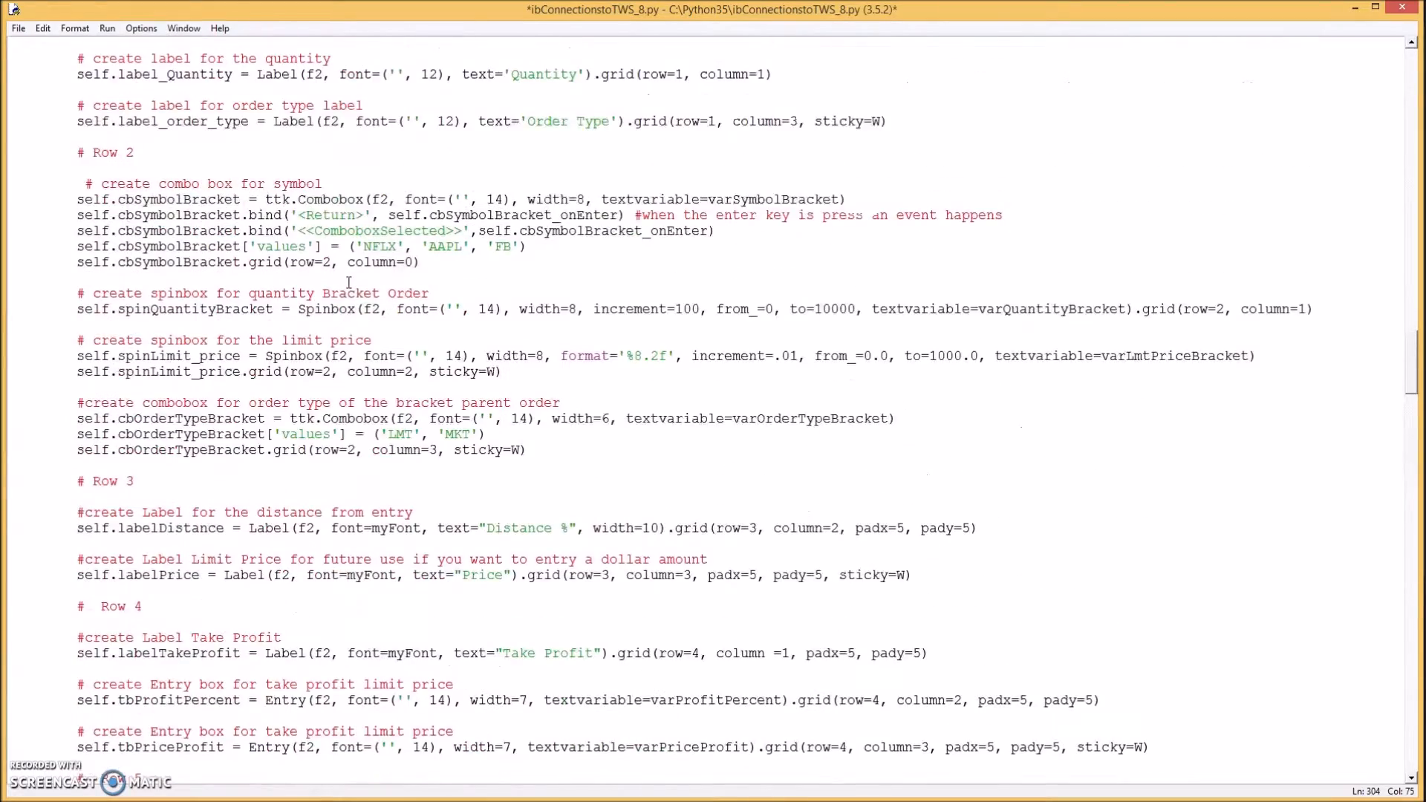
- Bind <Button-1> on the last price entry to entryLastBracket_click with 3 and review the block
scroll(up, 3)
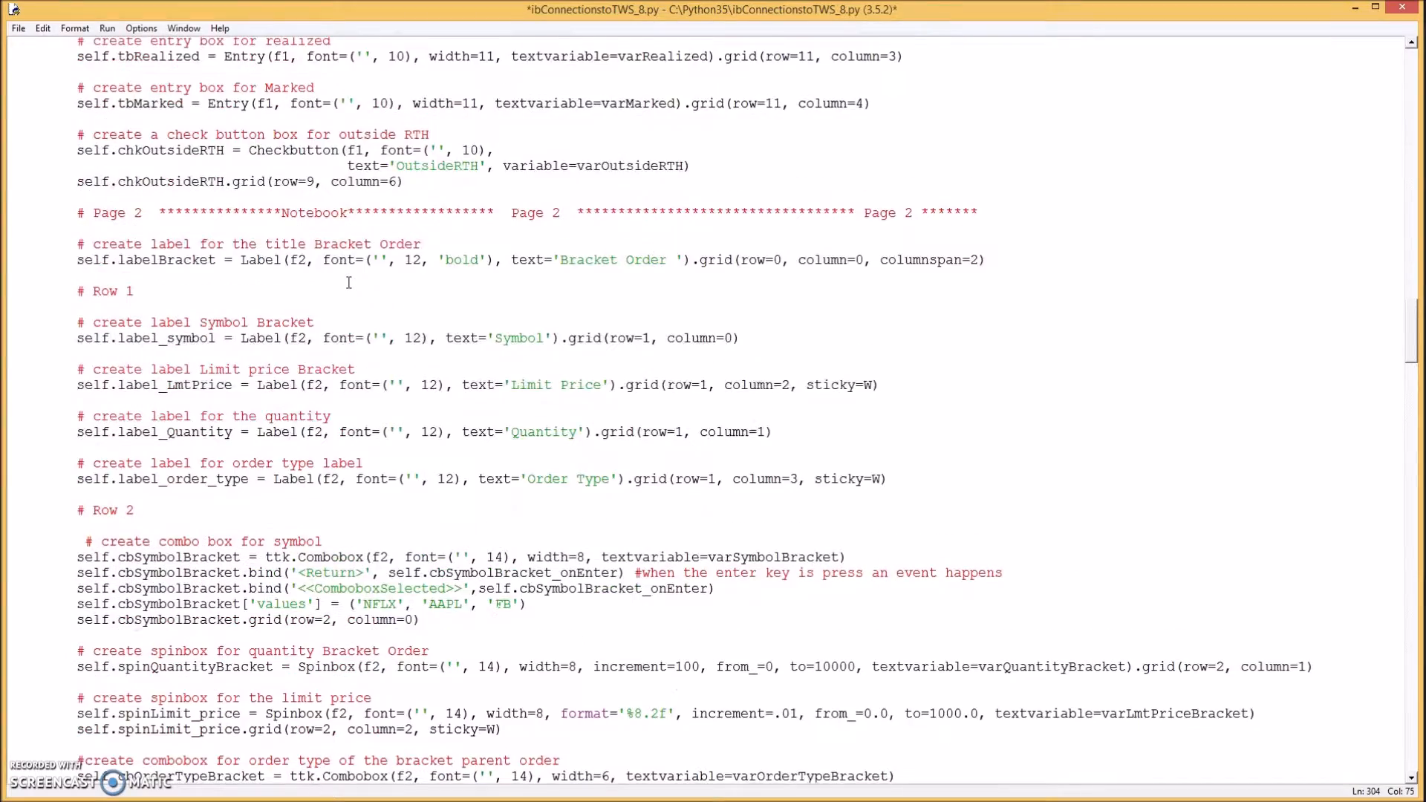
scroll(down, 3)
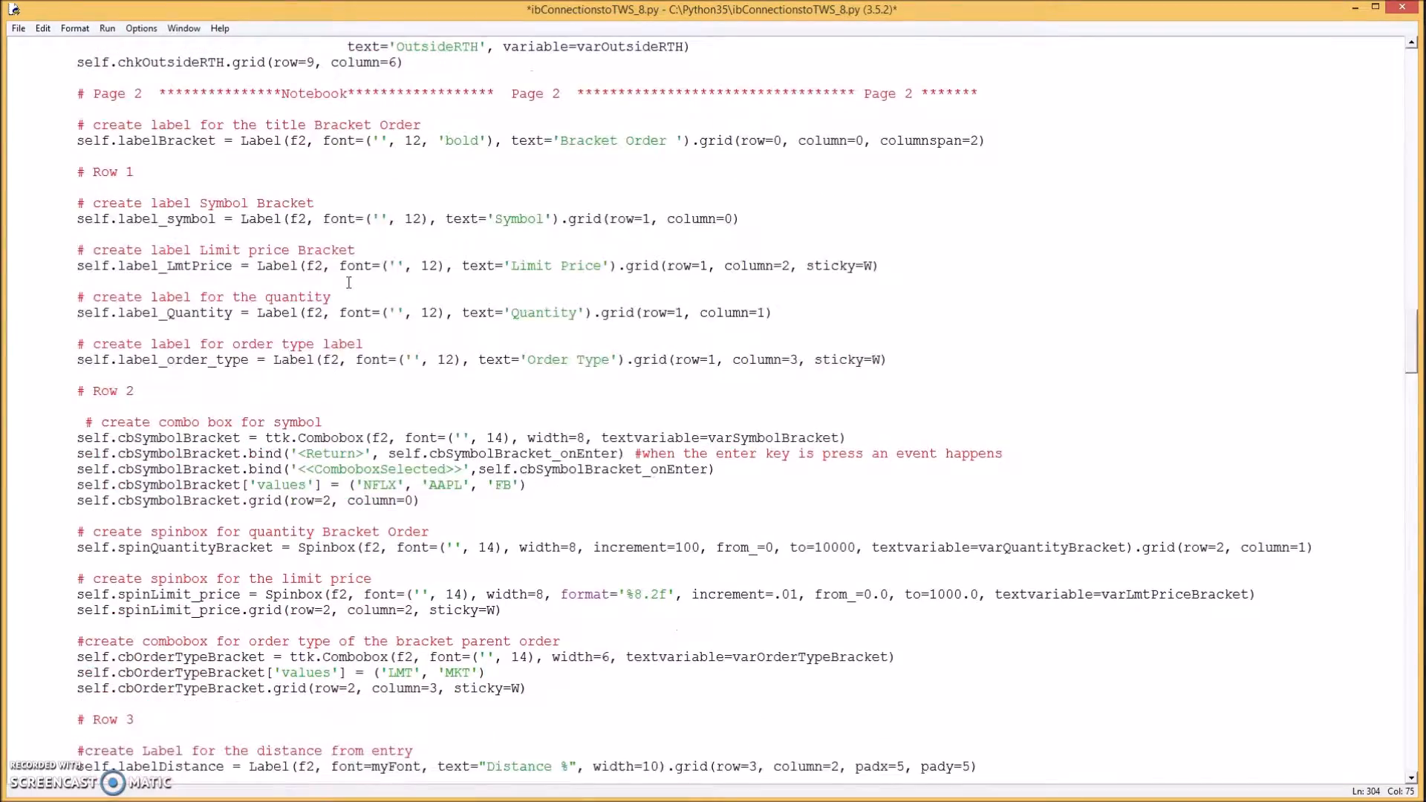
scroll(down, 3)
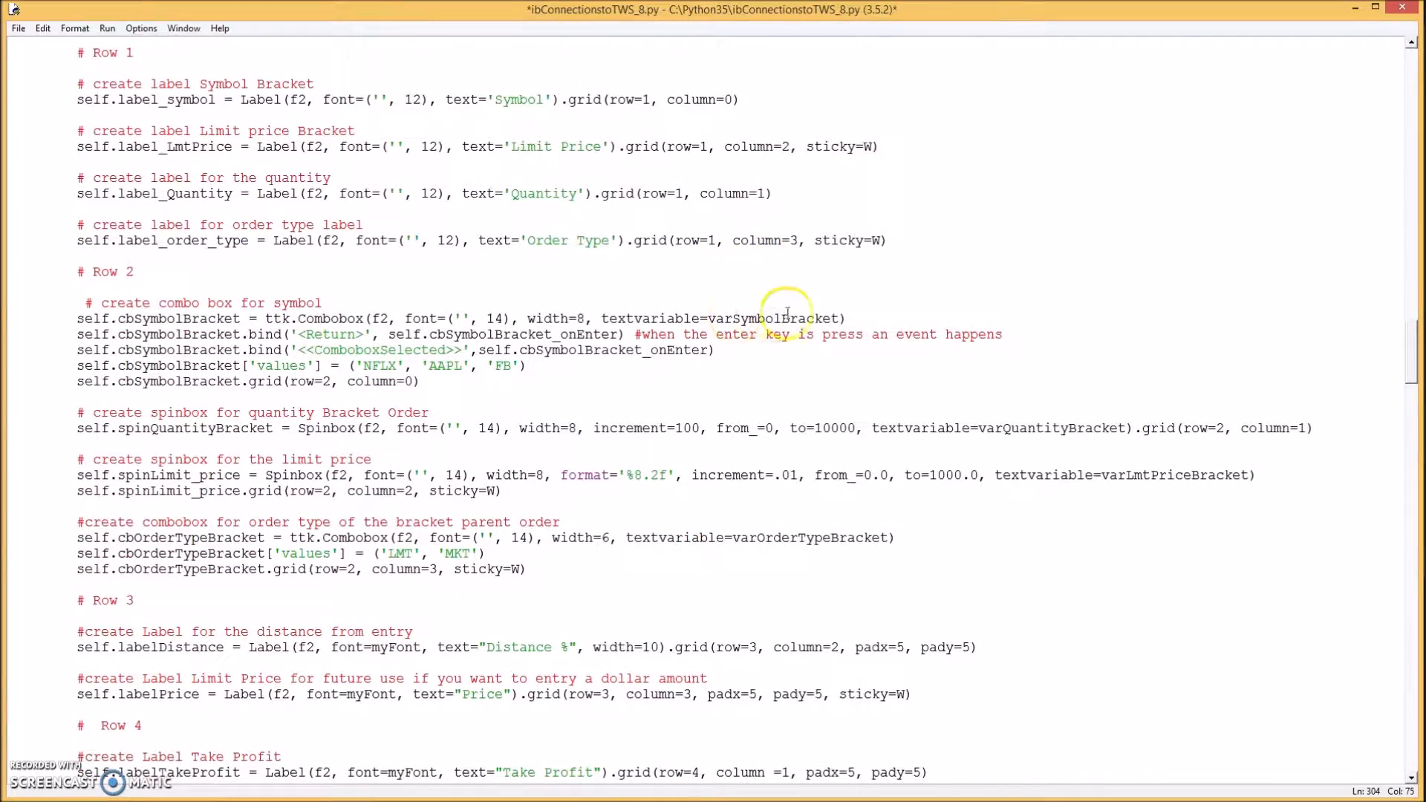
scroll(up, 3)
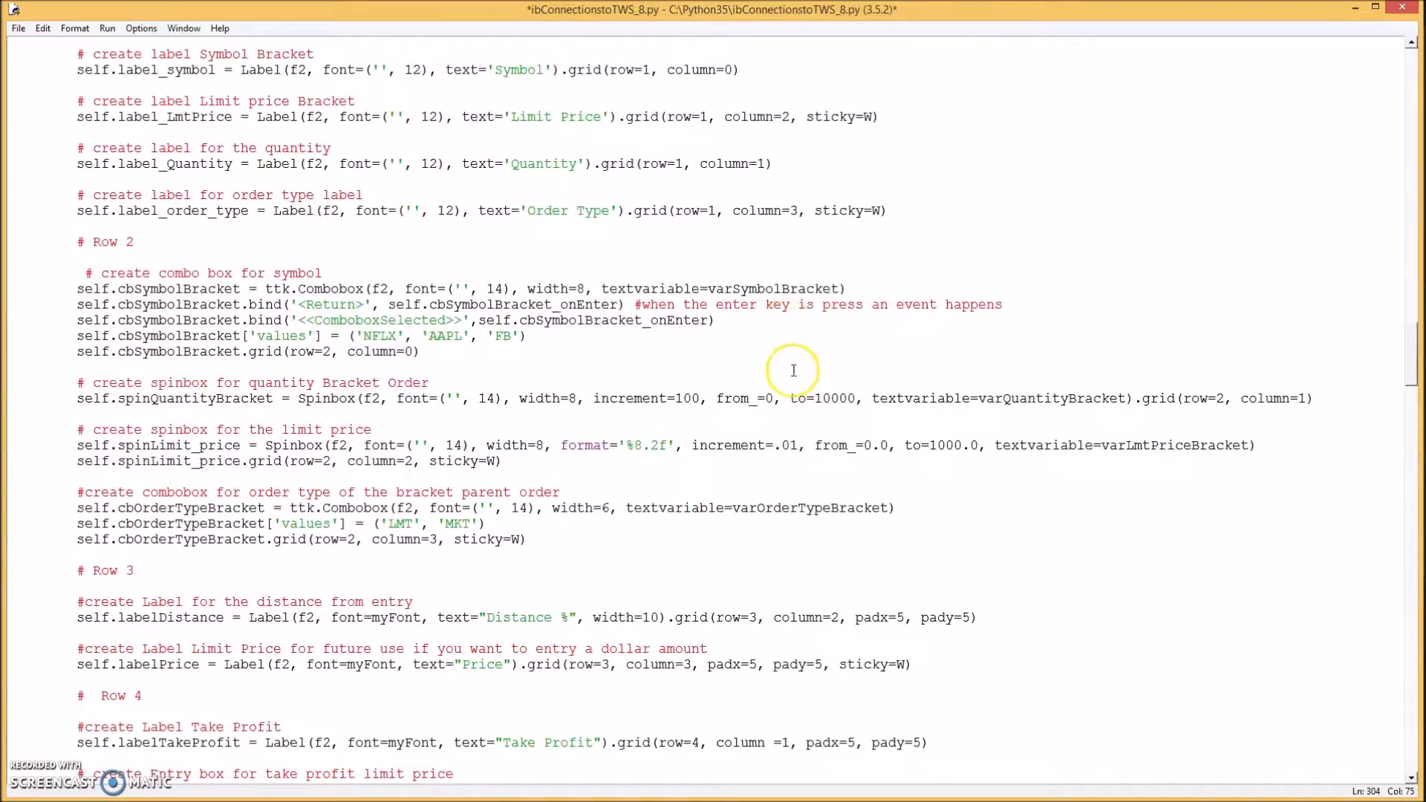
scroll(down, 3)
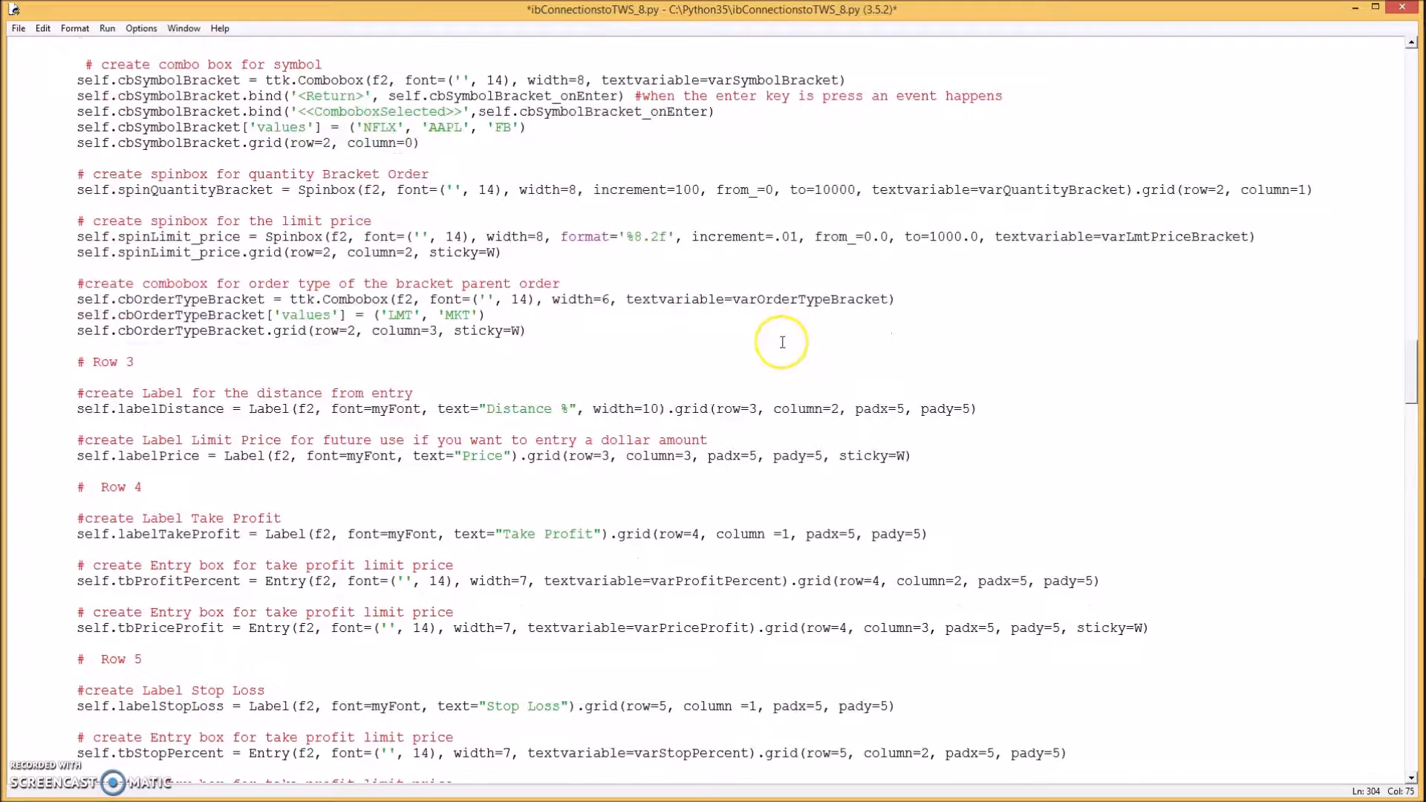
mouse_move(735, 329)
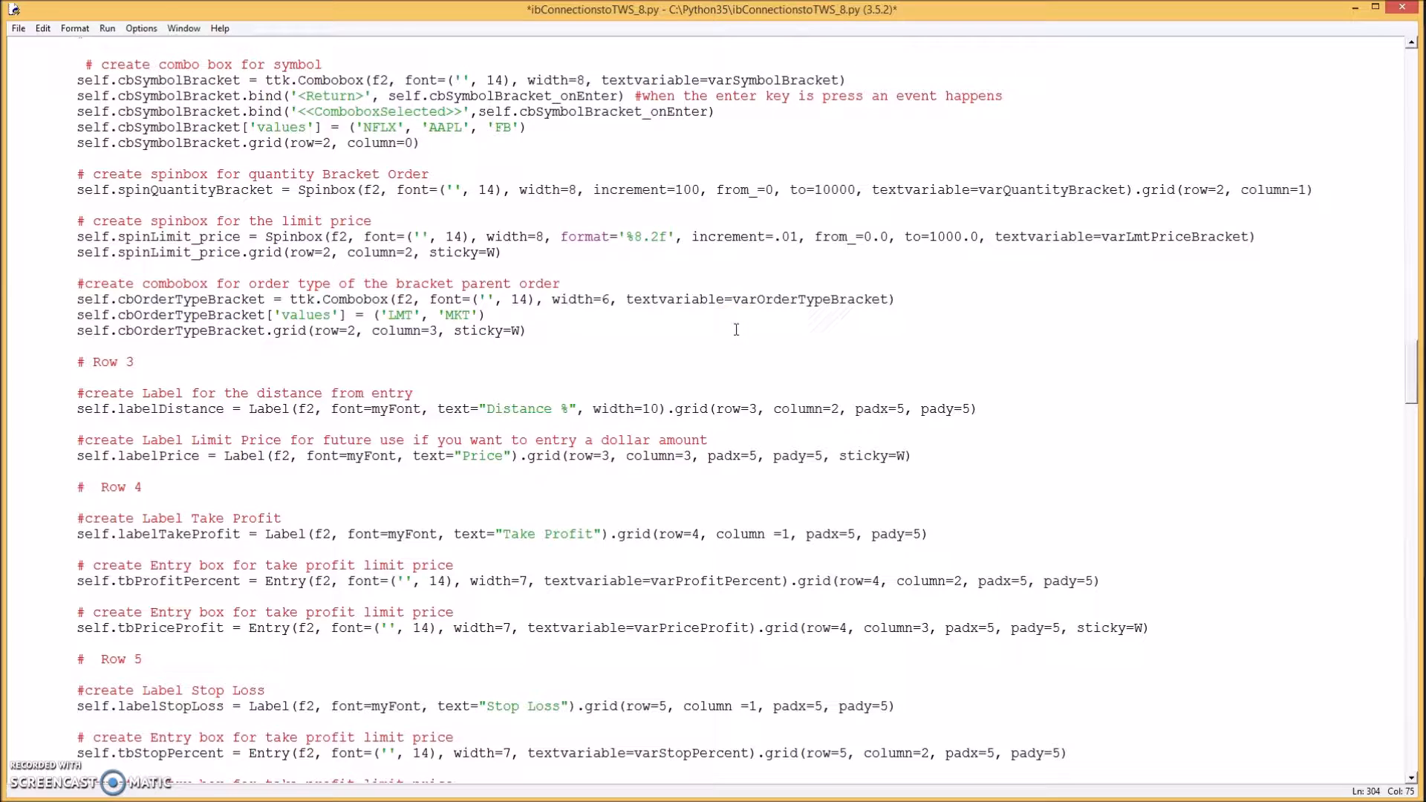
scroll(down, 3)
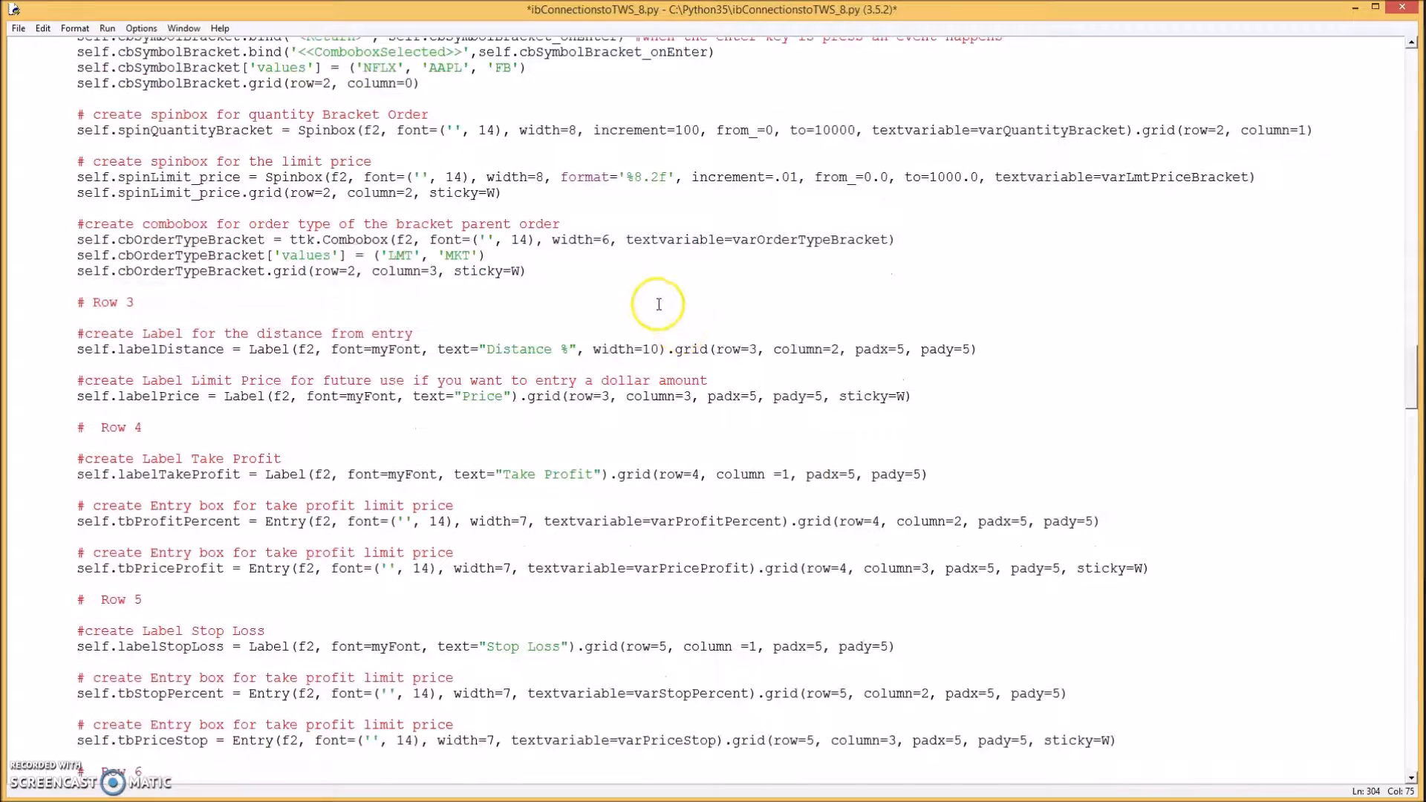
scroll(down, 3)
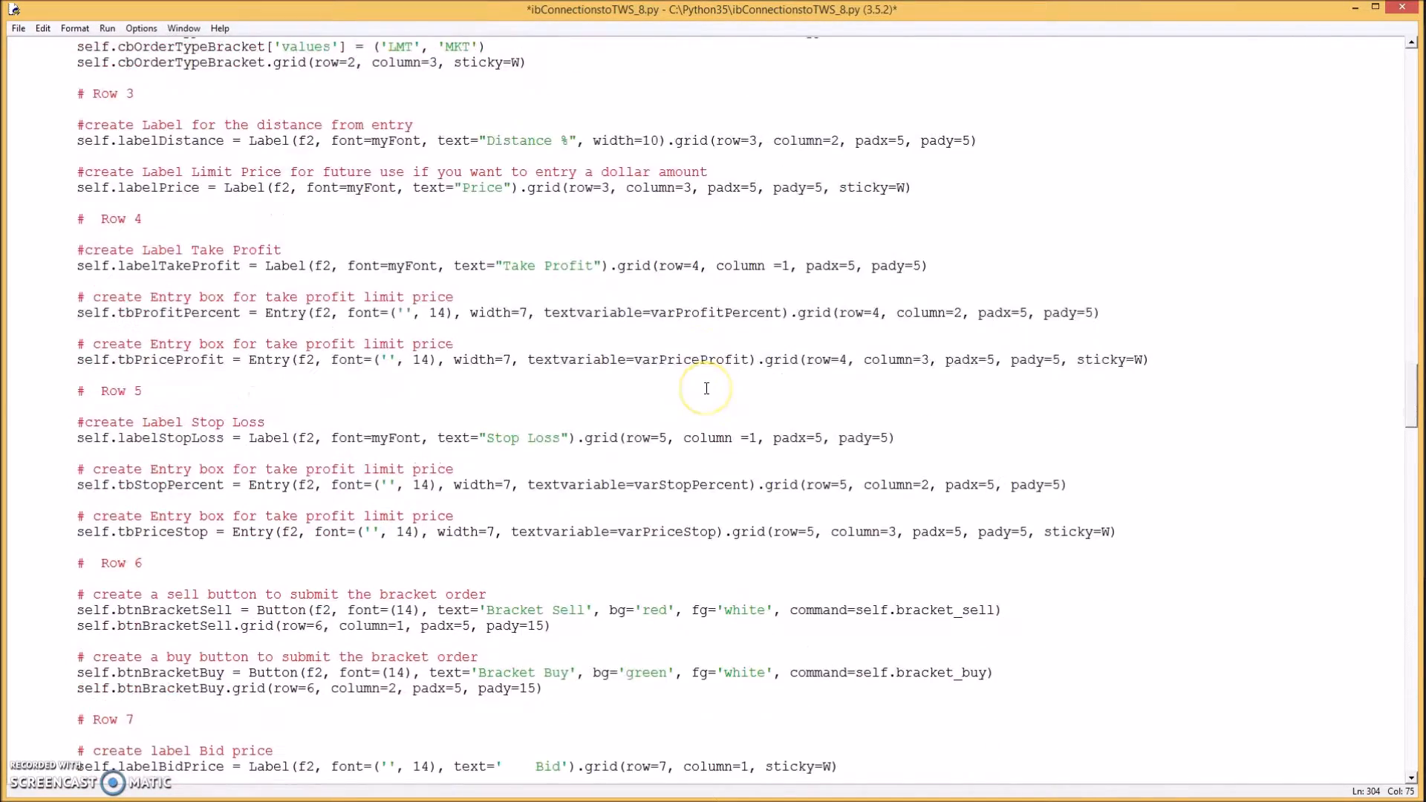
scroll(down, 3)
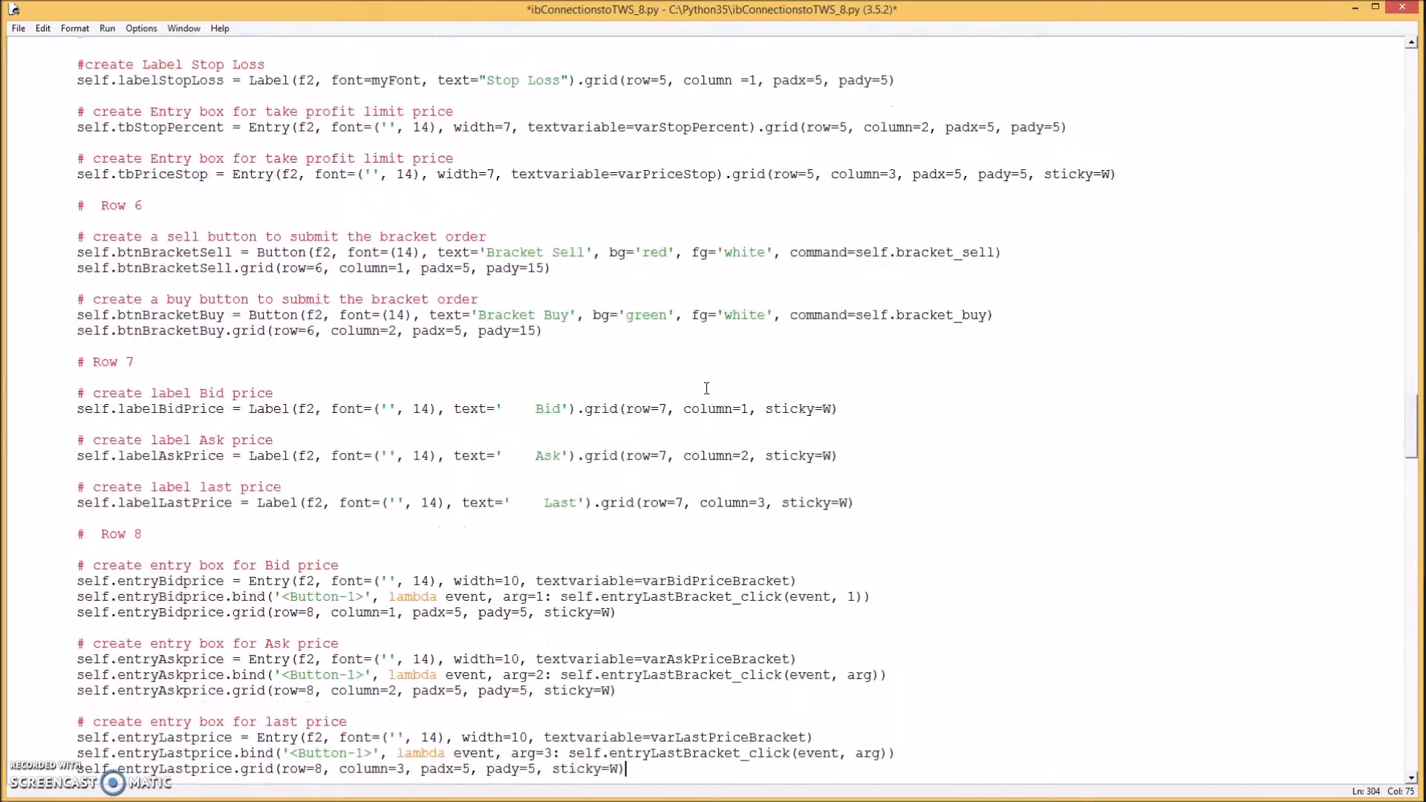
scroll(down, 3)
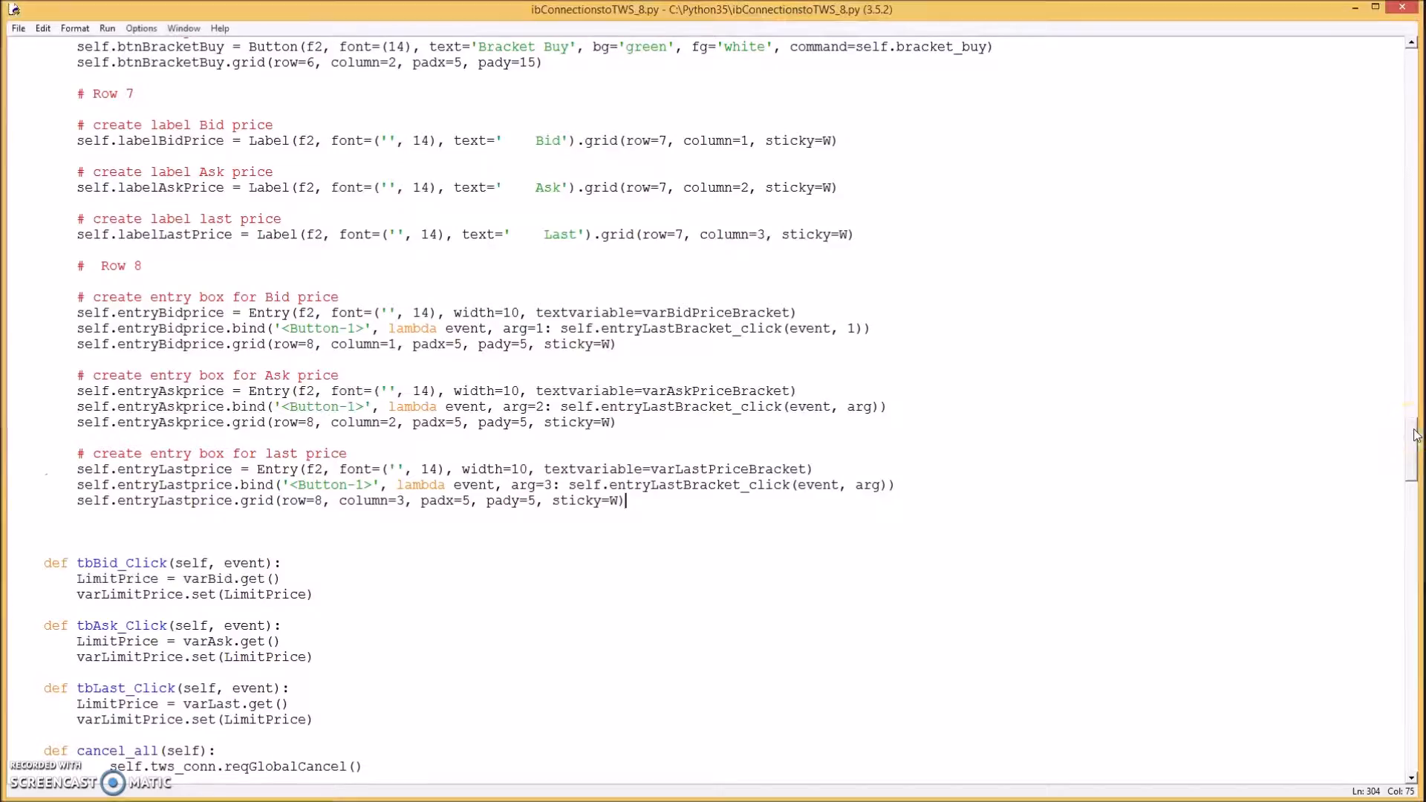
- Paste the Bracket page StringVars below varOutsideRTH with last, bid, ask at 0.00, and save
scroll(down, 3)
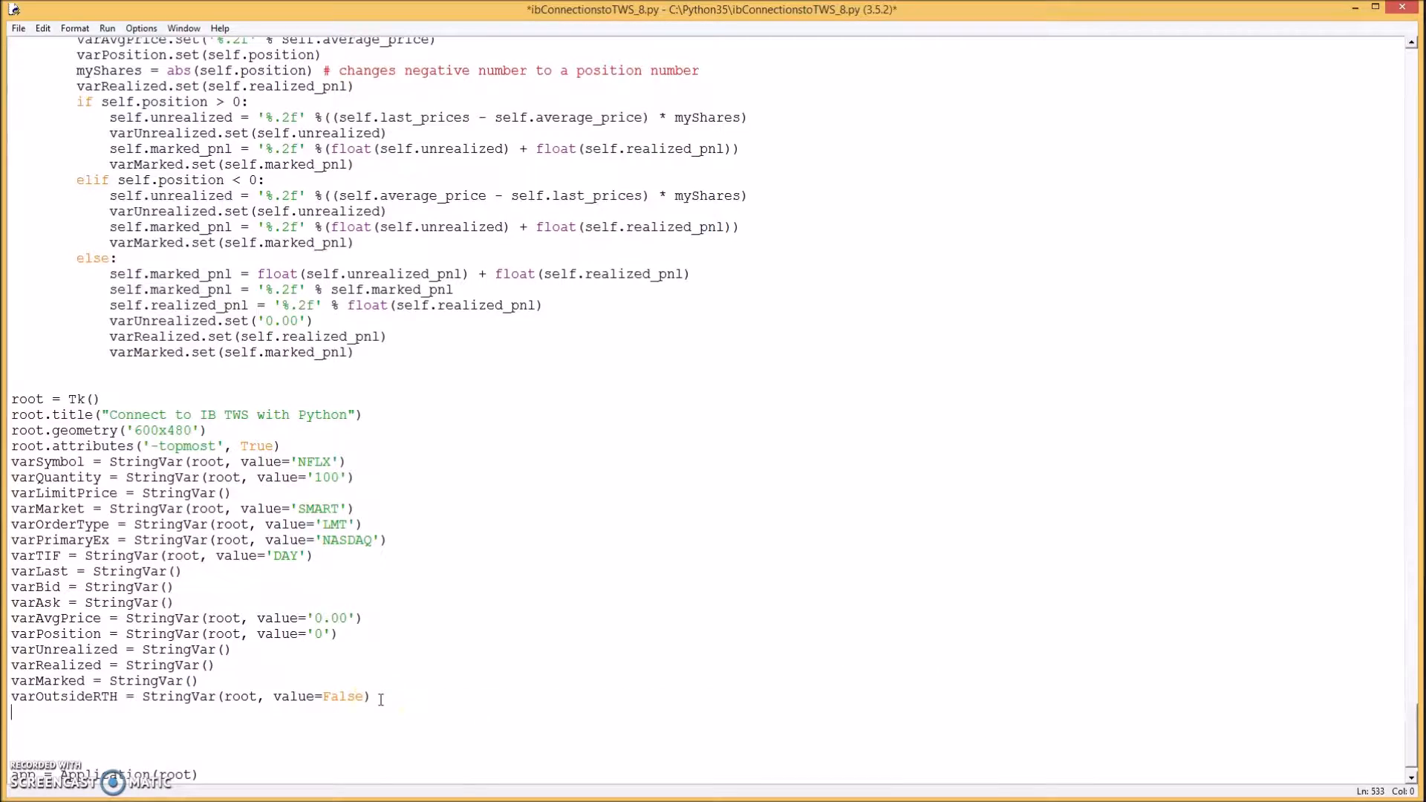
scroll(down, 3)
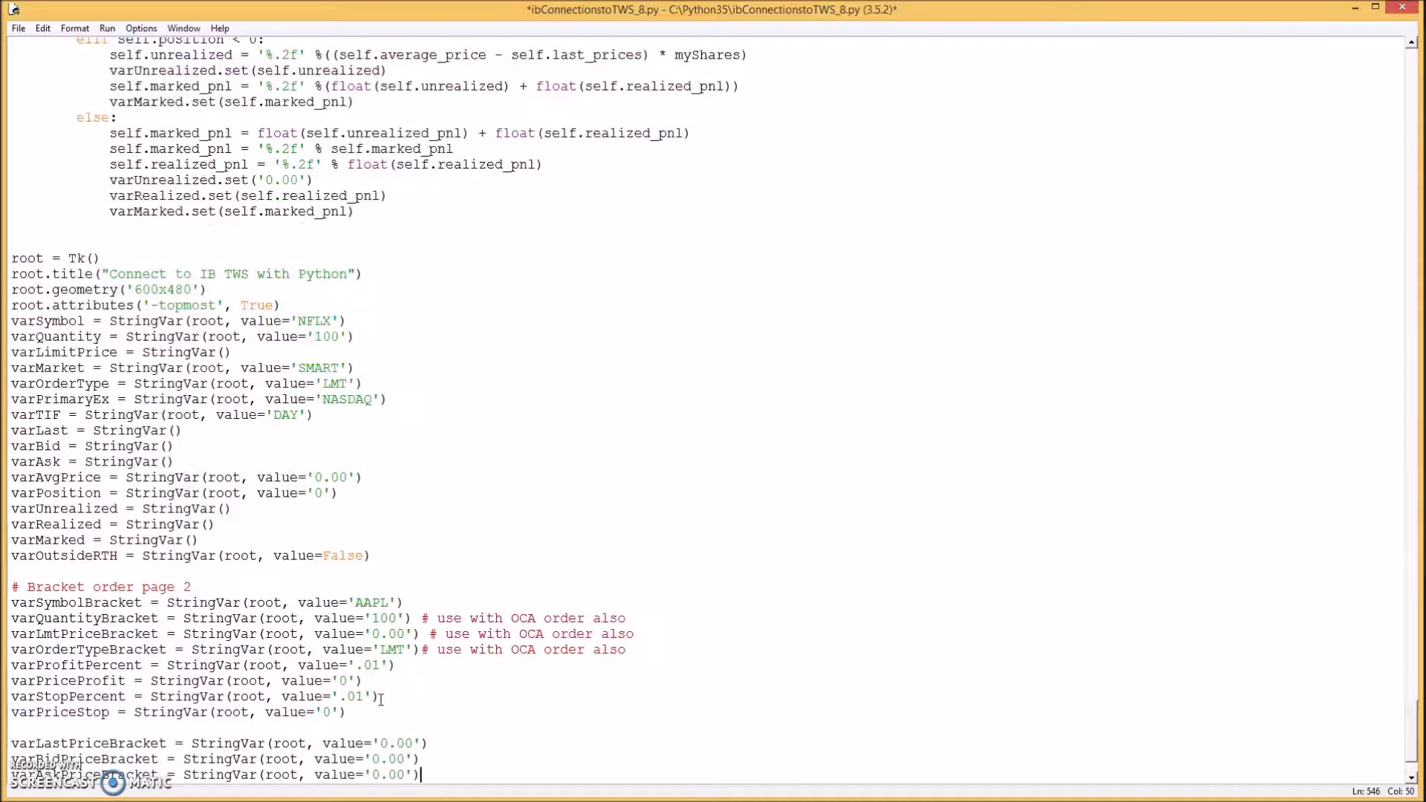
scroll(down, 3)
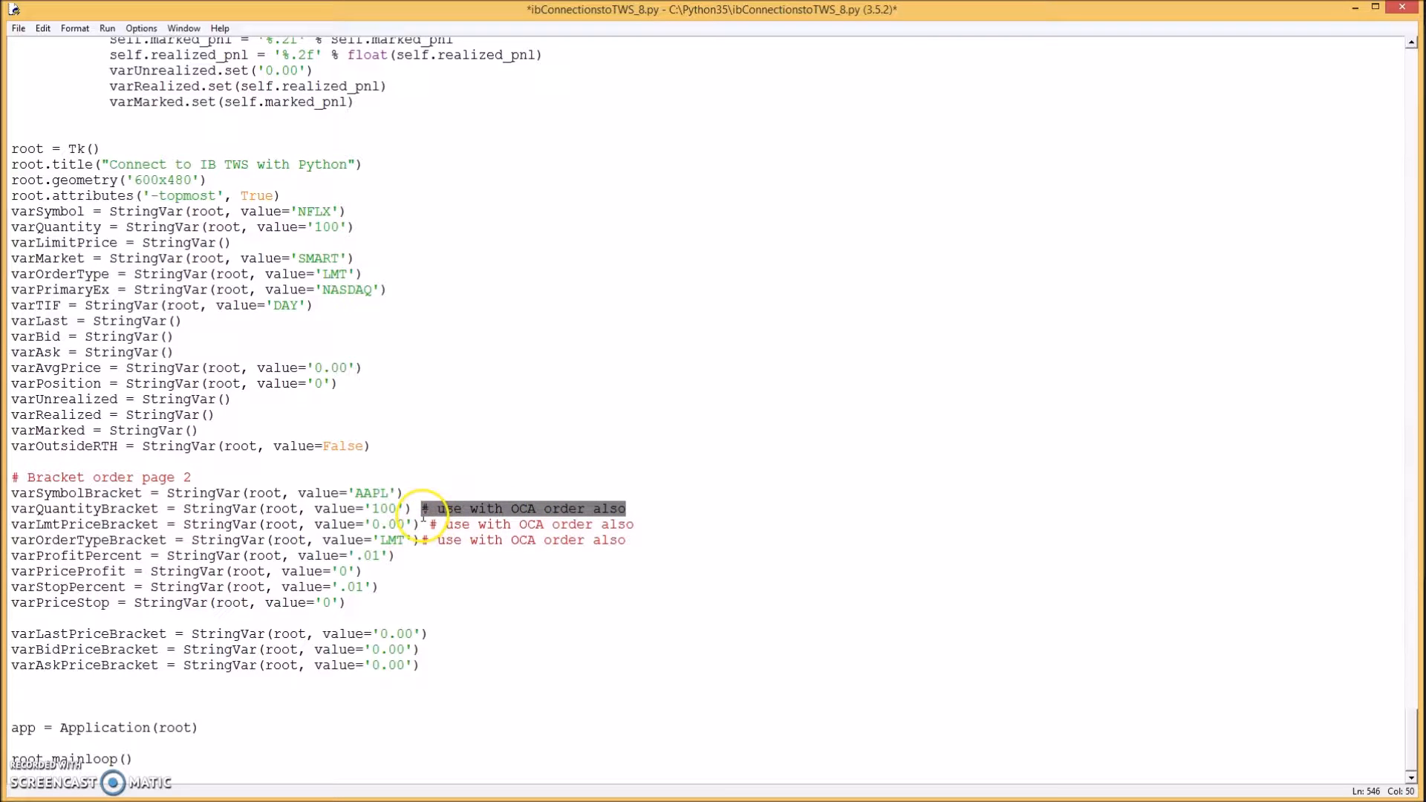
click(632, 524)
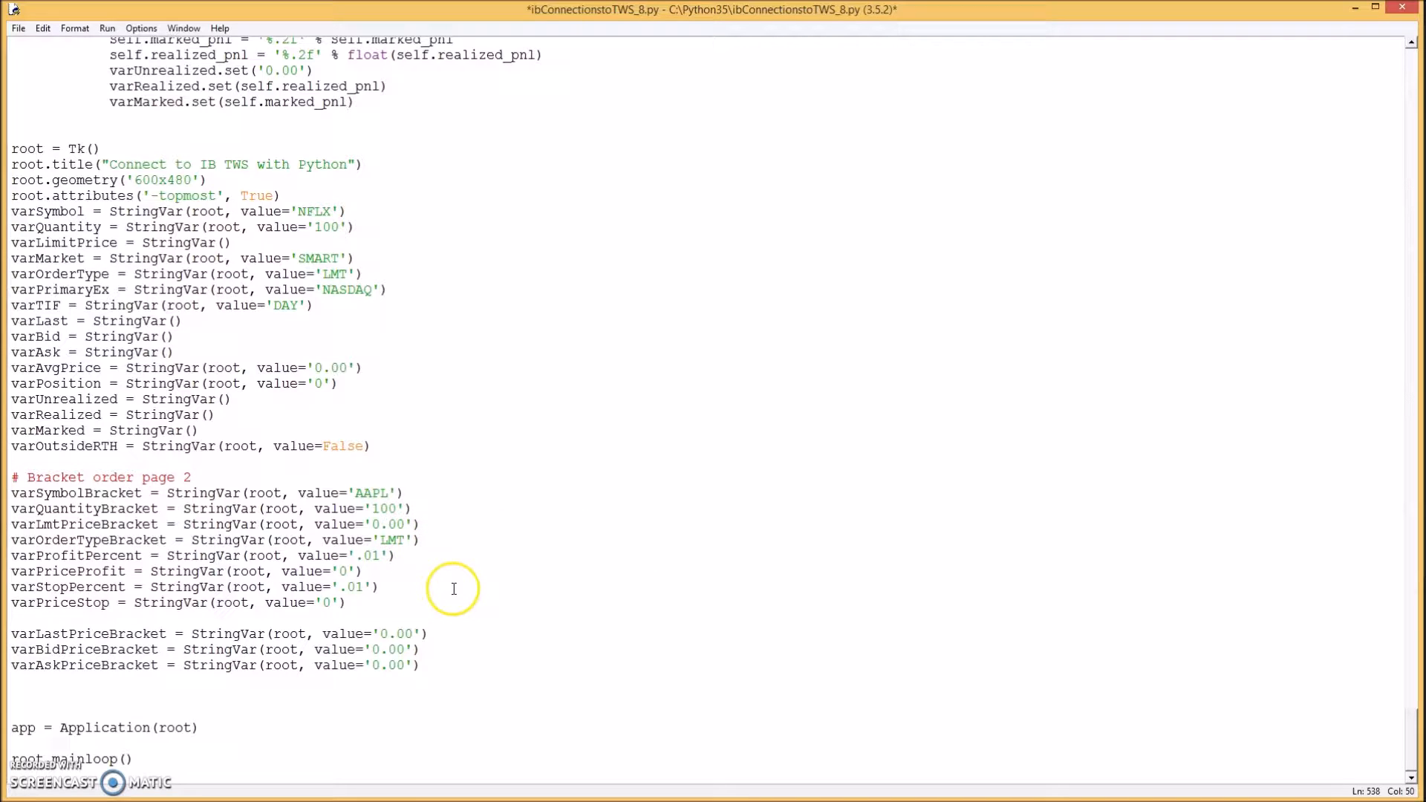
mouse_move(225, 493)
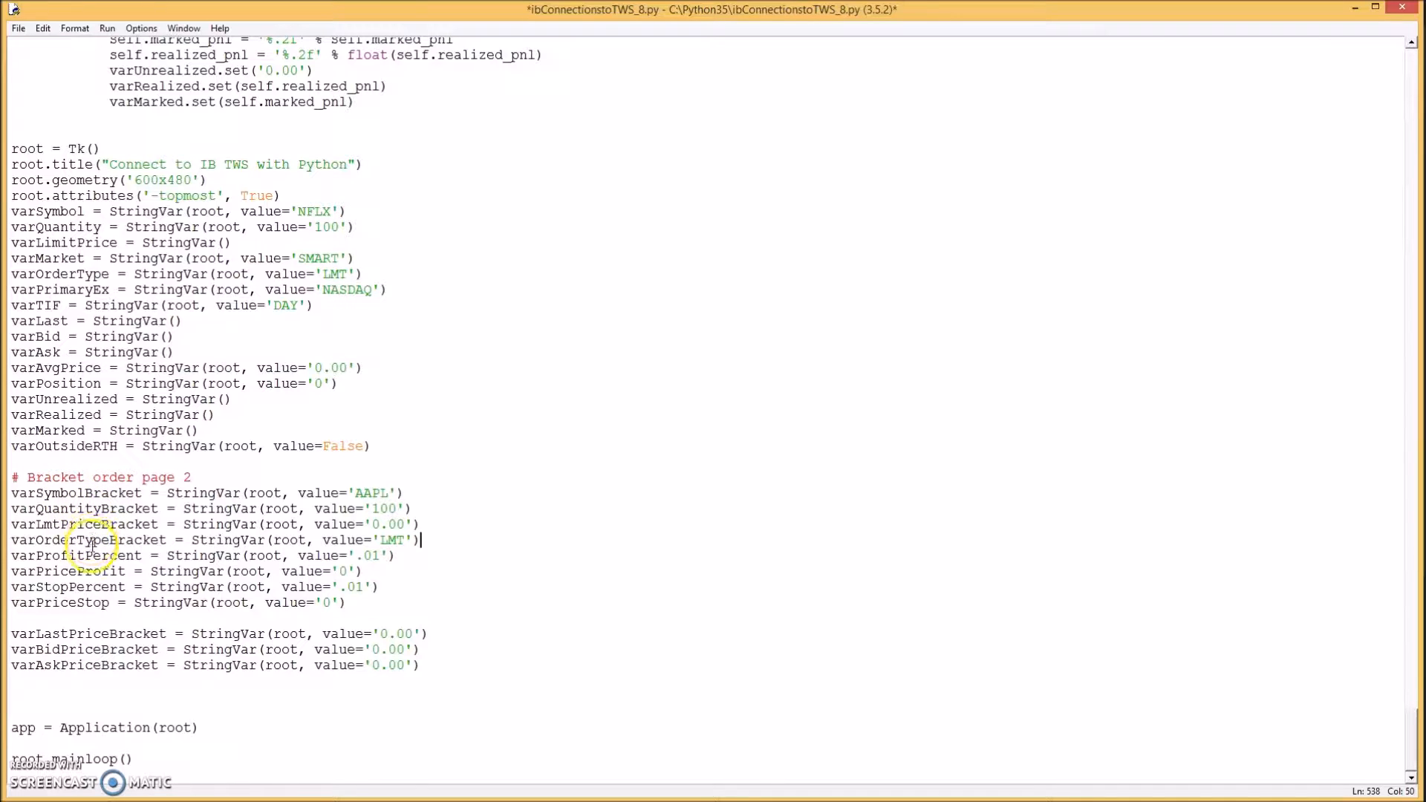
mouse_move(86, 560)
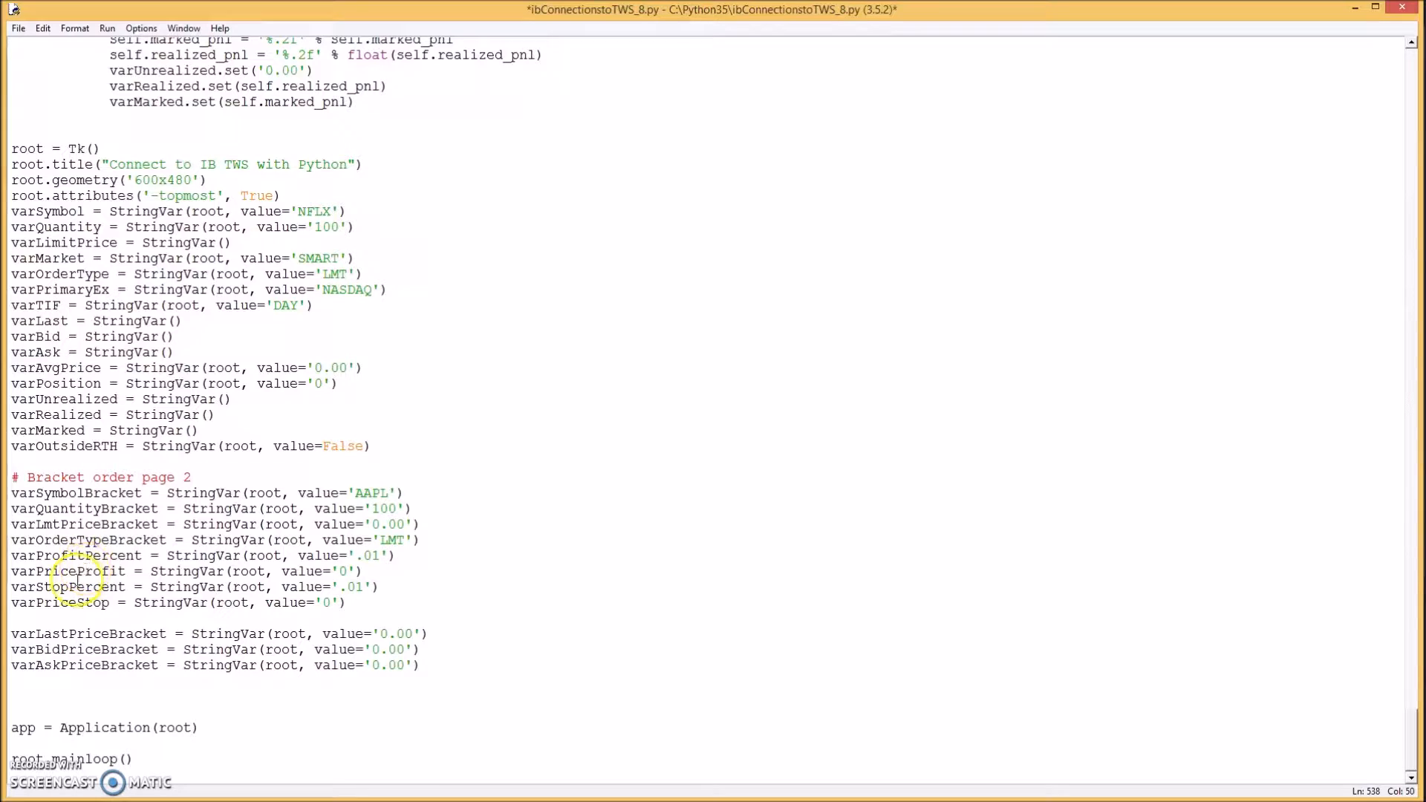
click(420, 539)
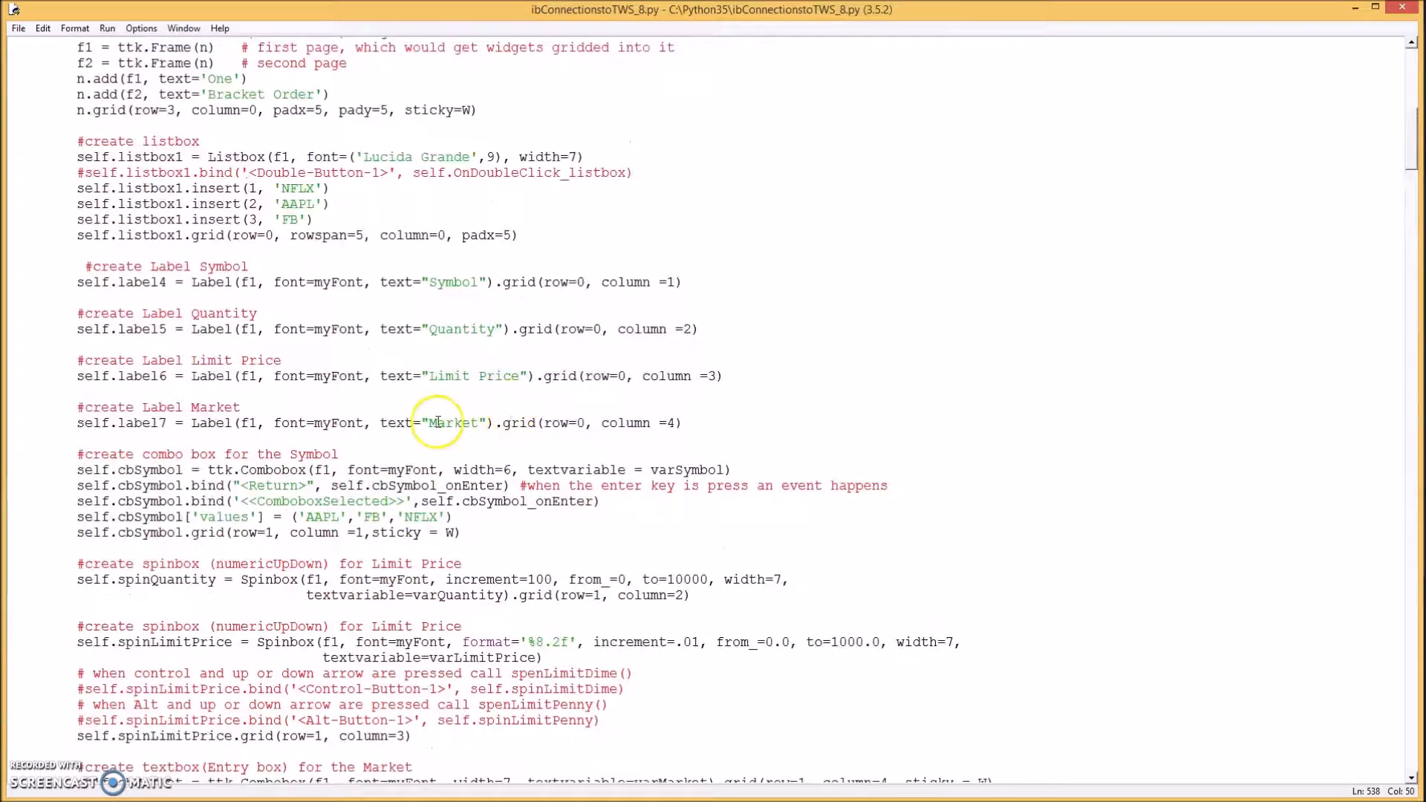
scroll(up, 3)
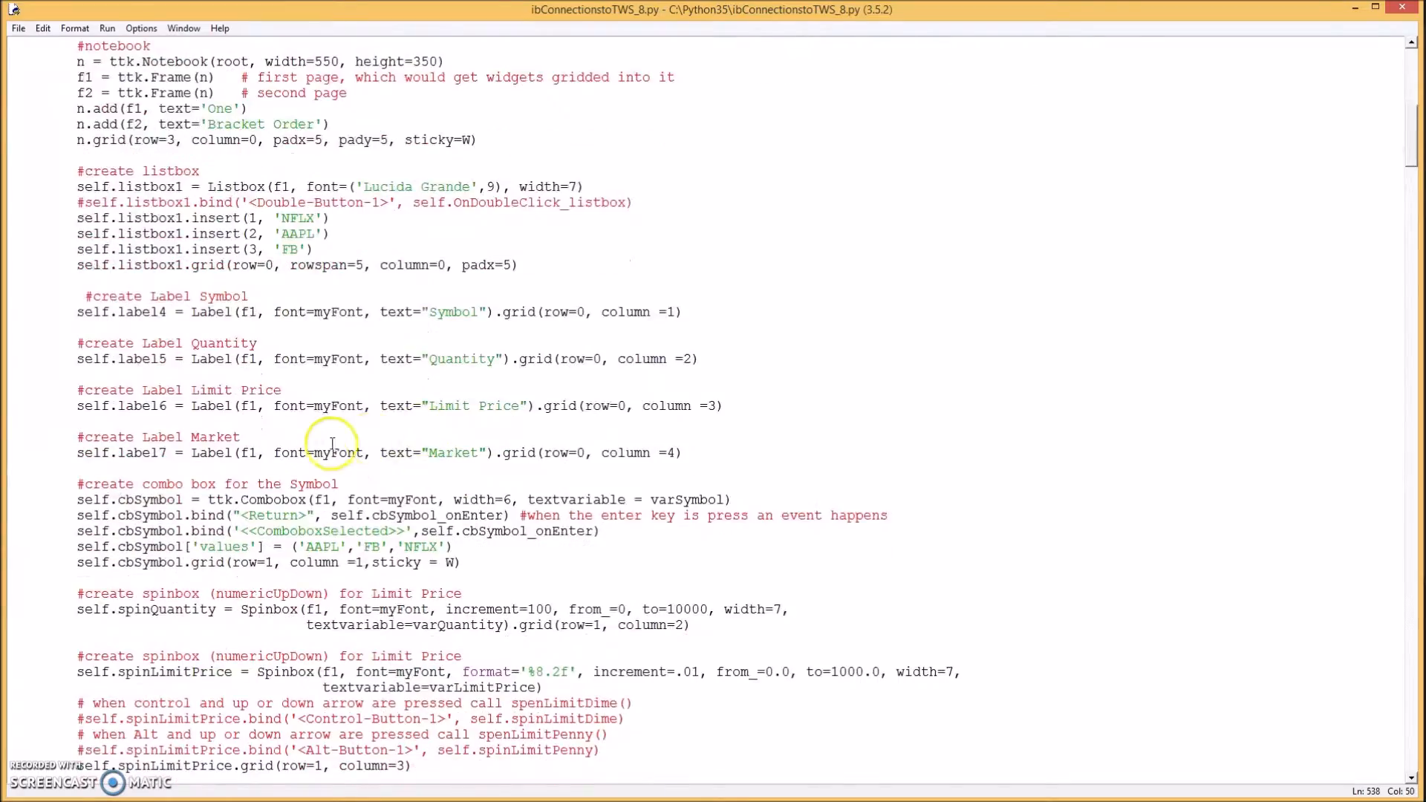
scroll(down, 3)
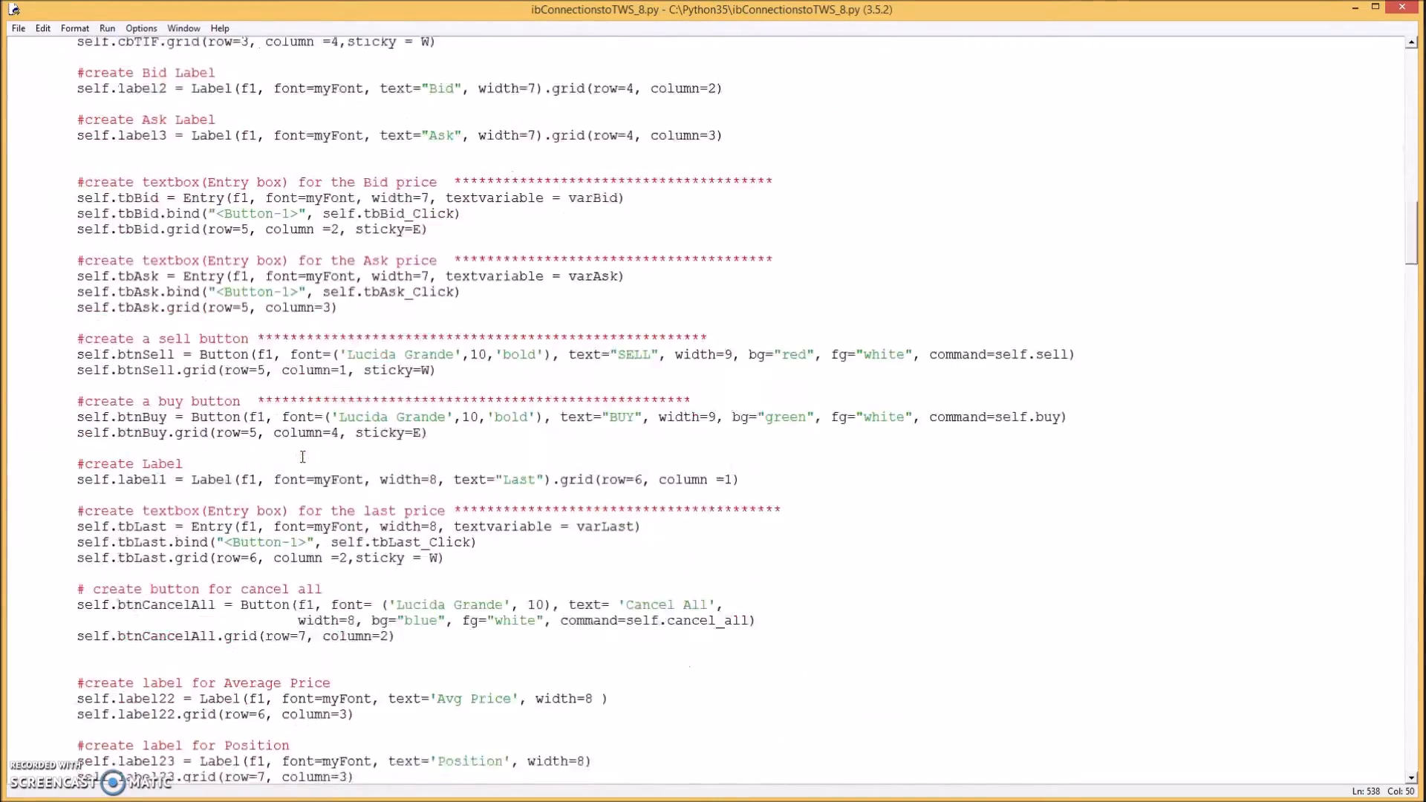
scroll(down, 3)
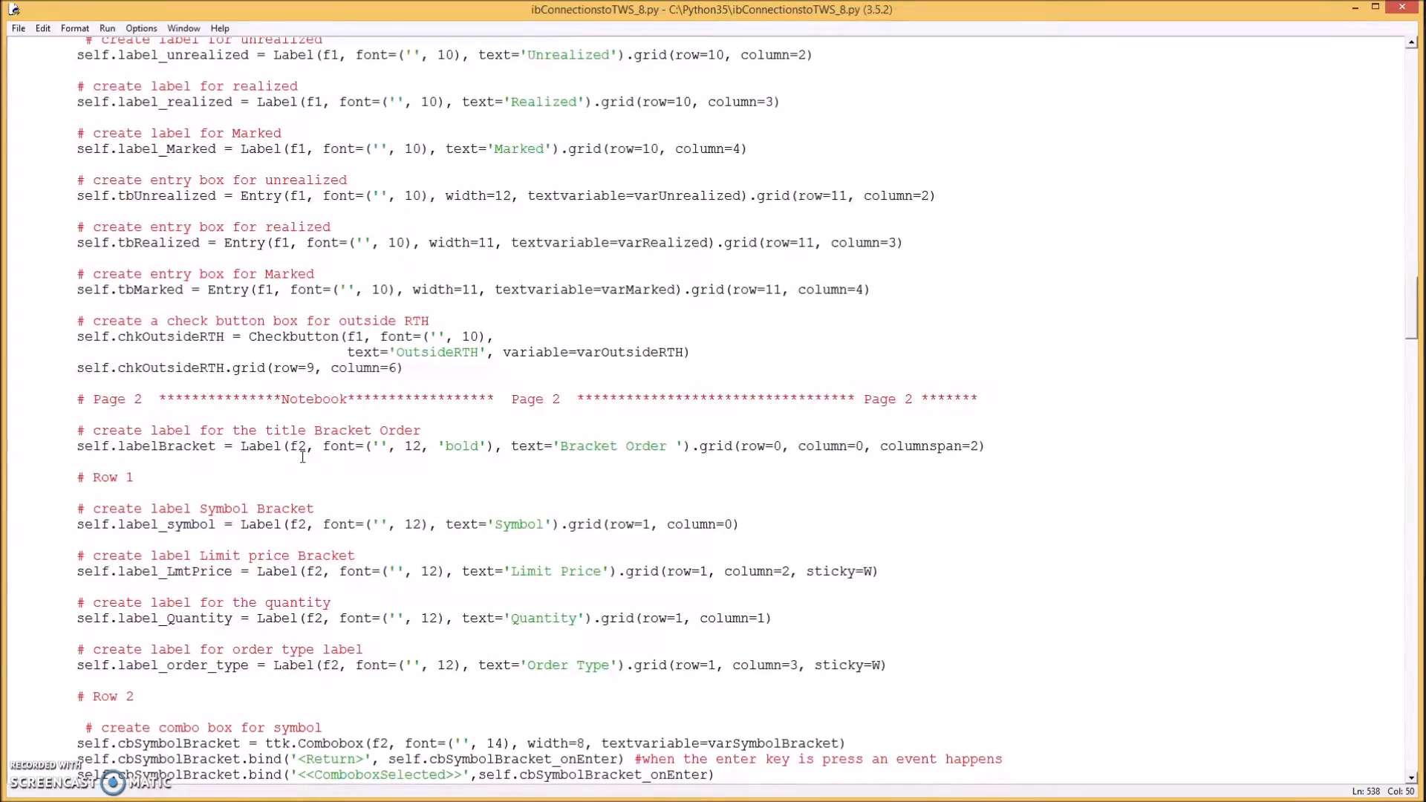
scroll(down, 3)
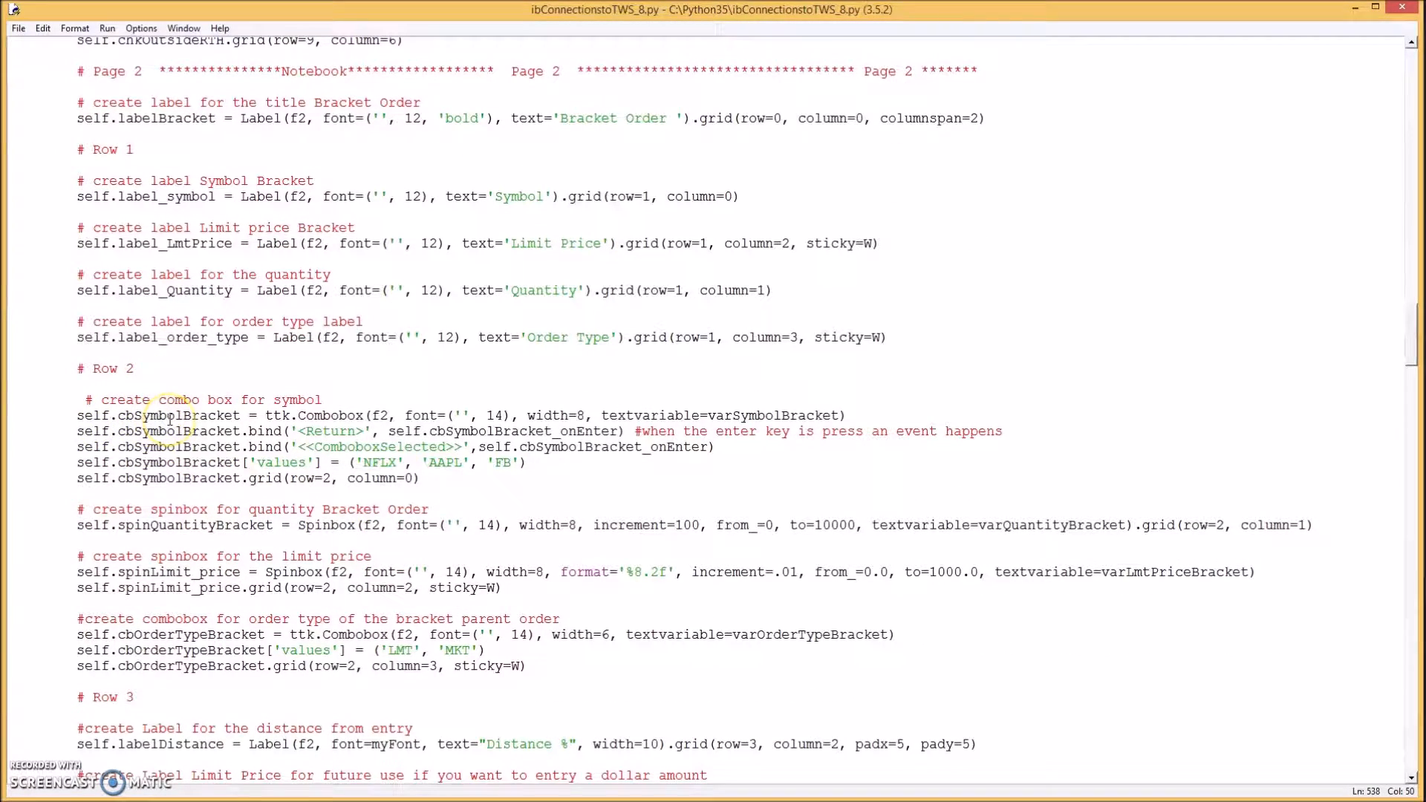
mouse_move(218, 416)
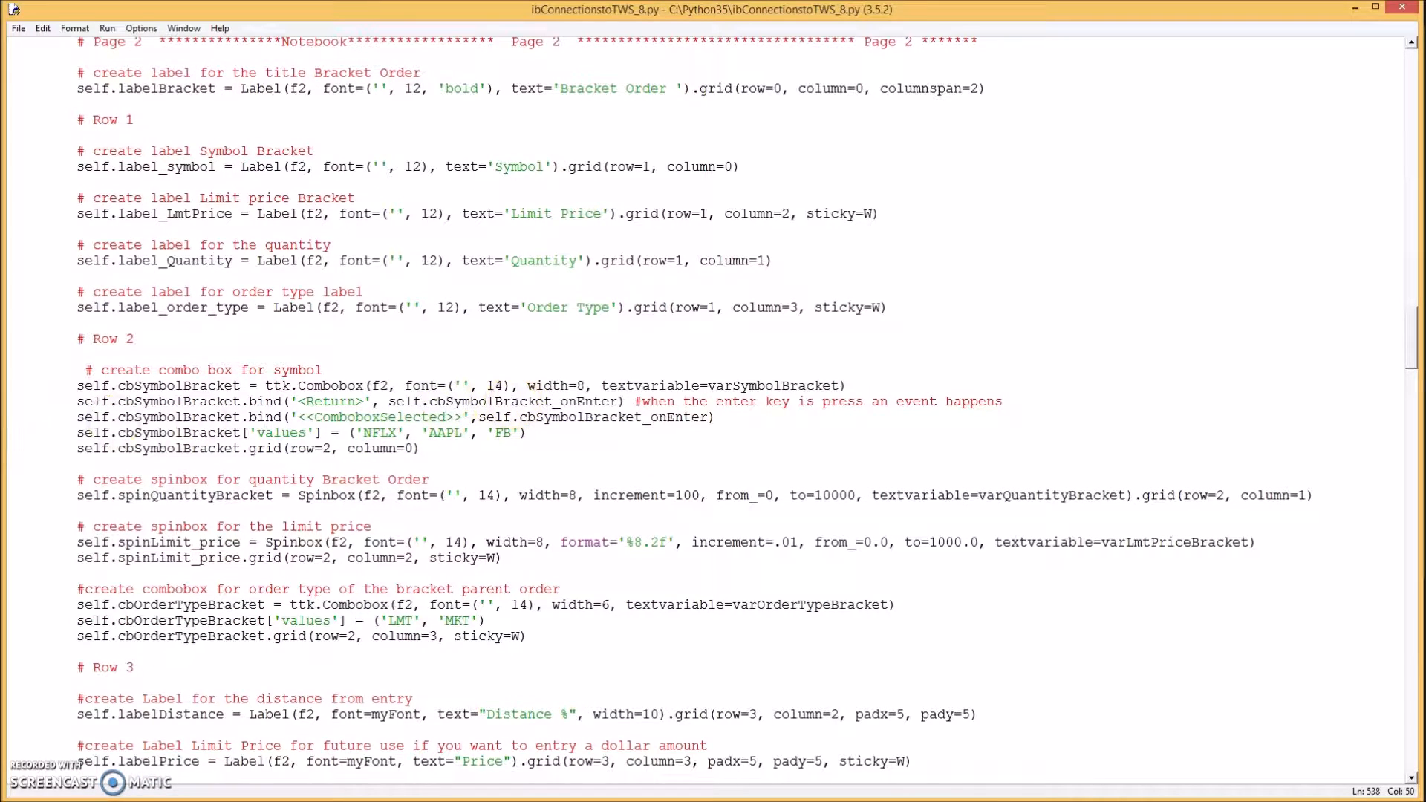
scroll(down, 3)
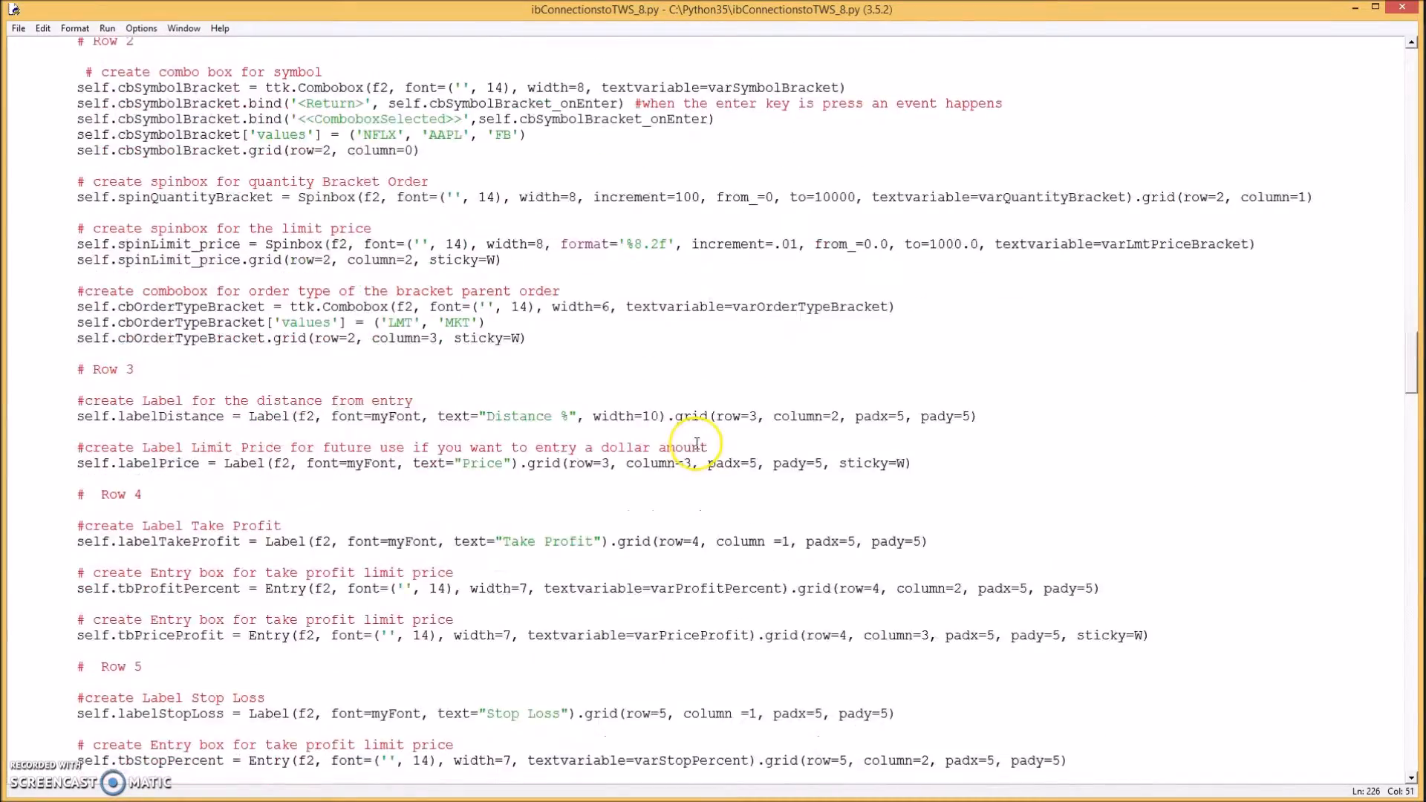
scroll(down, 3)
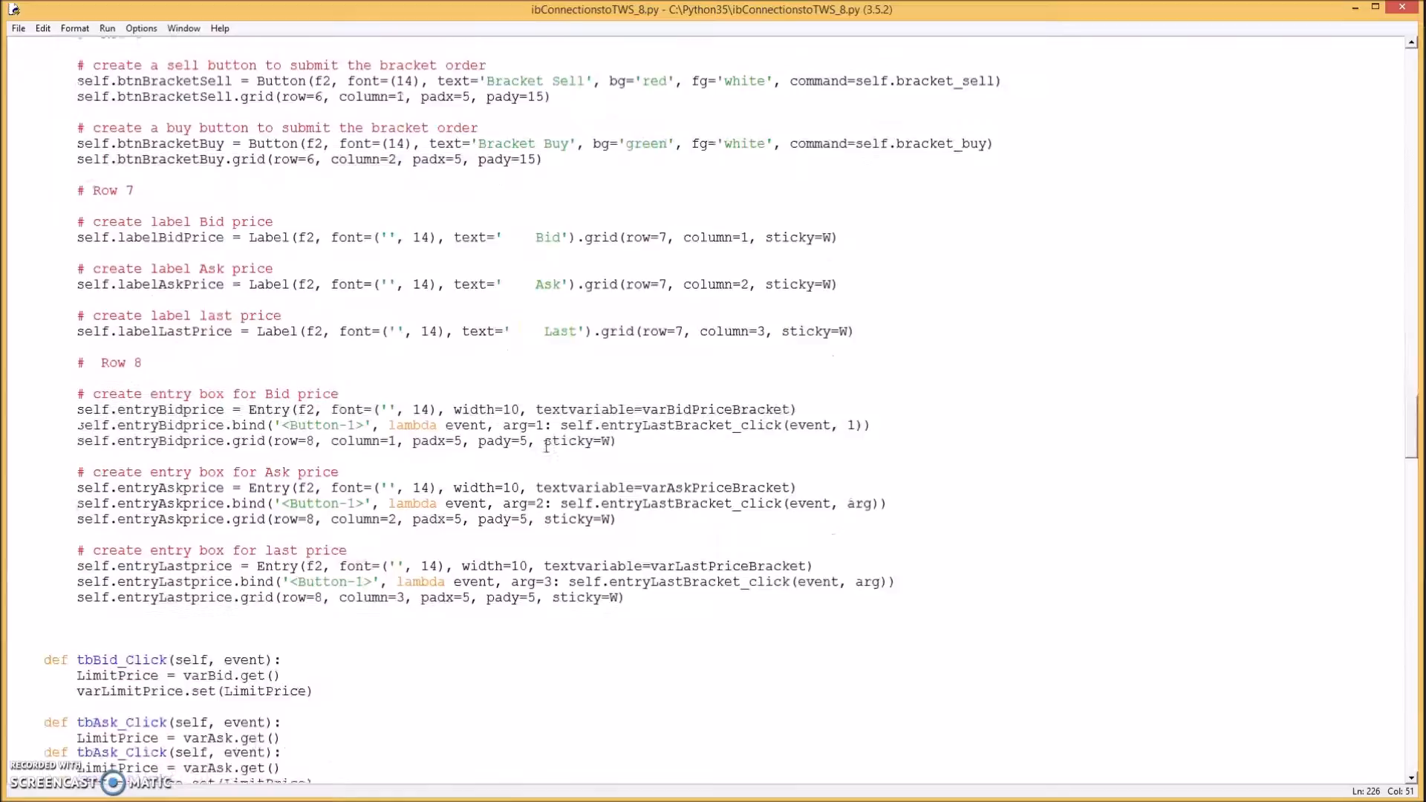
scroll(down, 3)
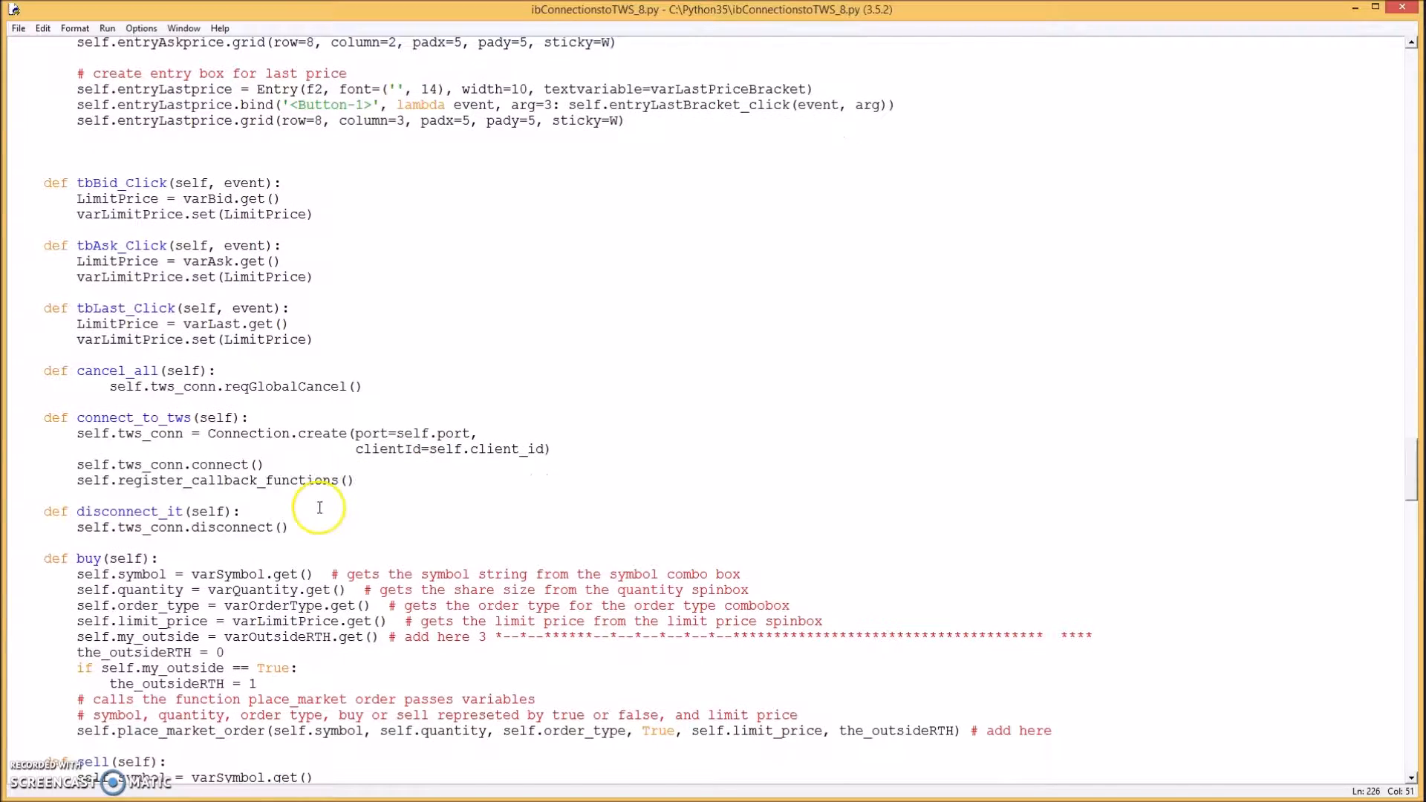
click(289, 528)
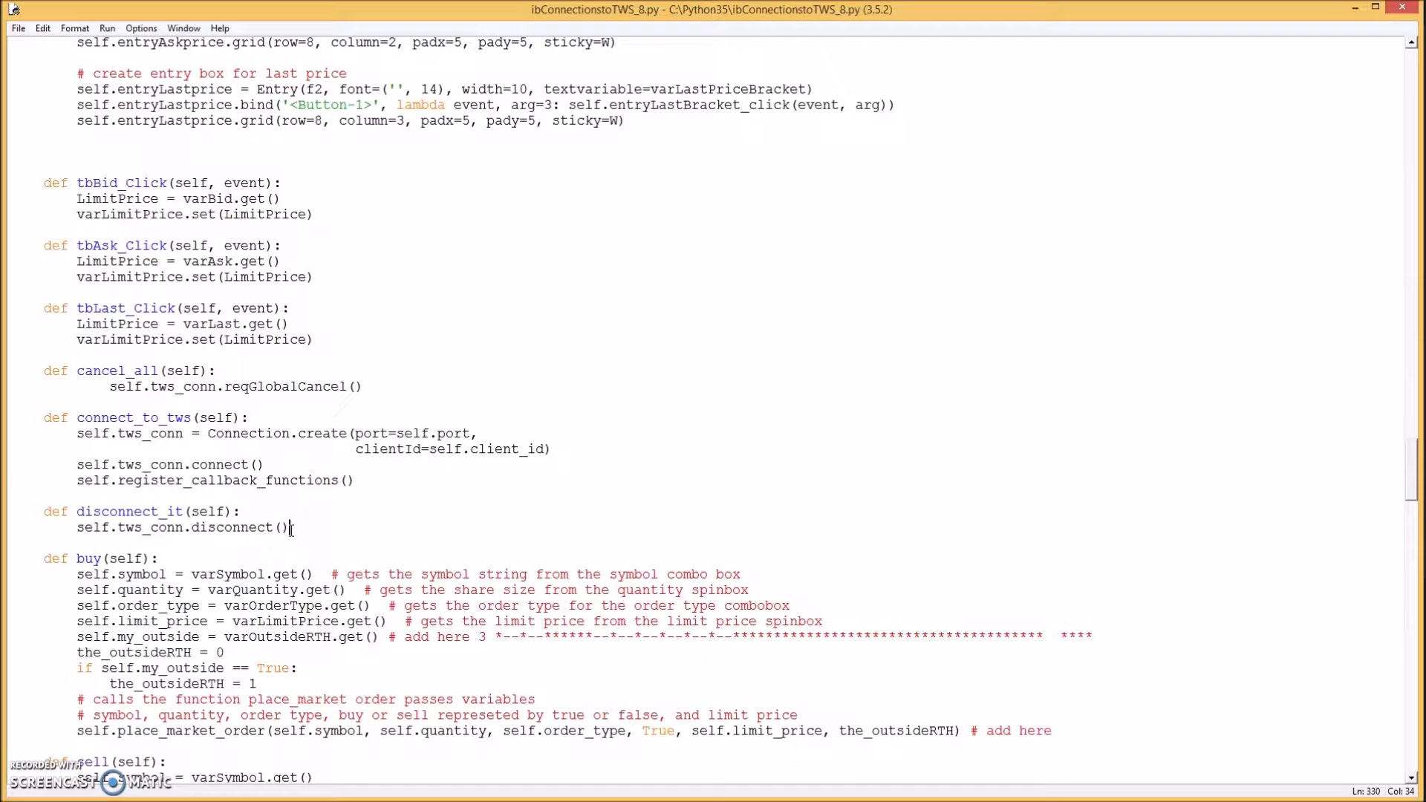
key(Return)
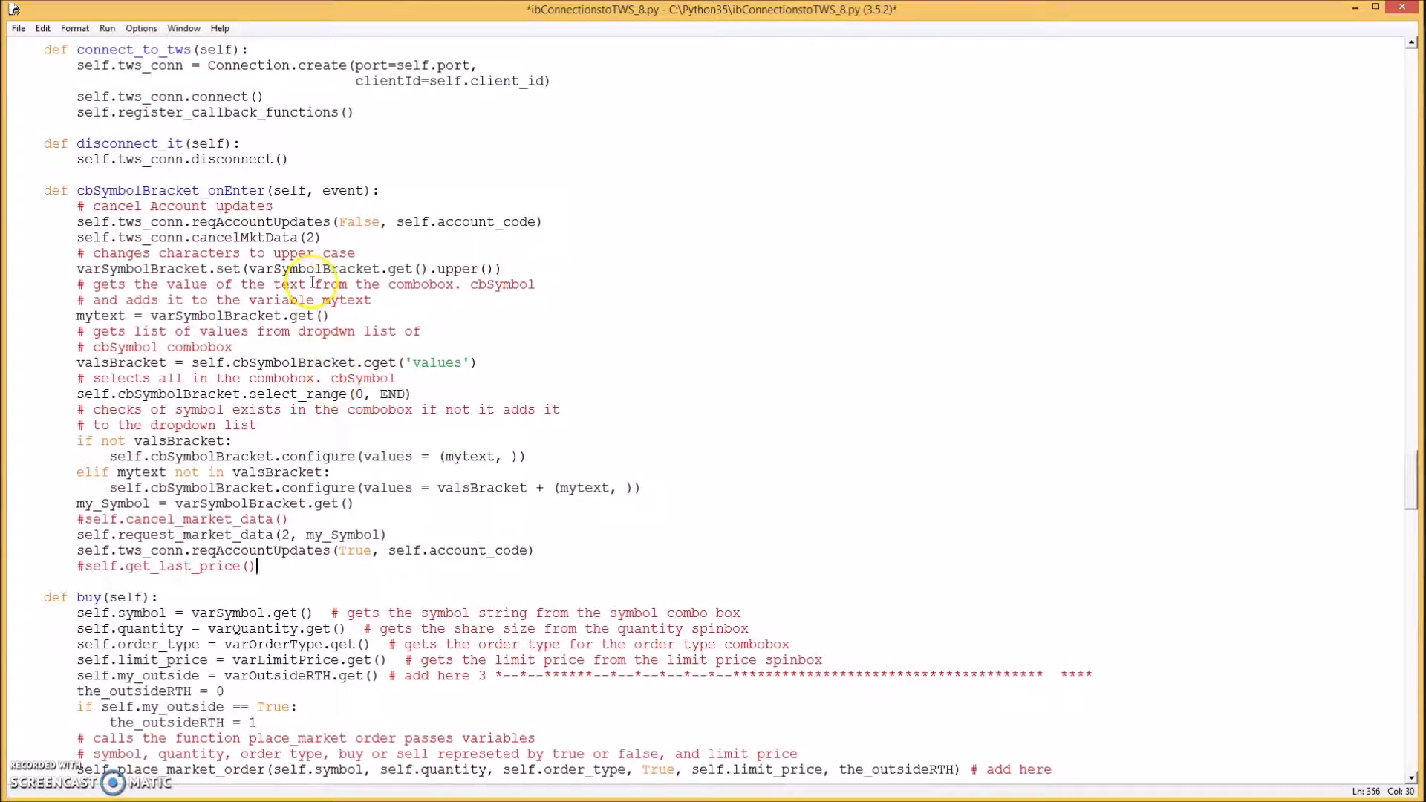
mouse_move(155, 221)
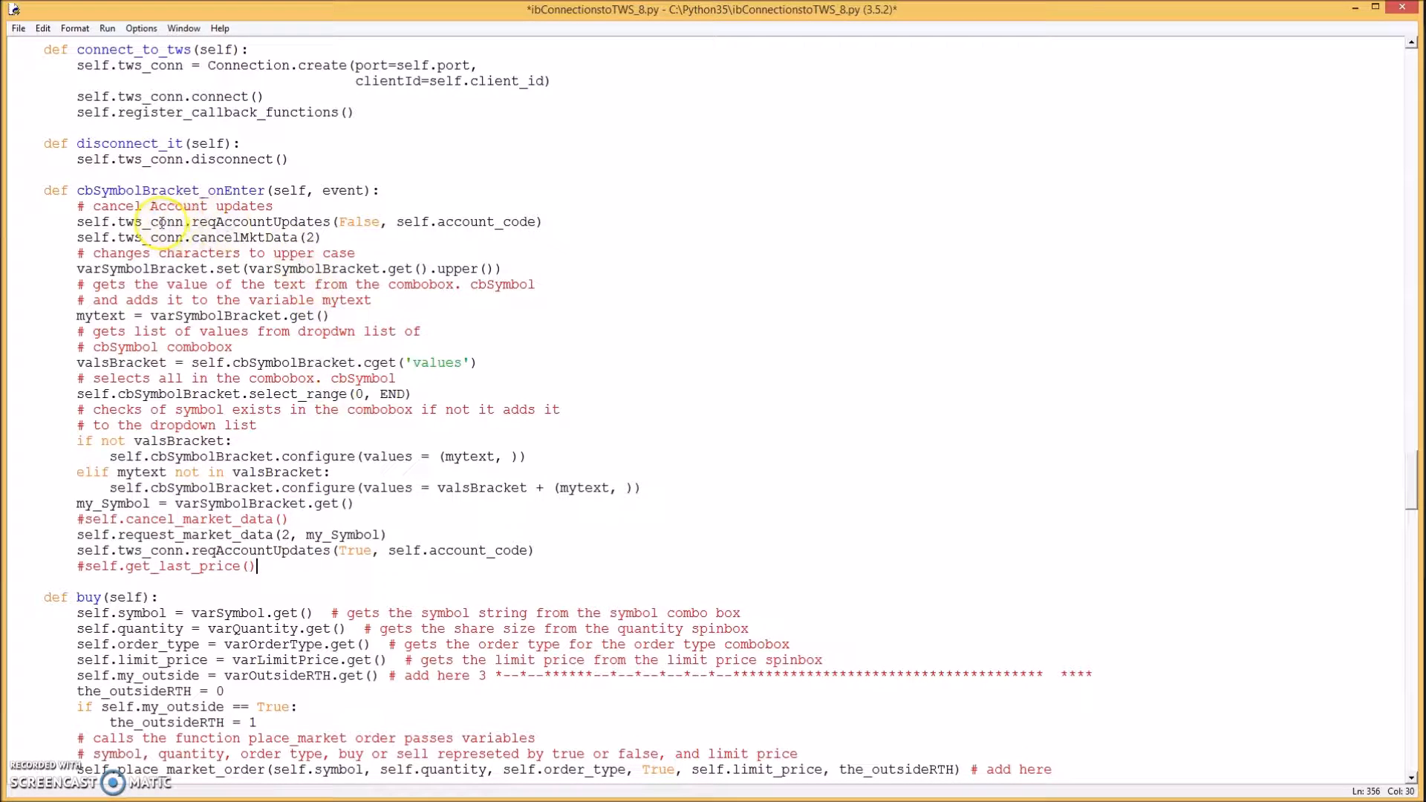
mouse_move(231, 227)
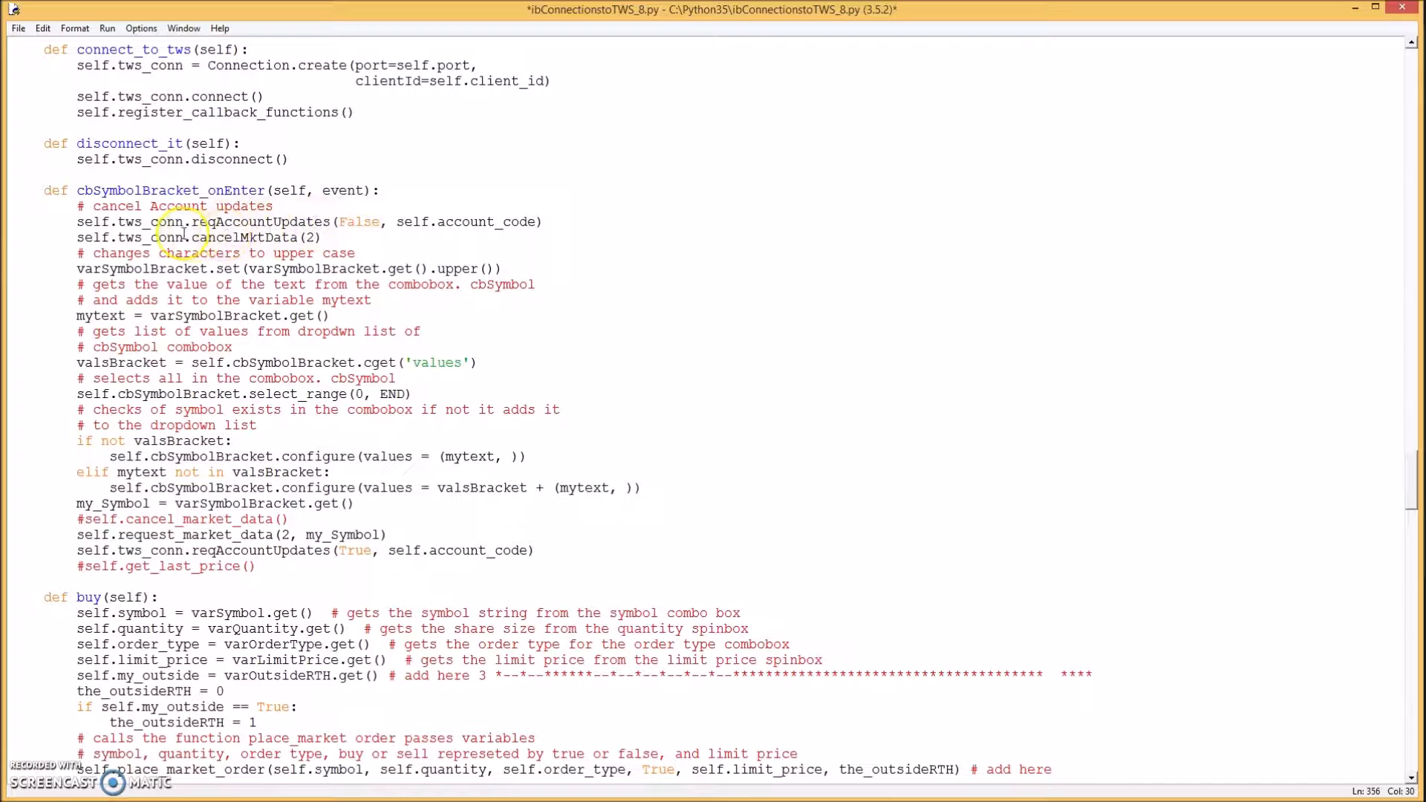
mouse_move(334, 233)
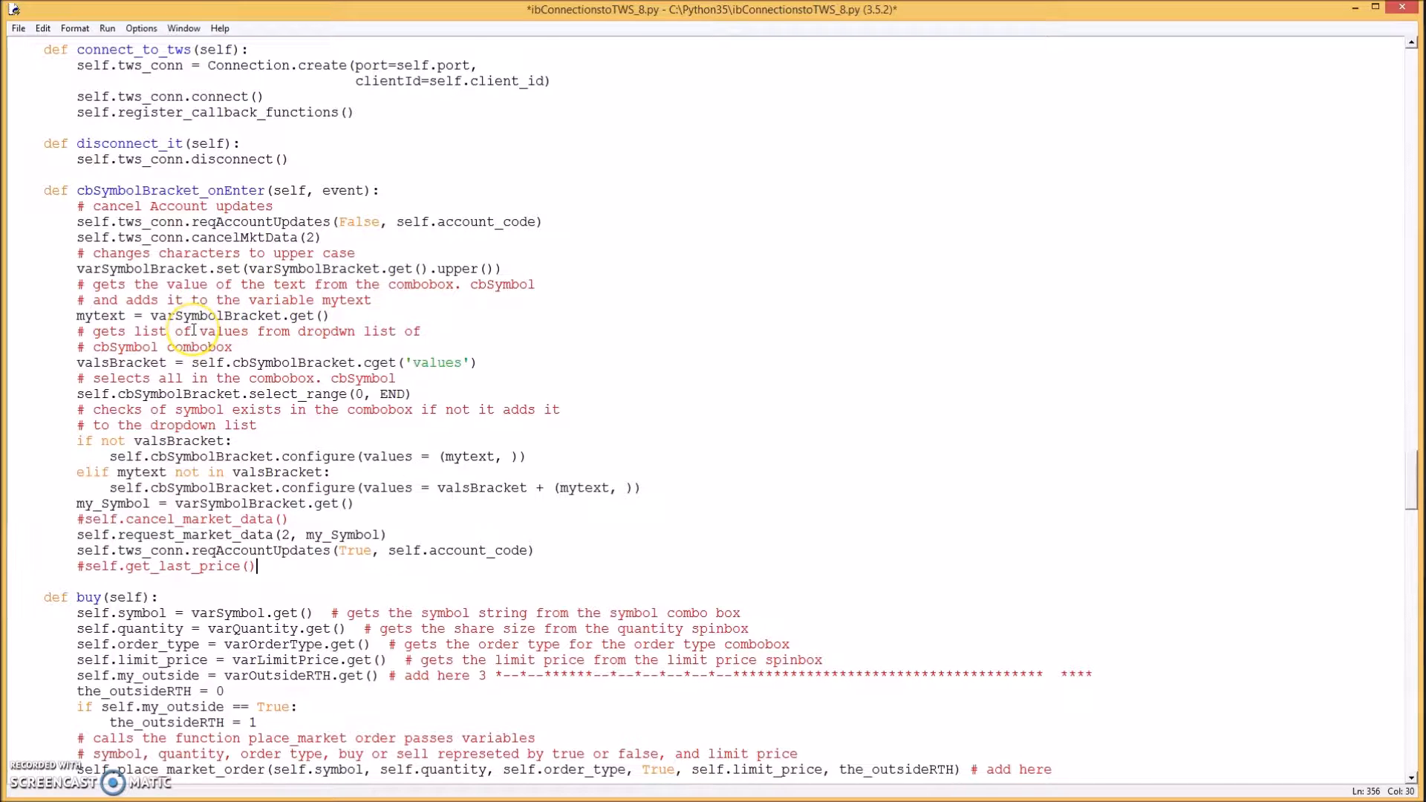
scroll(down, 3)
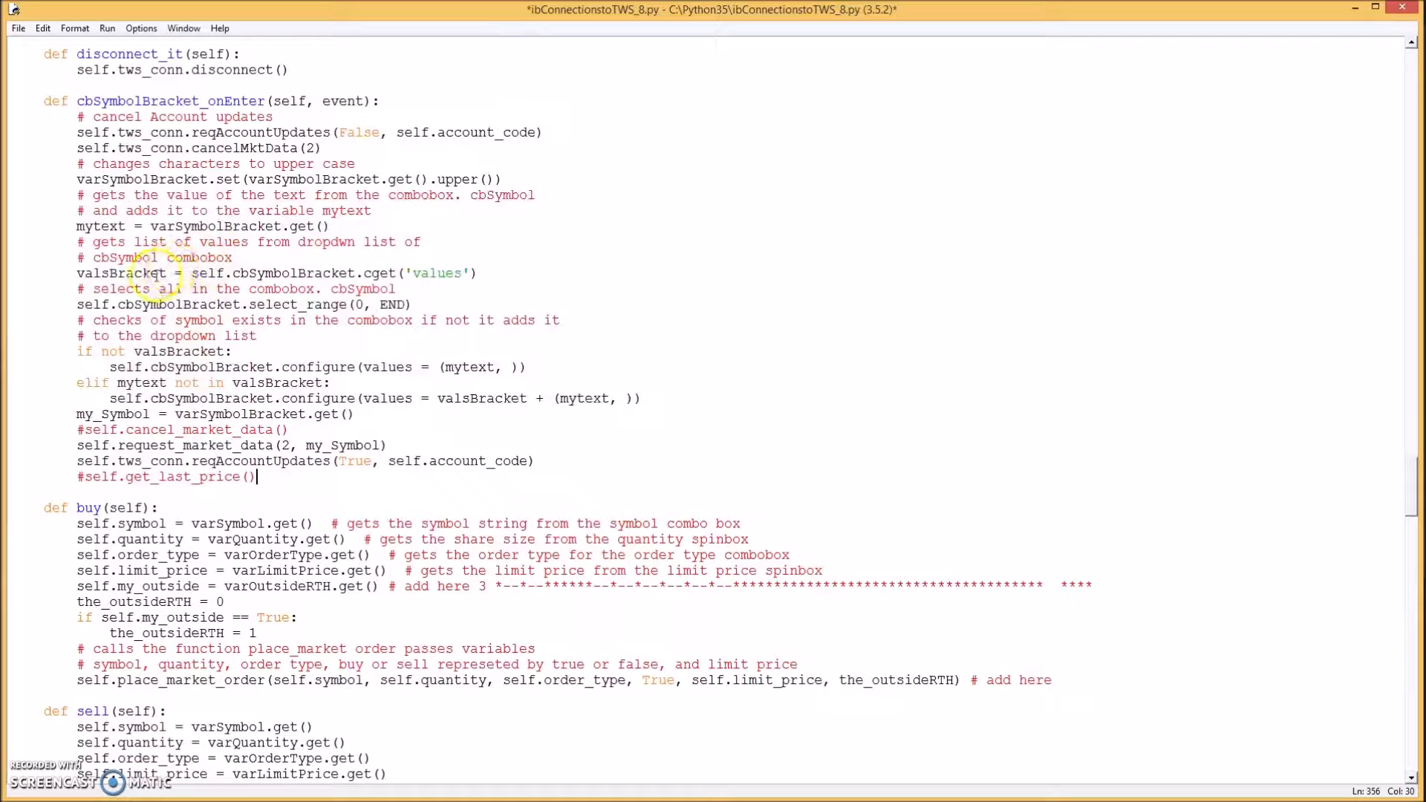
mouse_move(309, 290)
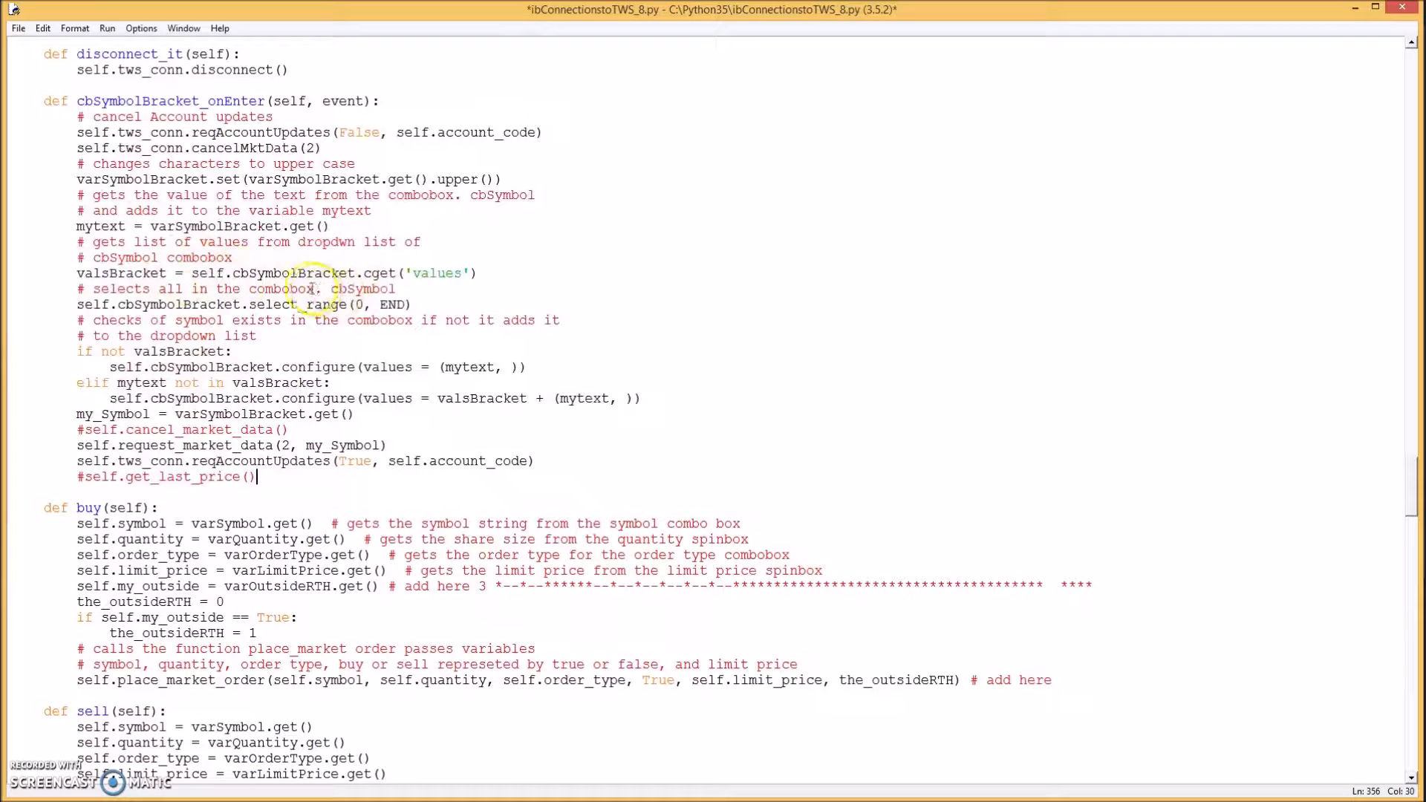
mouse_move(386, 273)
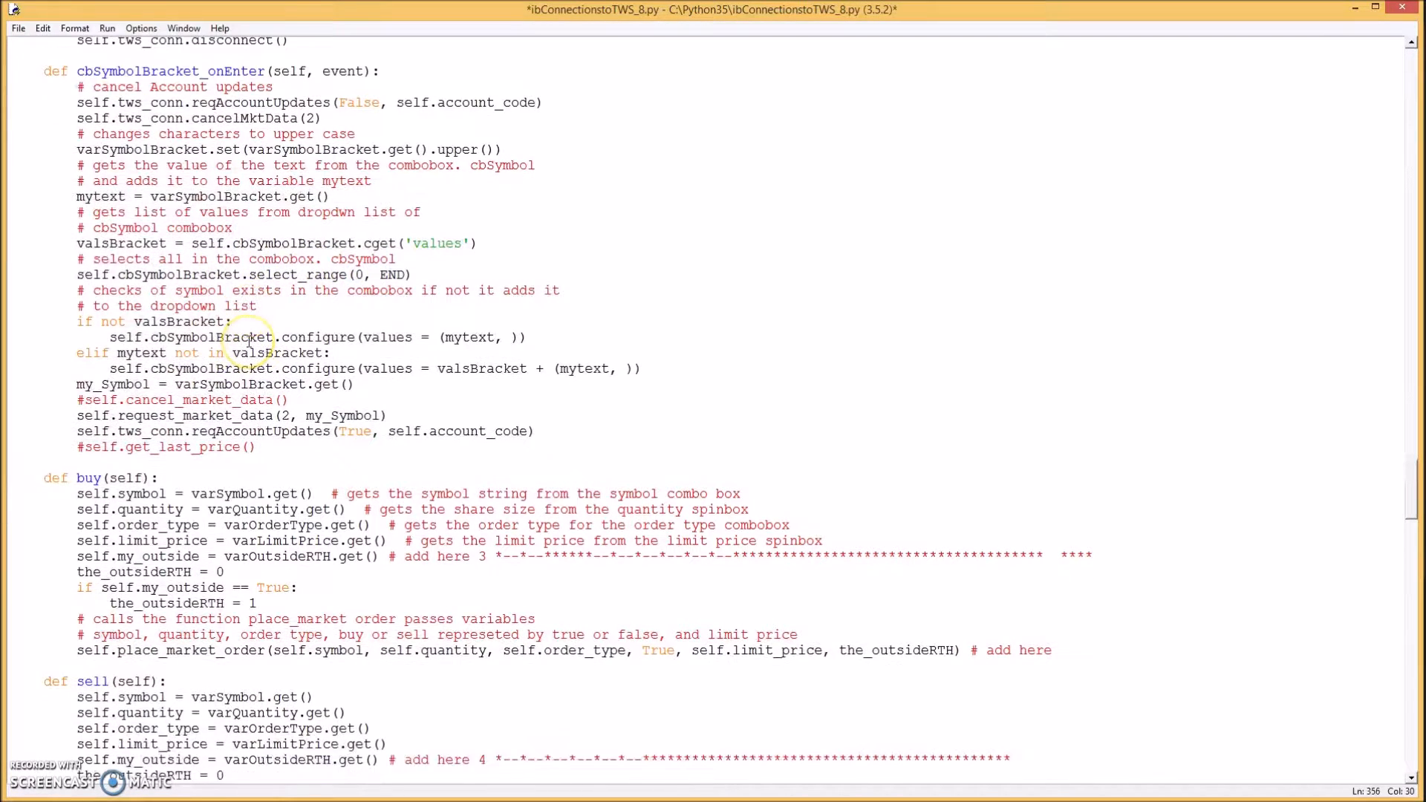
scroll(down, 3)
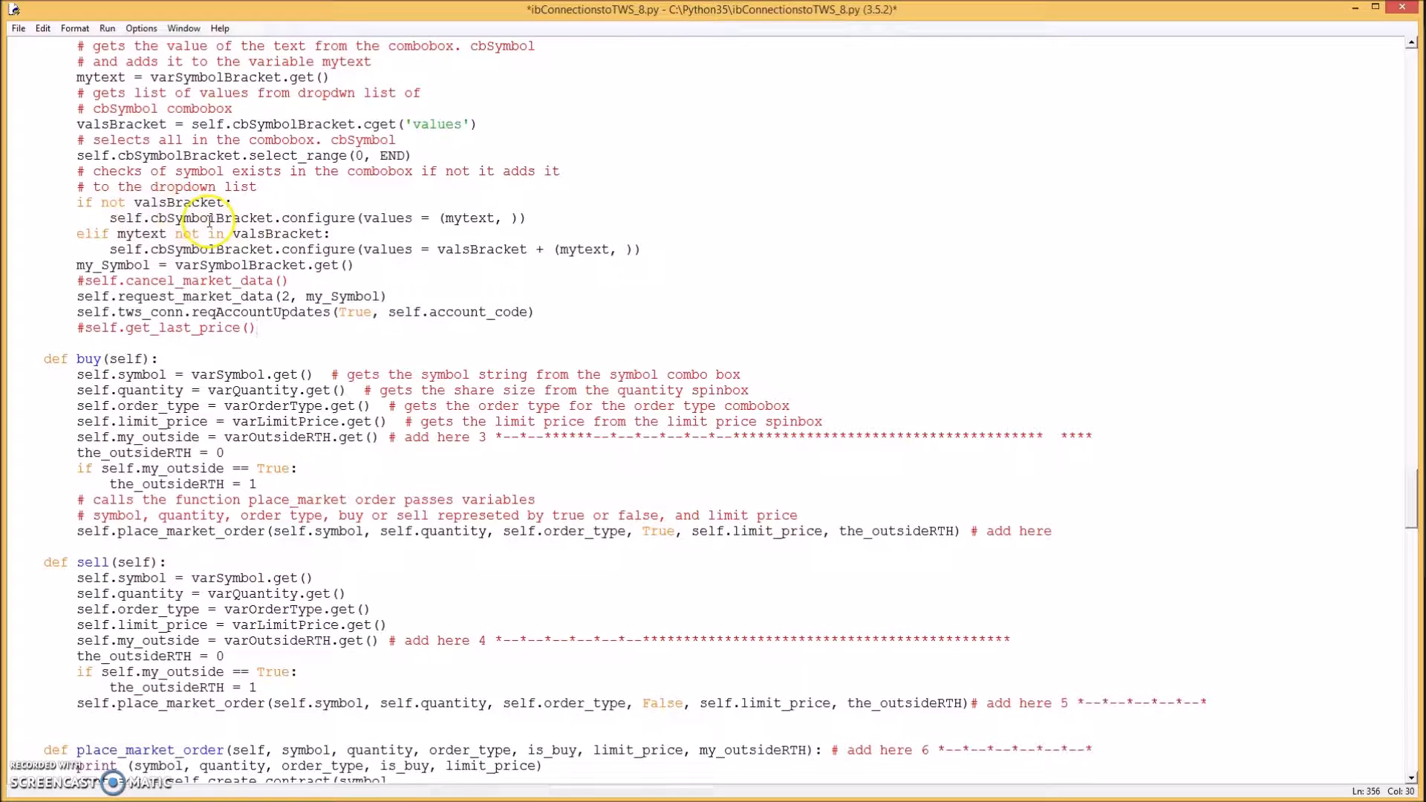
mouse_move(323, 218)
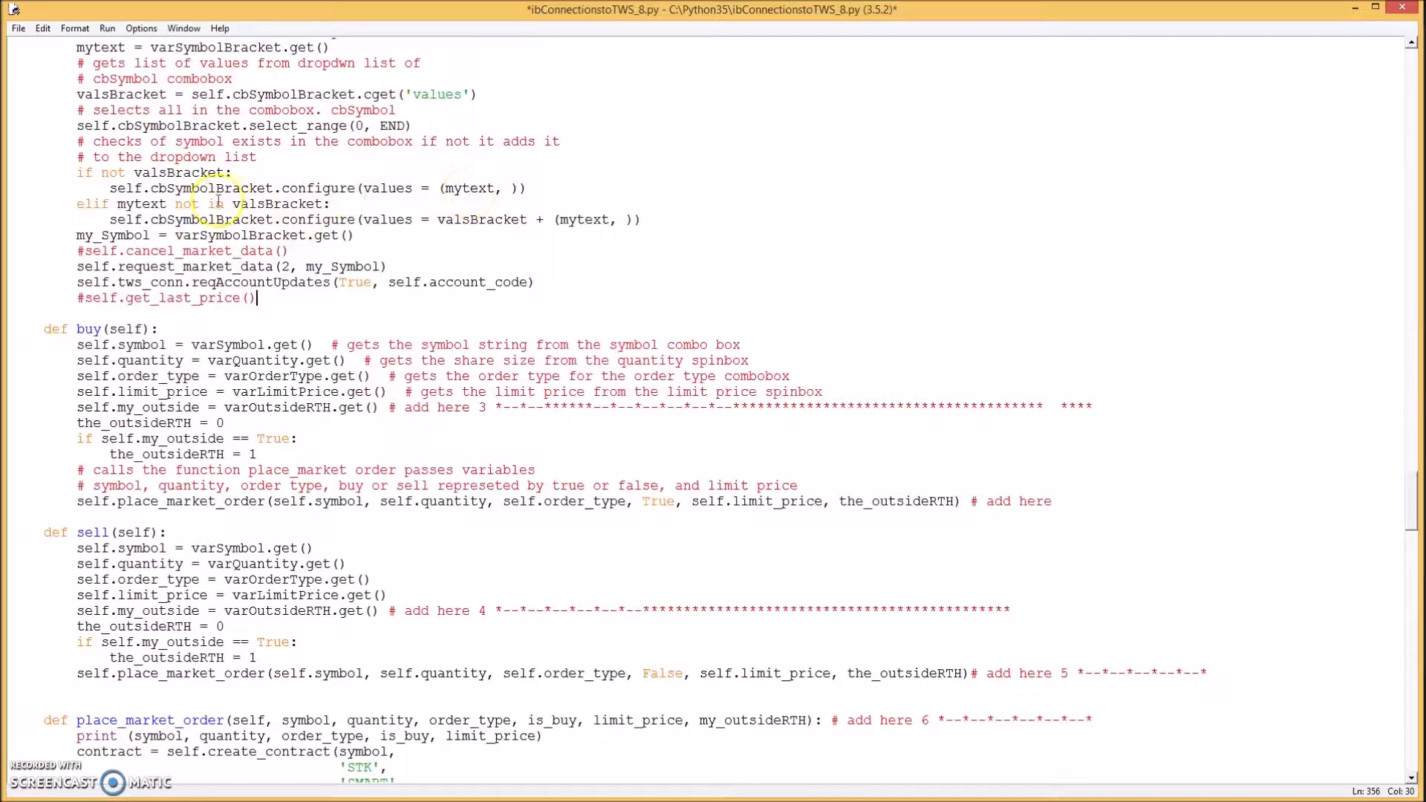
scroll(down, 3)
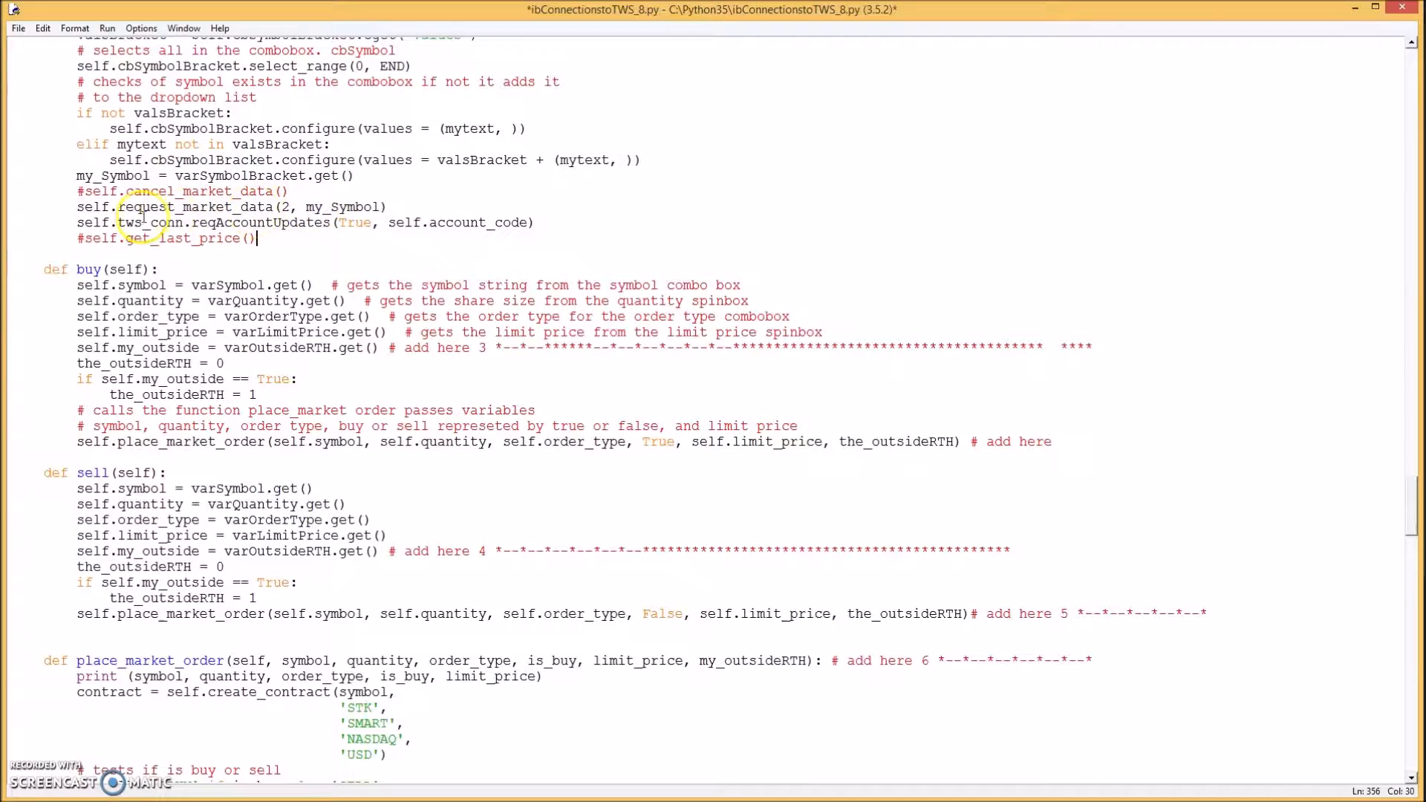
mouse_move(377, 221)
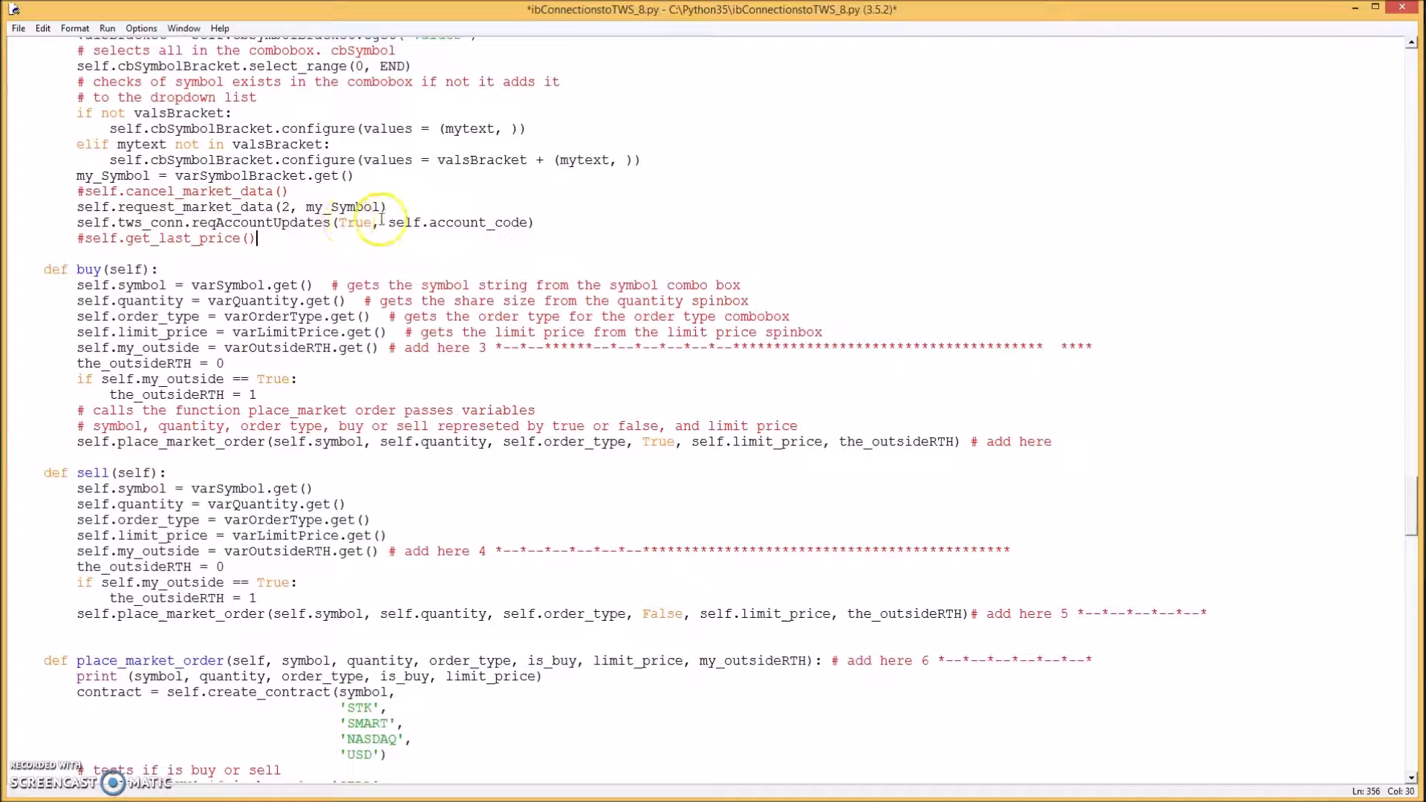
scroll(up, 3)
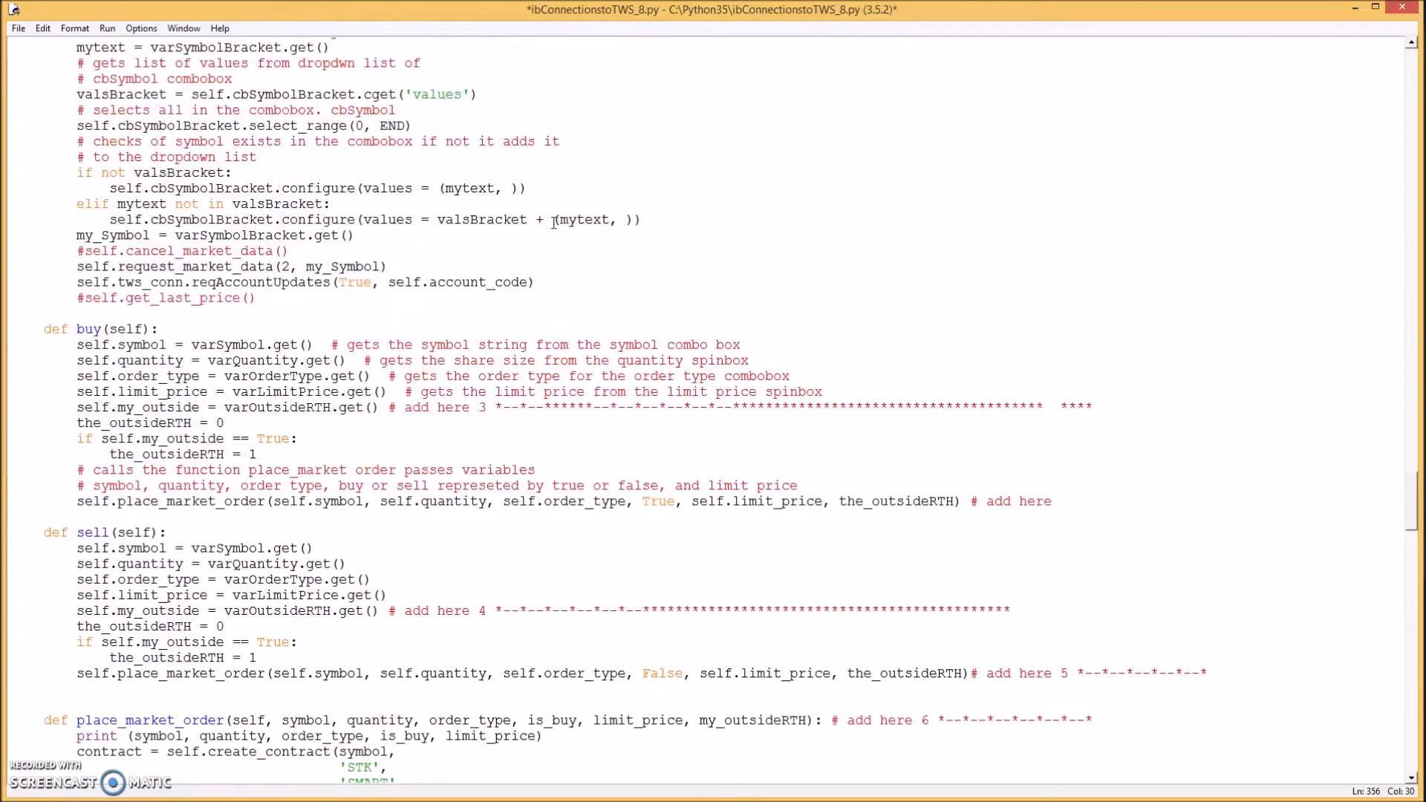
scroll(up, 3)
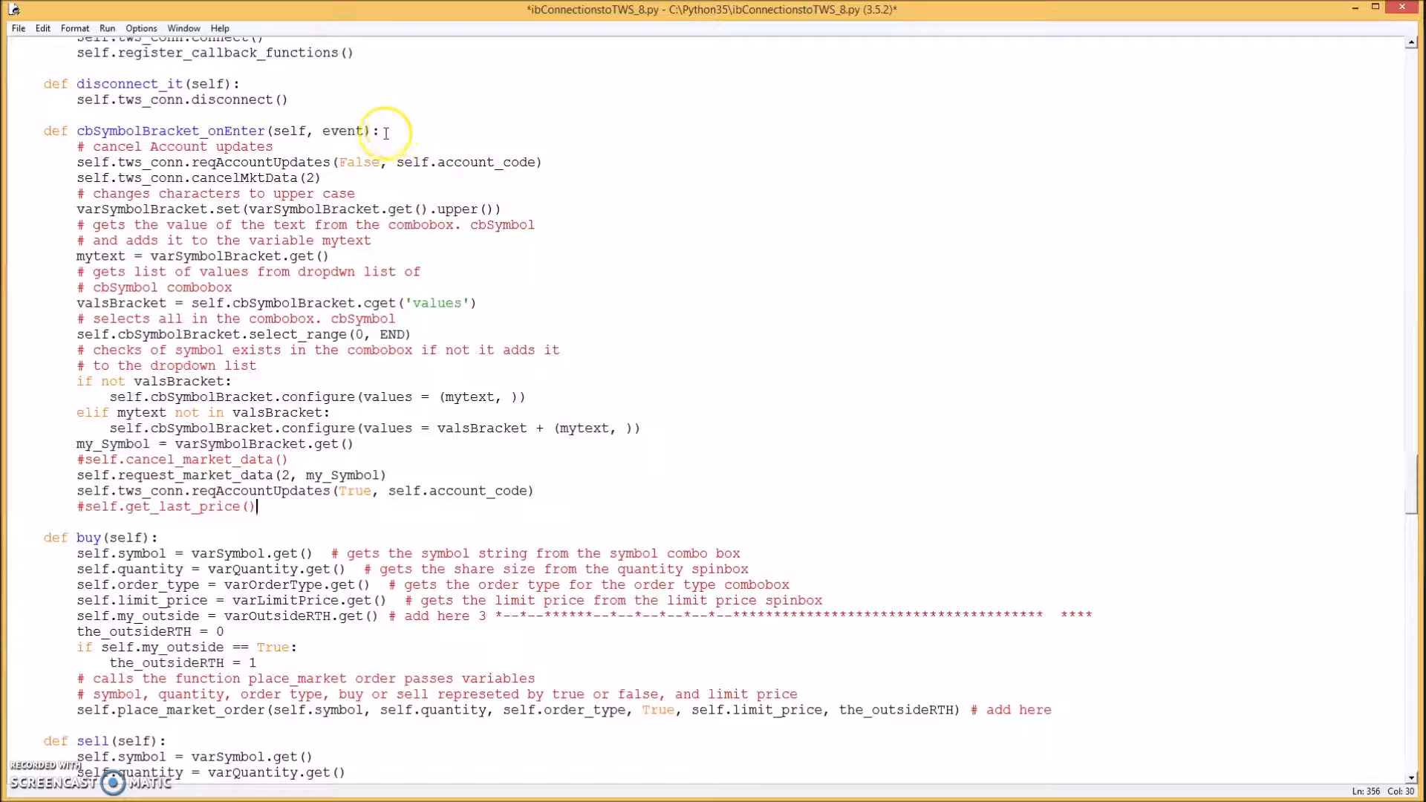
scroll(up, 3)
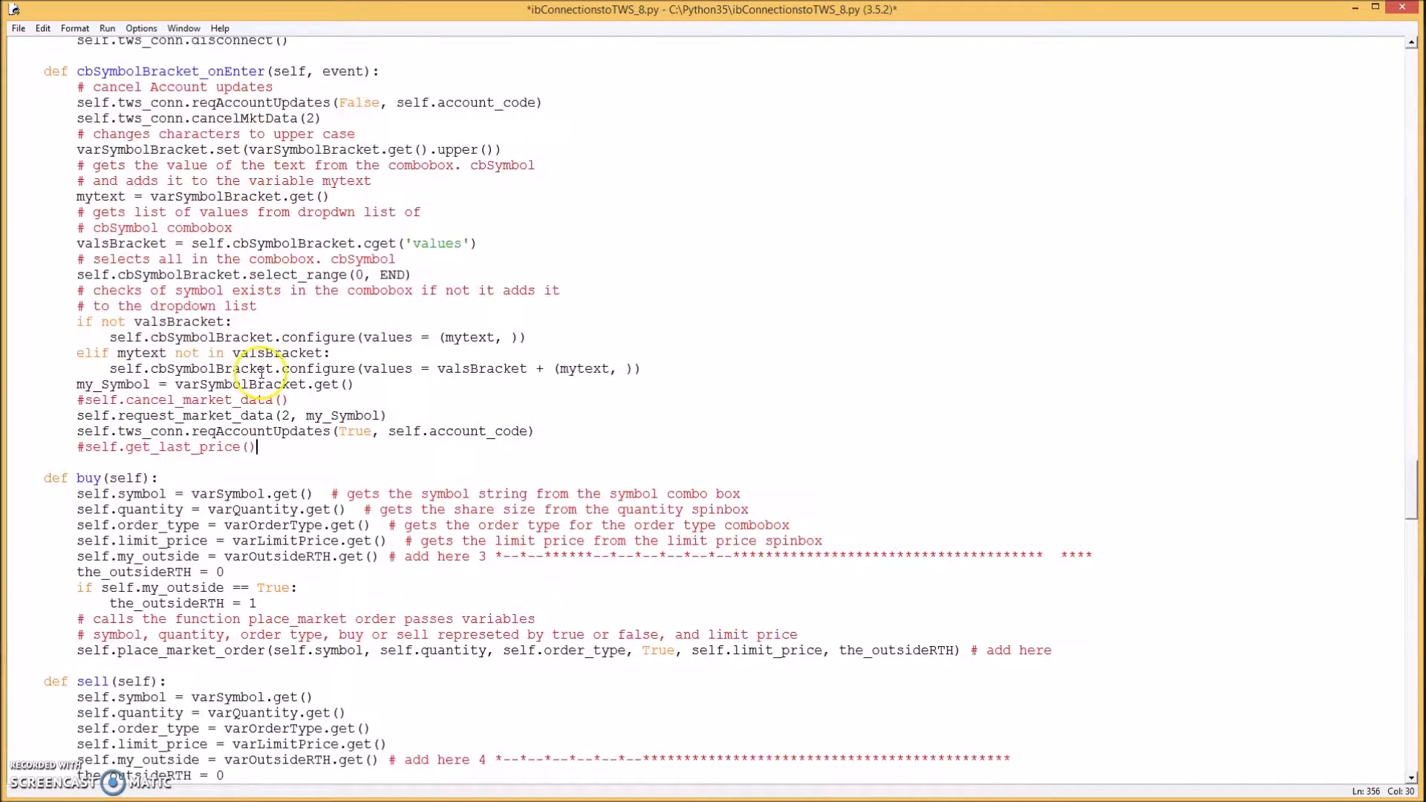
scroll(up, 3)
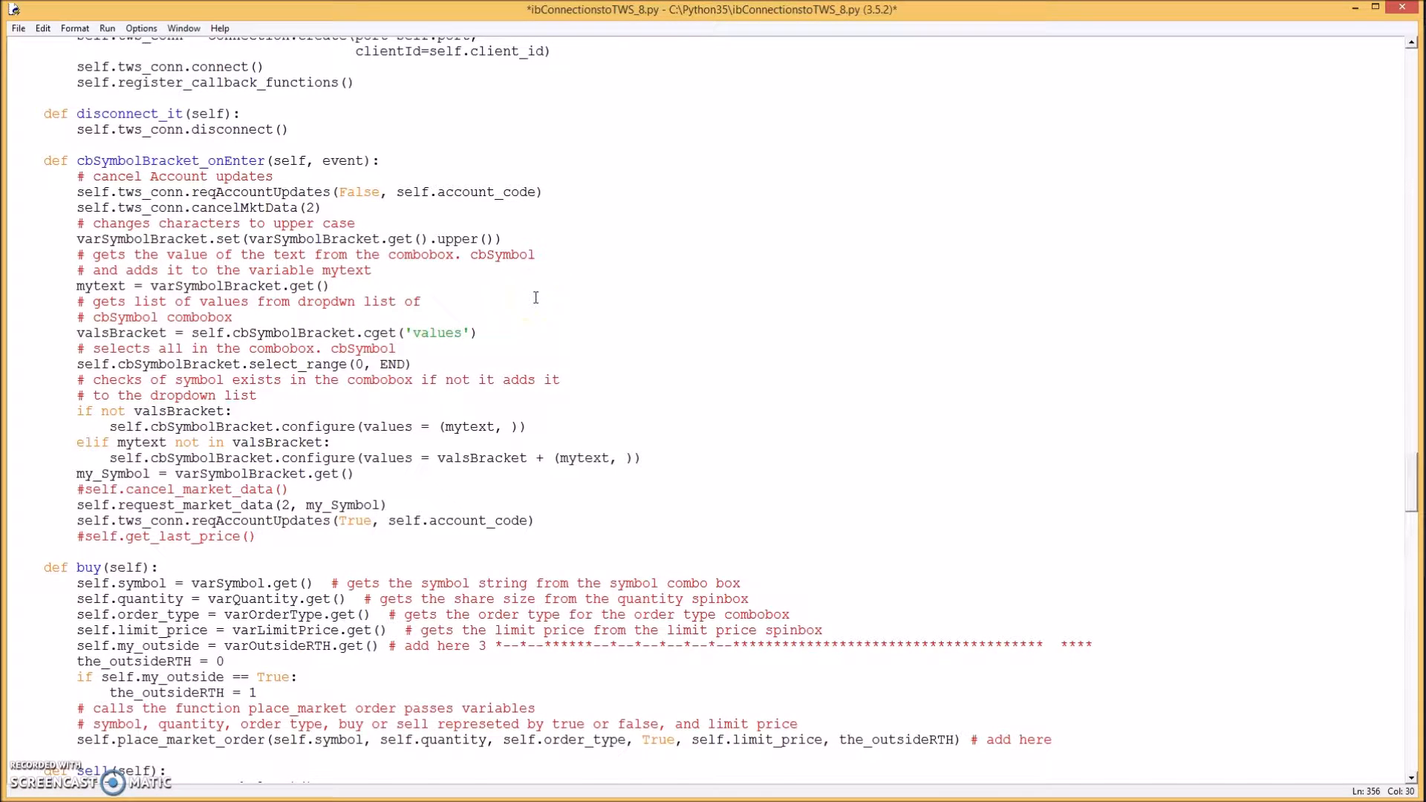
scroll(up, 3)
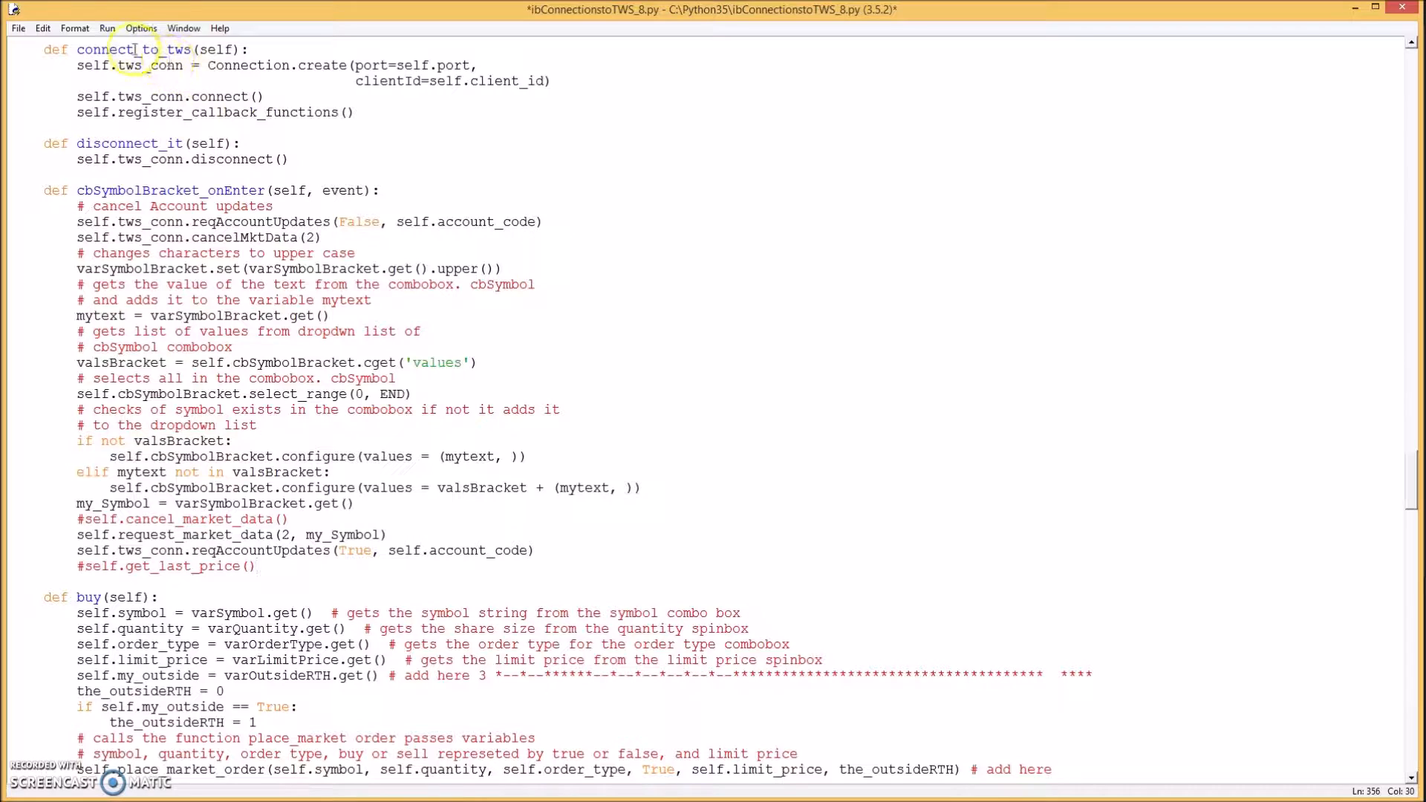
mouse_move(107, 28)
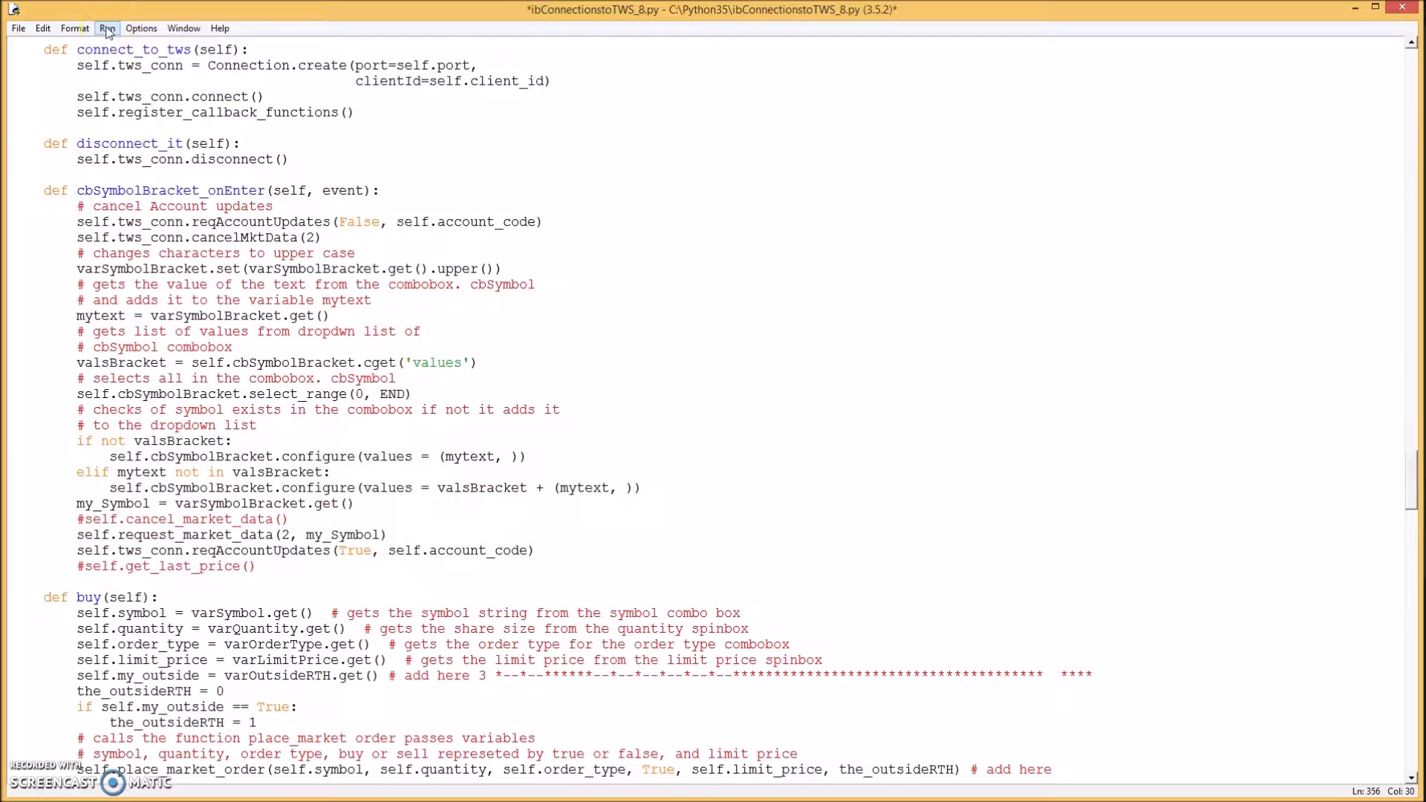
- Run the module, saving first, and show the Bracket Order page with AAPL and quantity 100
click(107, 28)
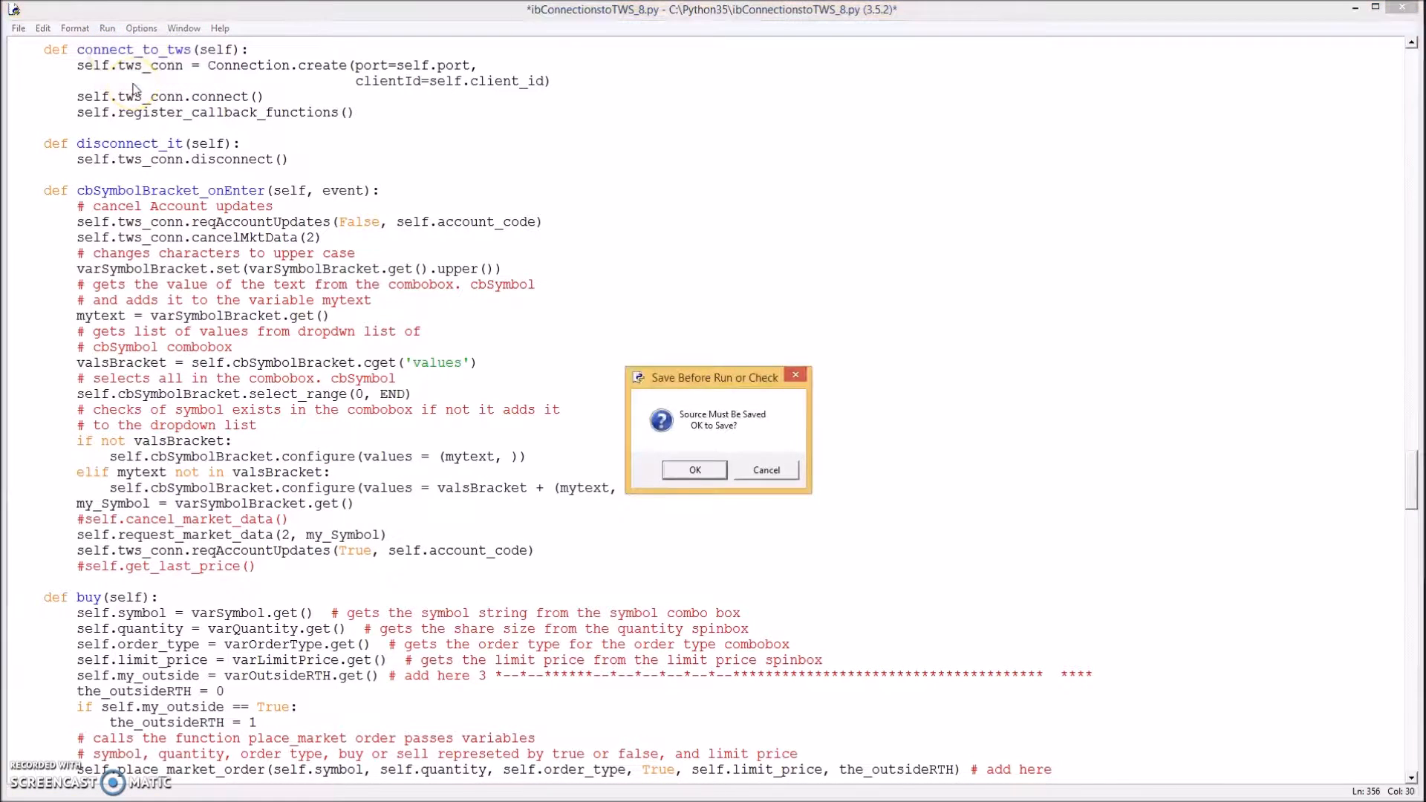
click(694, 471)
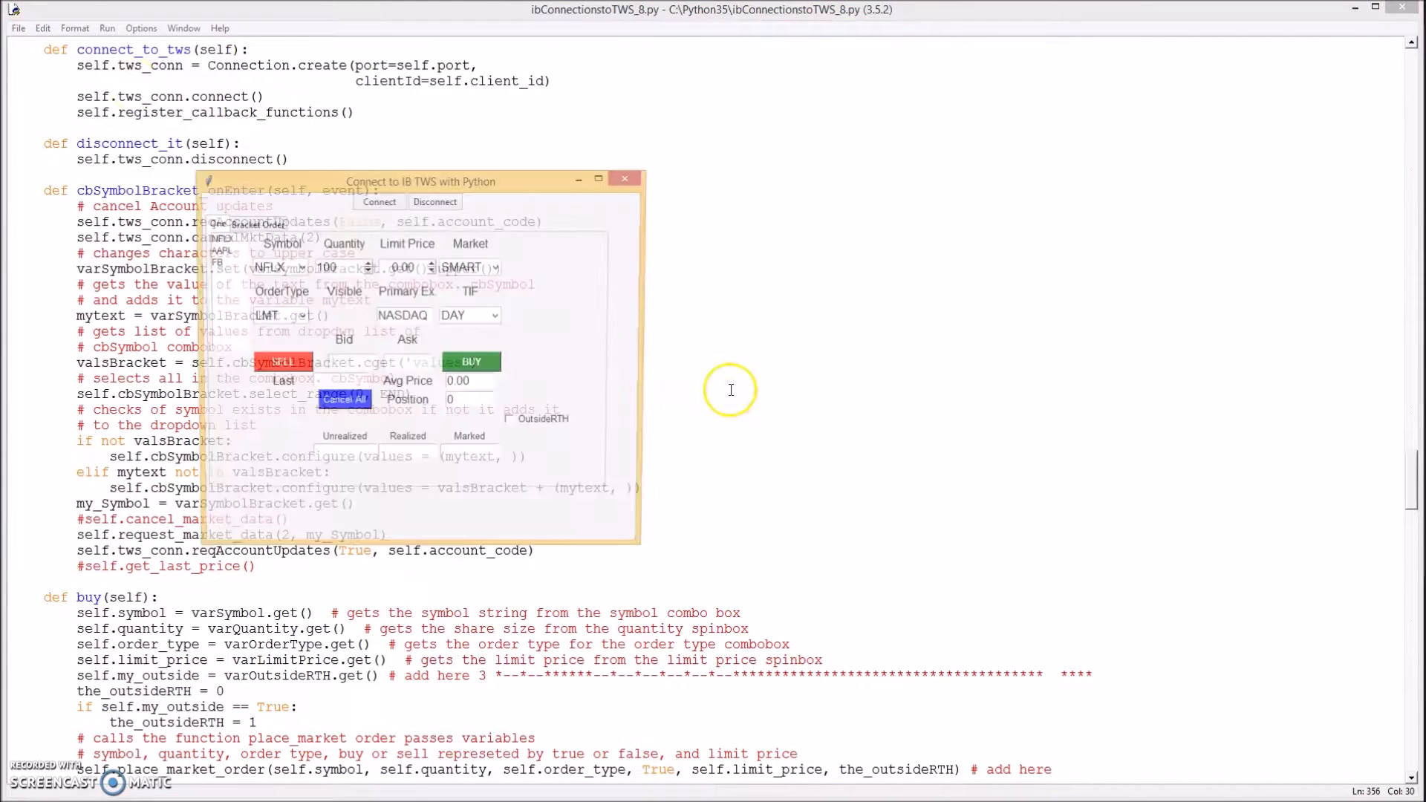
click(257, 224)
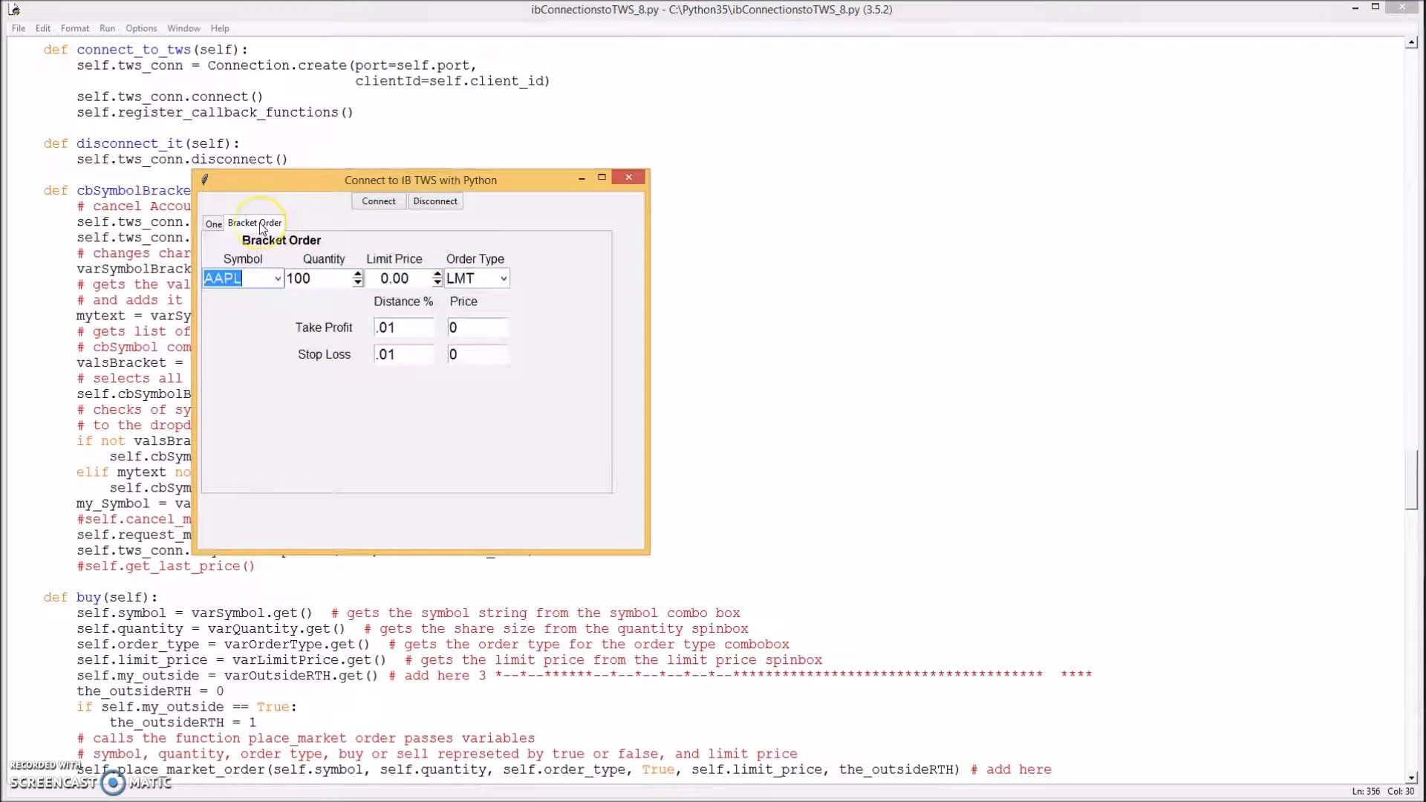
mouse_move(601, 198)
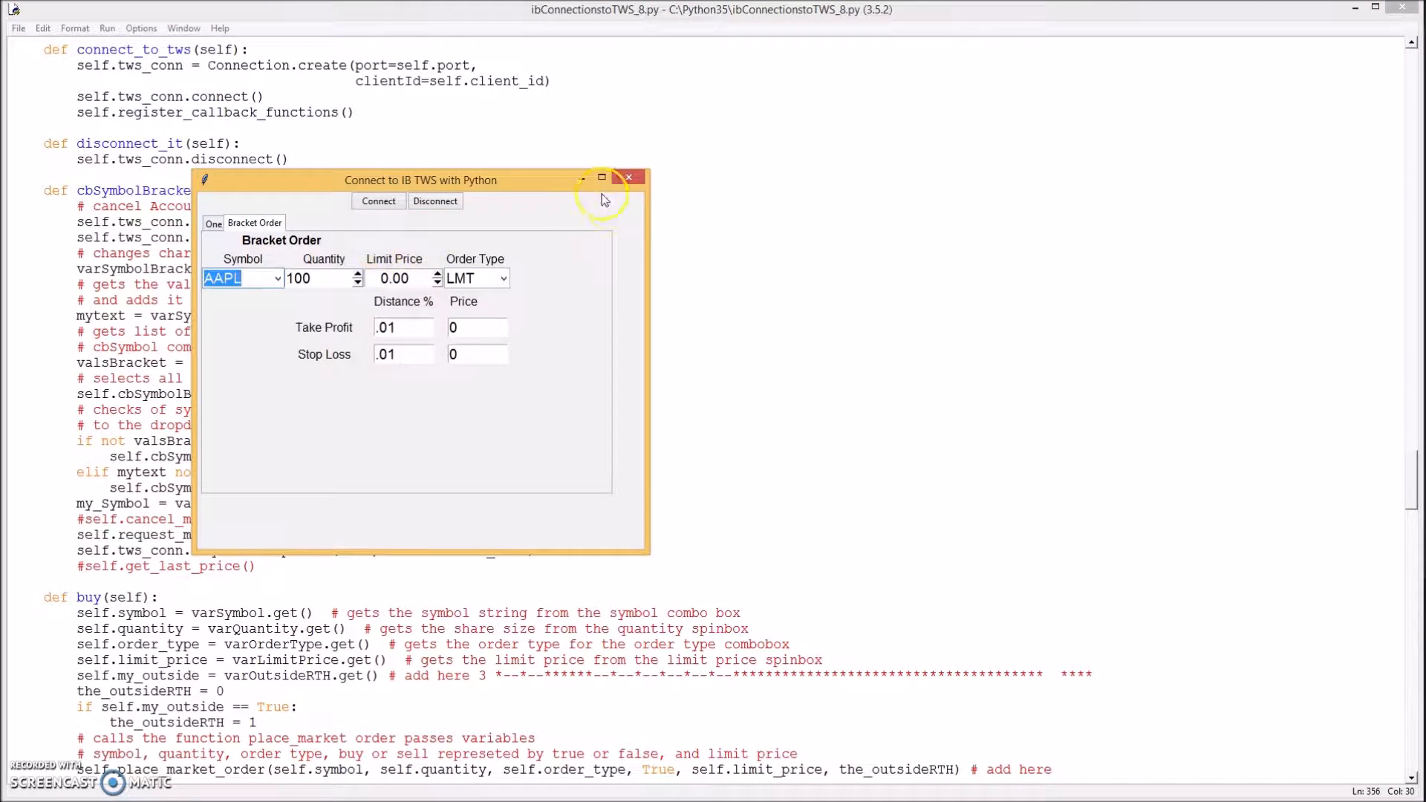
mouse_move(628, 178)
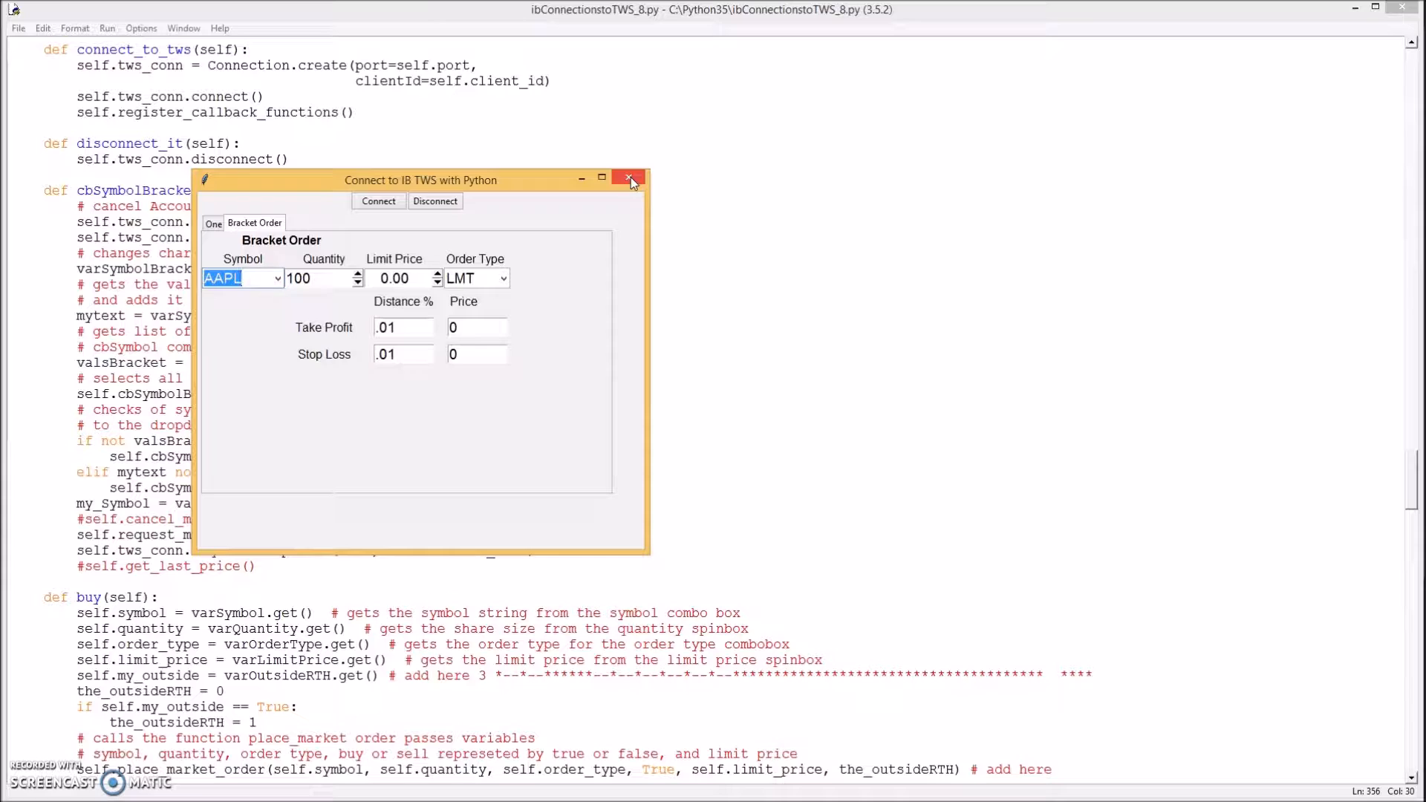
mouse_move(630, 180)
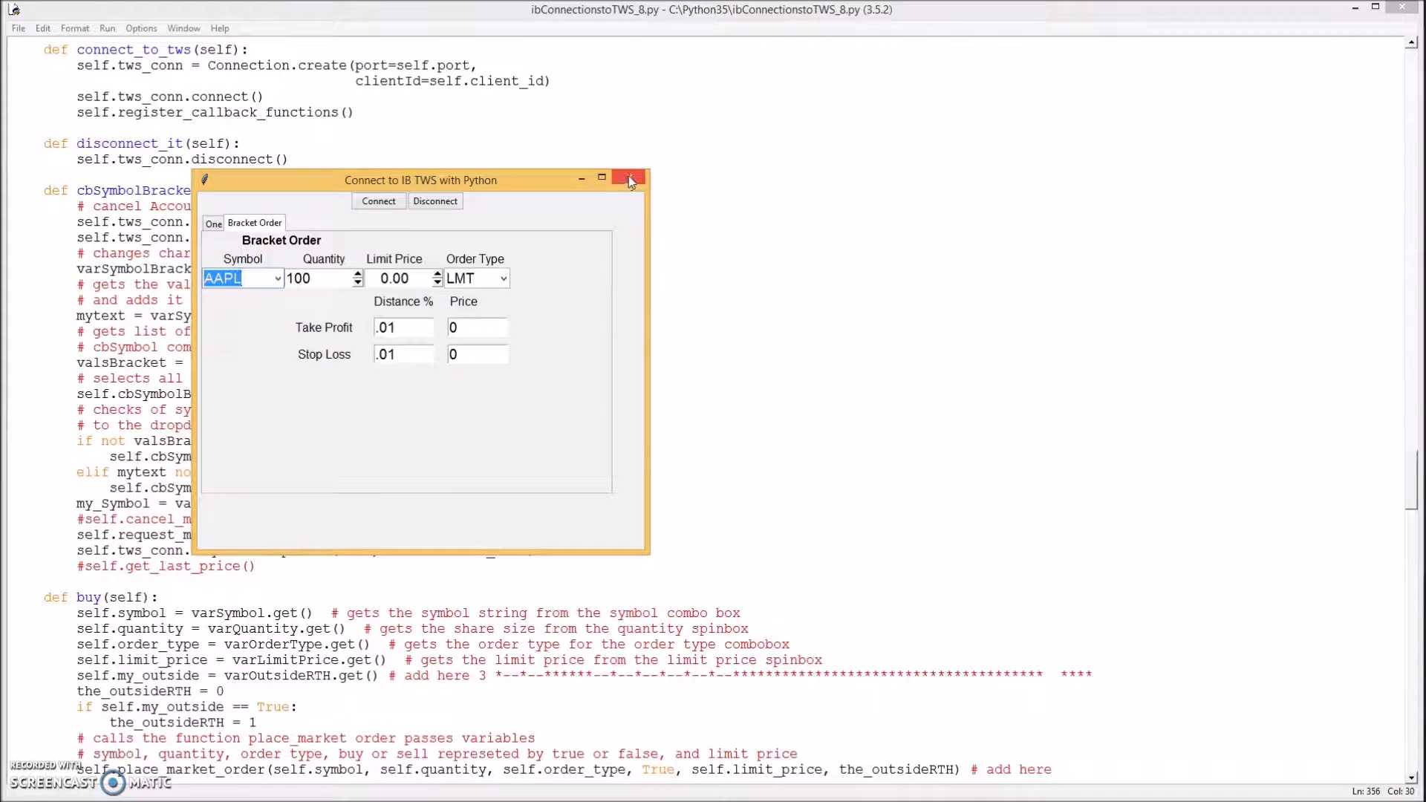
mouse_move(410, 402)
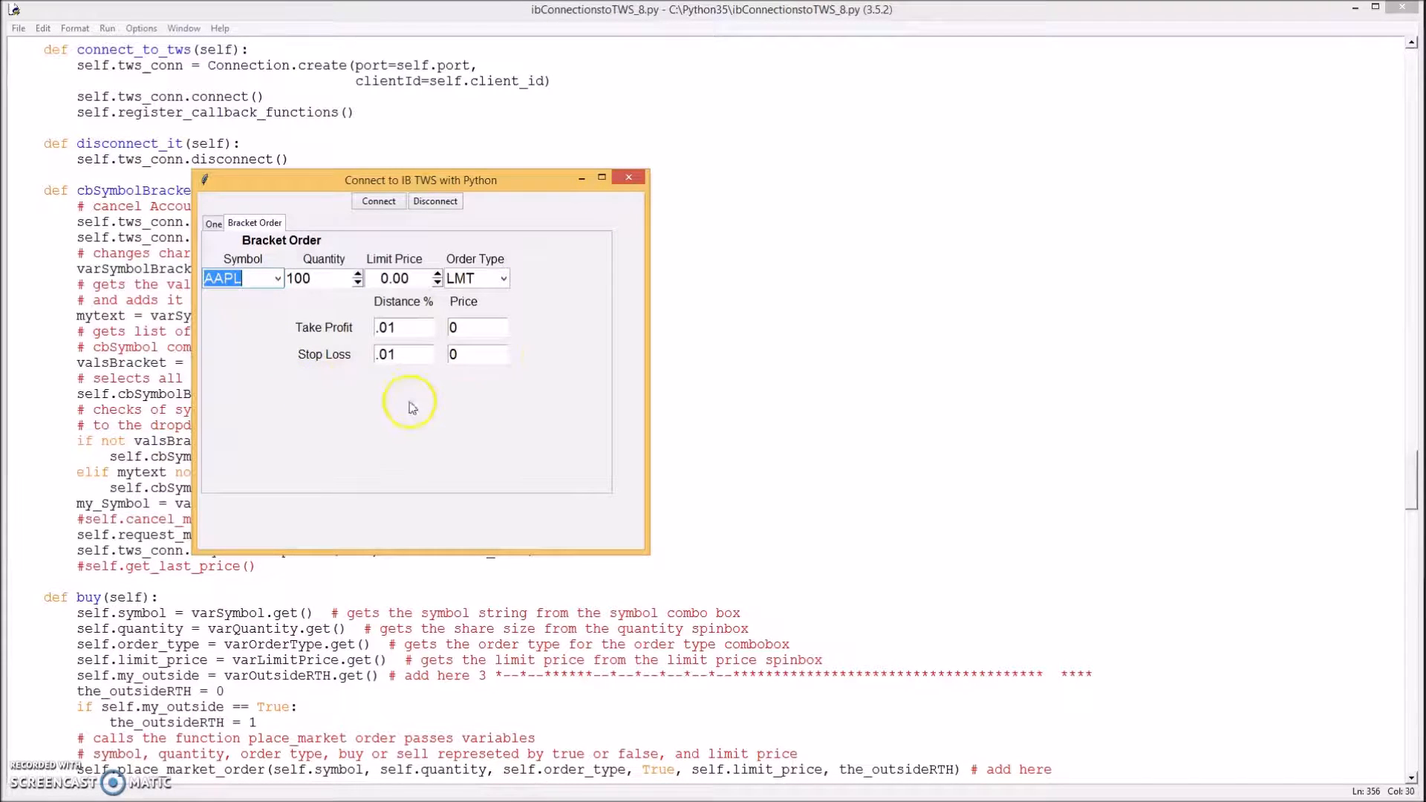
mouse_move(757, 269)
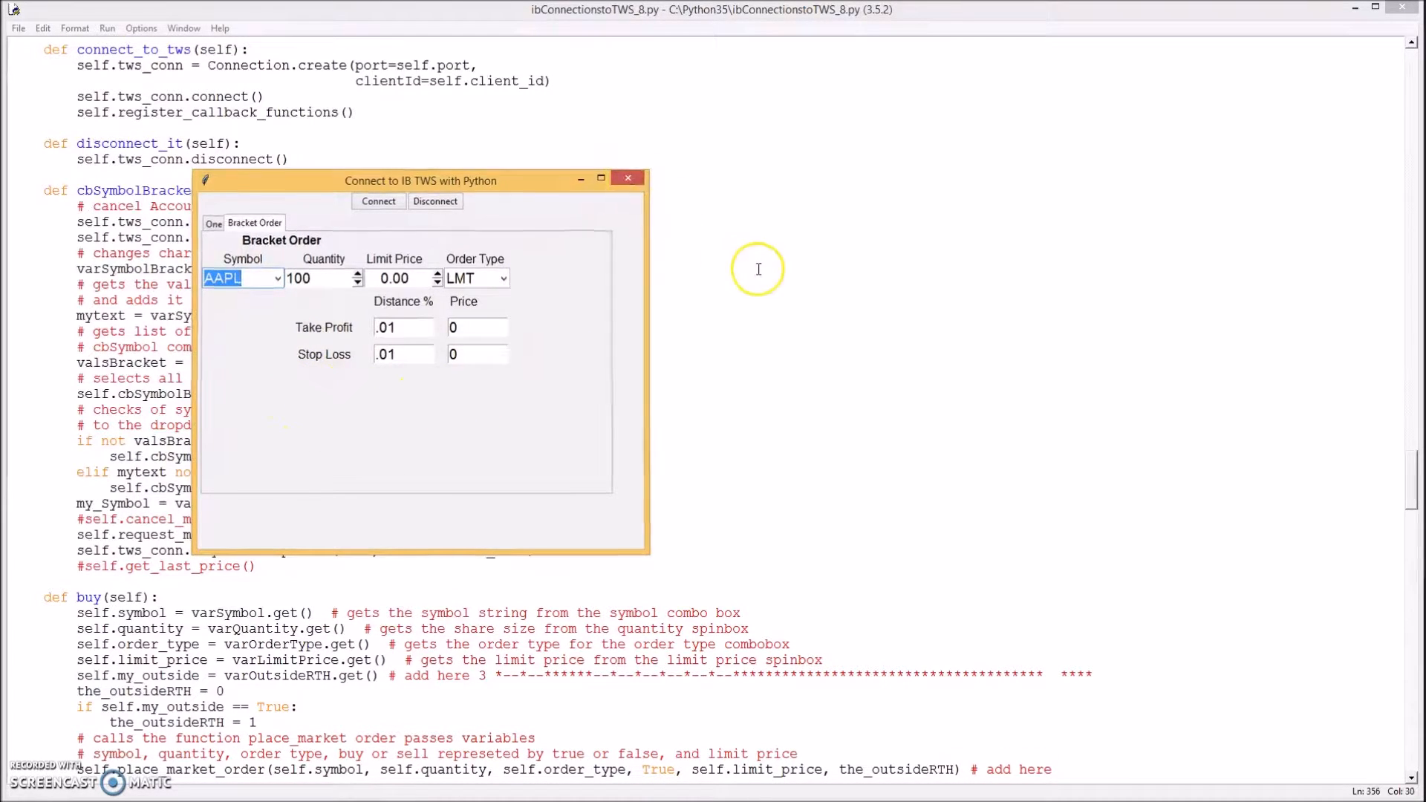
- Bring the editor forward and scroll to the Row 6 Bracket Sell and Bracket Buy button code
click(627, 177)
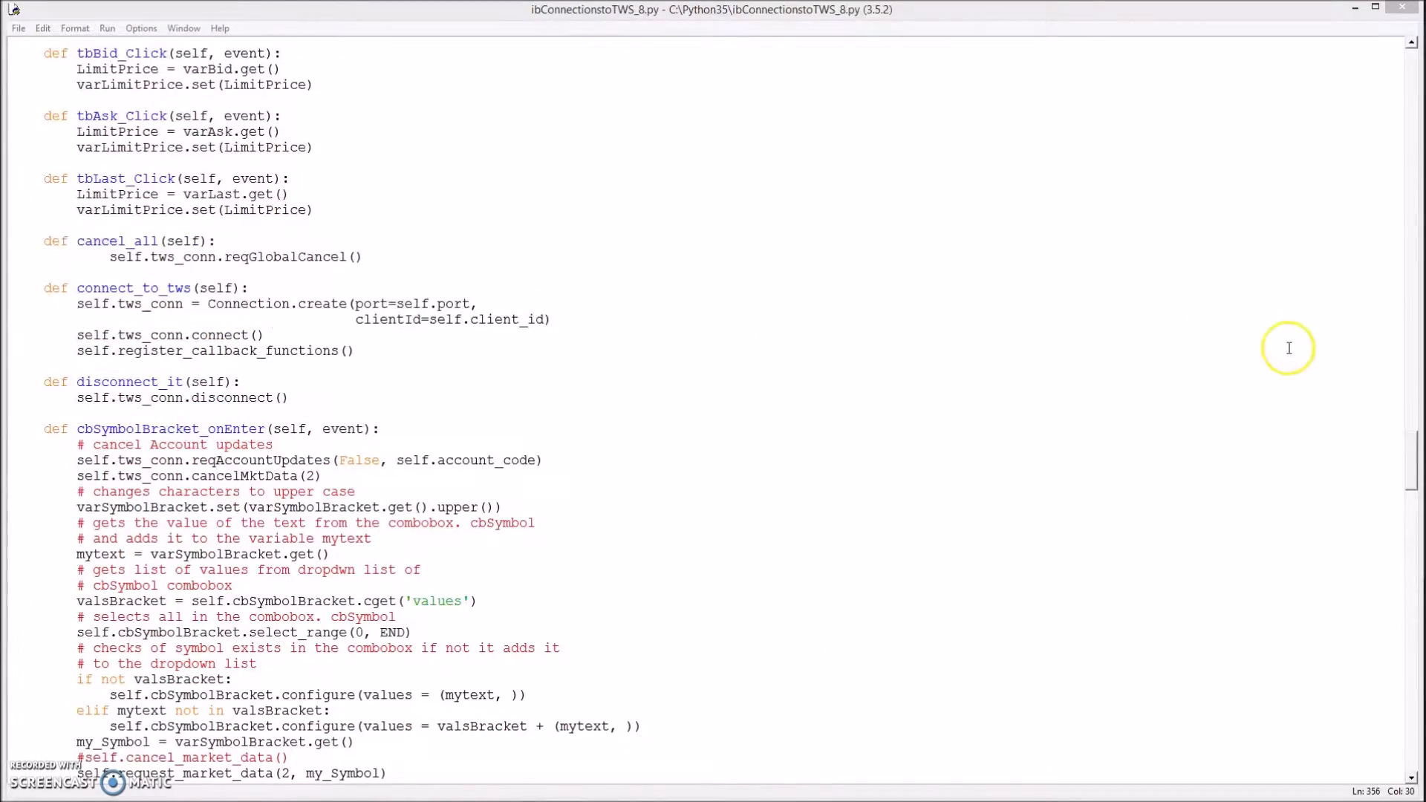
scroll(up, 3)
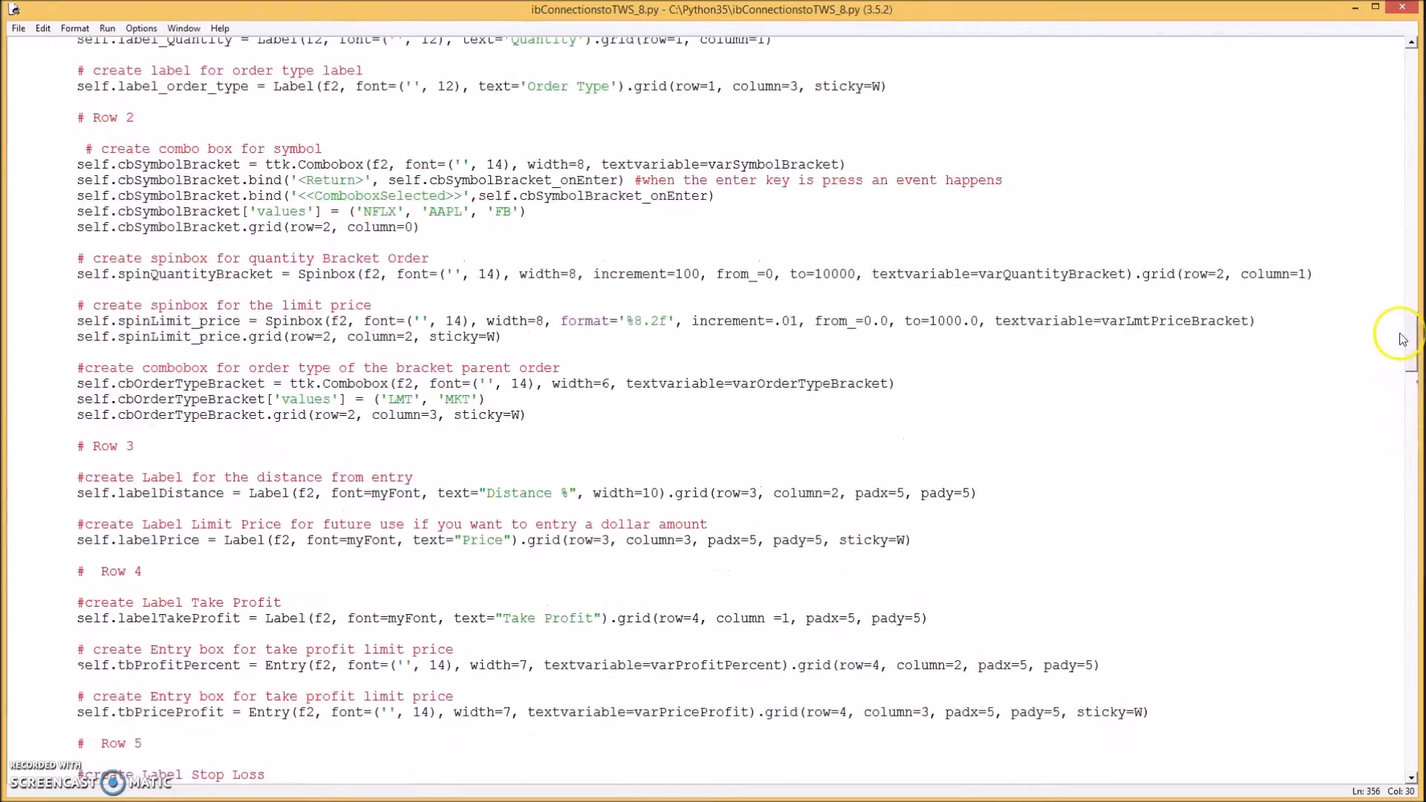
scroll(down, 3)
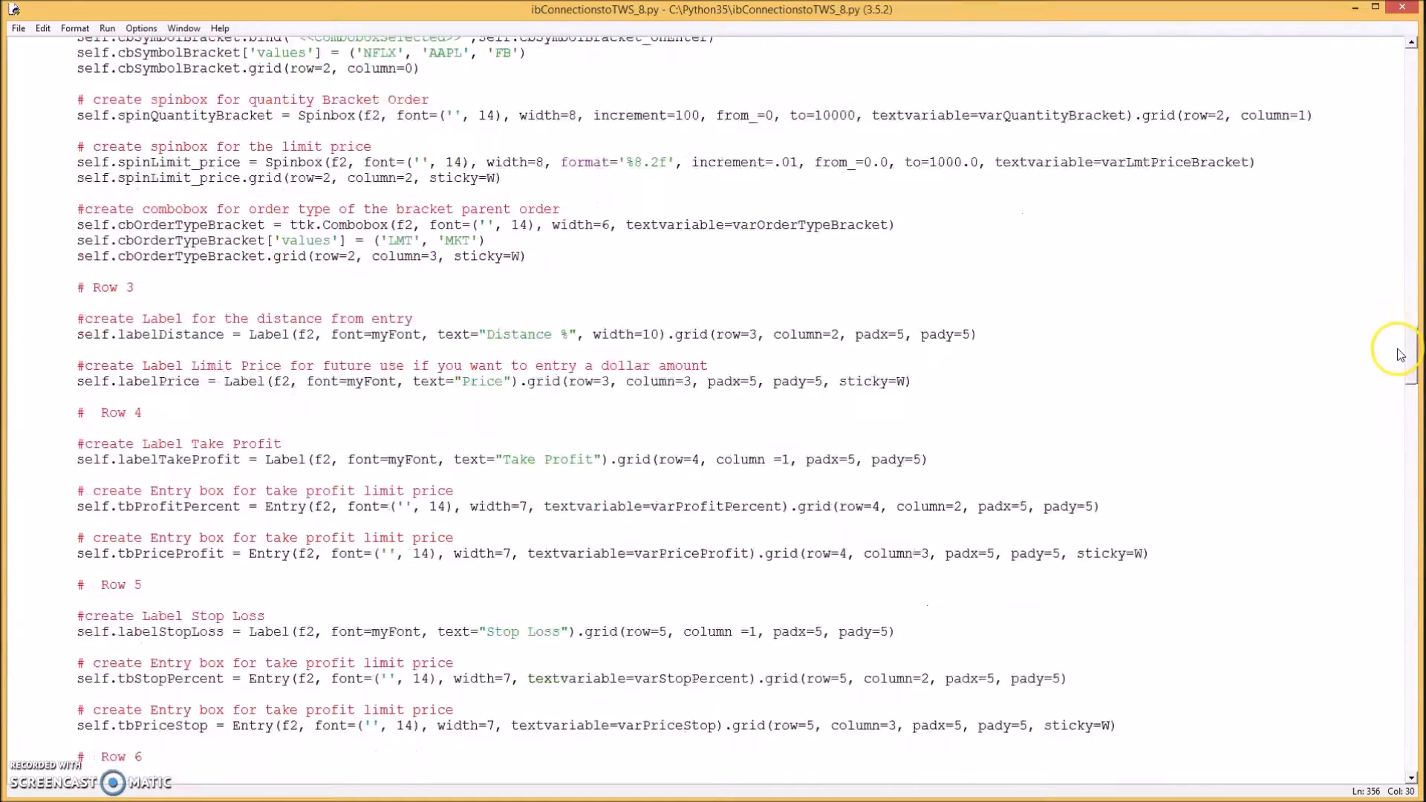
scroll(down, 3)
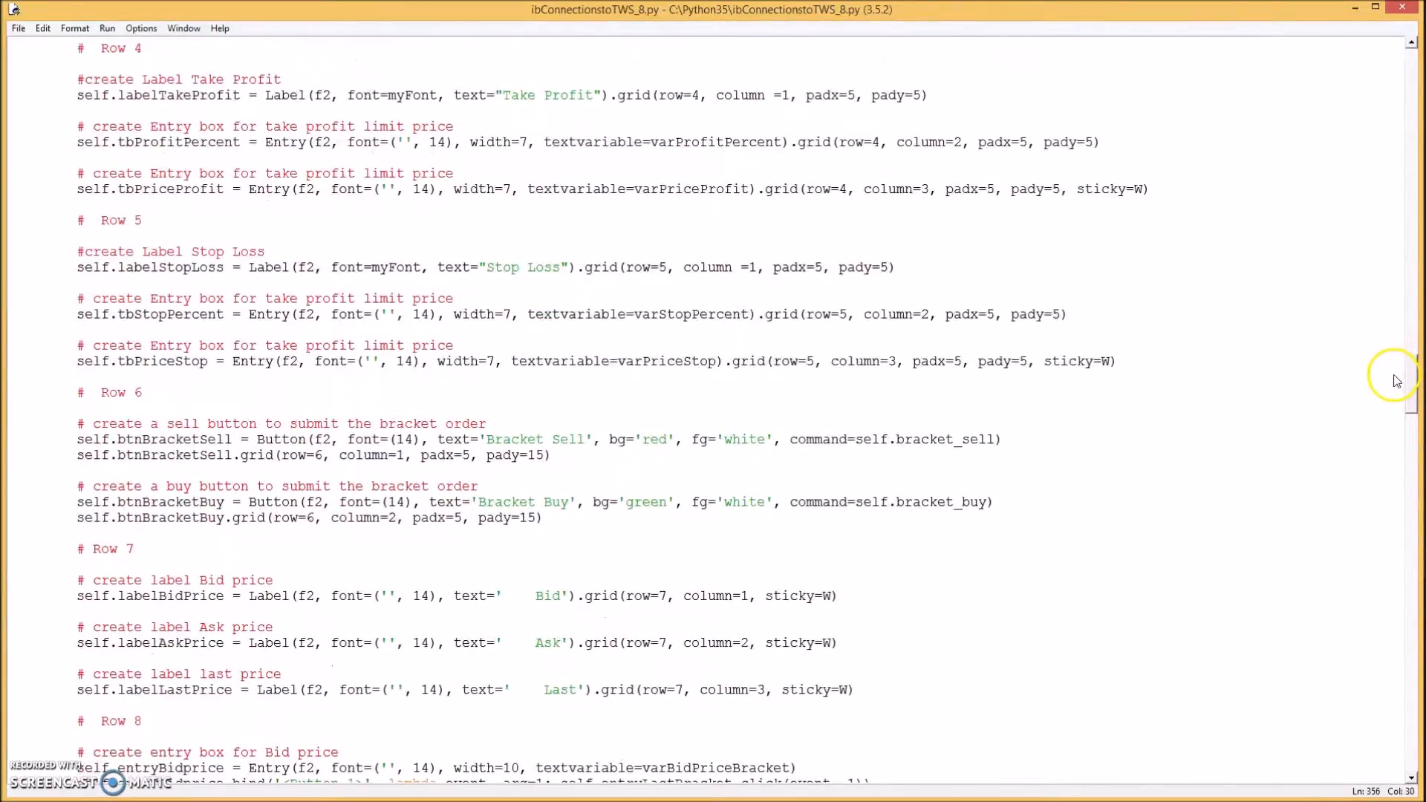
scroll(down, 3)
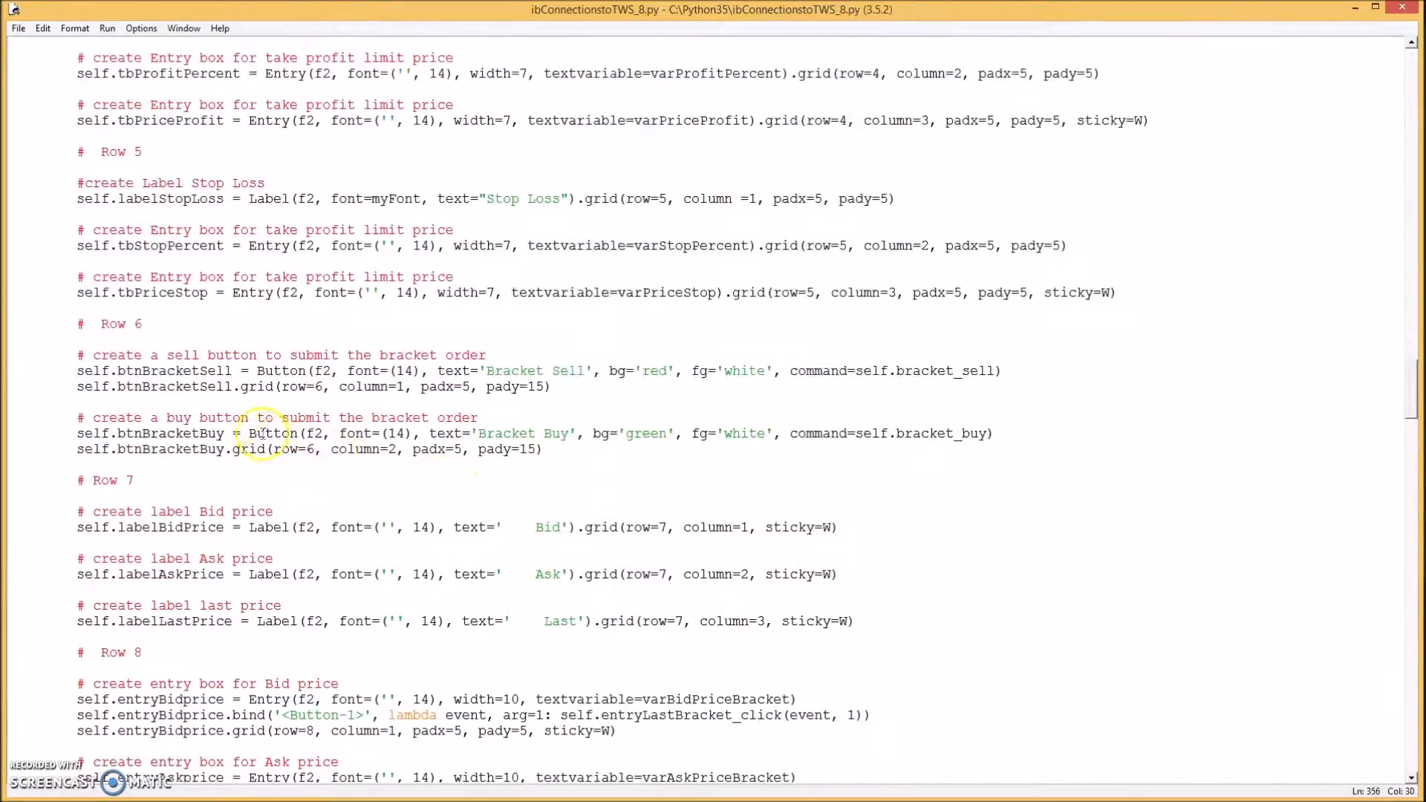
mouse_move(932, 371)
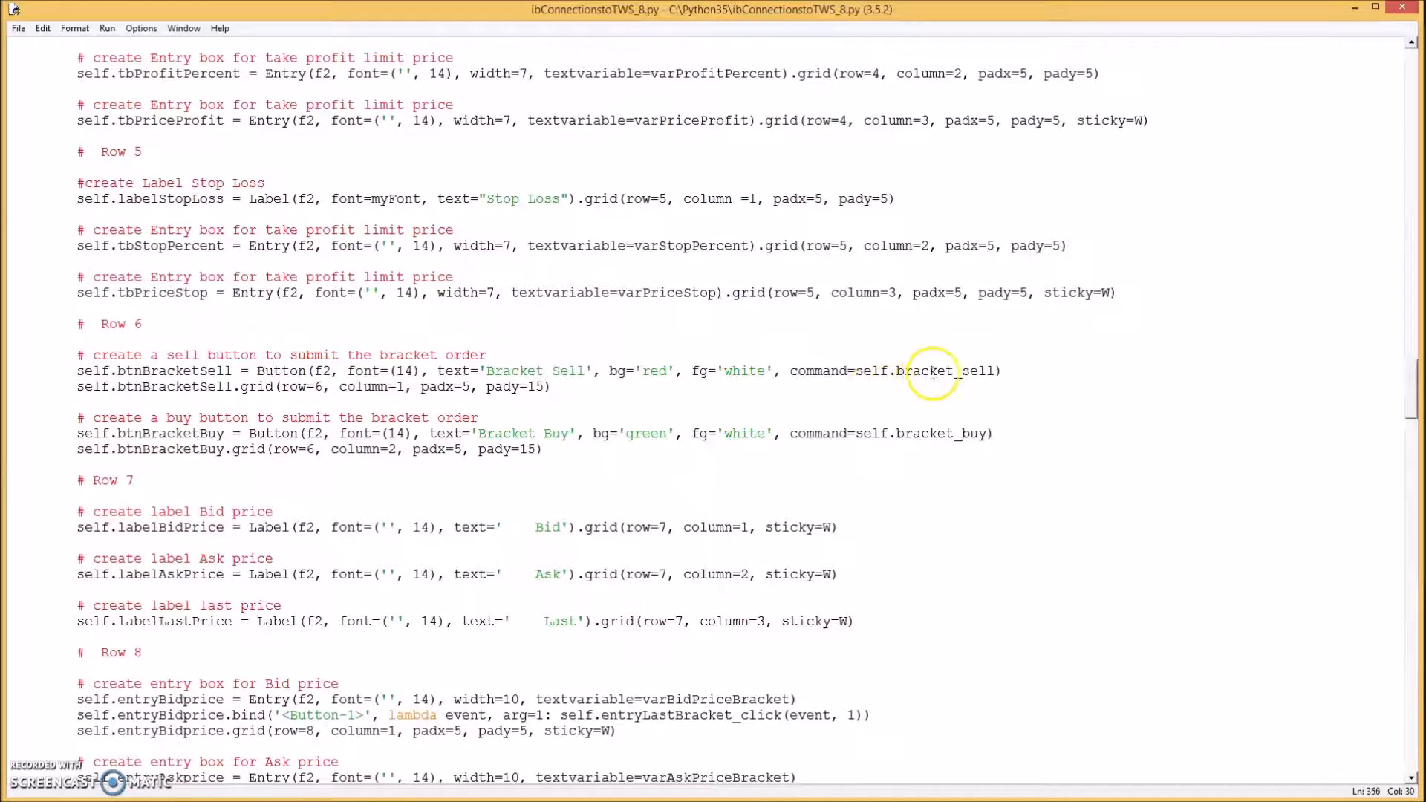
mouse_move(909, 433)
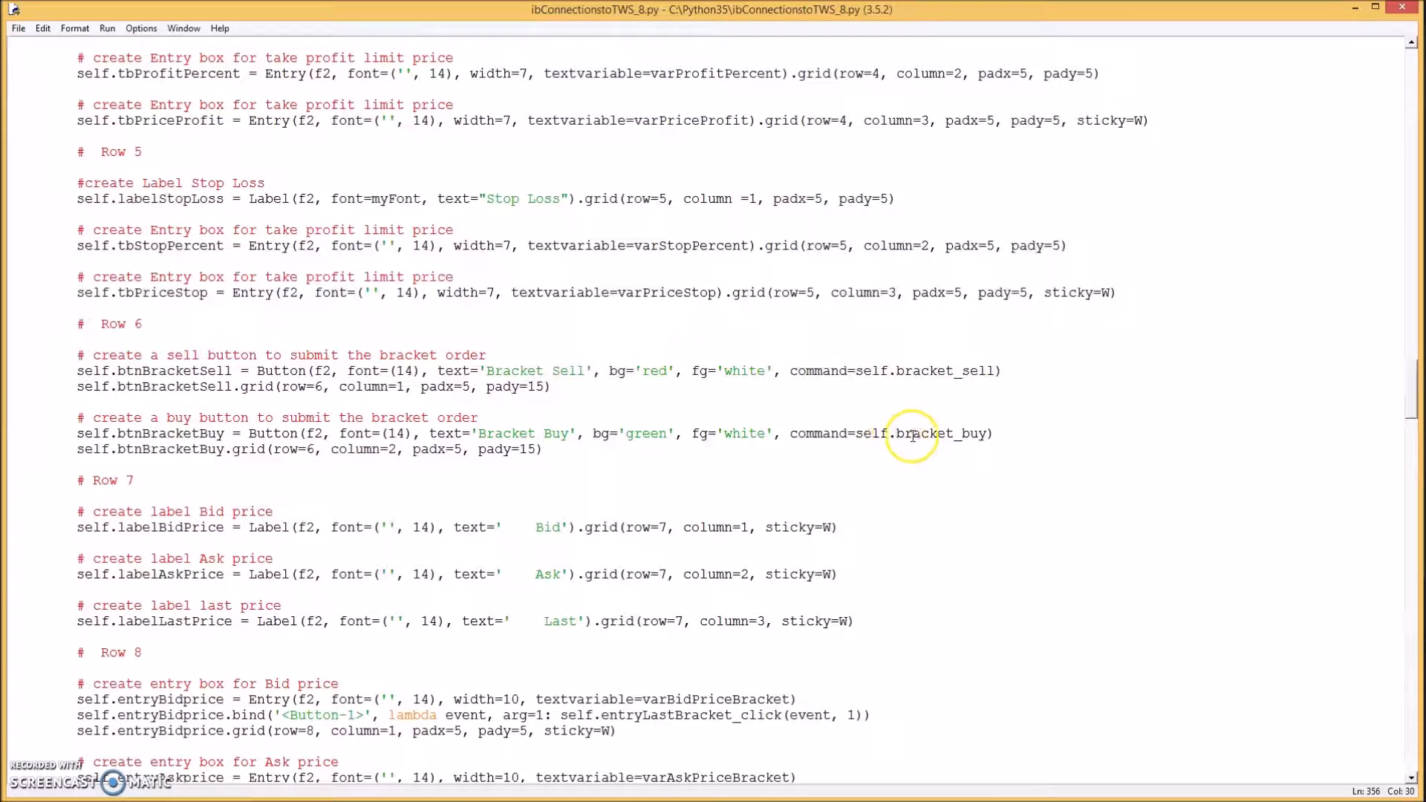
scroll(down, 3)
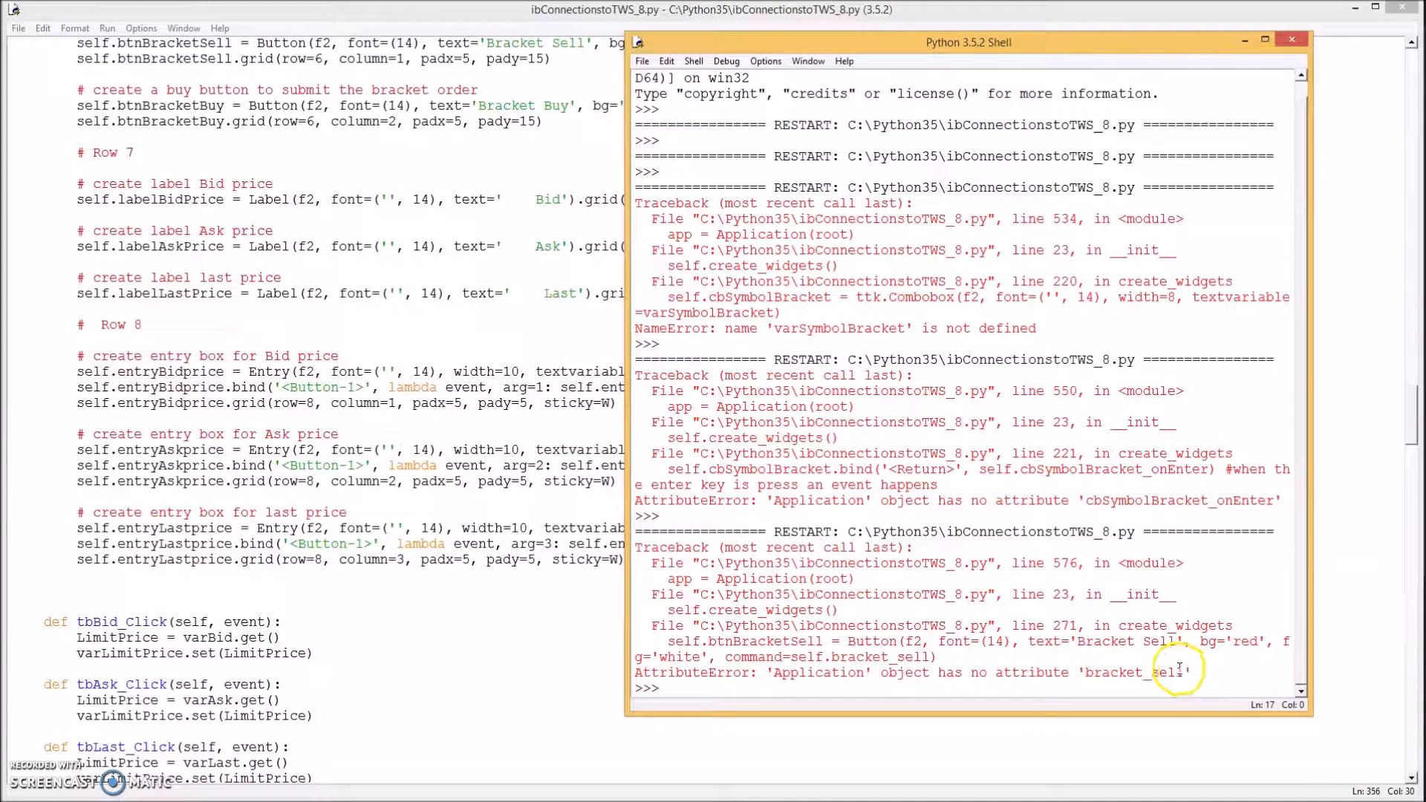
mouse_move(1144, 658)
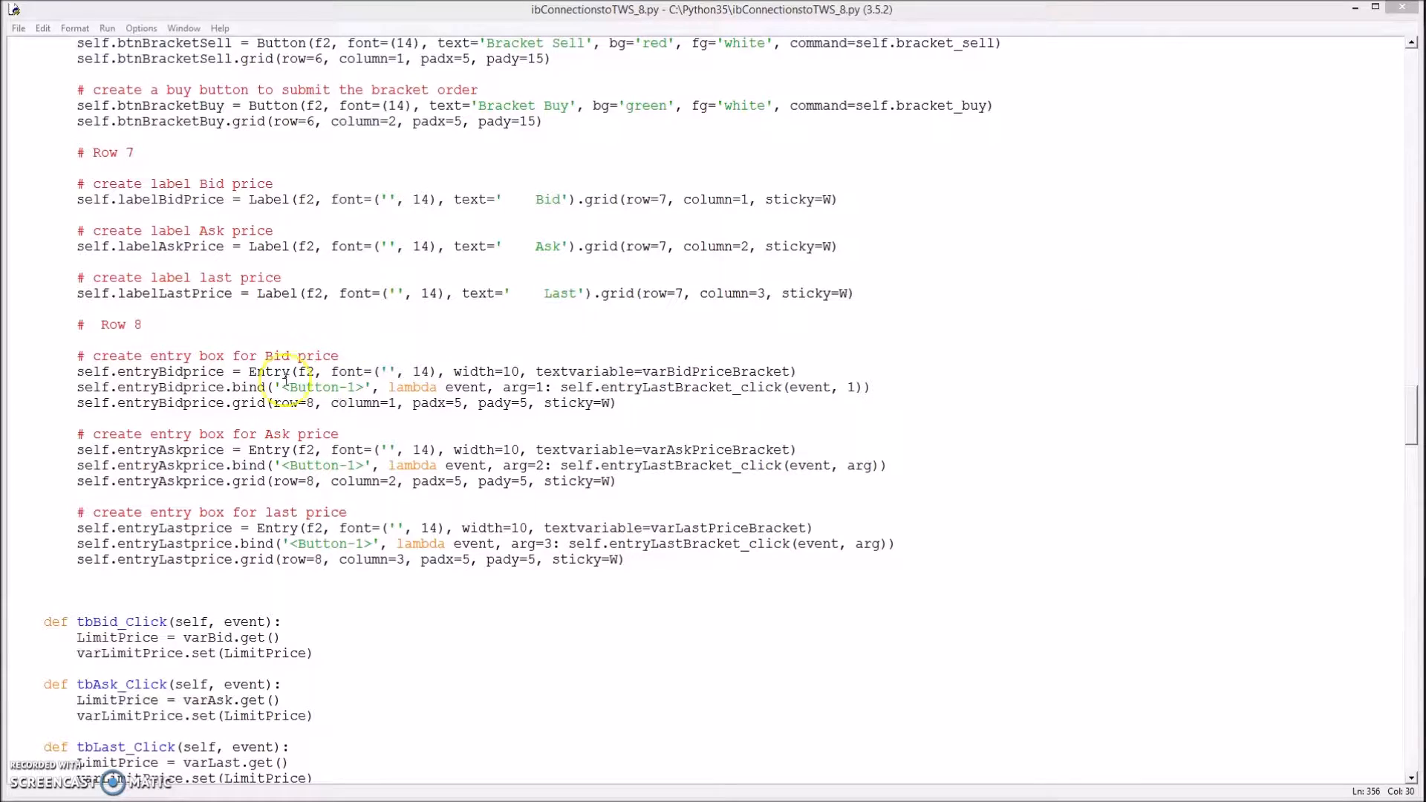
mouse_move(250, 481)
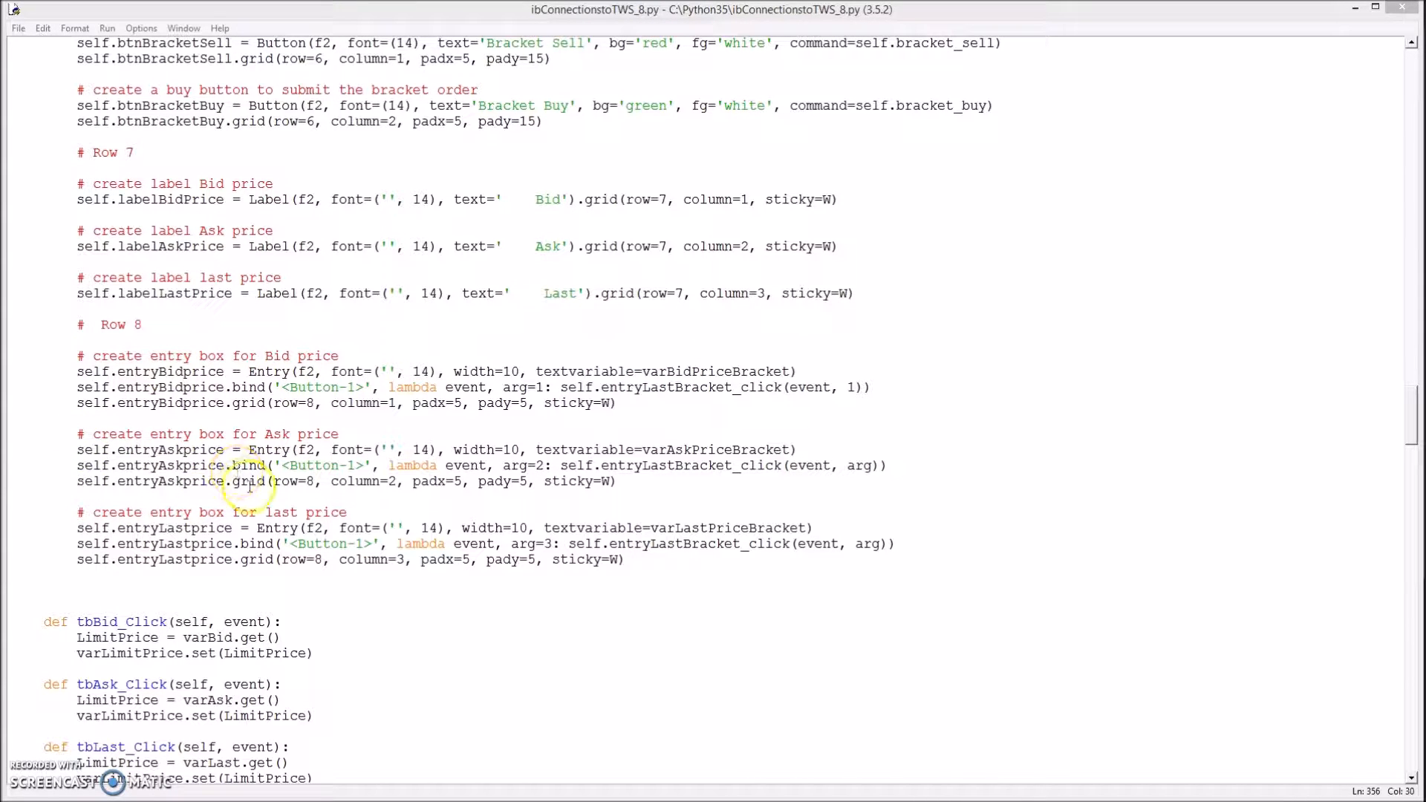
mouse_move(505, 615)
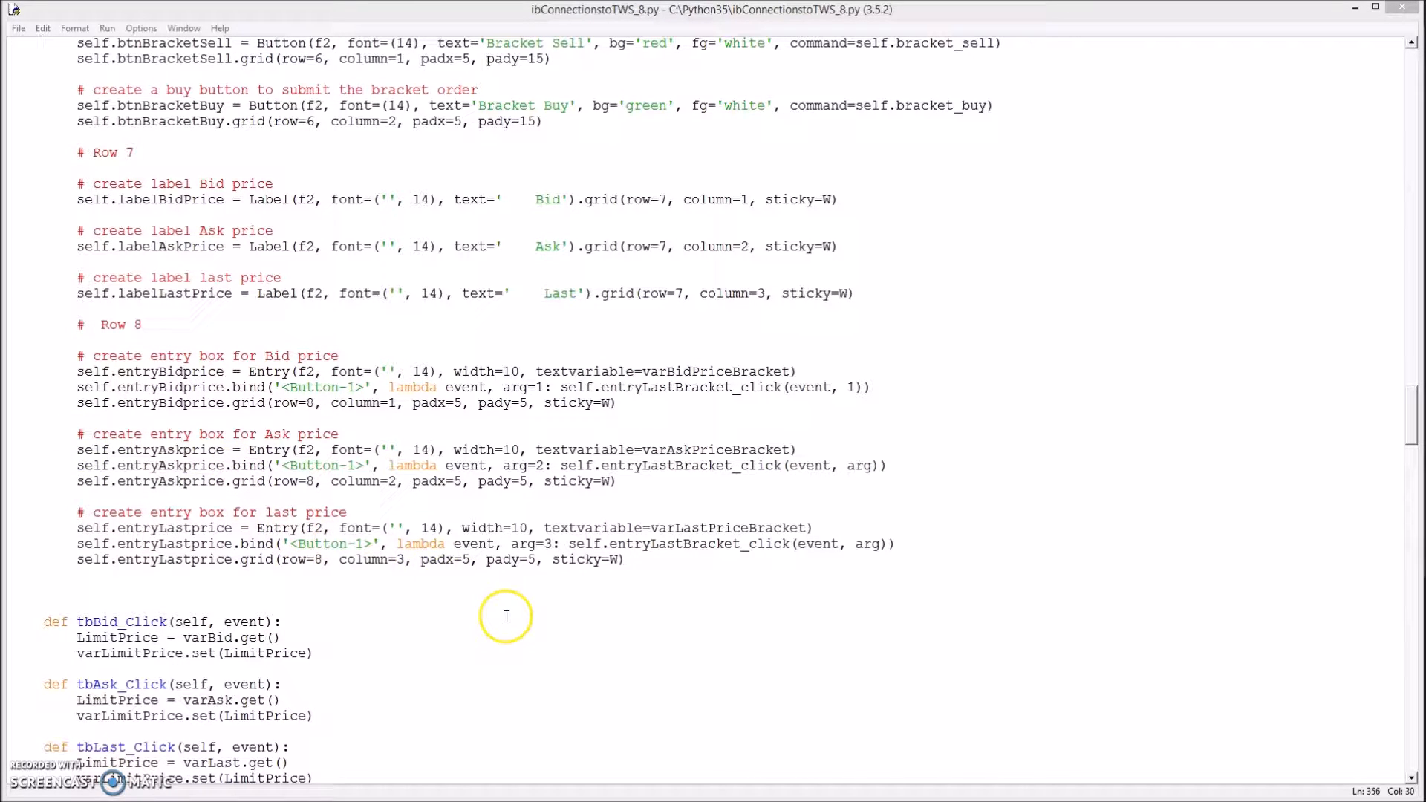
- After reading the bracket_sell AttributeError, scroll the editor to the end of disconnect_it
scroll(down, 3)
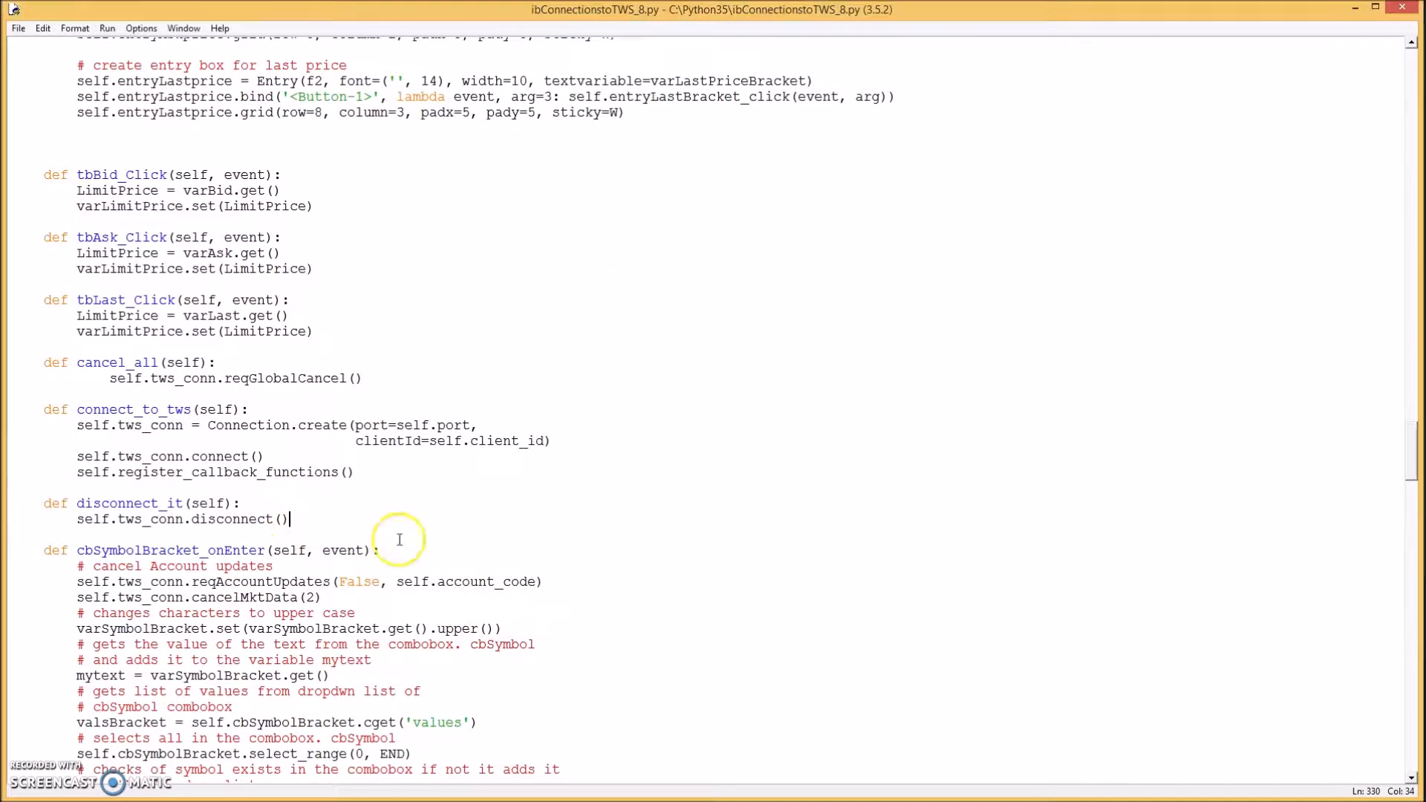
- Paste bracket_buy and bracket_sell methods after disconnect_it, each calling place_bracket_order
key(enter)
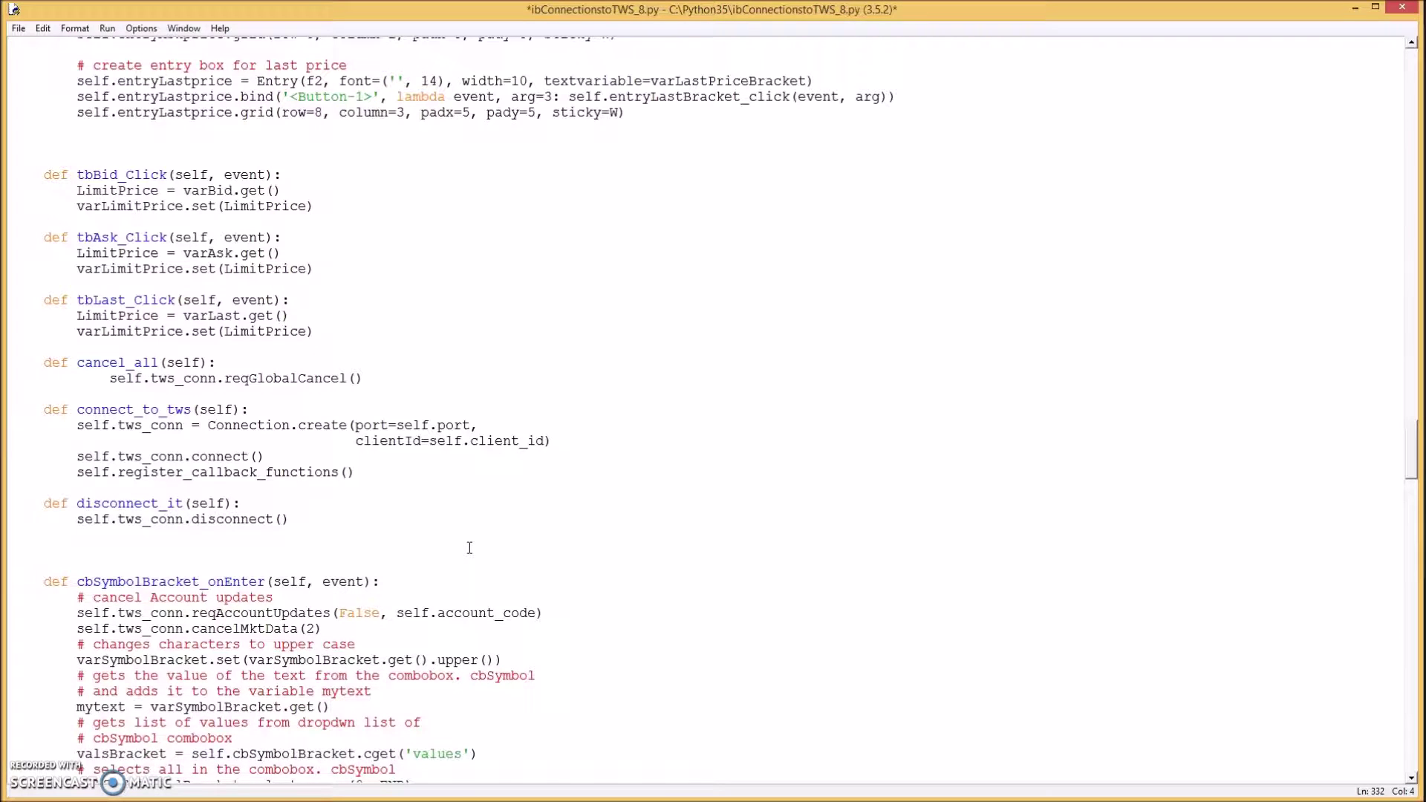
scroll(down, 3)
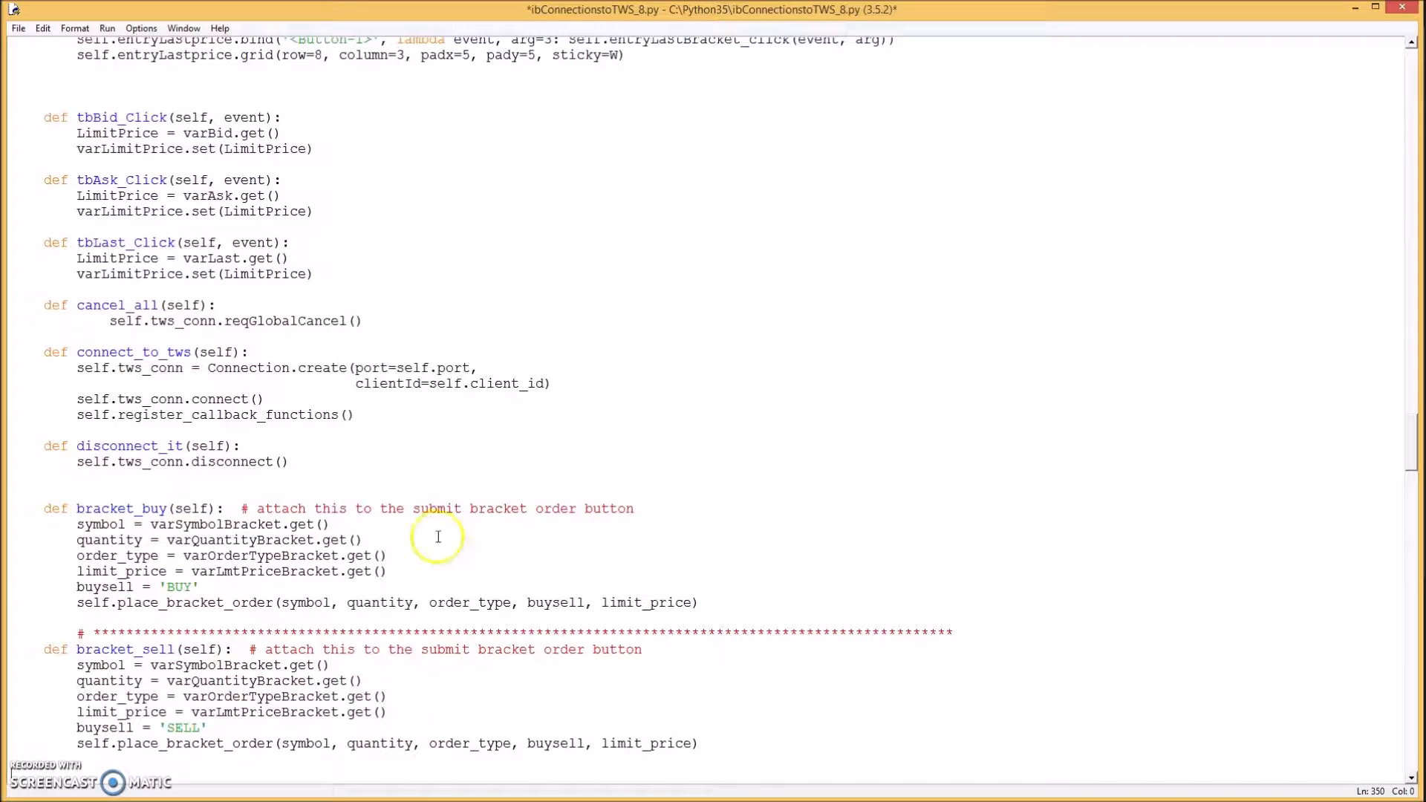
mouse_move(119, 539)
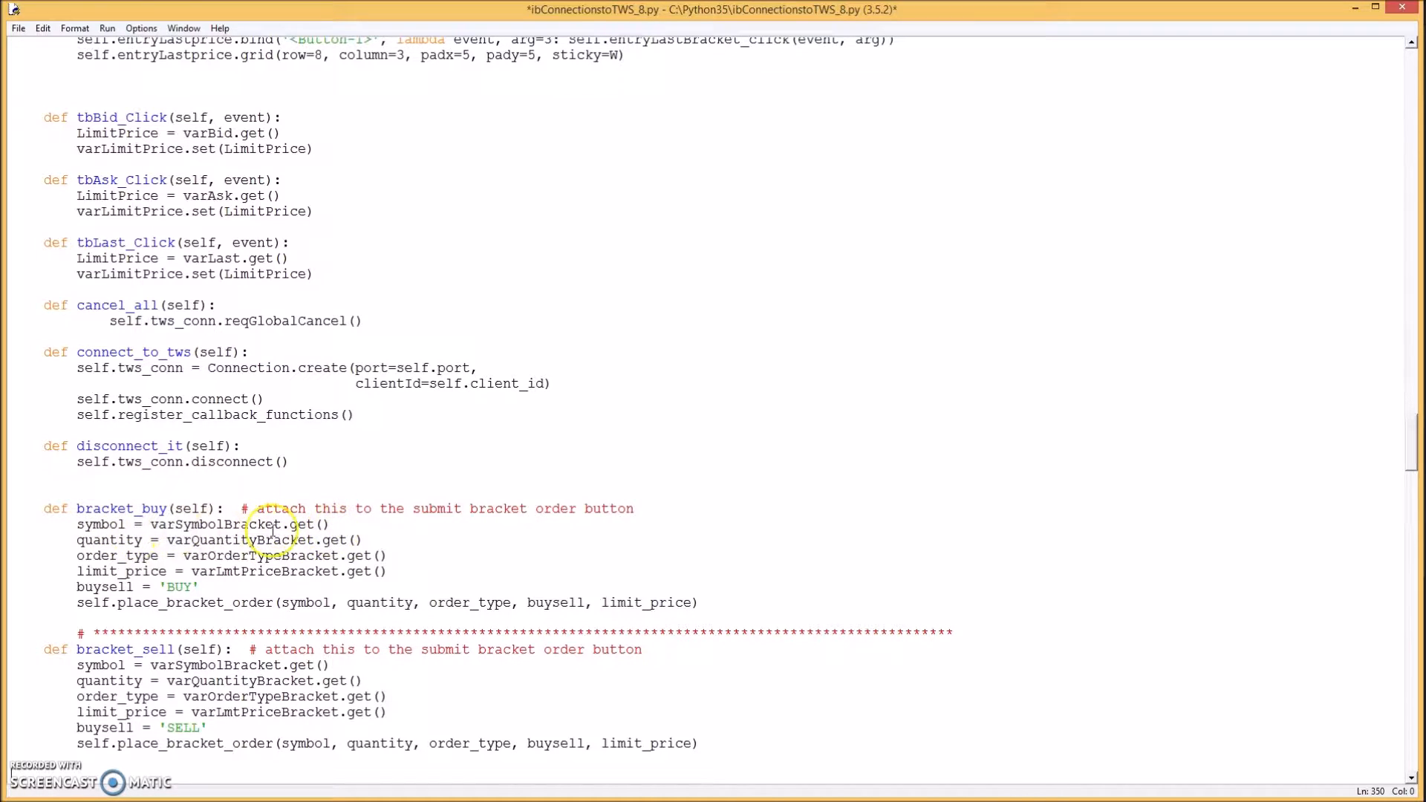
mouse_move(219, 545)
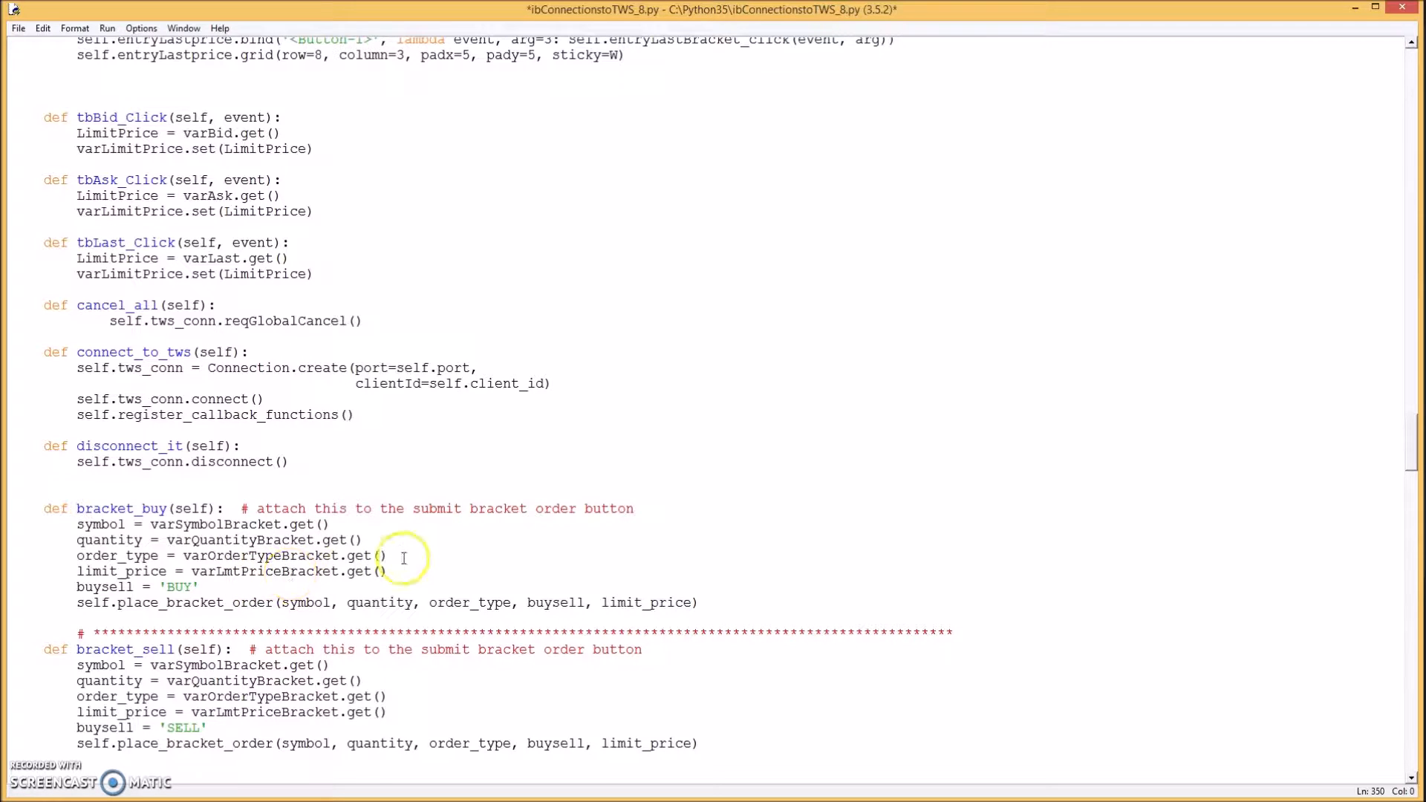
scroll(down, 3)
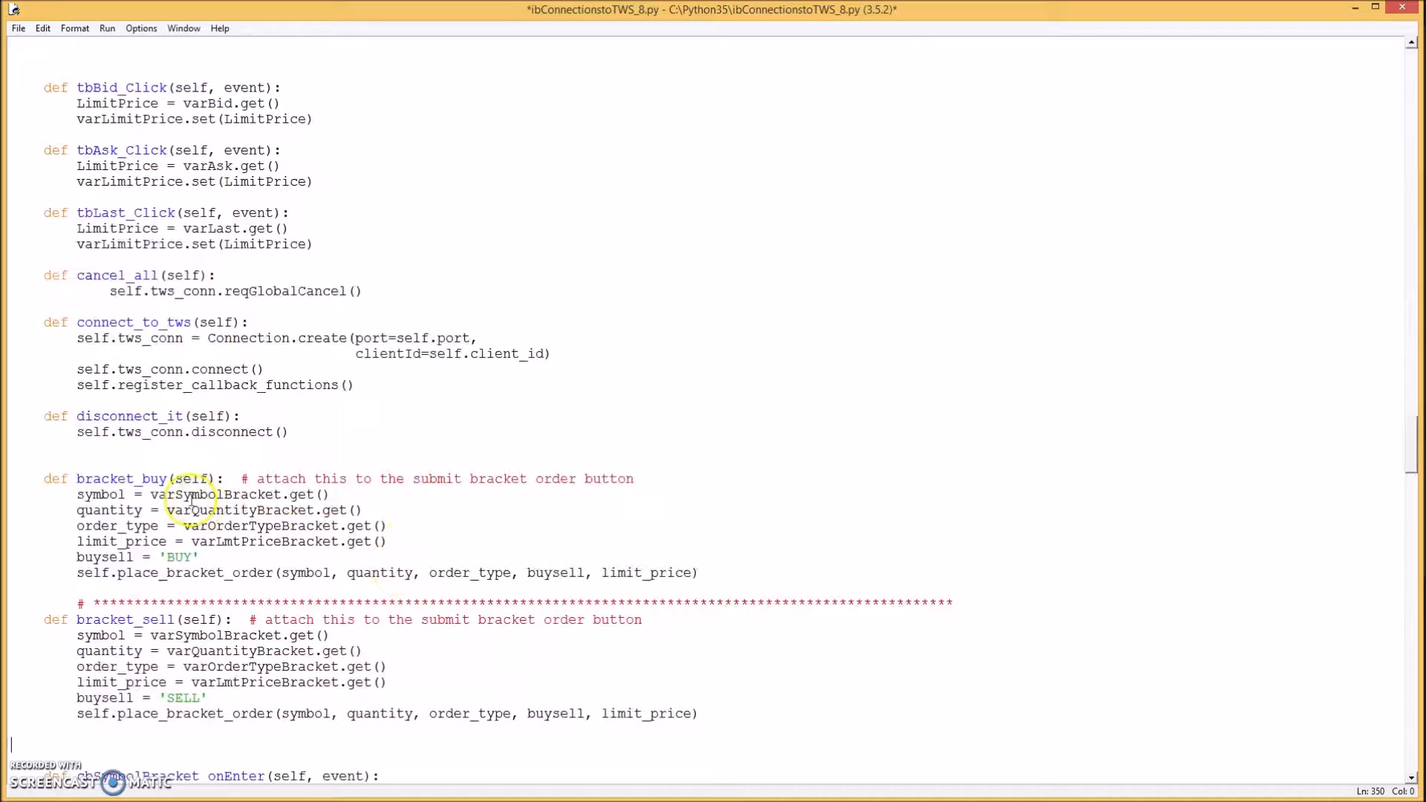
scroll(down, 3)
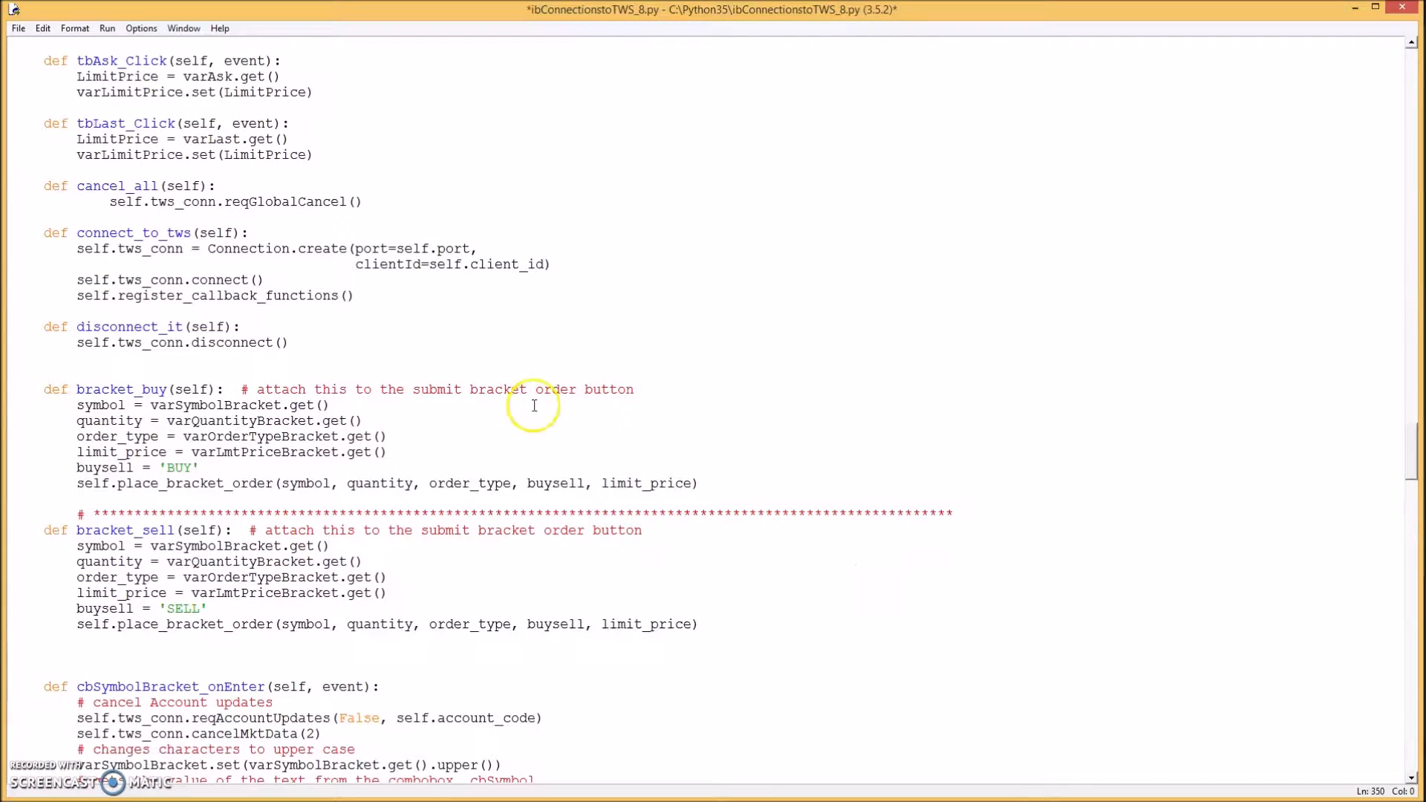
- Run the module, try the Bracket Order page's symbol field showing a 12.55 ask, then close the app
click(107, 28)
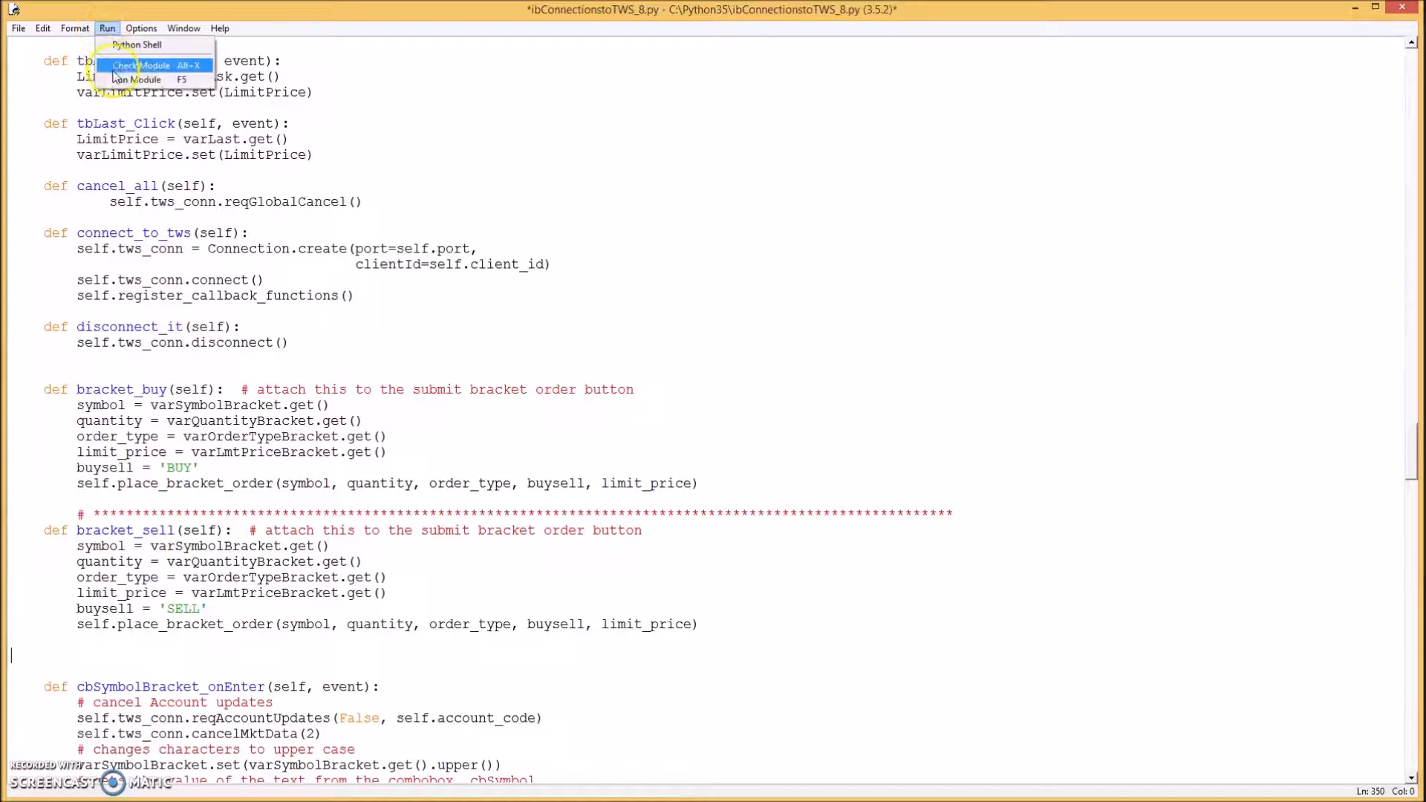
click(143, 64)
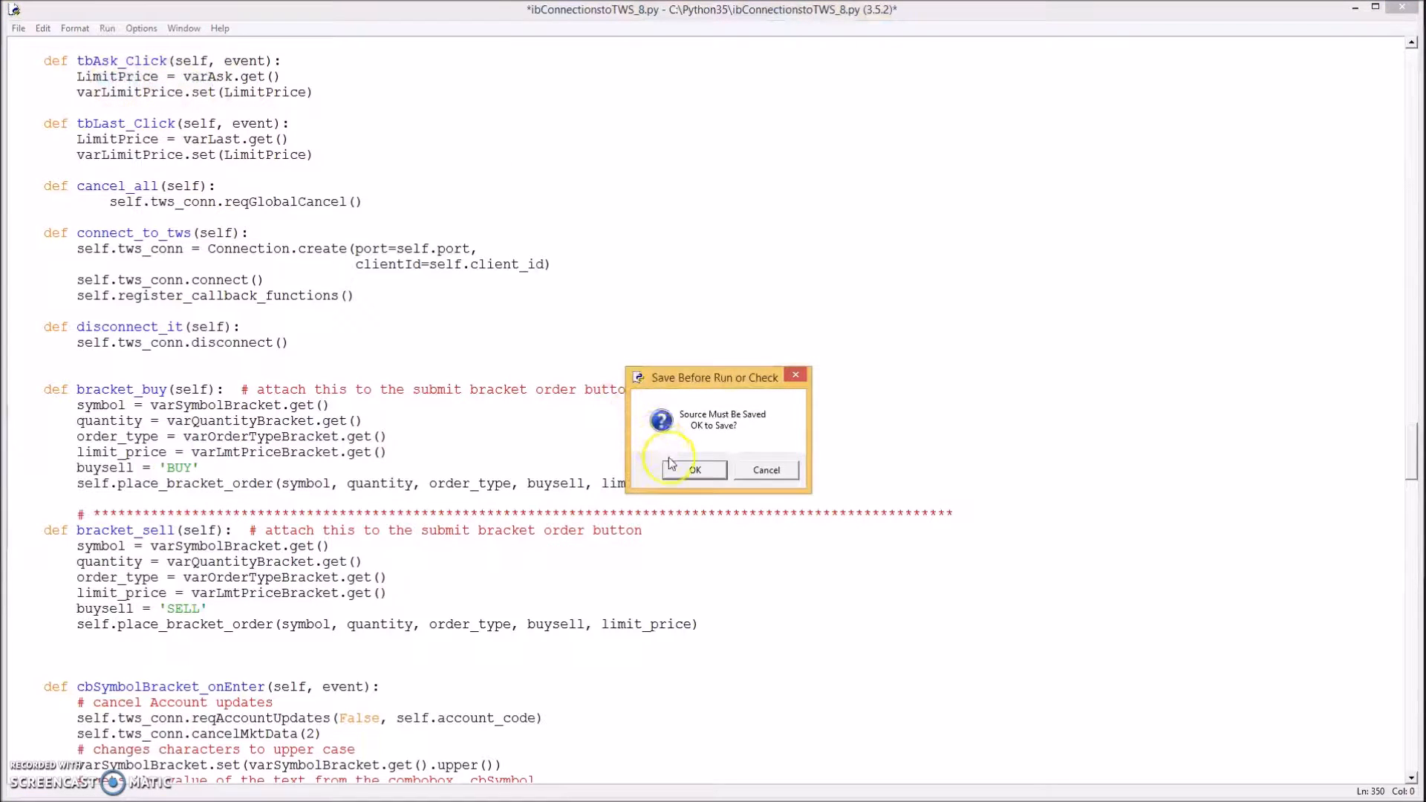
click(694, 469)
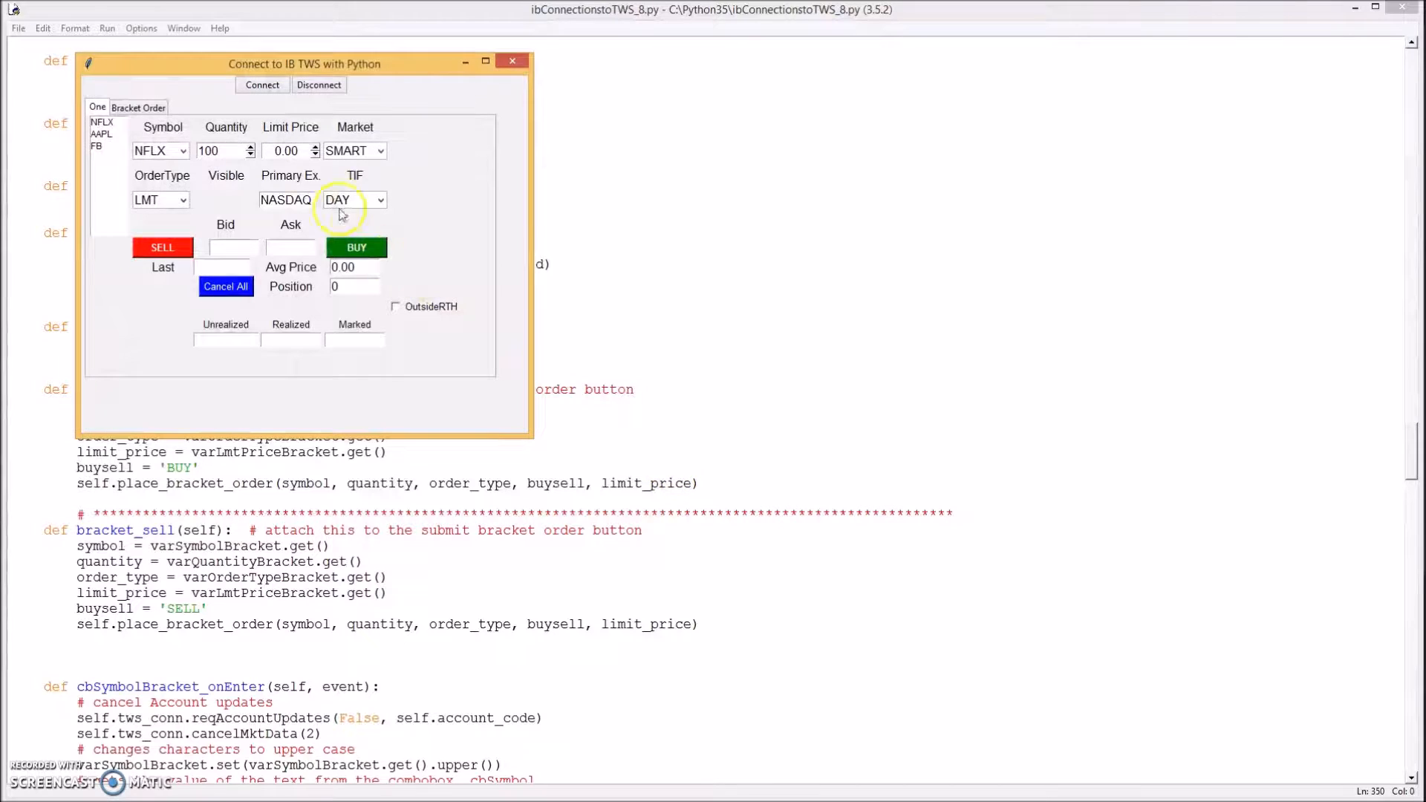
click(138, 107)
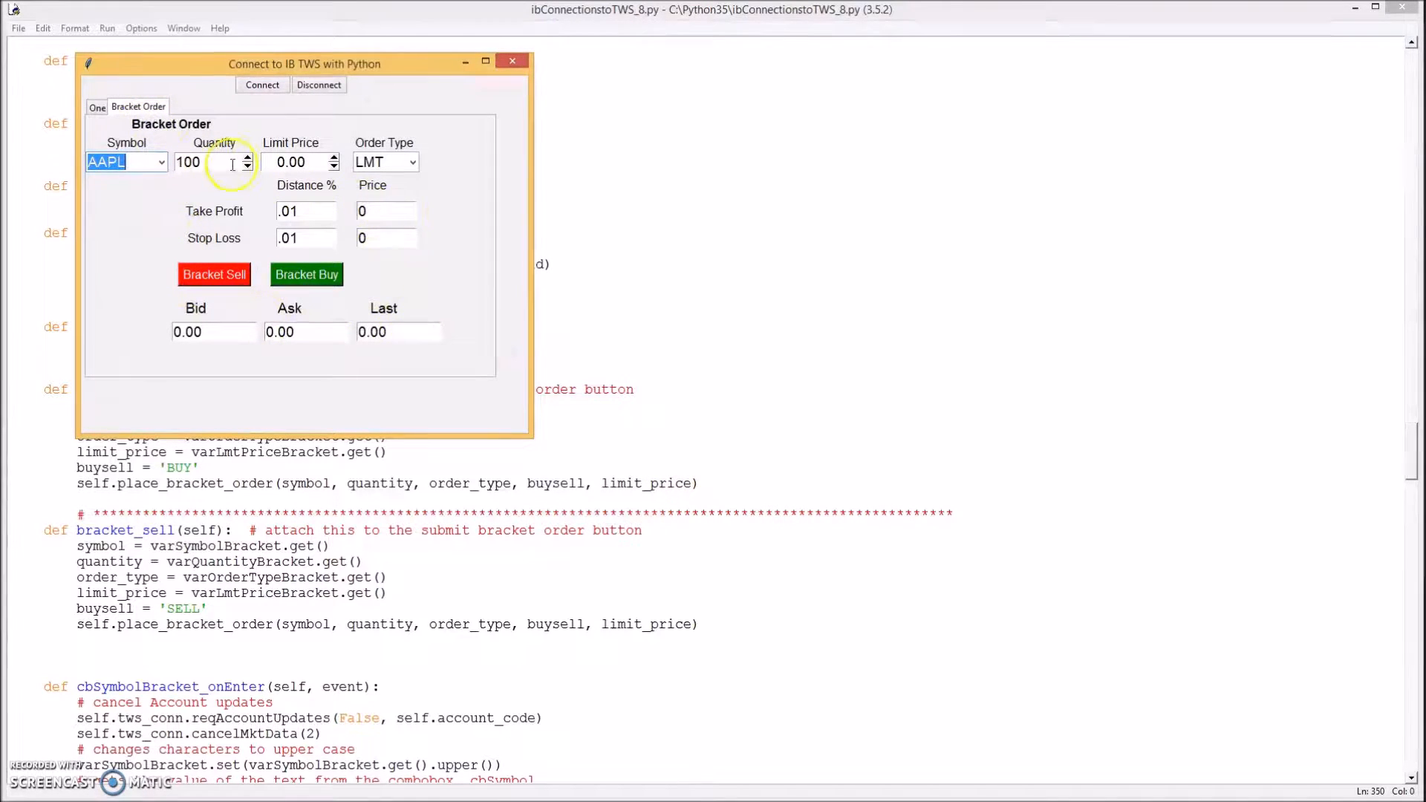
mouse_move(153, 193)
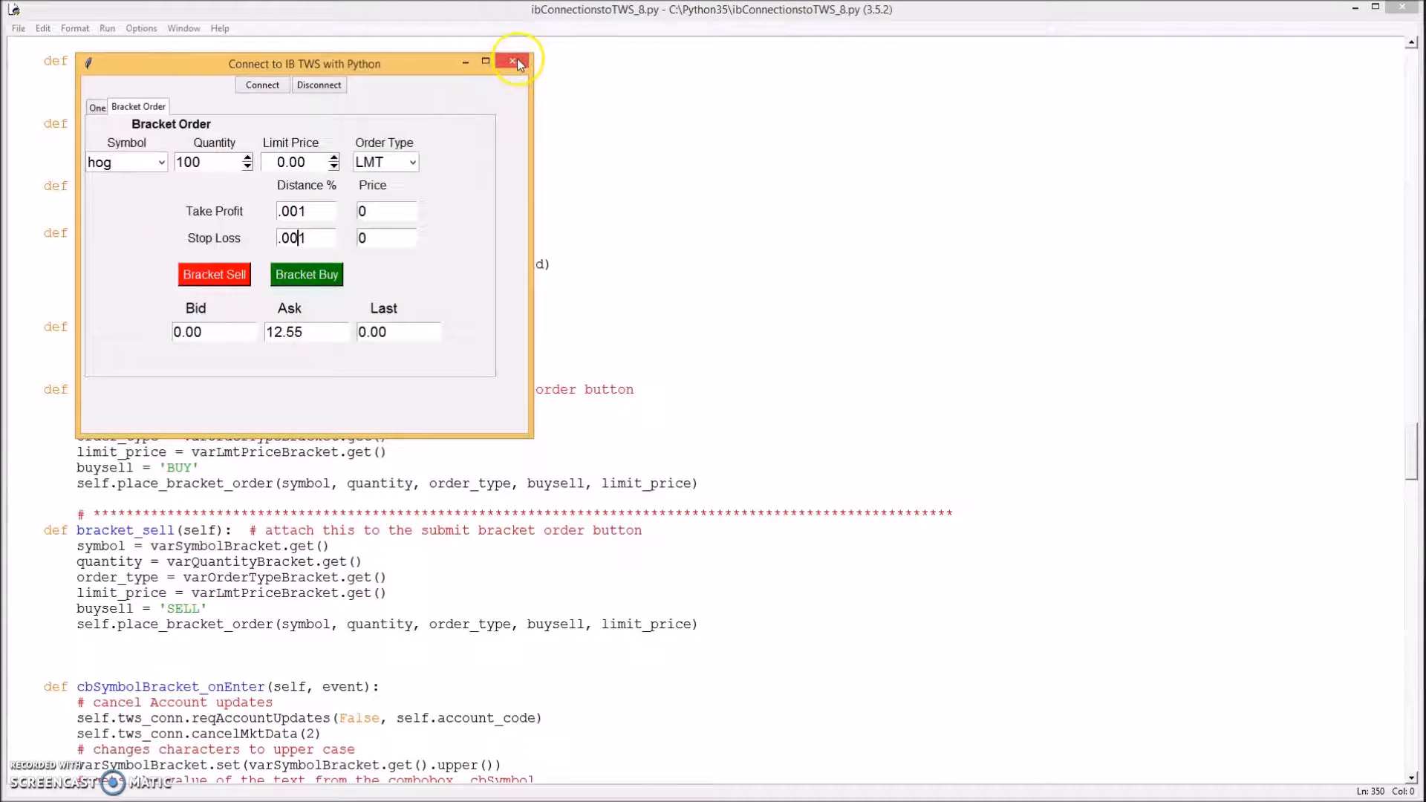
click(513, 61)
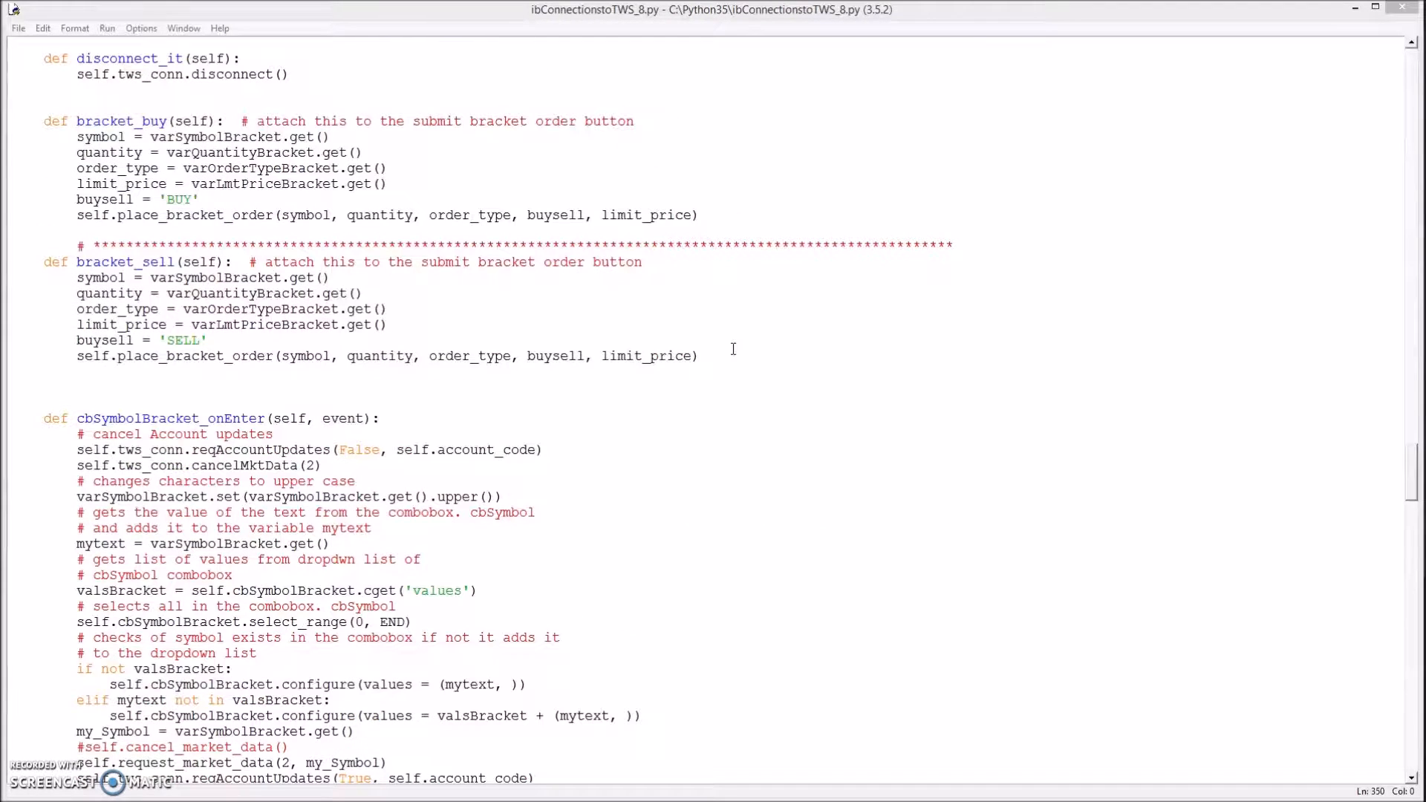
- Scroll the editor up to the Row 8 Bid, Ask and Last entry boxes bound to entryLastBracket_click
scroll(down, 3)
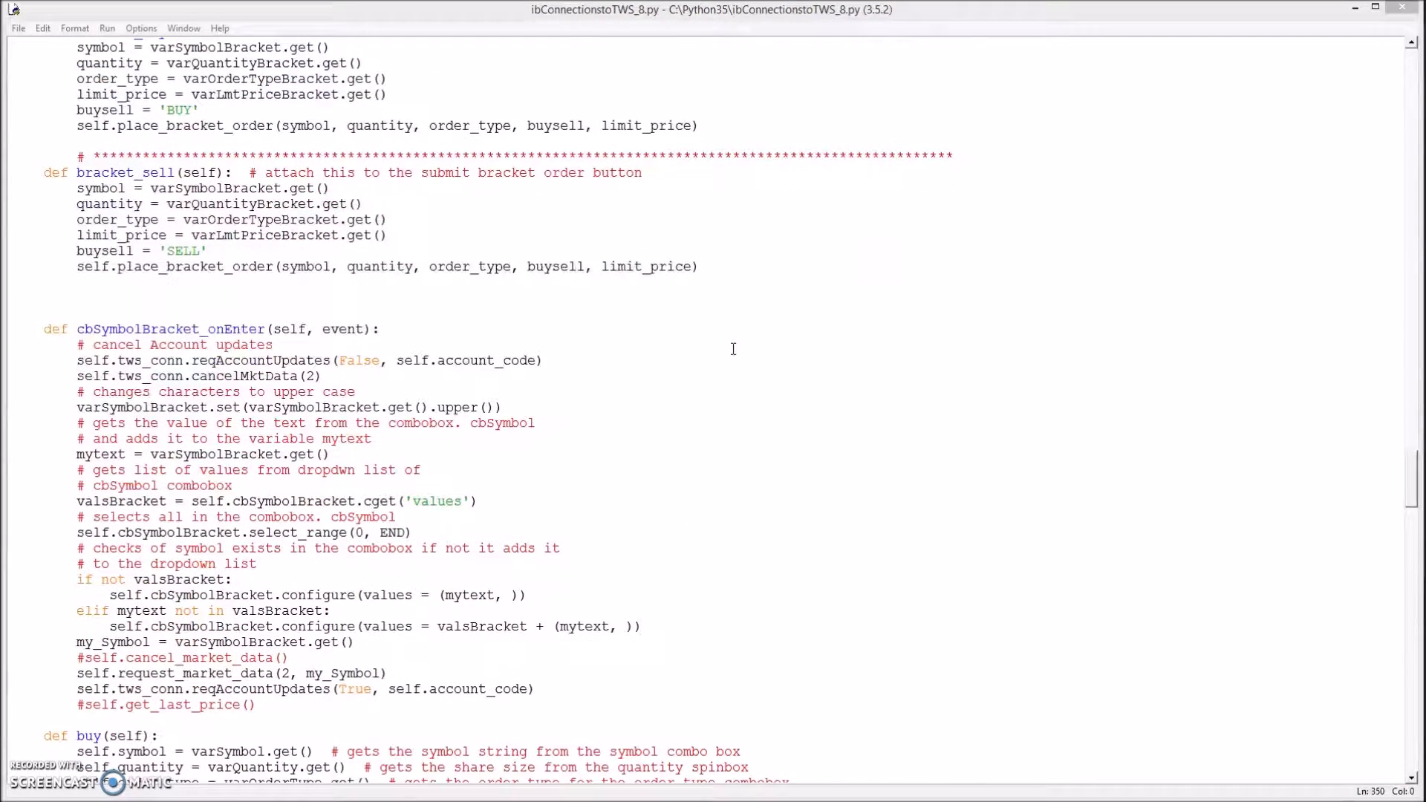
scroll(up, 3)
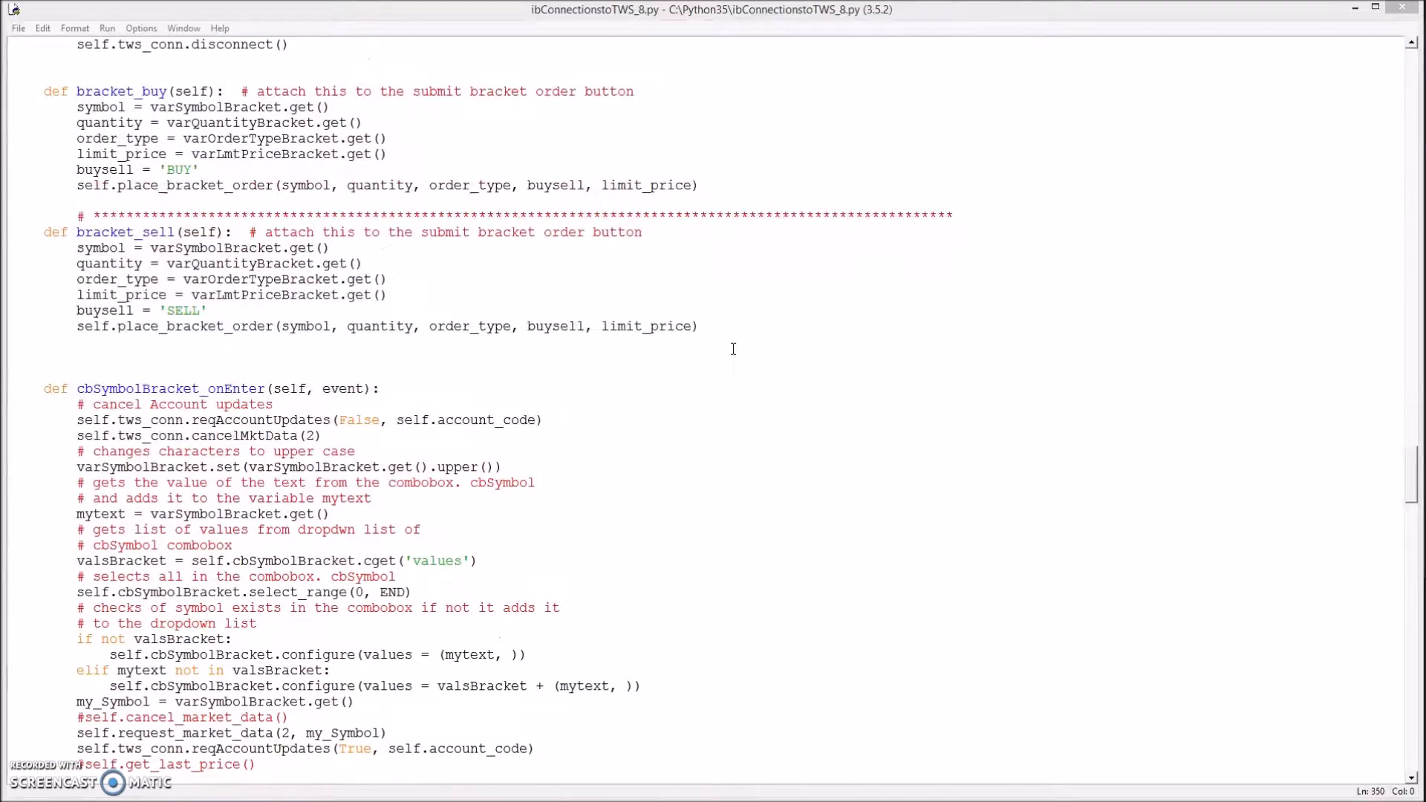
scroll(up, 3)
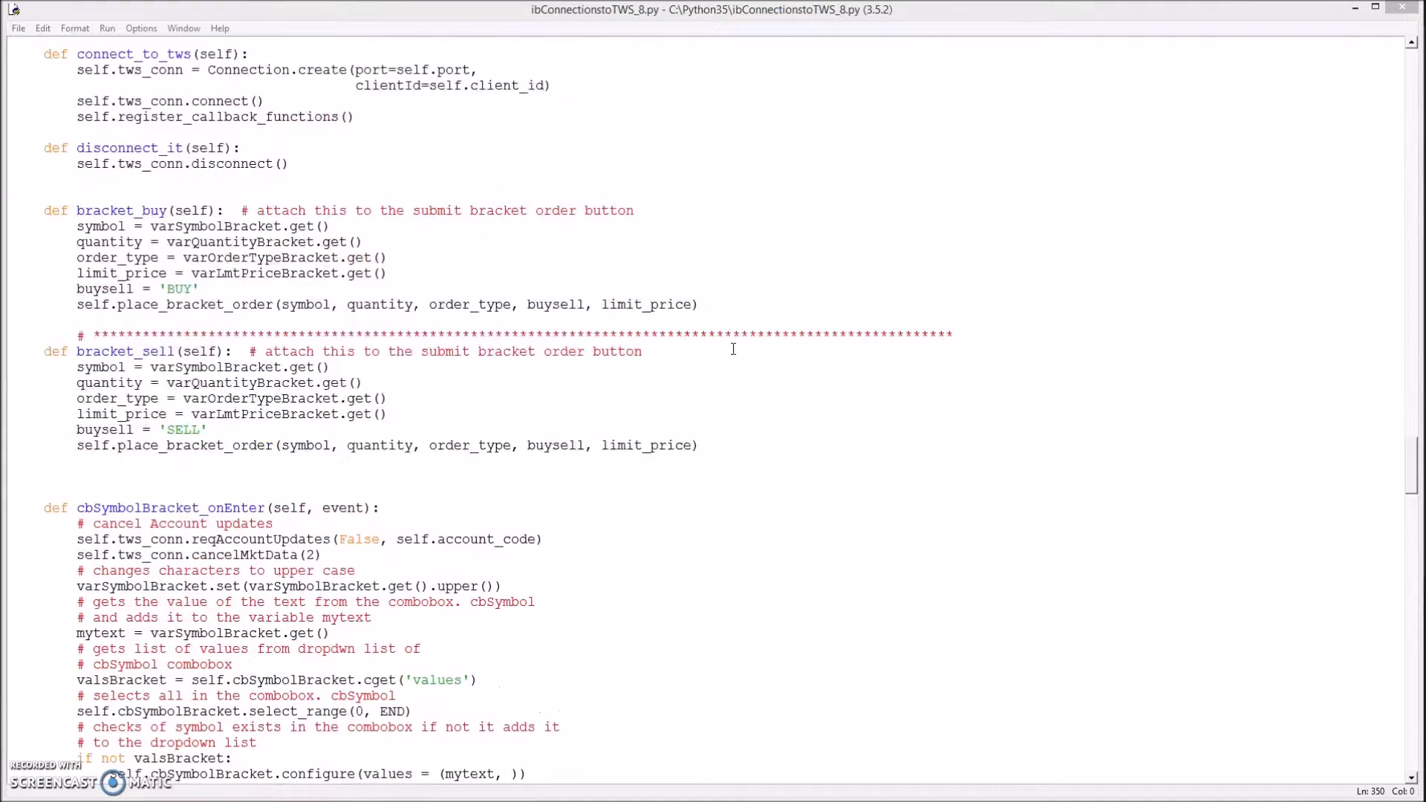
scroll(up, 3)
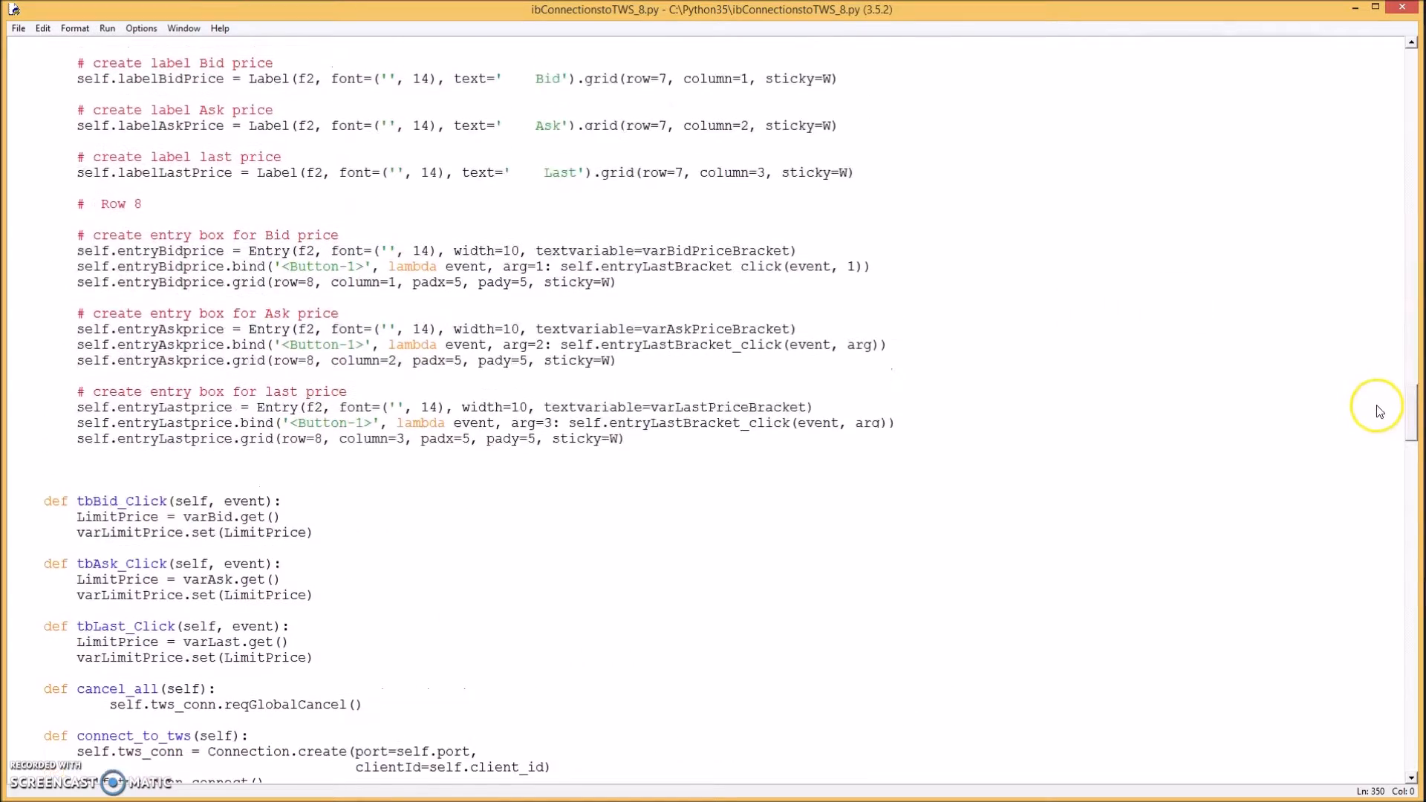
scroll(up, 3)
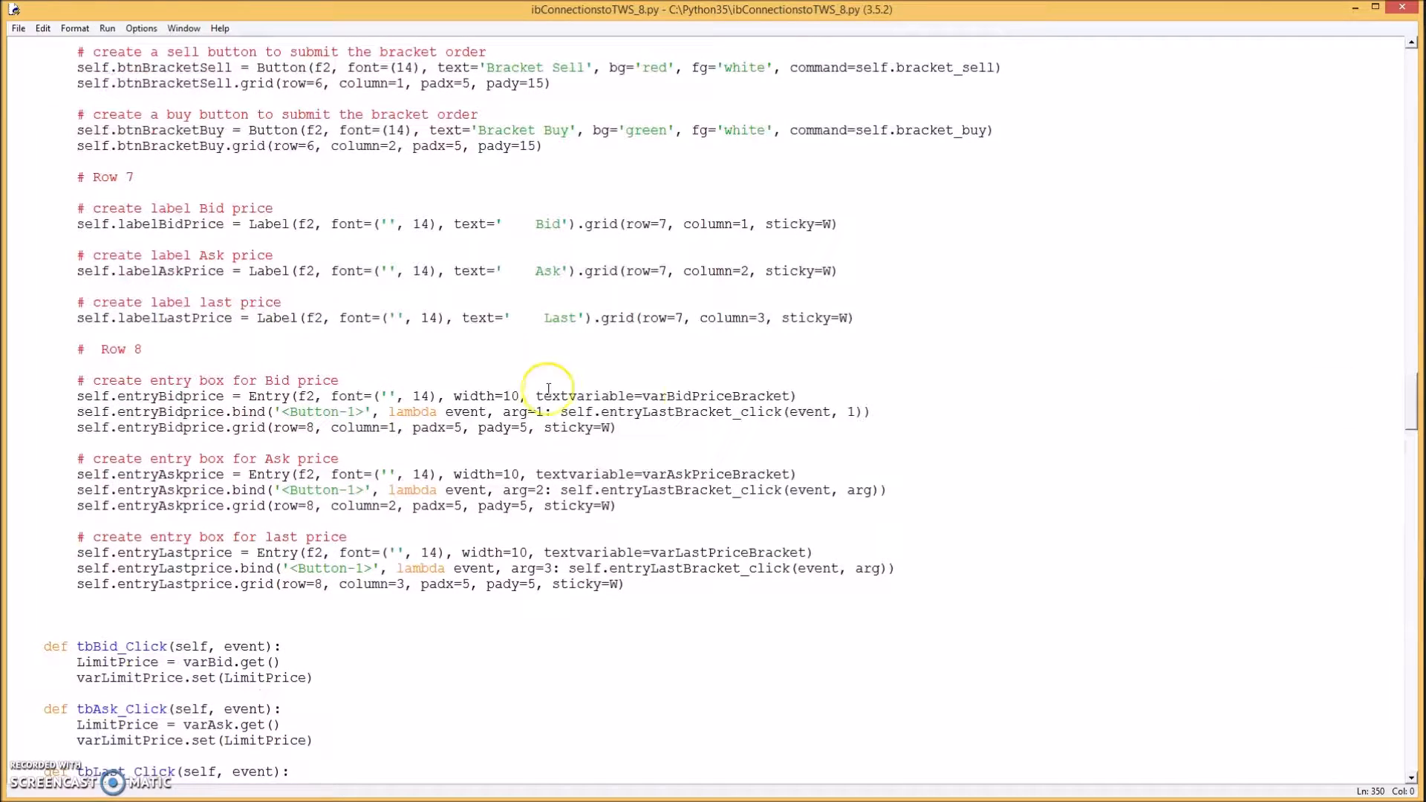
mouse_move(609, 412)
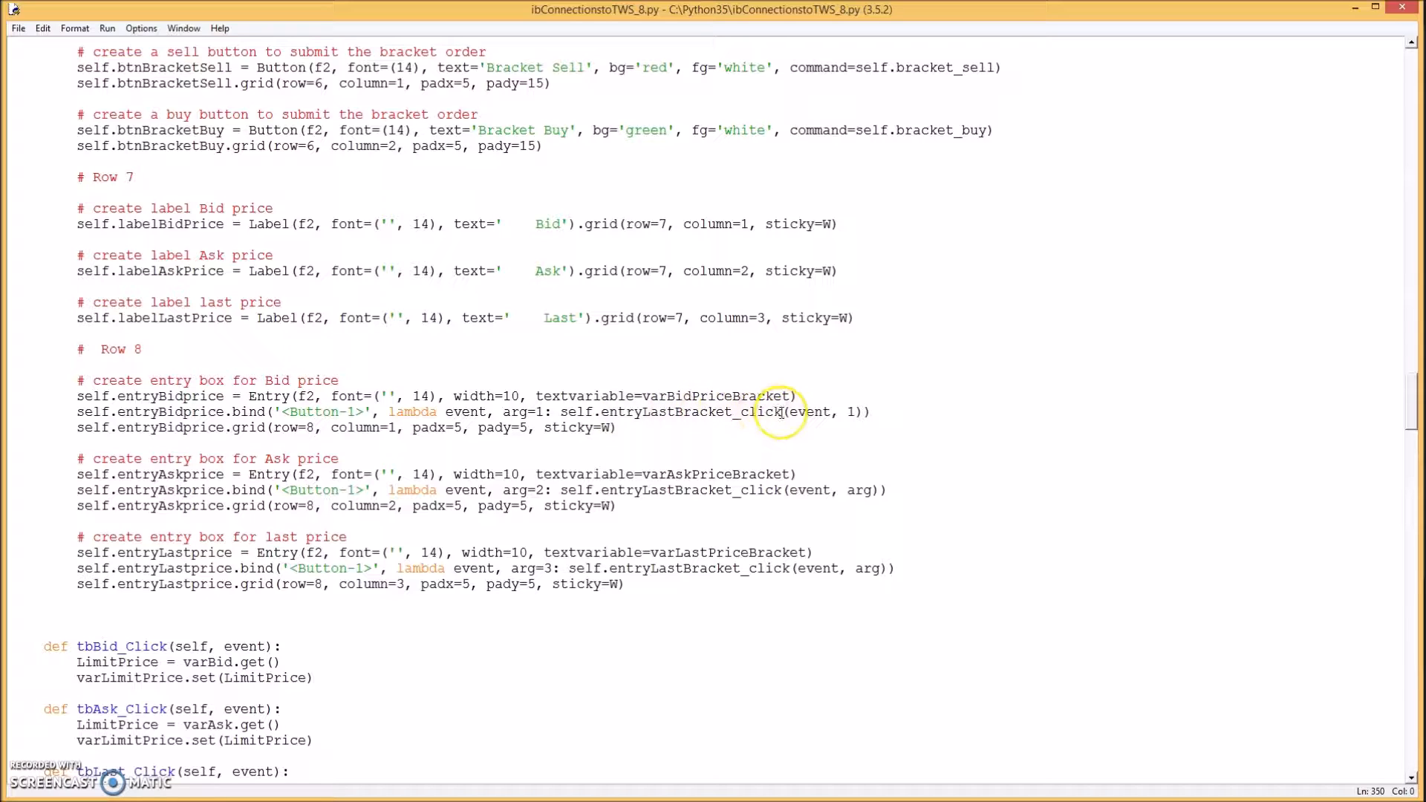
mouse_move(655, 489)
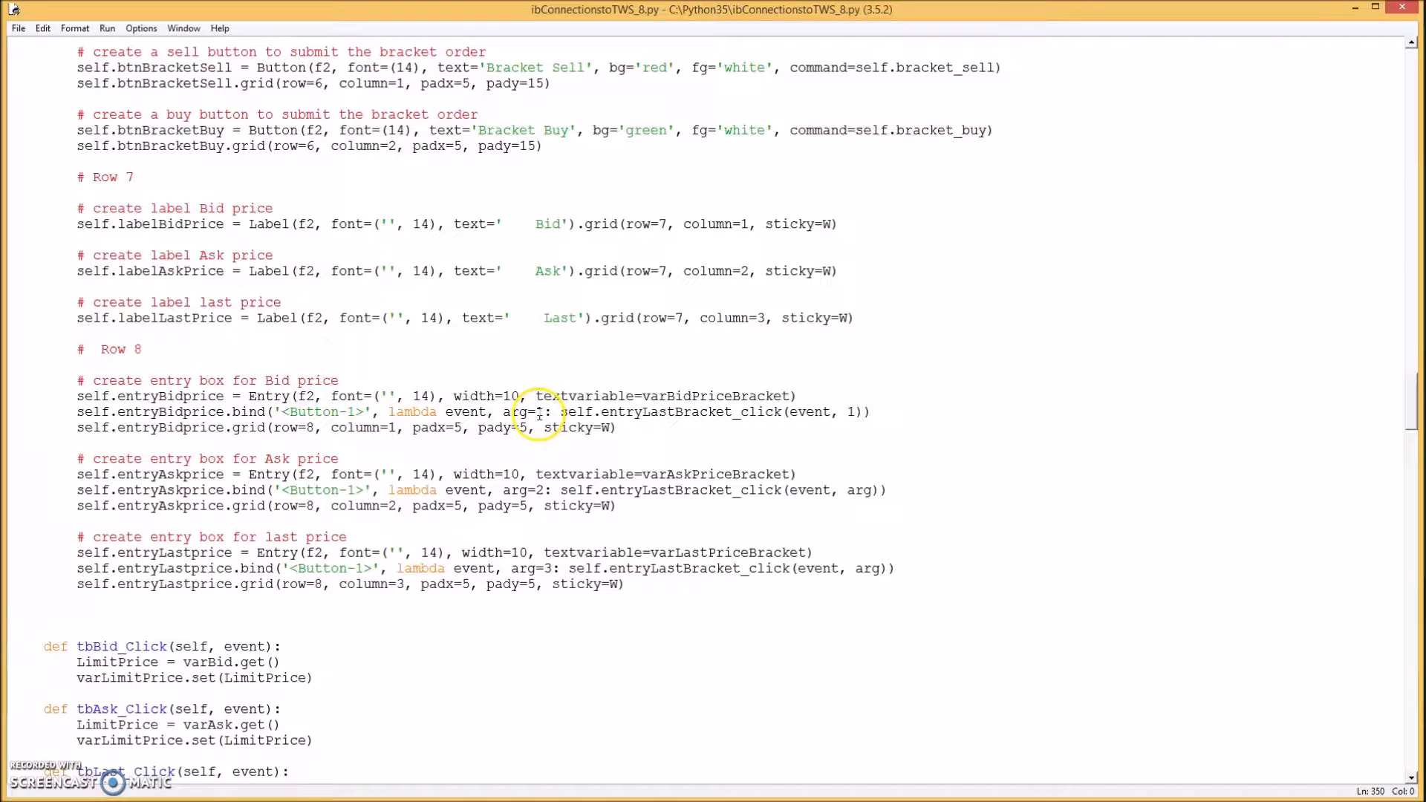
mouse_move(539, 519)
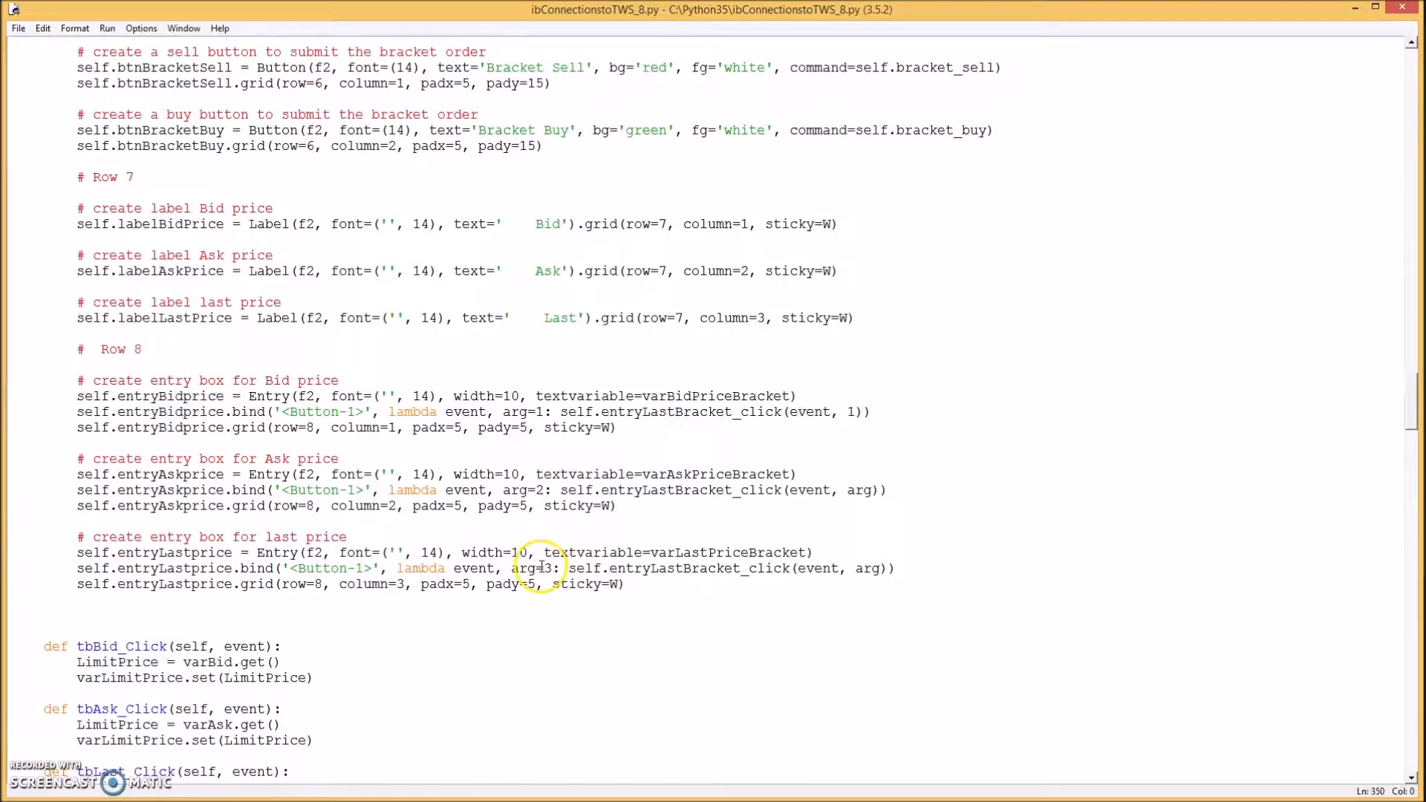
mouse_move(749, 566)
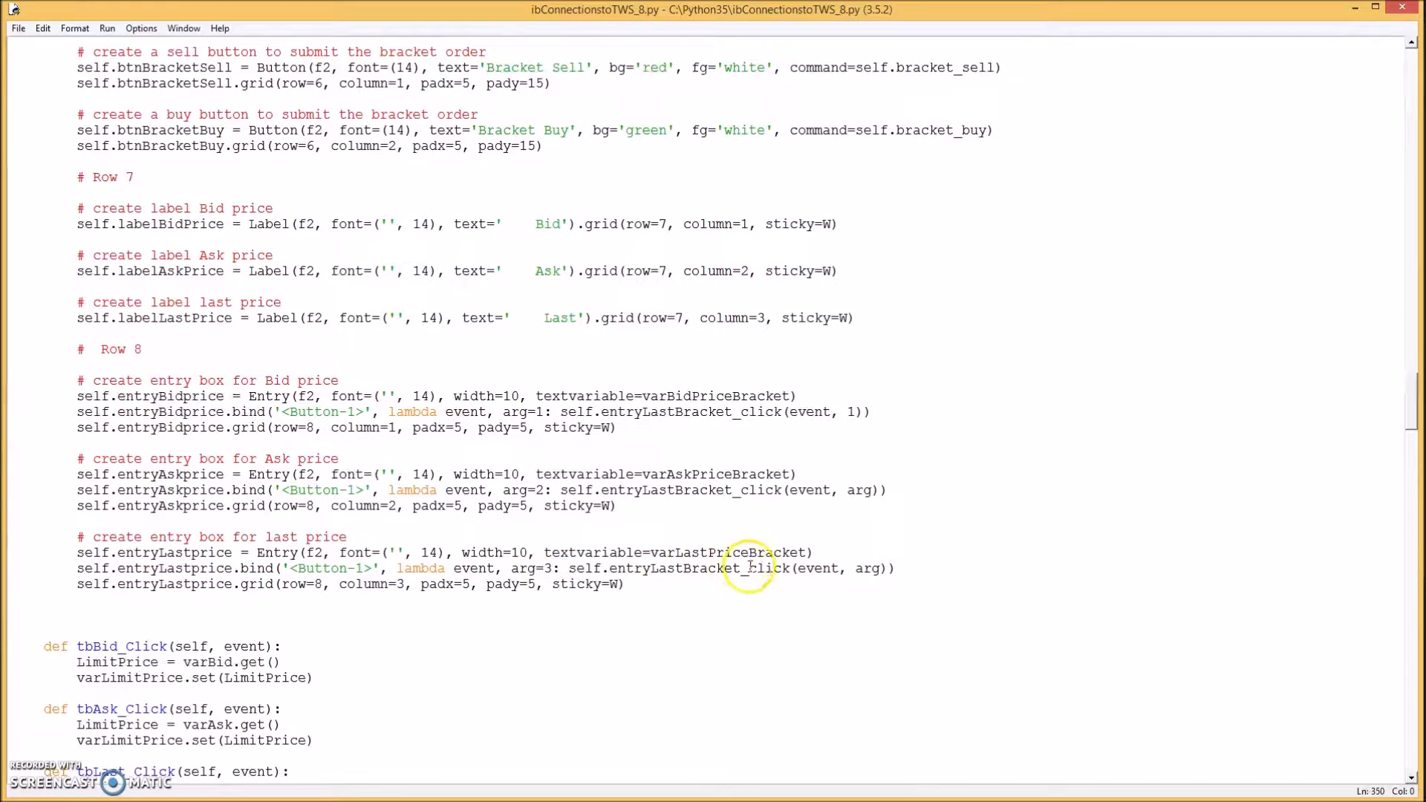
mouse_move(716, 569)
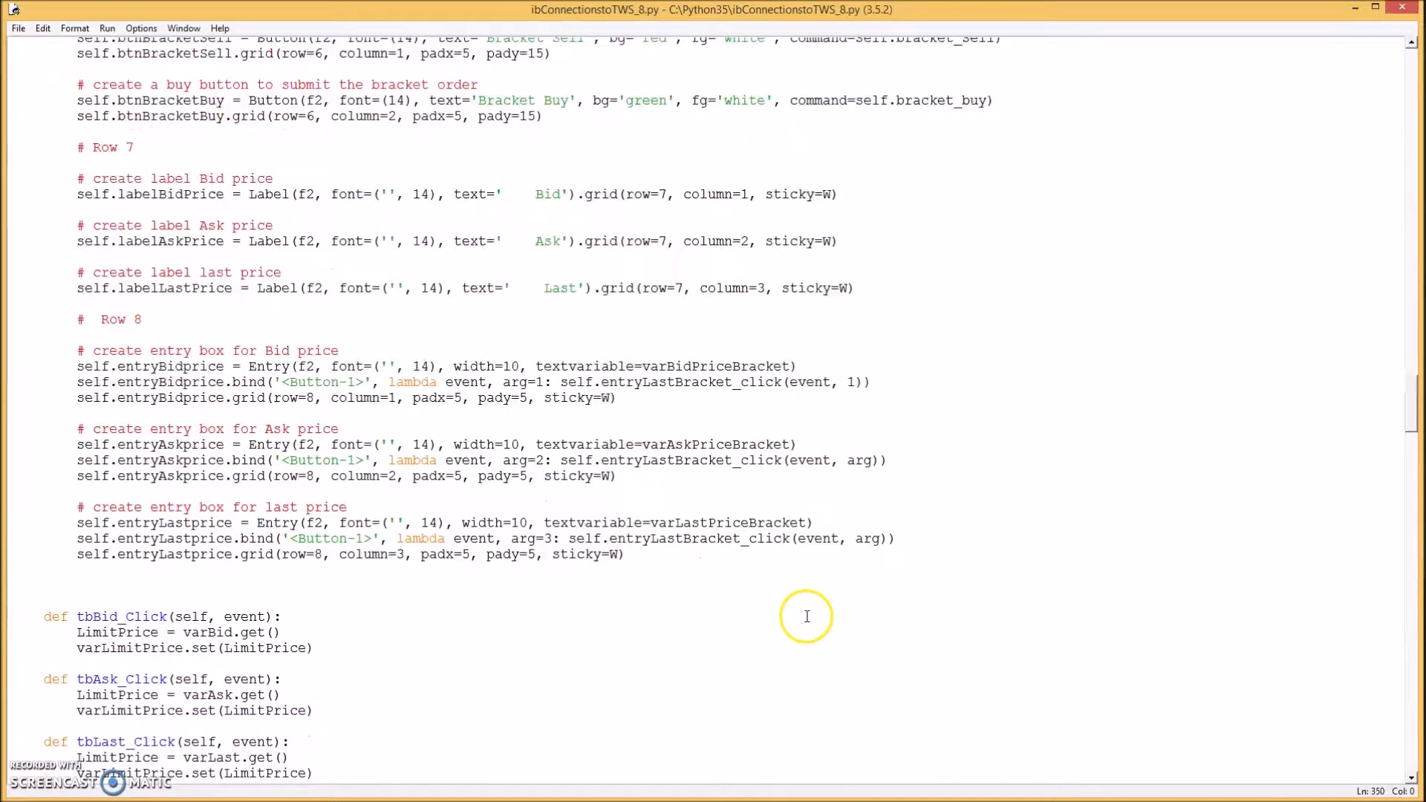
- Write entryLastBracket_click(self, event, arg) setting varLmtPriceBracket from last, ask or bid, with corrected indentation
scroll(down, 3)
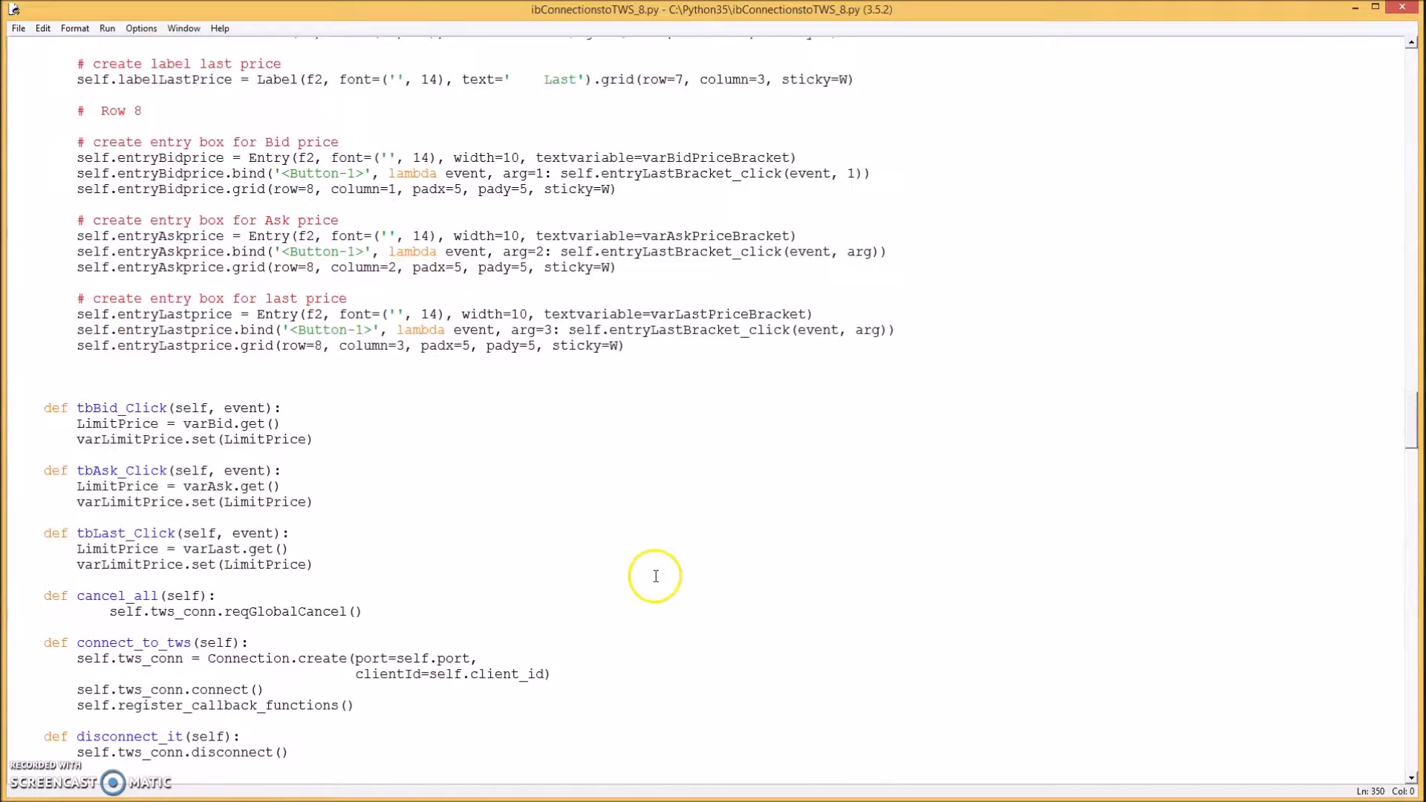
scroll(down, 3)
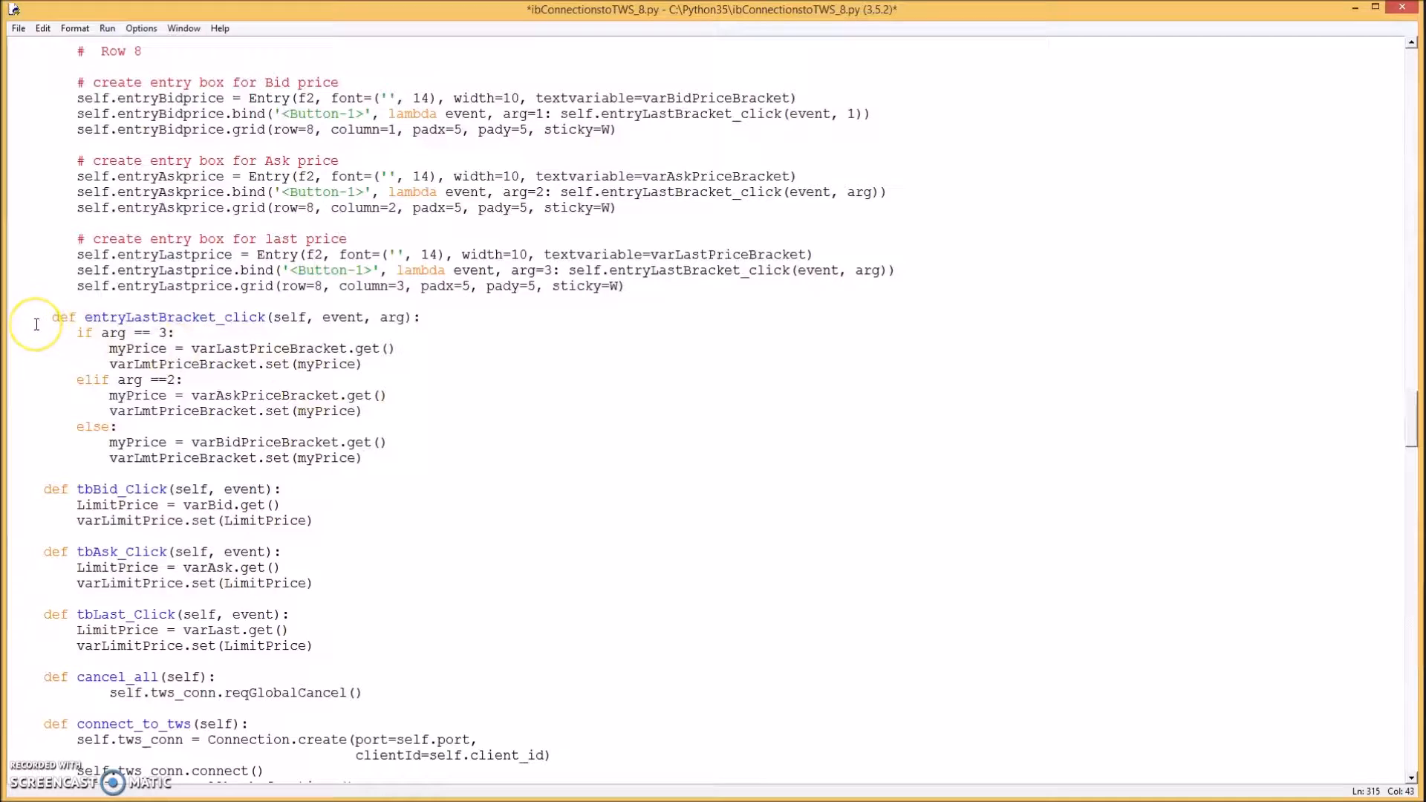
click(43, 443)
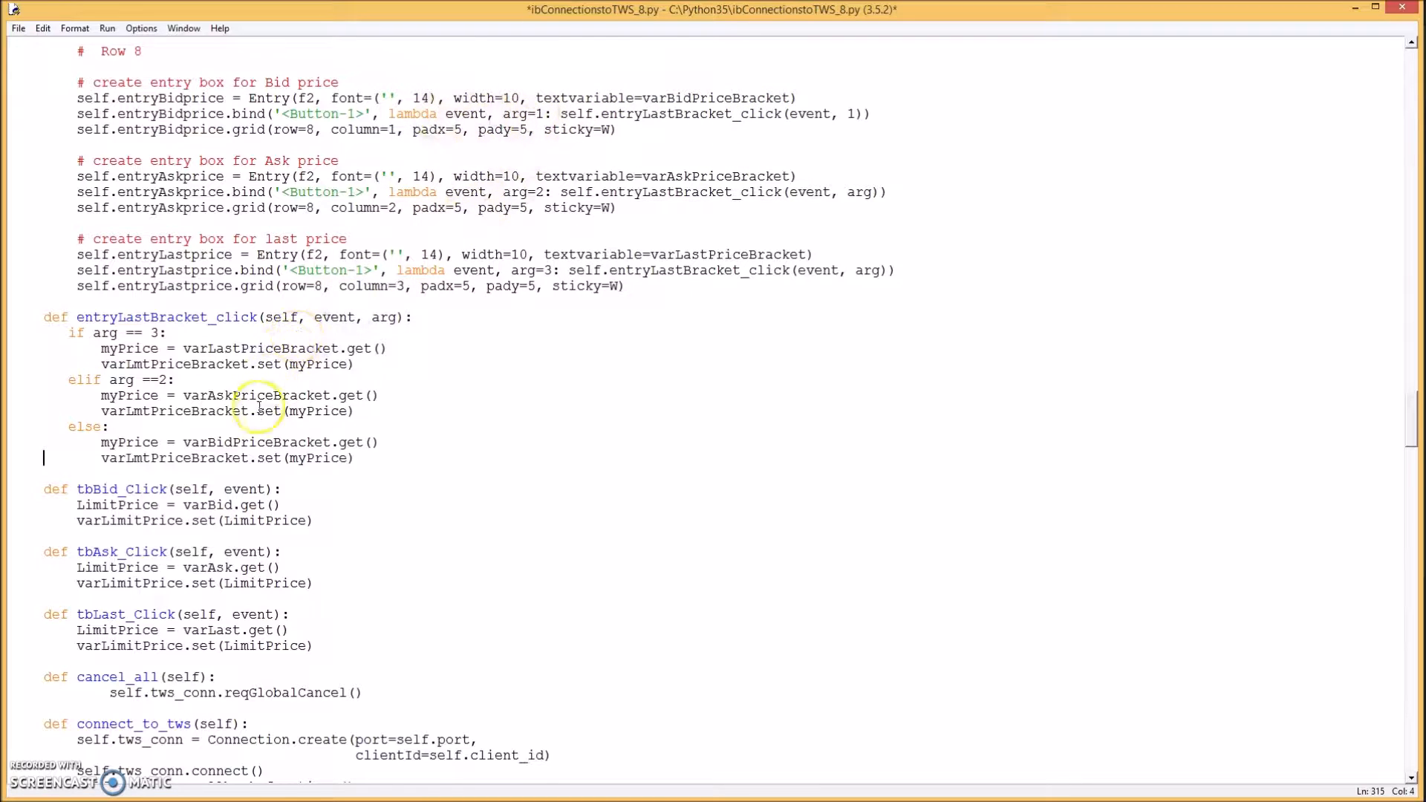
click(161, 331)
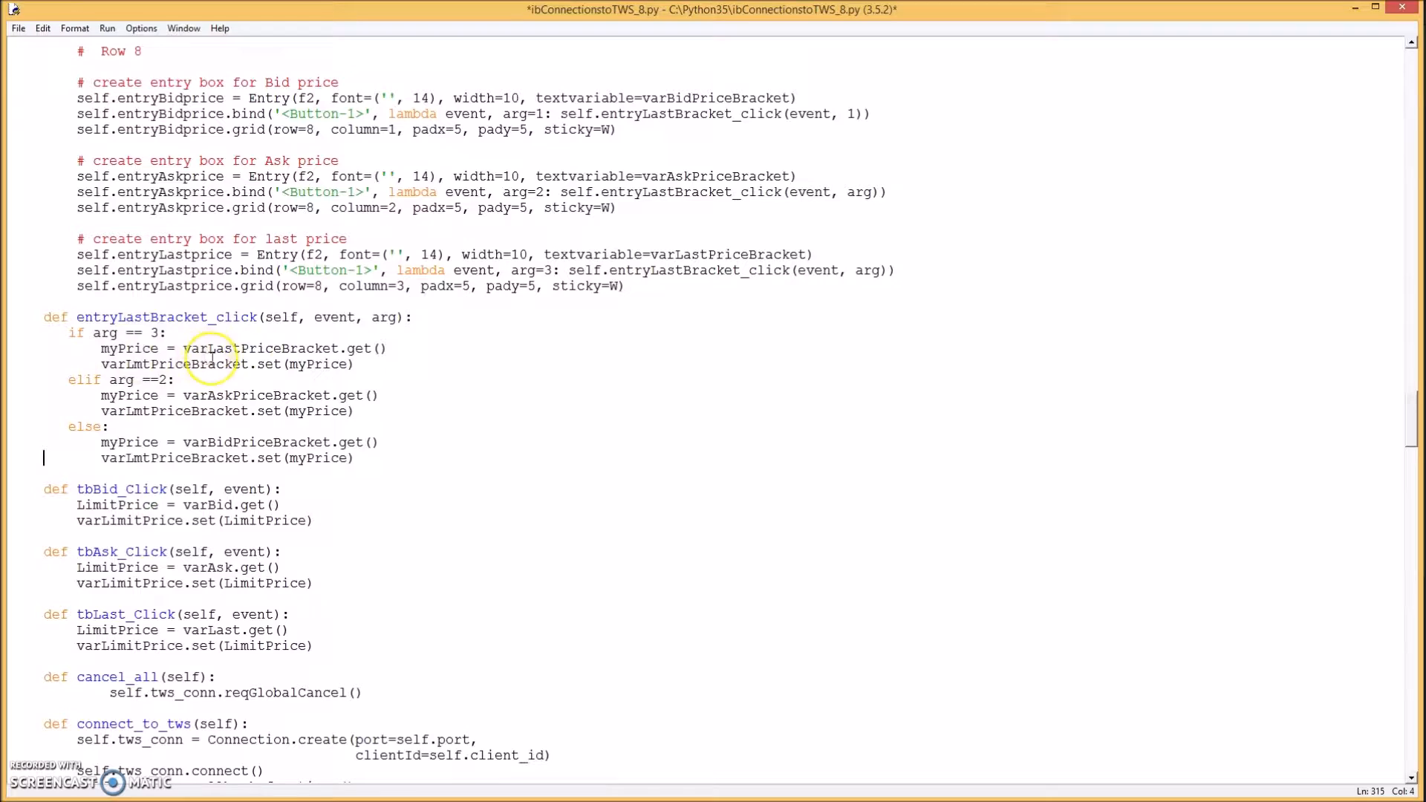
mouse_move(128, 48)
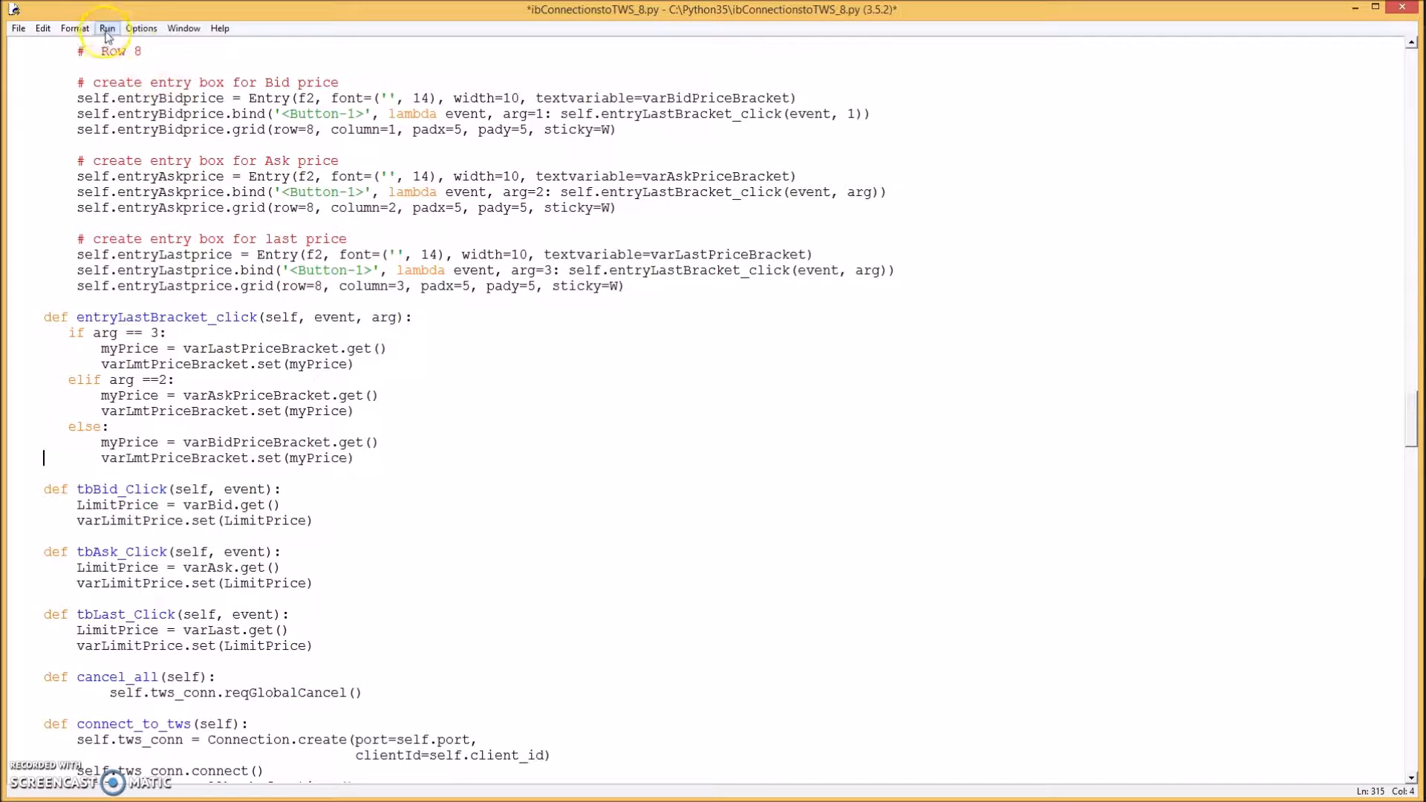
- Run the module, saving the source, and enter an Ask price on the Bracket Order page
click(107, 29)
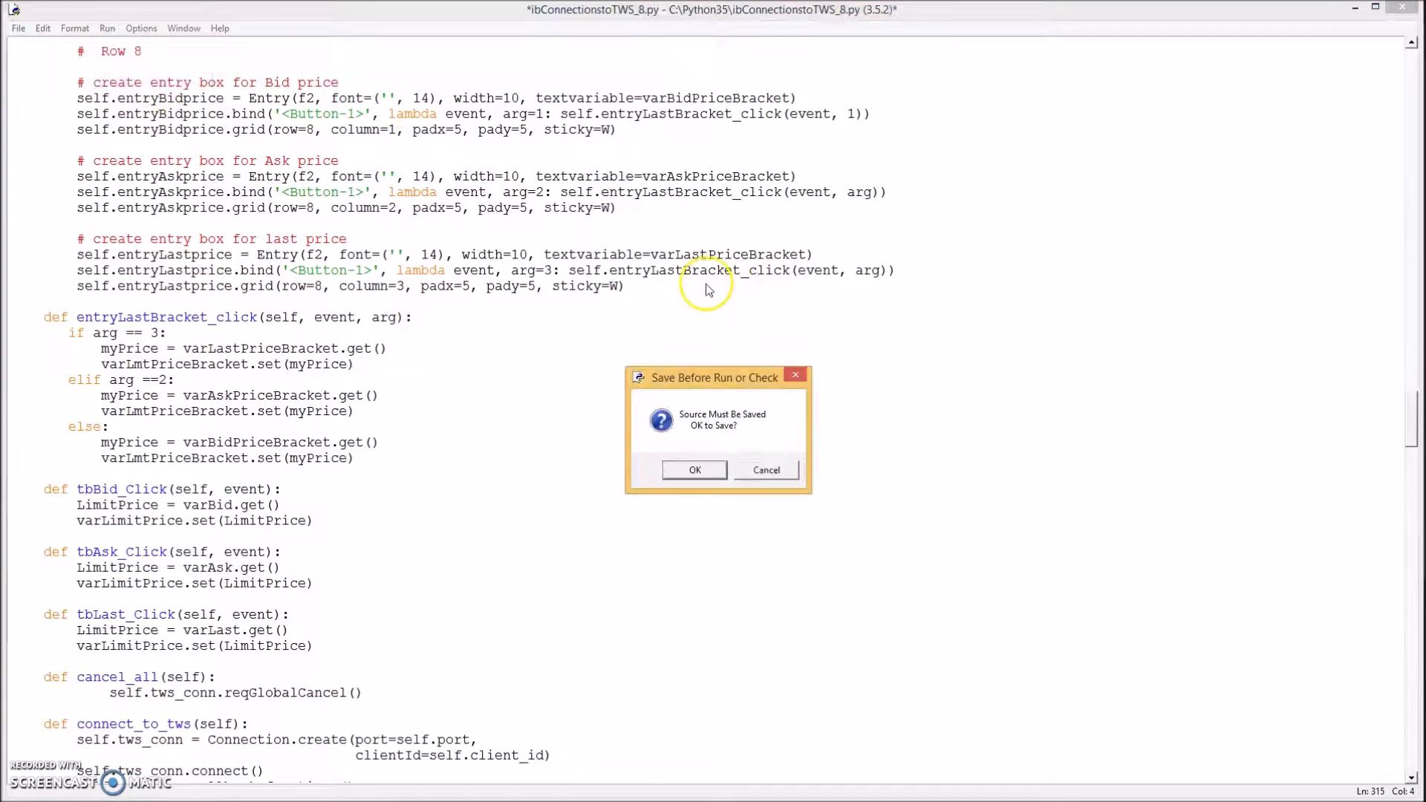
click(694, 471)
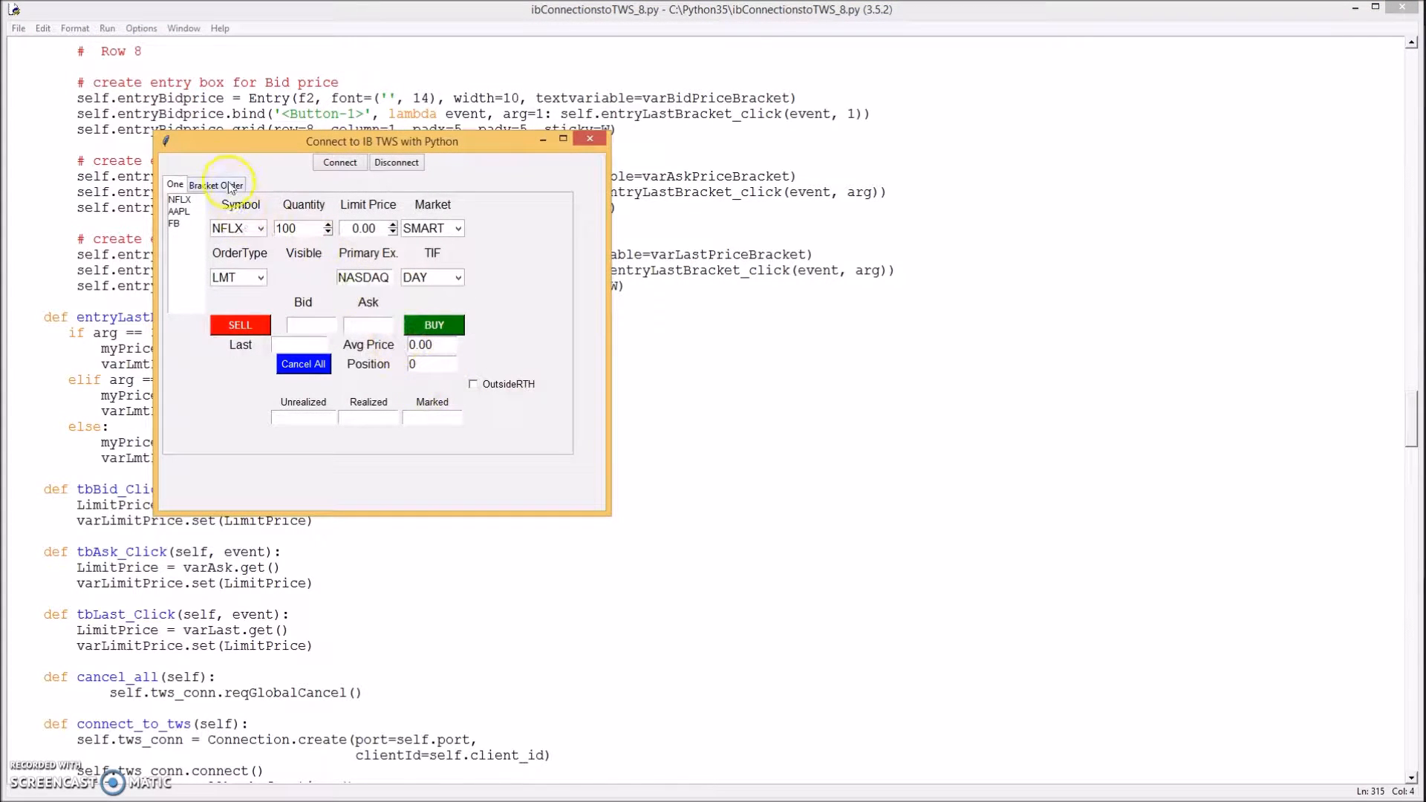
click(217, 184)
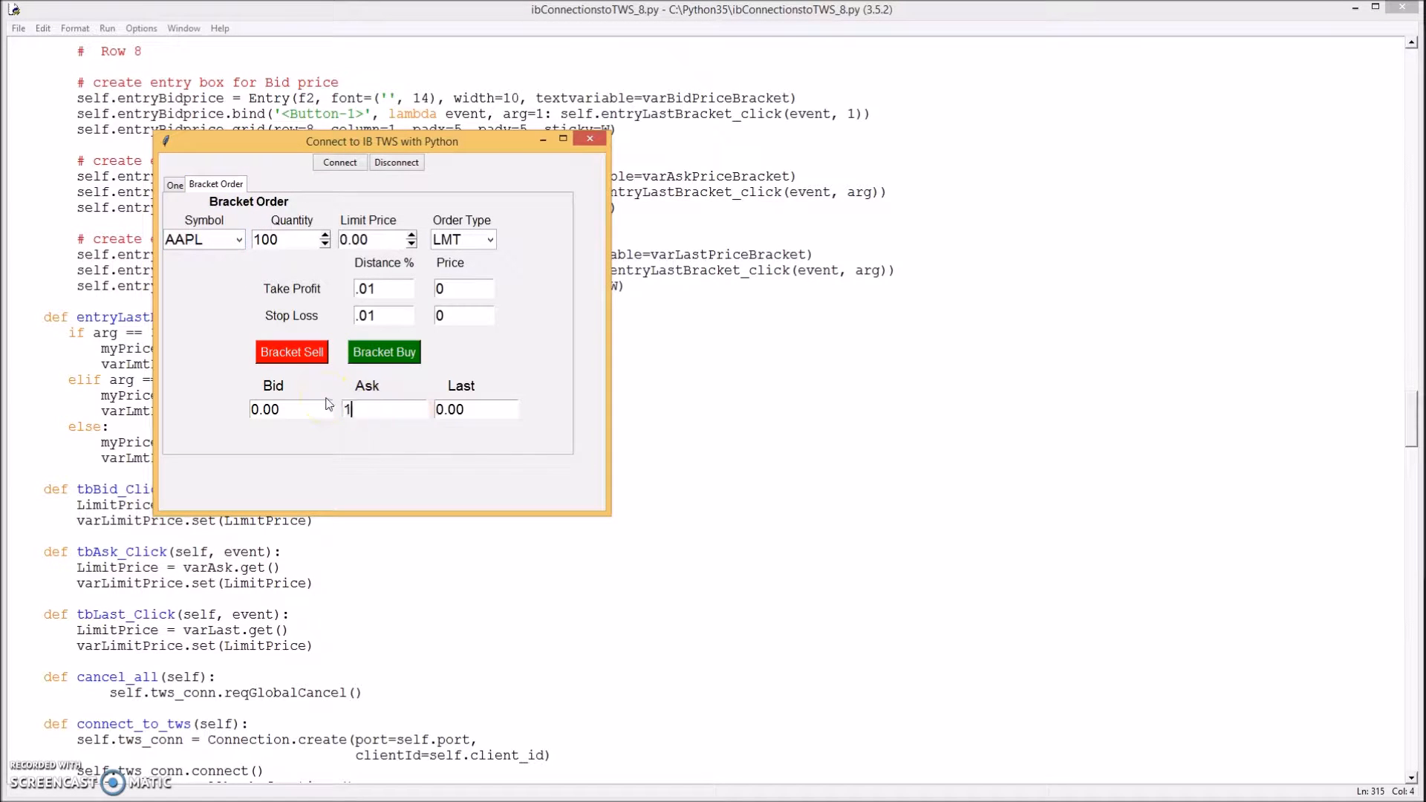
text(2.65)
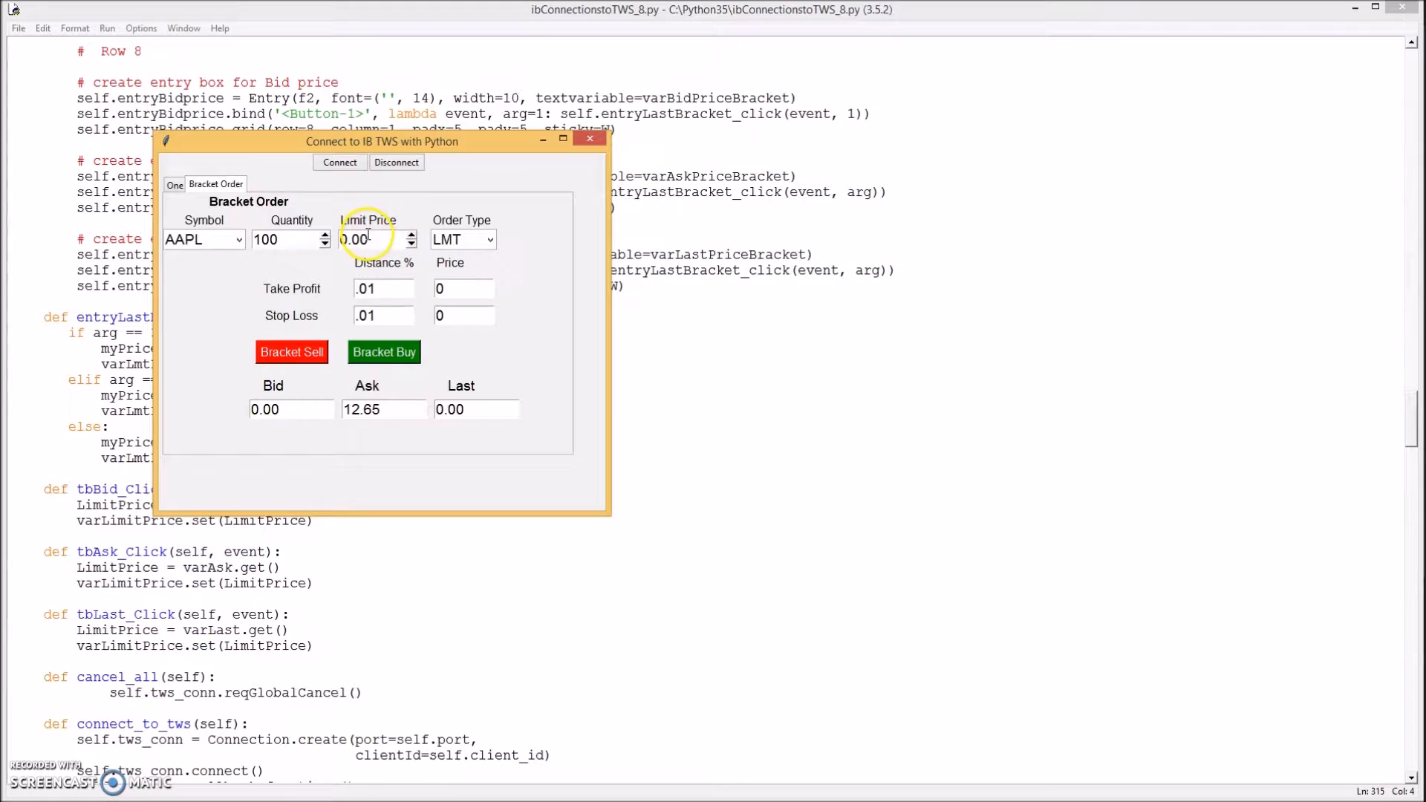
- Check that clicking Ask copies 12.65 into Limit Price and Last resets it to 0.00
click(383, 408)
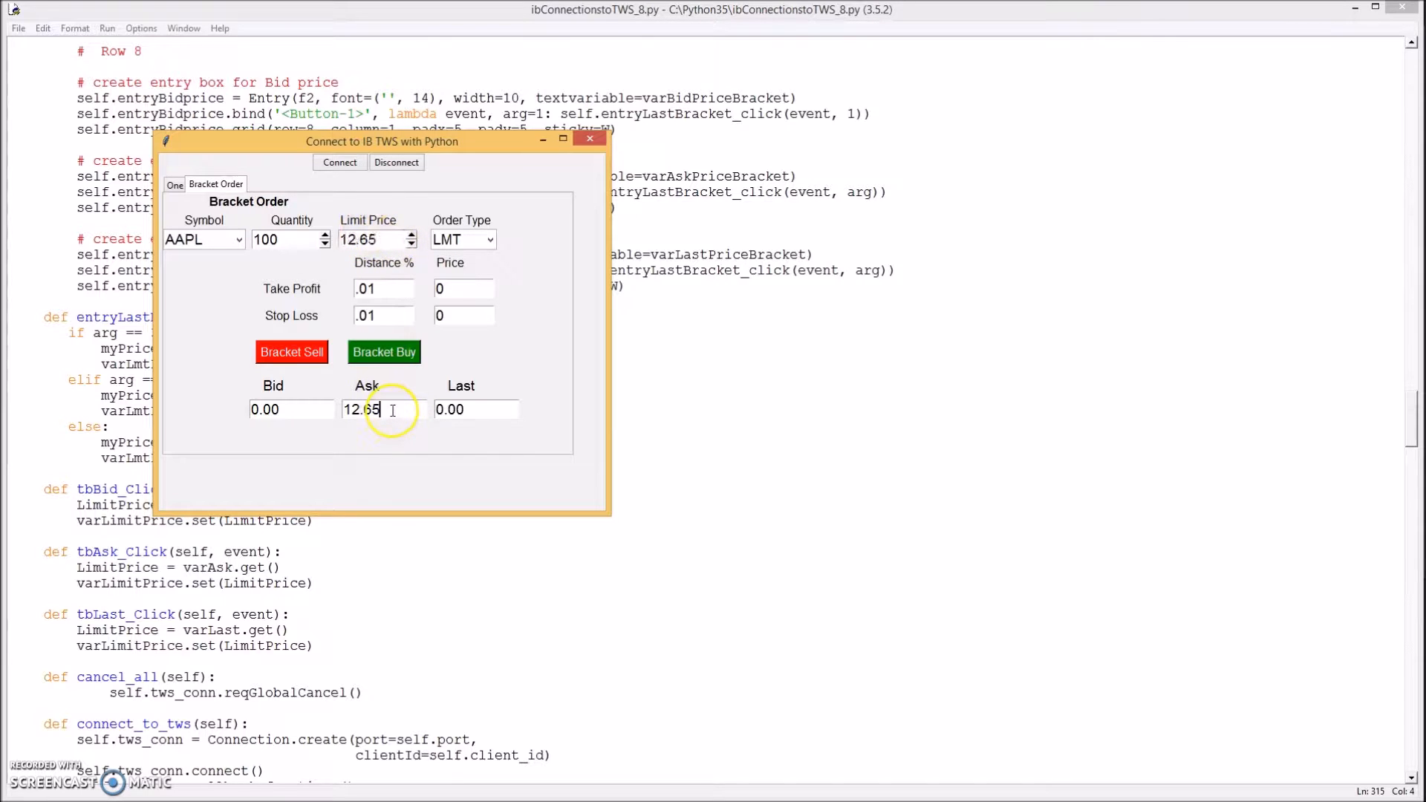
mouse_move(496, 408)
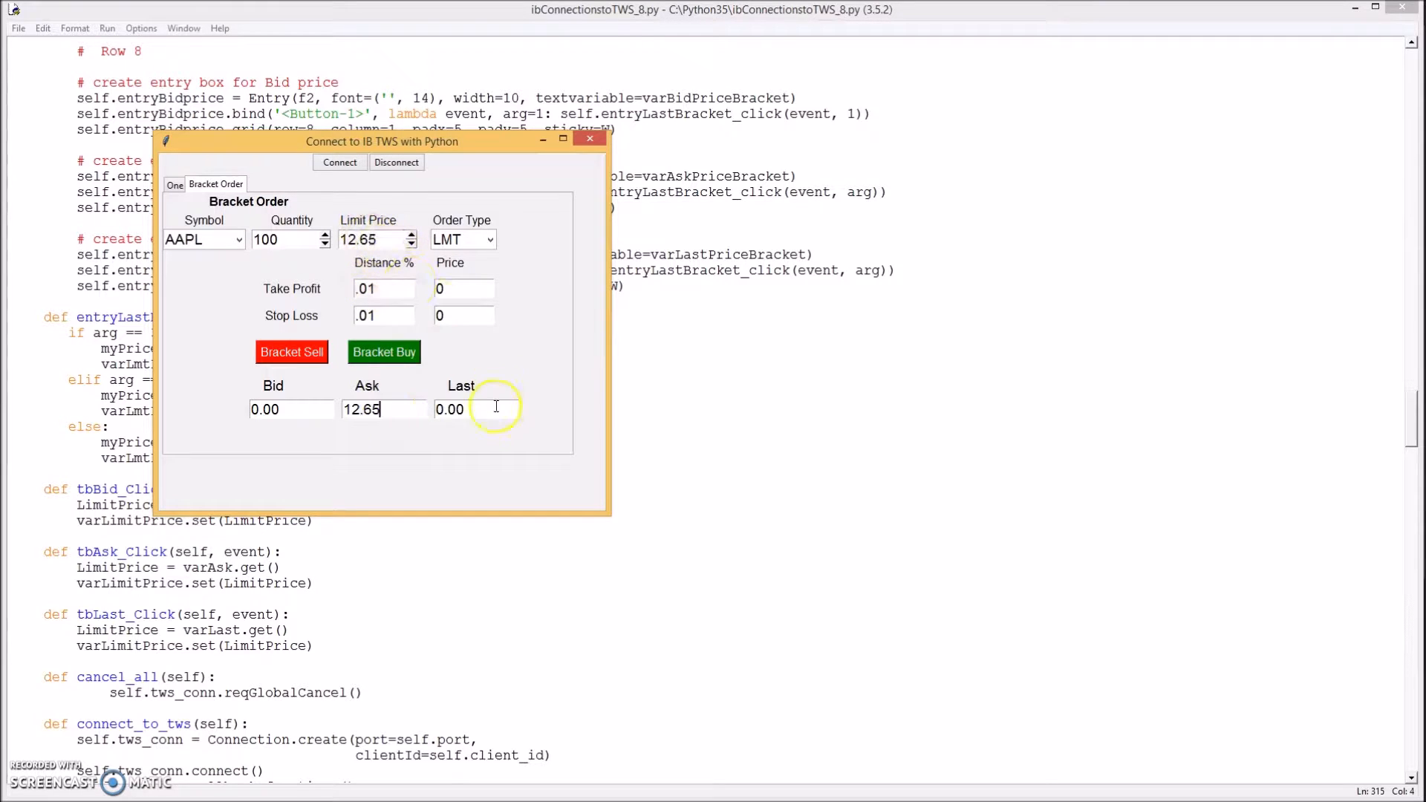
click(477, 408)
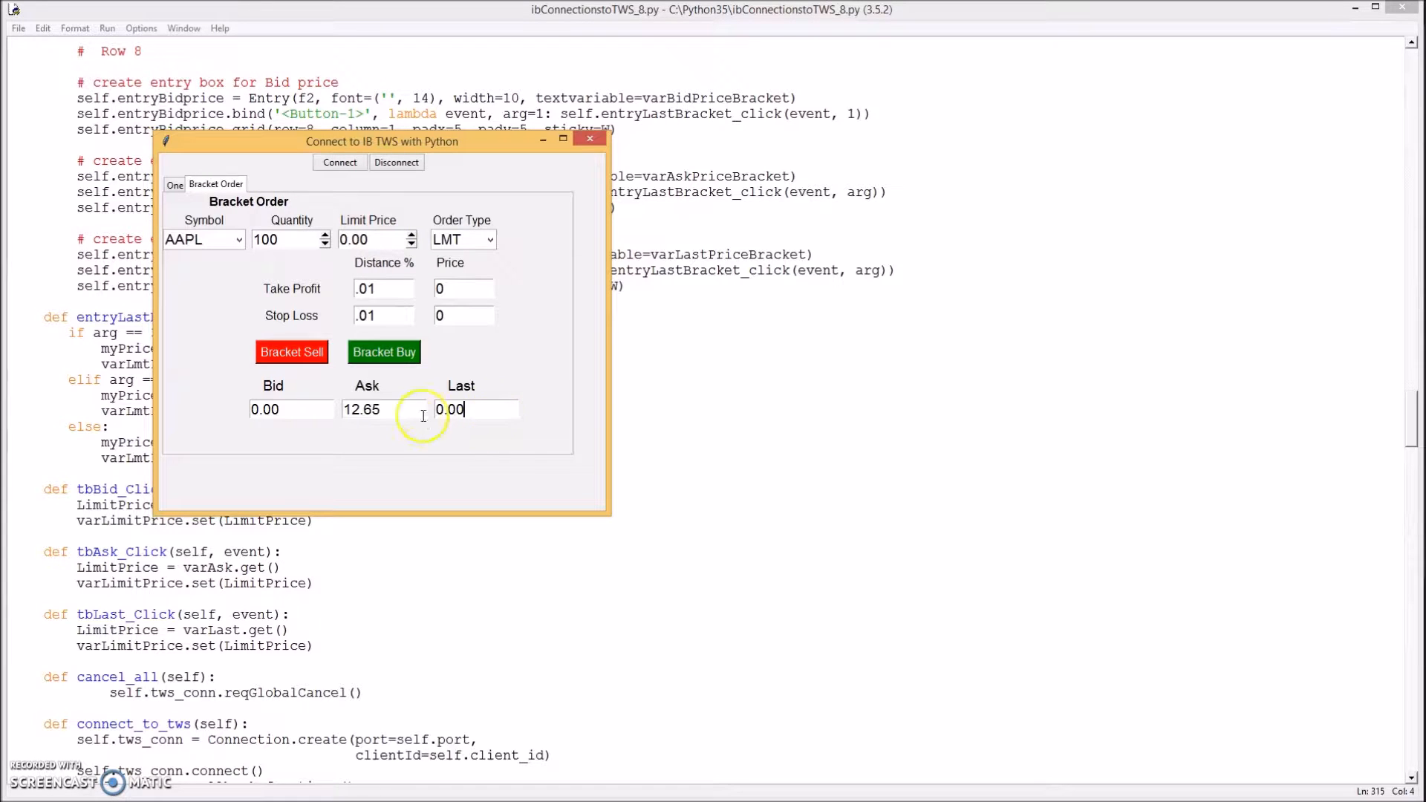
click(291, 410)
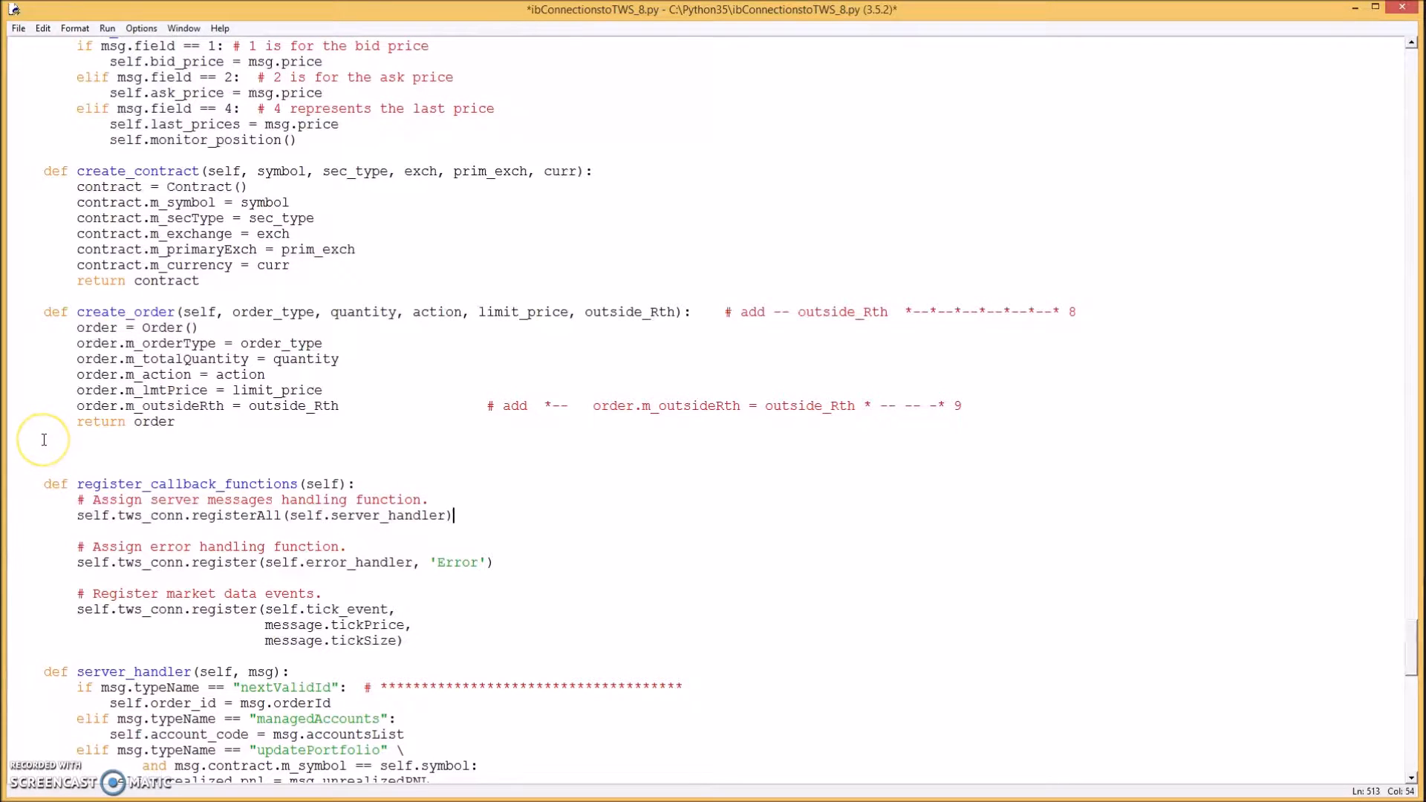
mouse_move(47, 439)
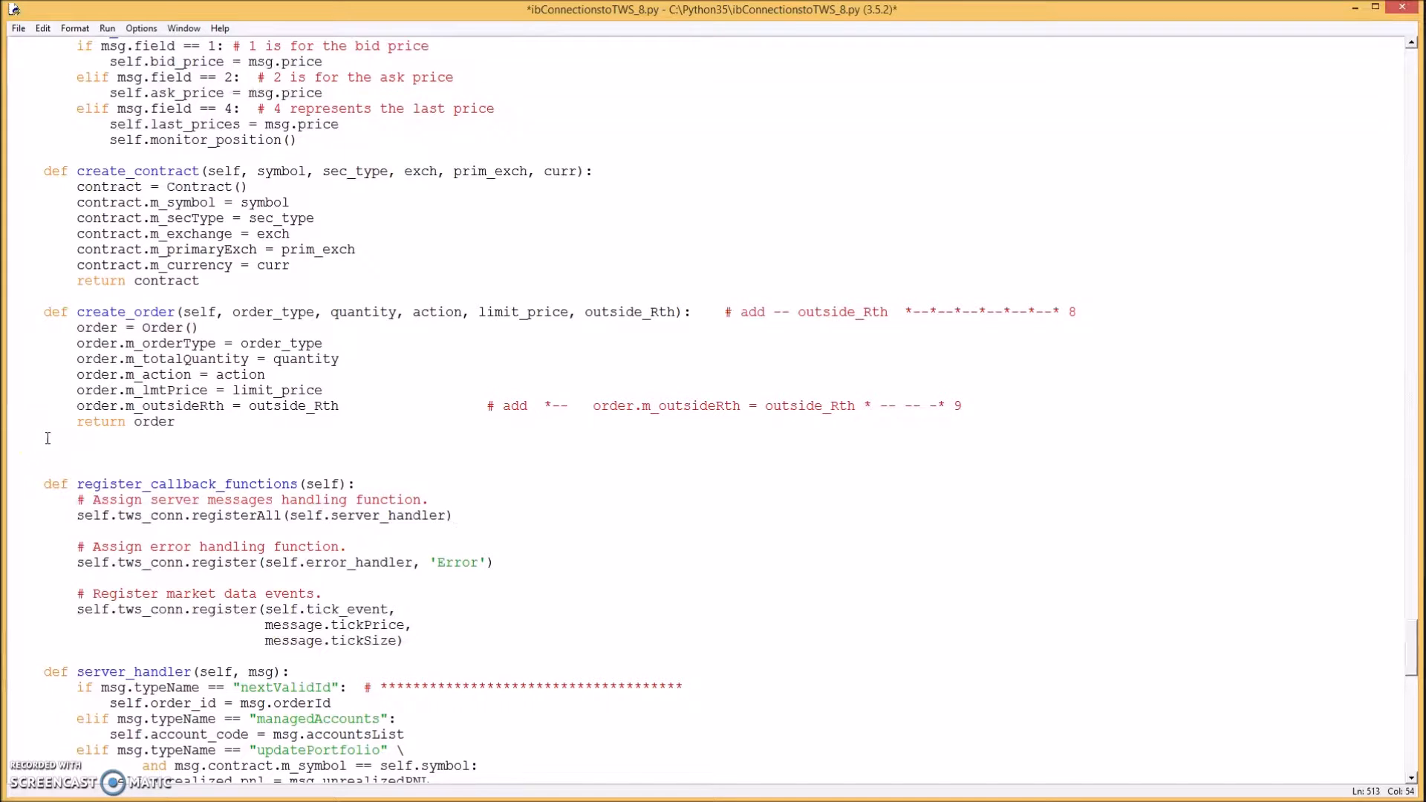
- Paste create_order_bracket below create_order, setting aux price, parentId, tif and transmit
click(452, 515)
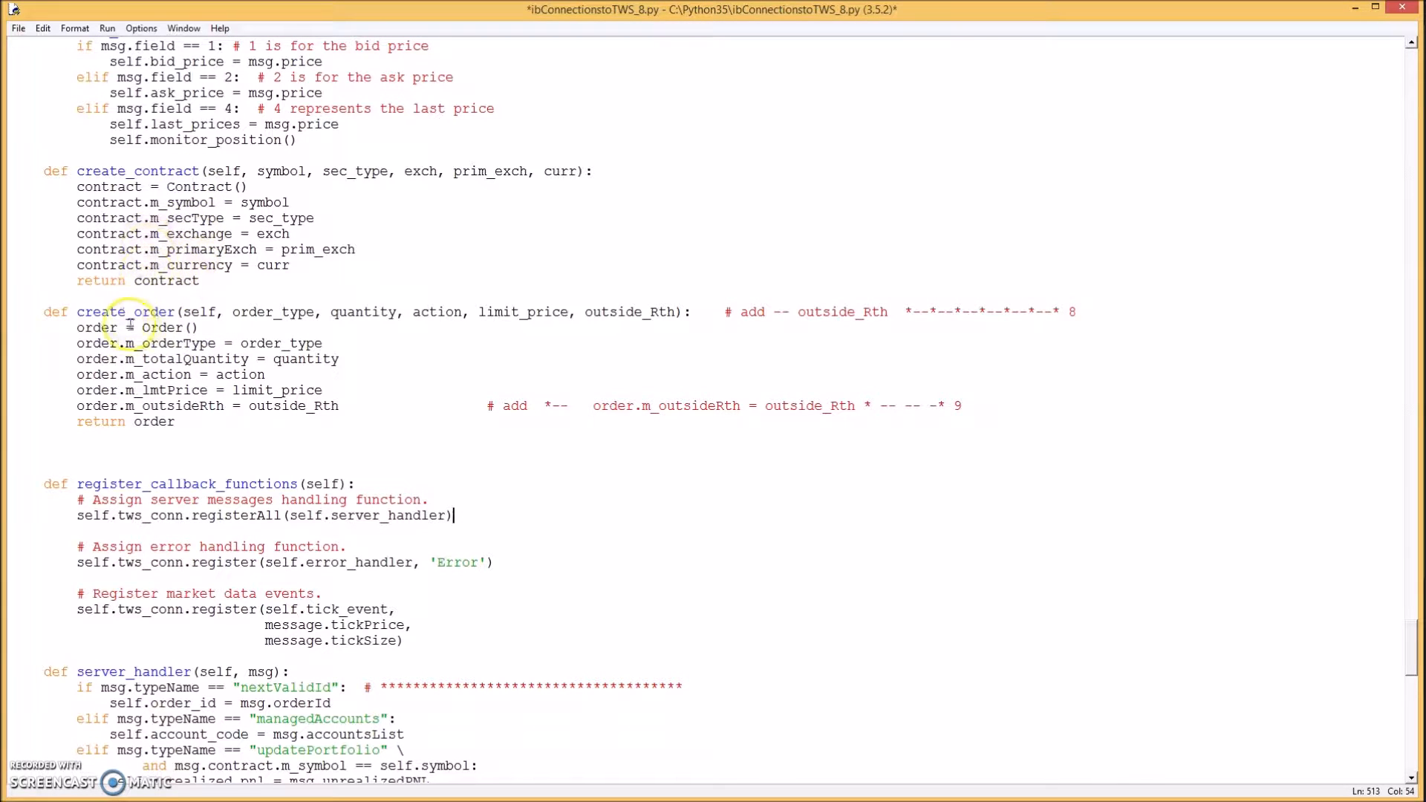
mouse_move(306, 382)
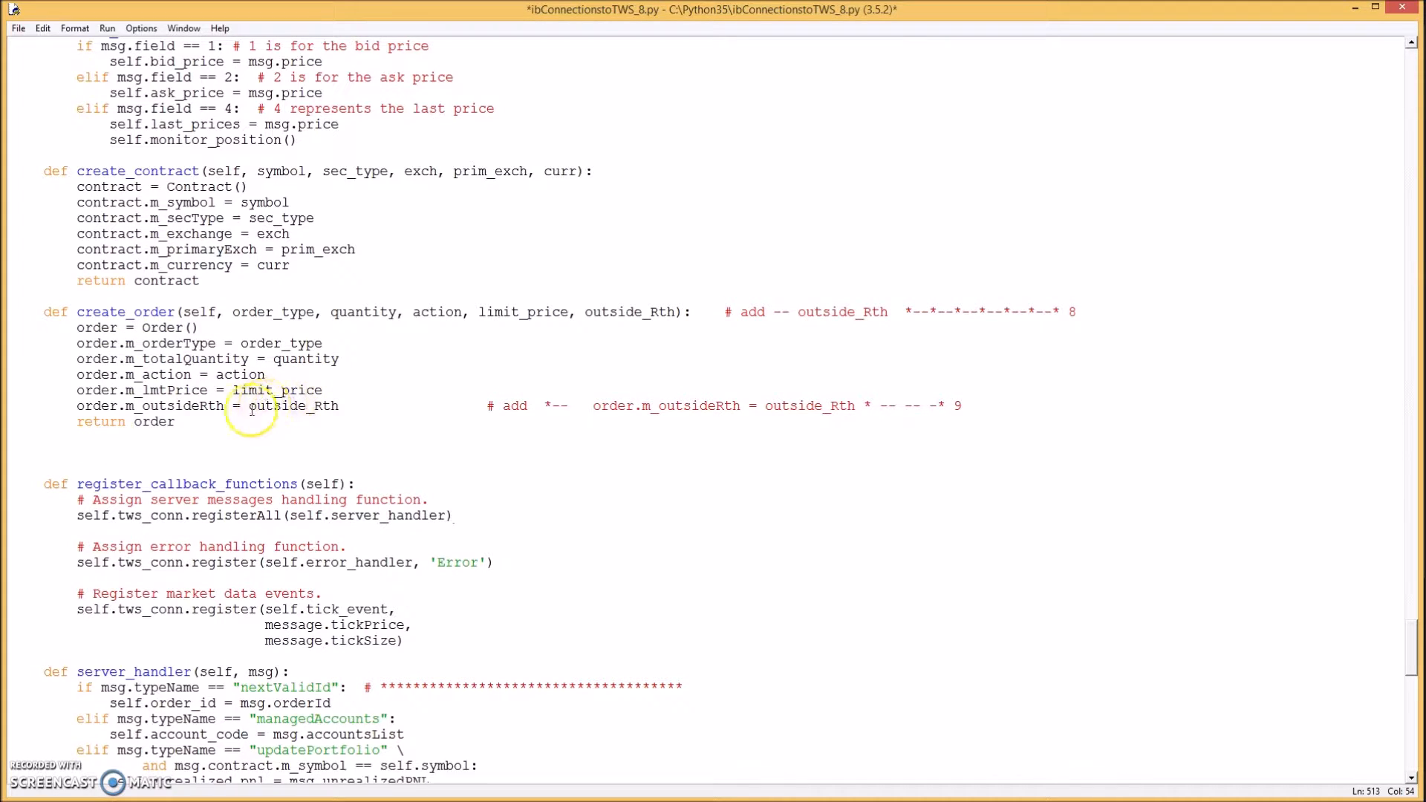
mouse_move(107, 484)
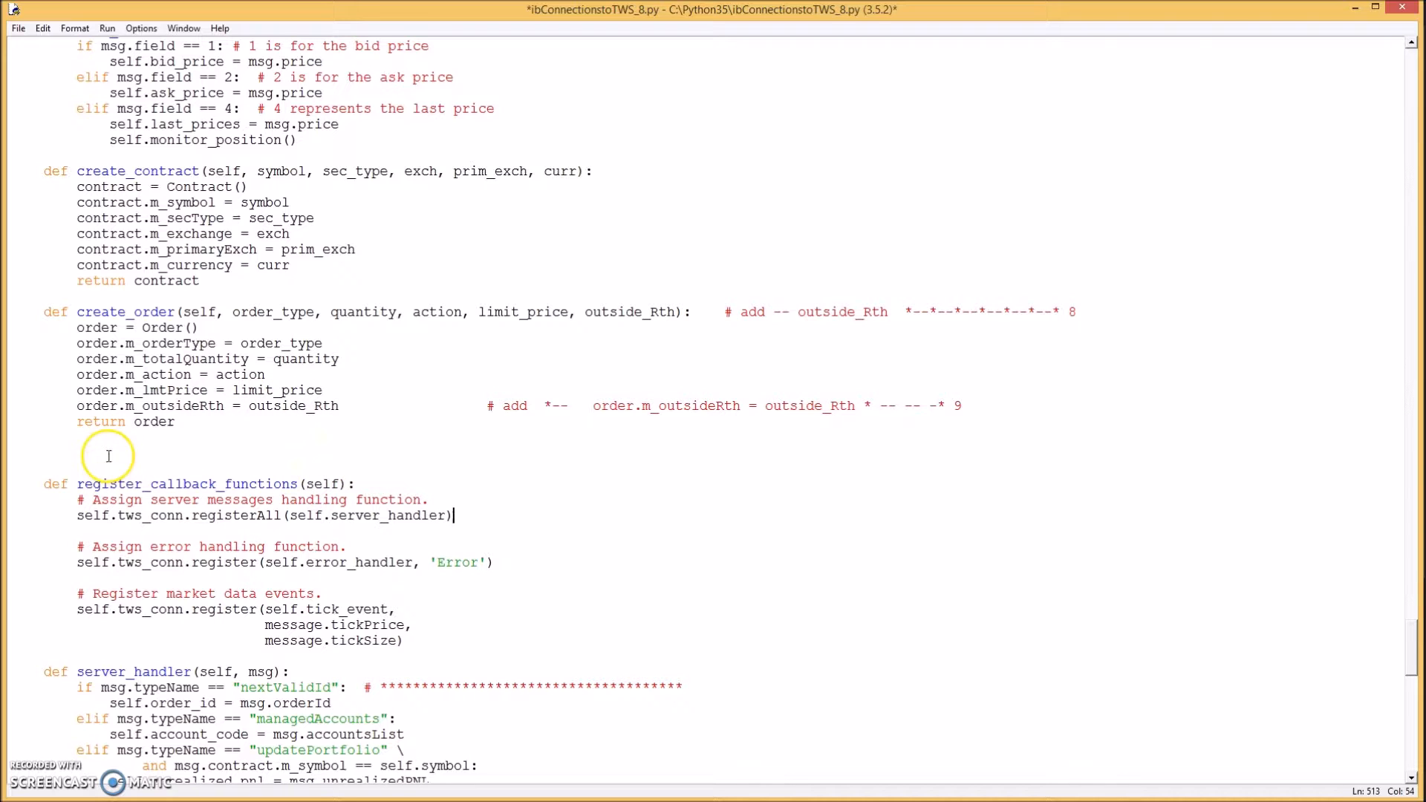
mouse_move(107, 454)
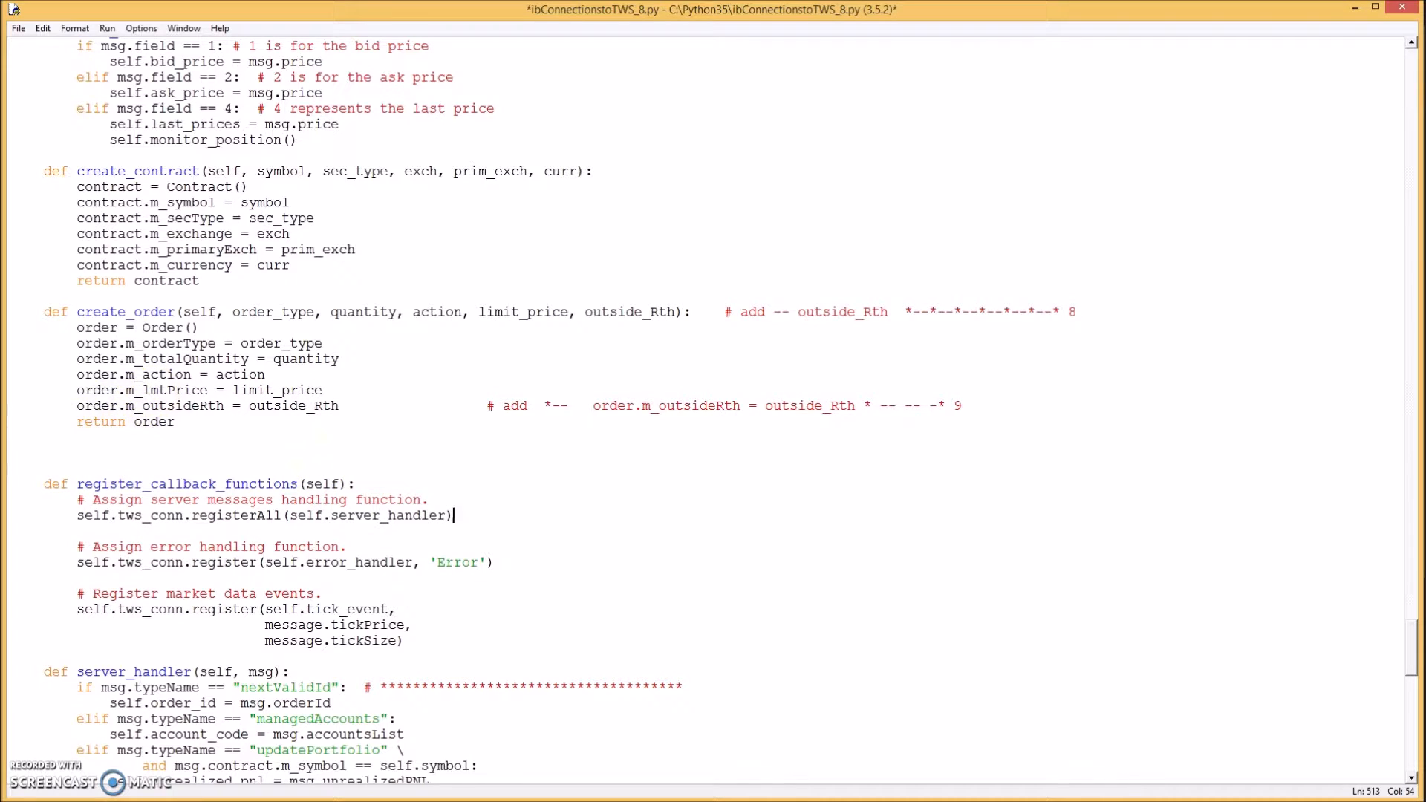
mouse_move(54, 404)
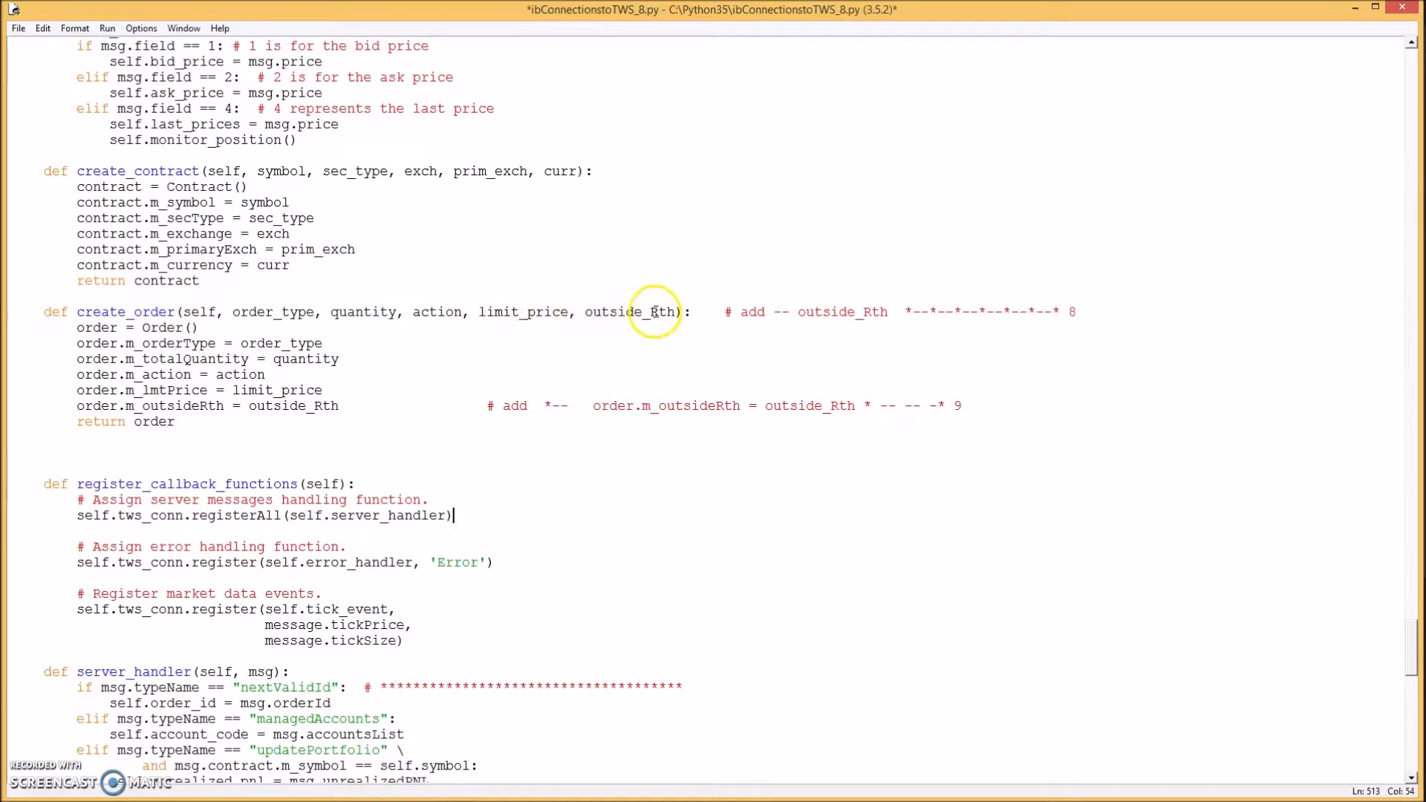
mouse_move(455, 317)
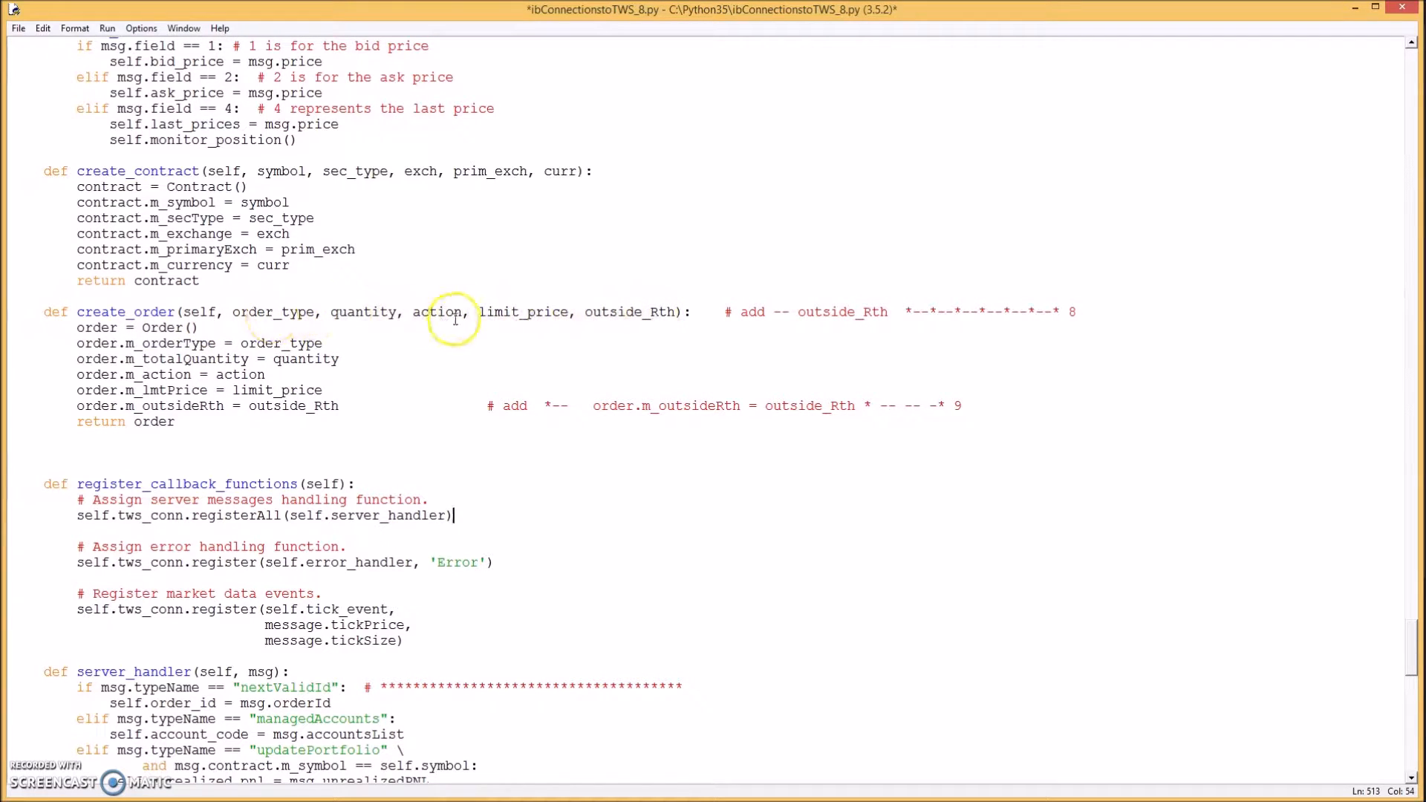
mouse_move(561, 312)
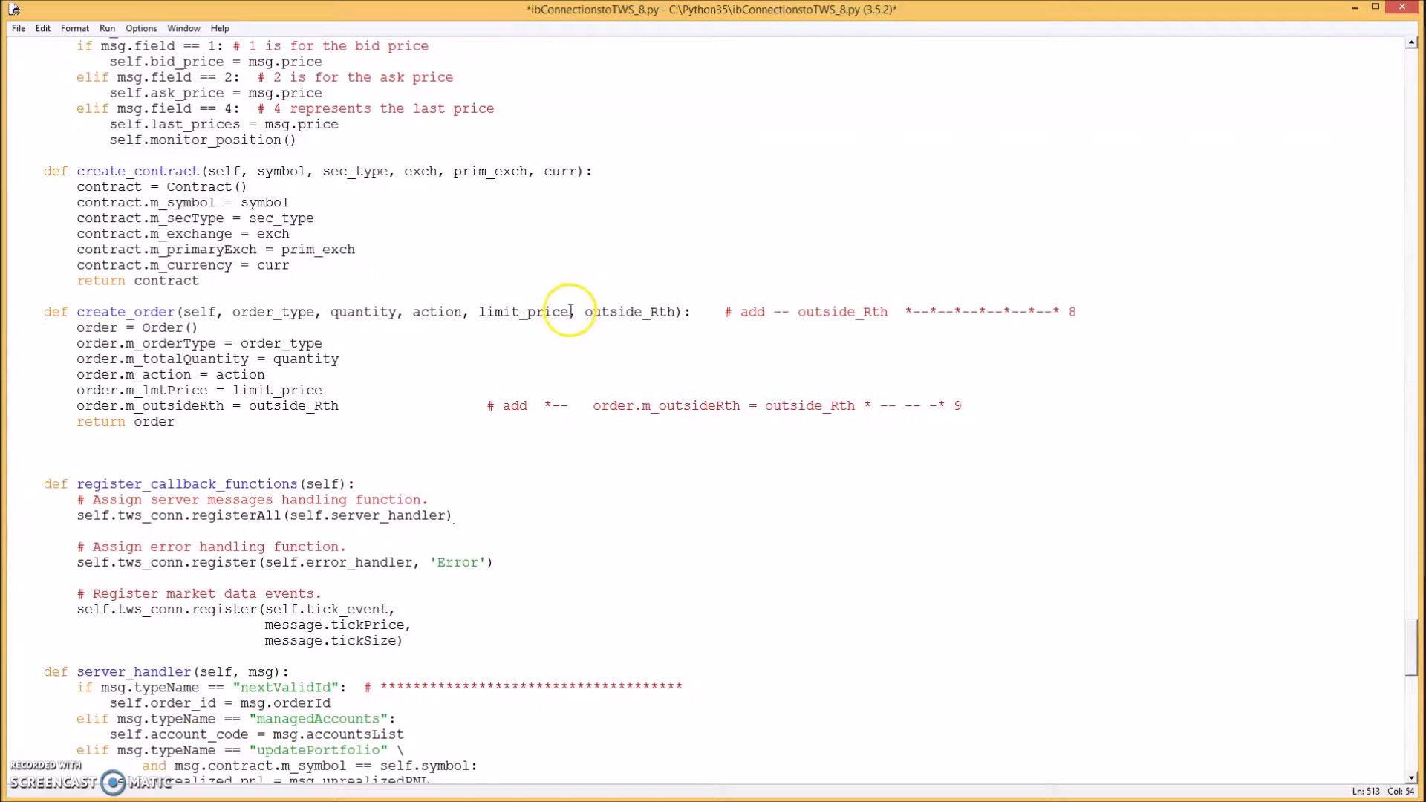
mouse_move(358, 354)
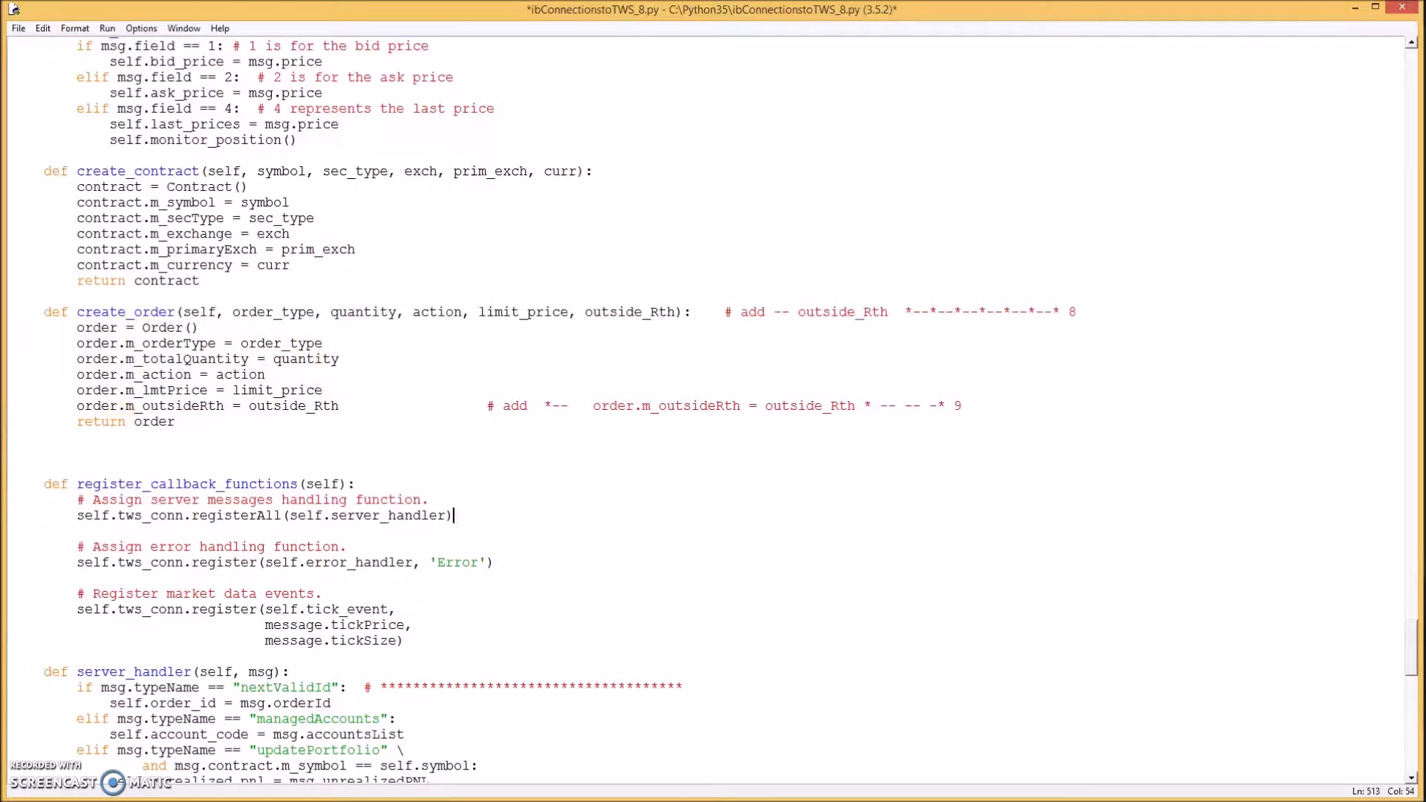
mouse_move(47, 439)
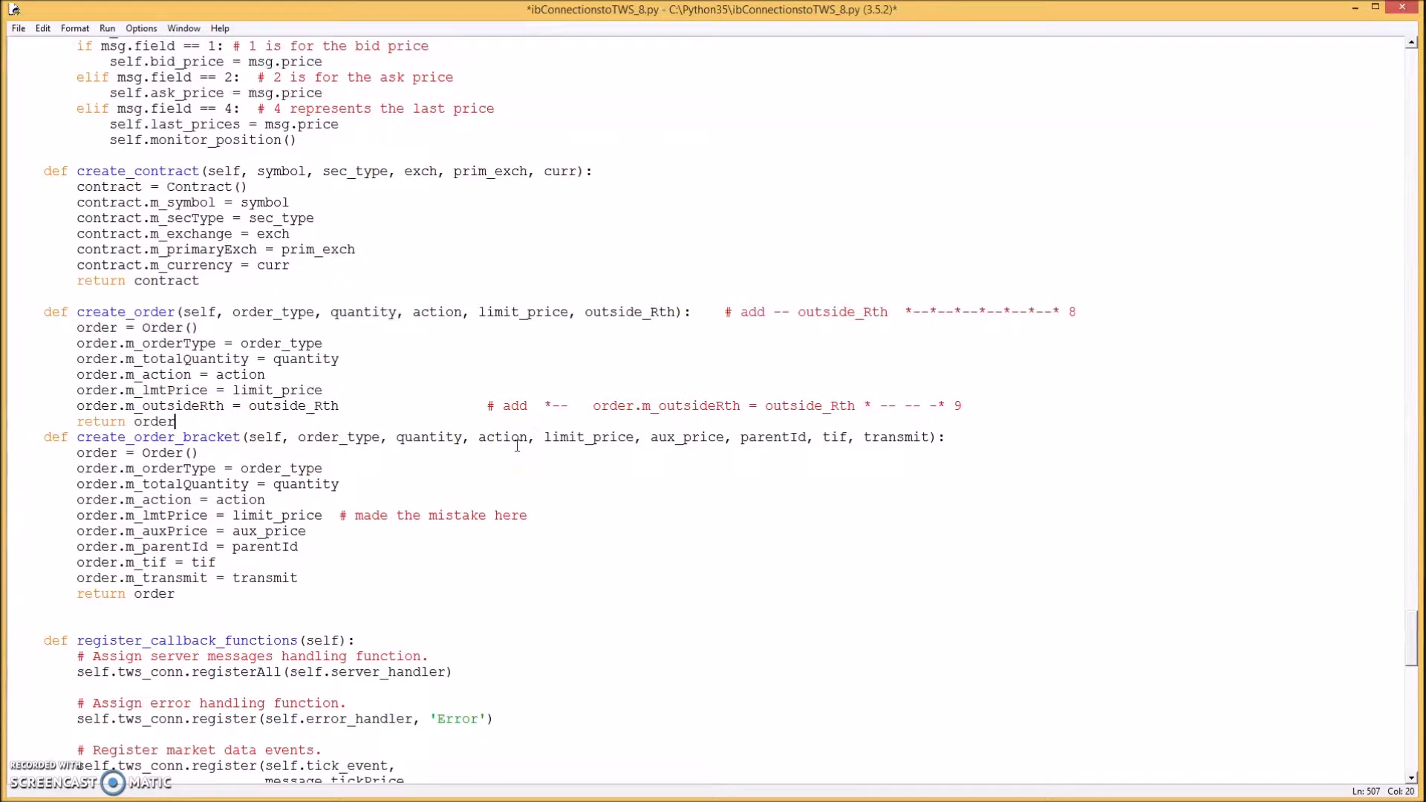
- Insert a blank line before def create_order_bracket to separate the two methods
key(enter)
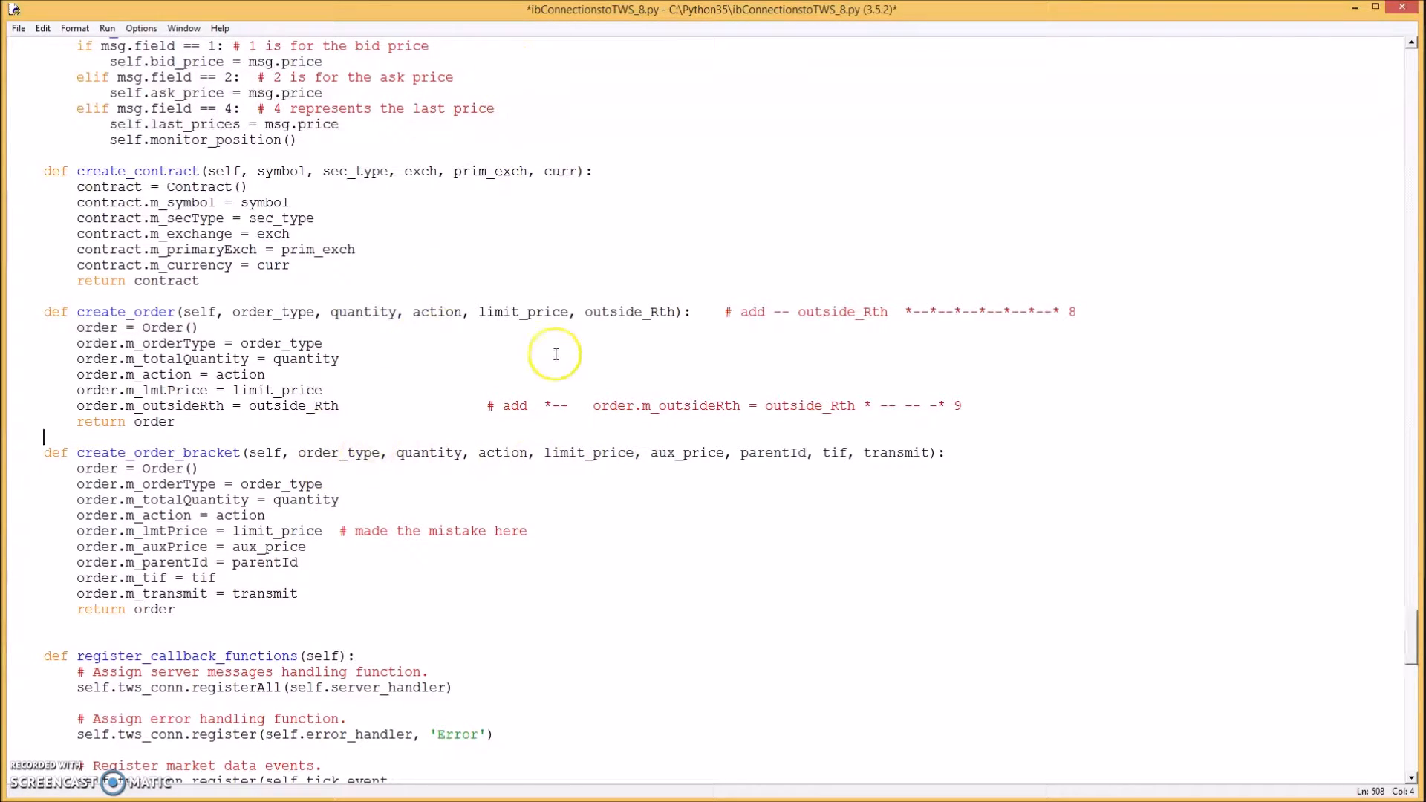
mouse_move(552, 205)
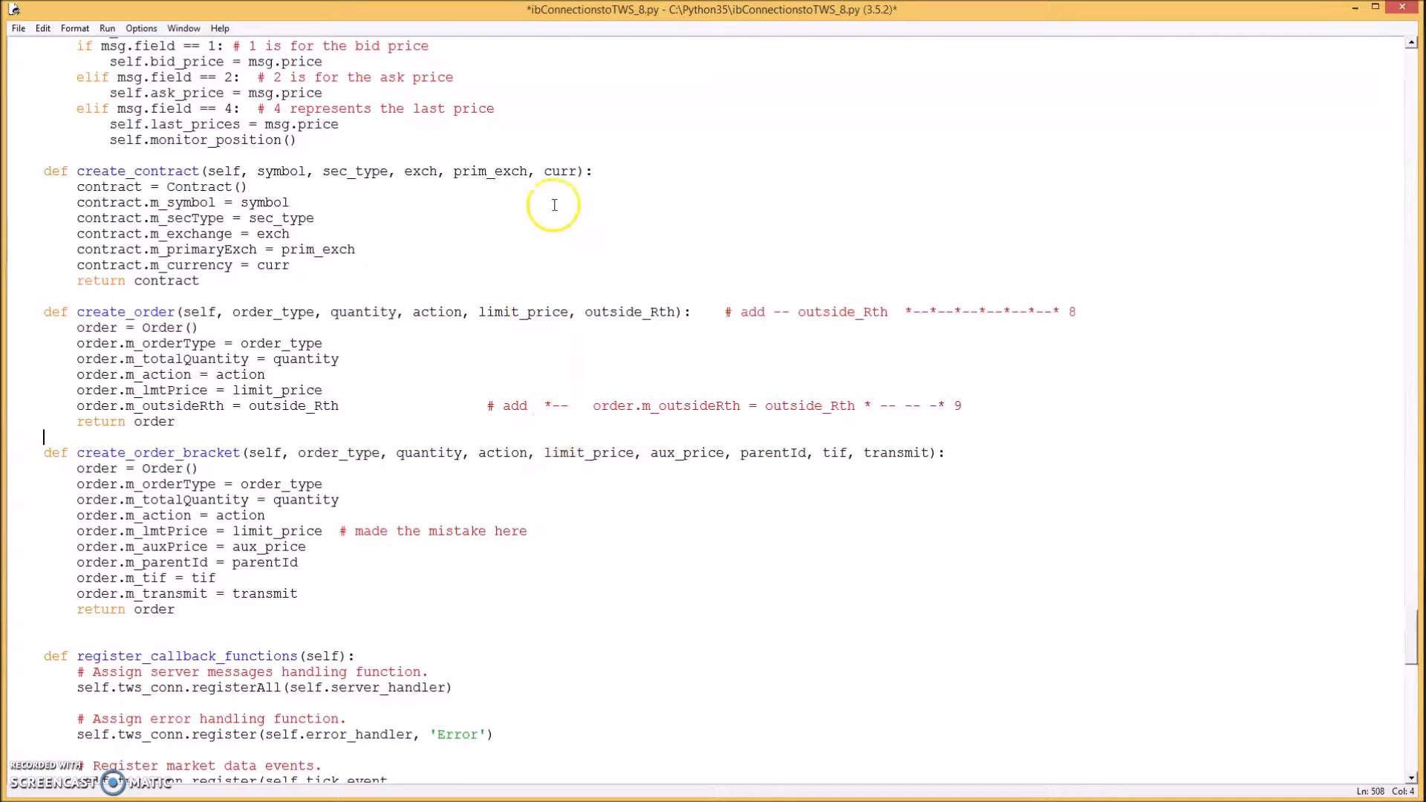
mouse_move(791, 162)
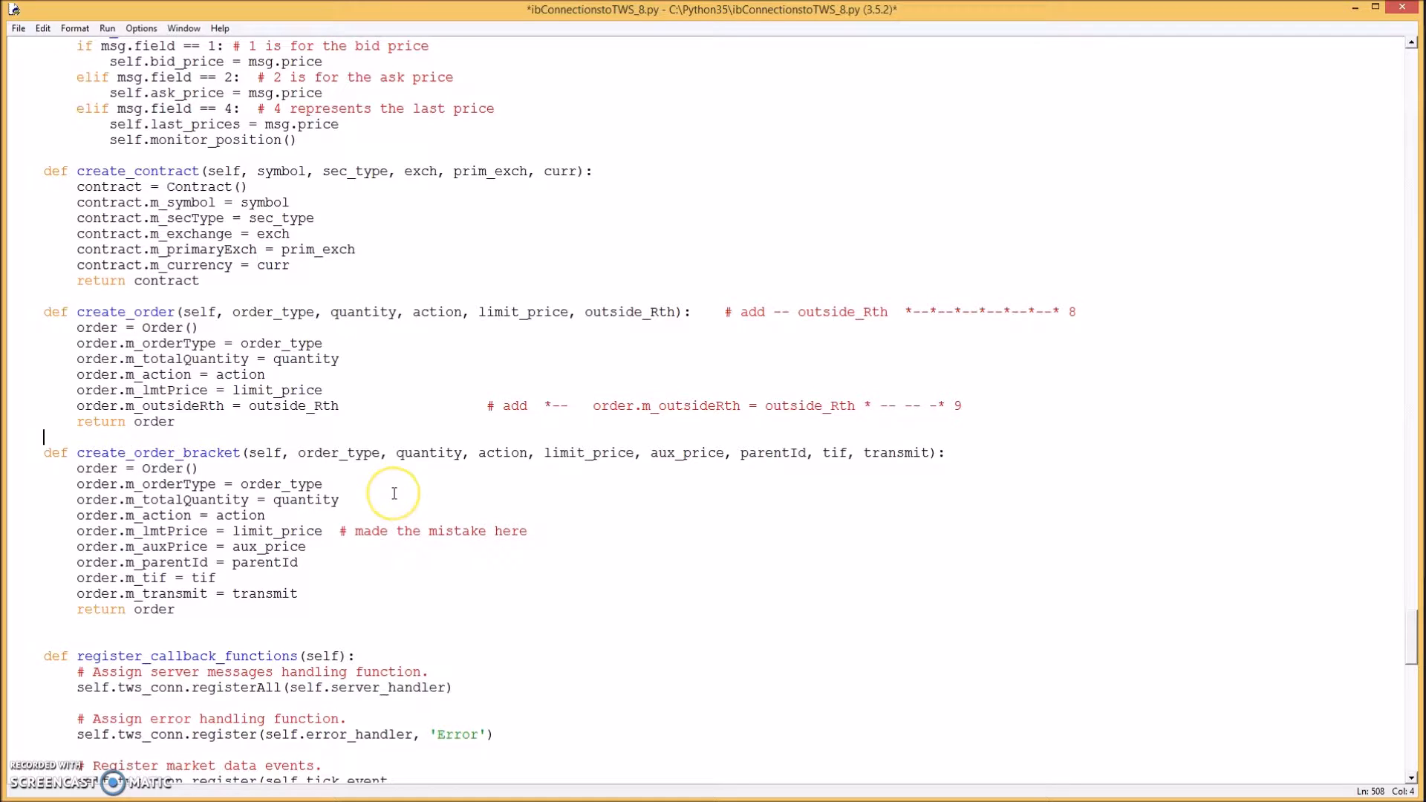
mouse_move(390, 495)
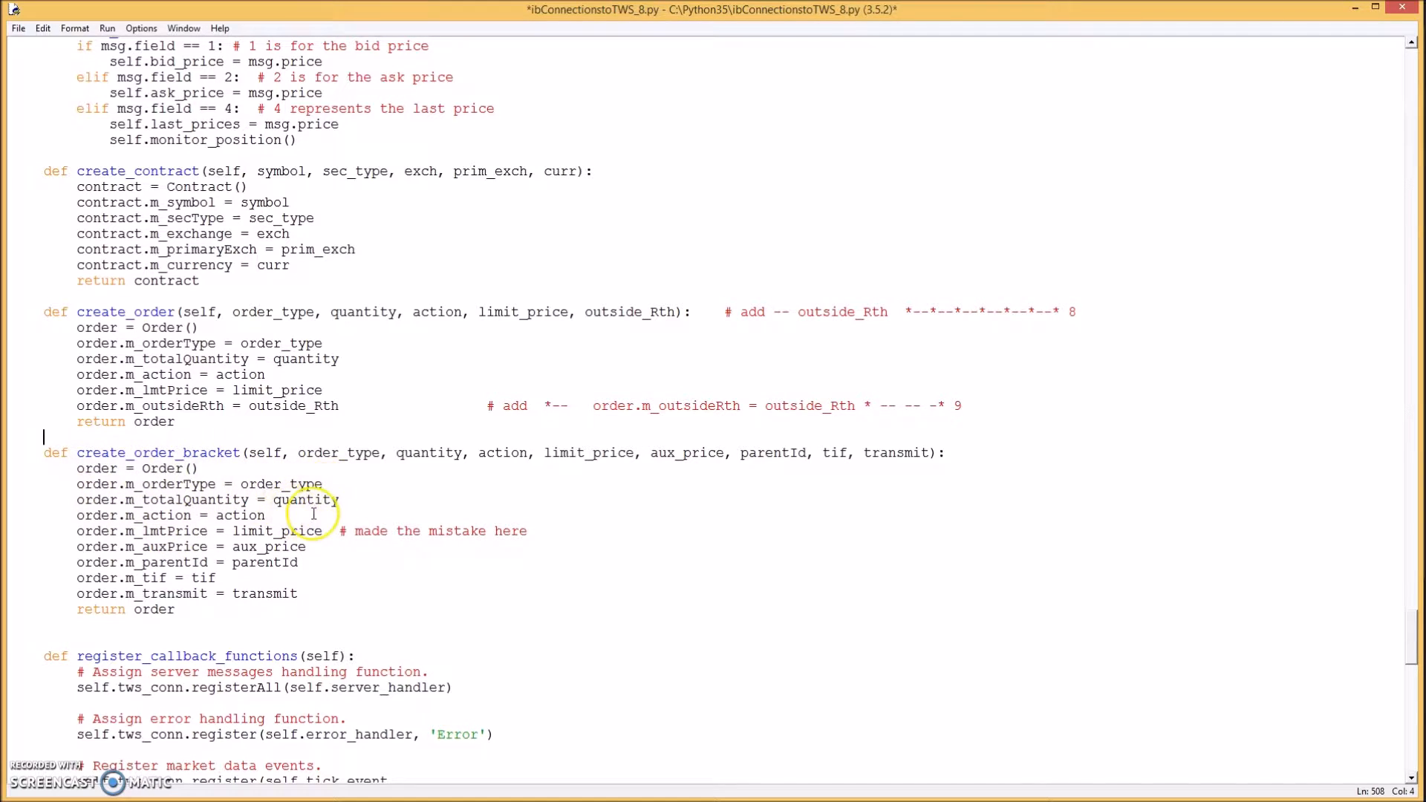
mouse_move(287, 518)
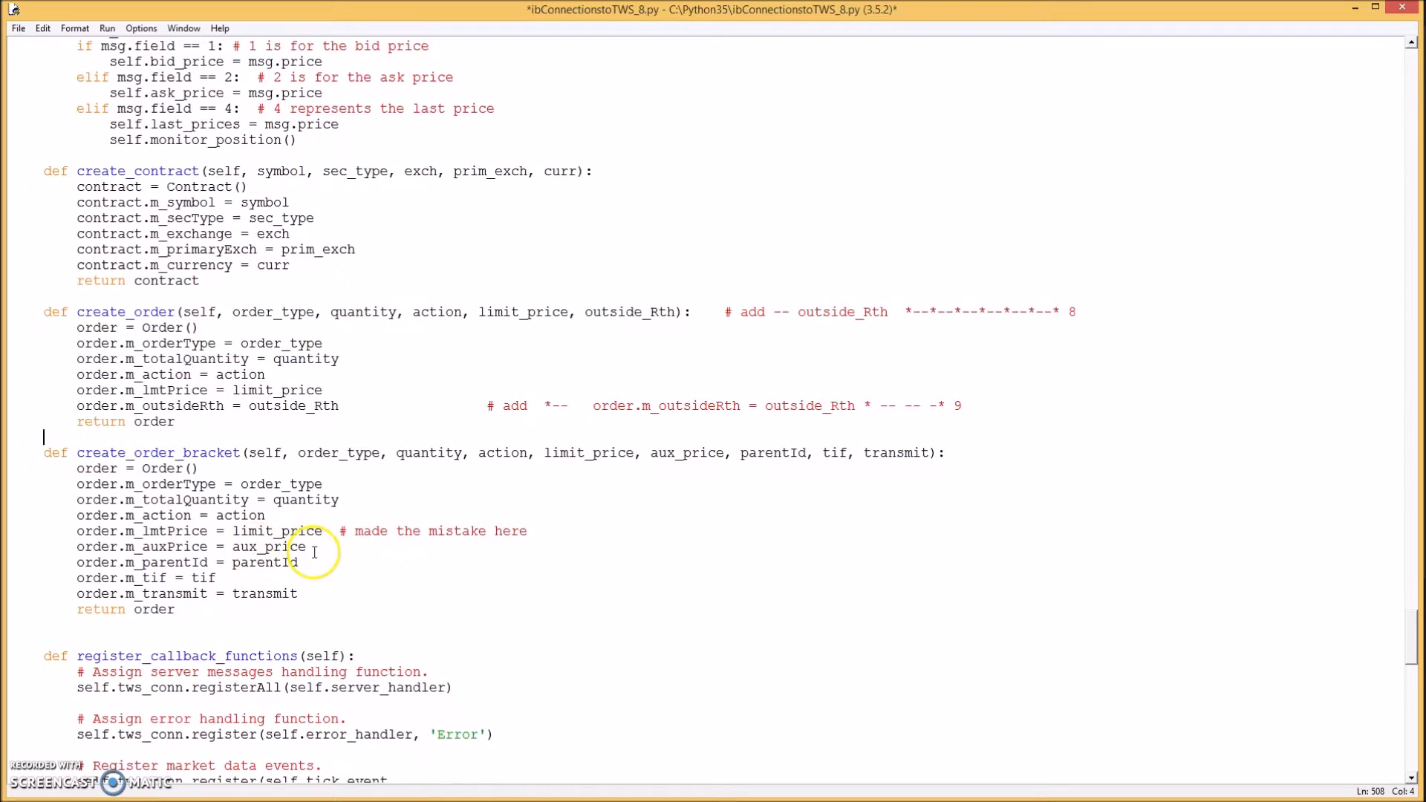
mouse_move(338, 552)
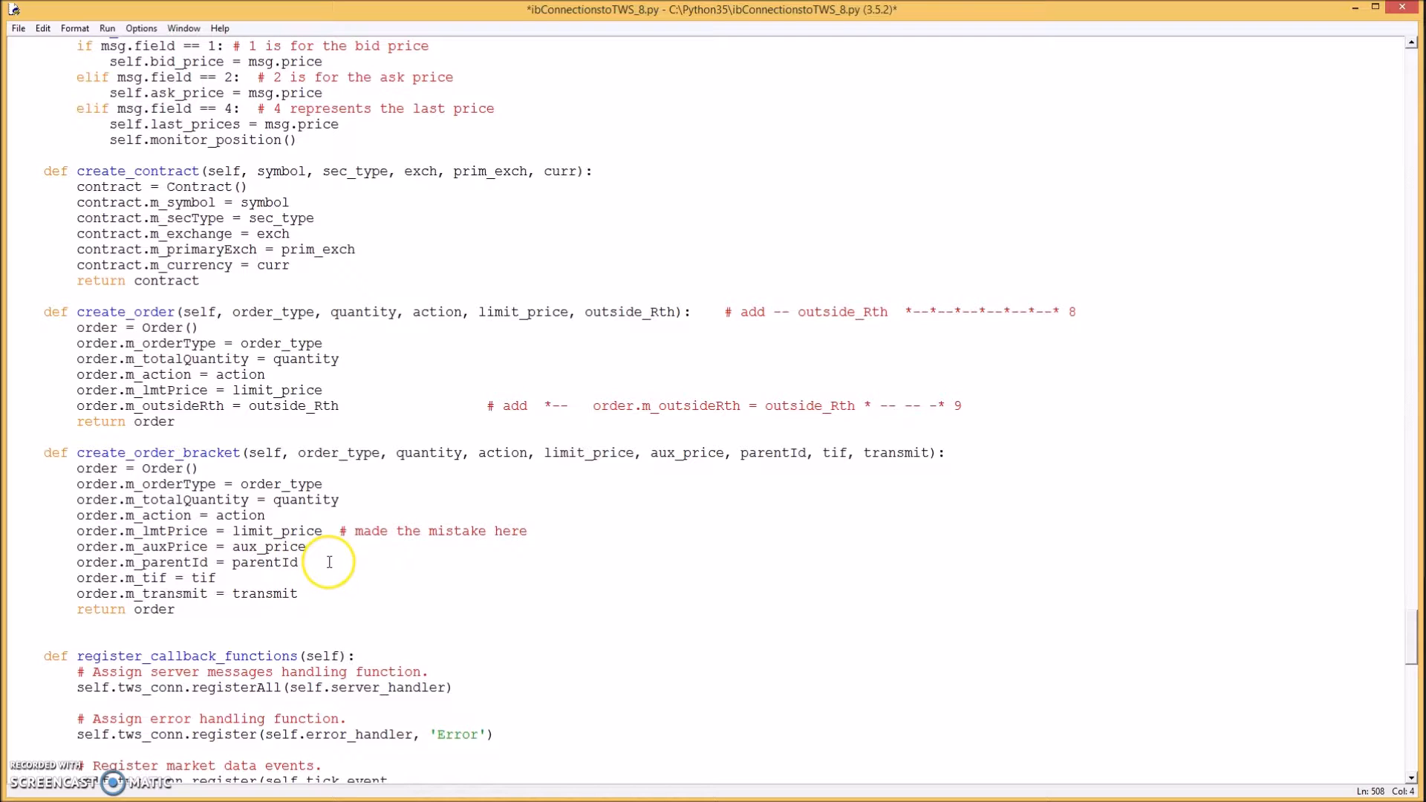
mouse_move(189, 588)
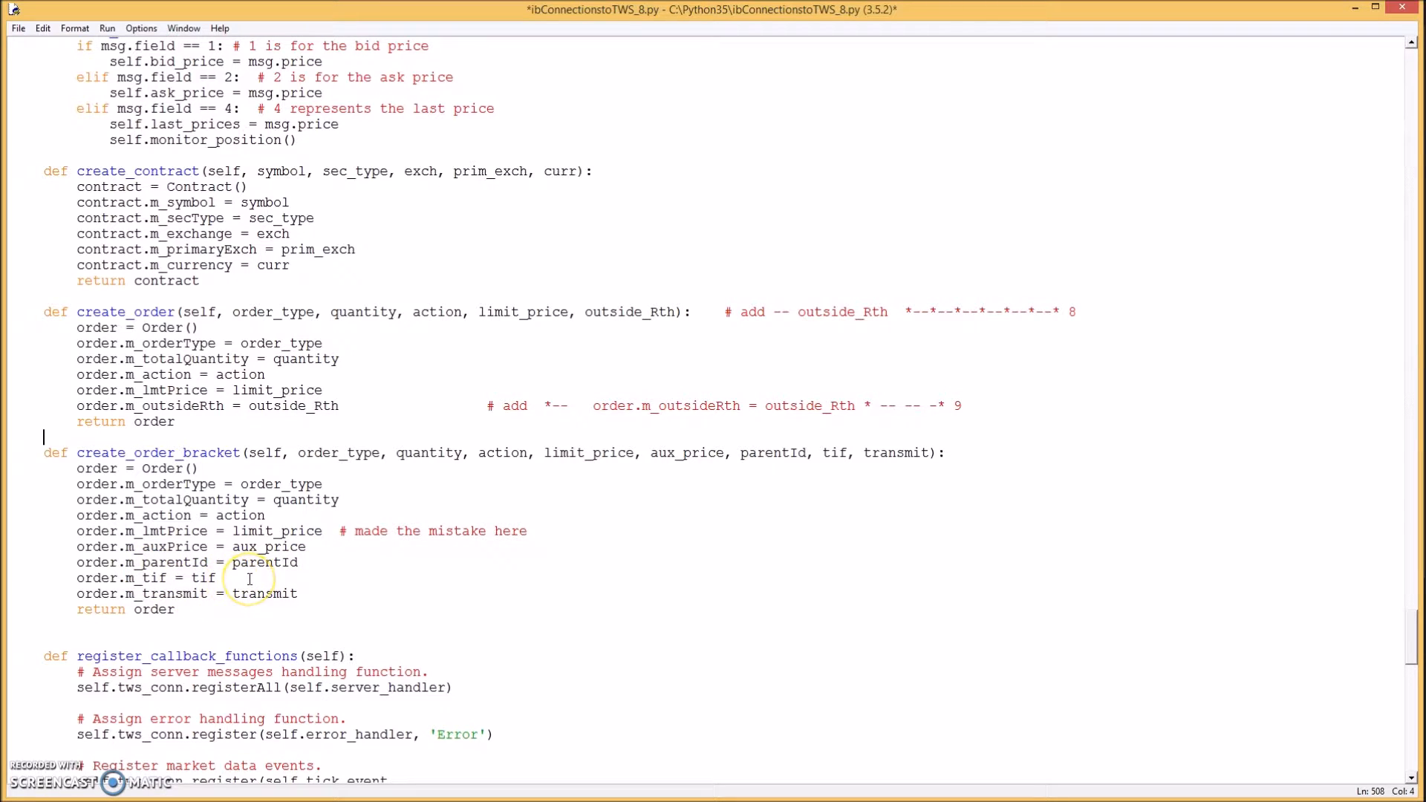
mouse_move(119, 598)
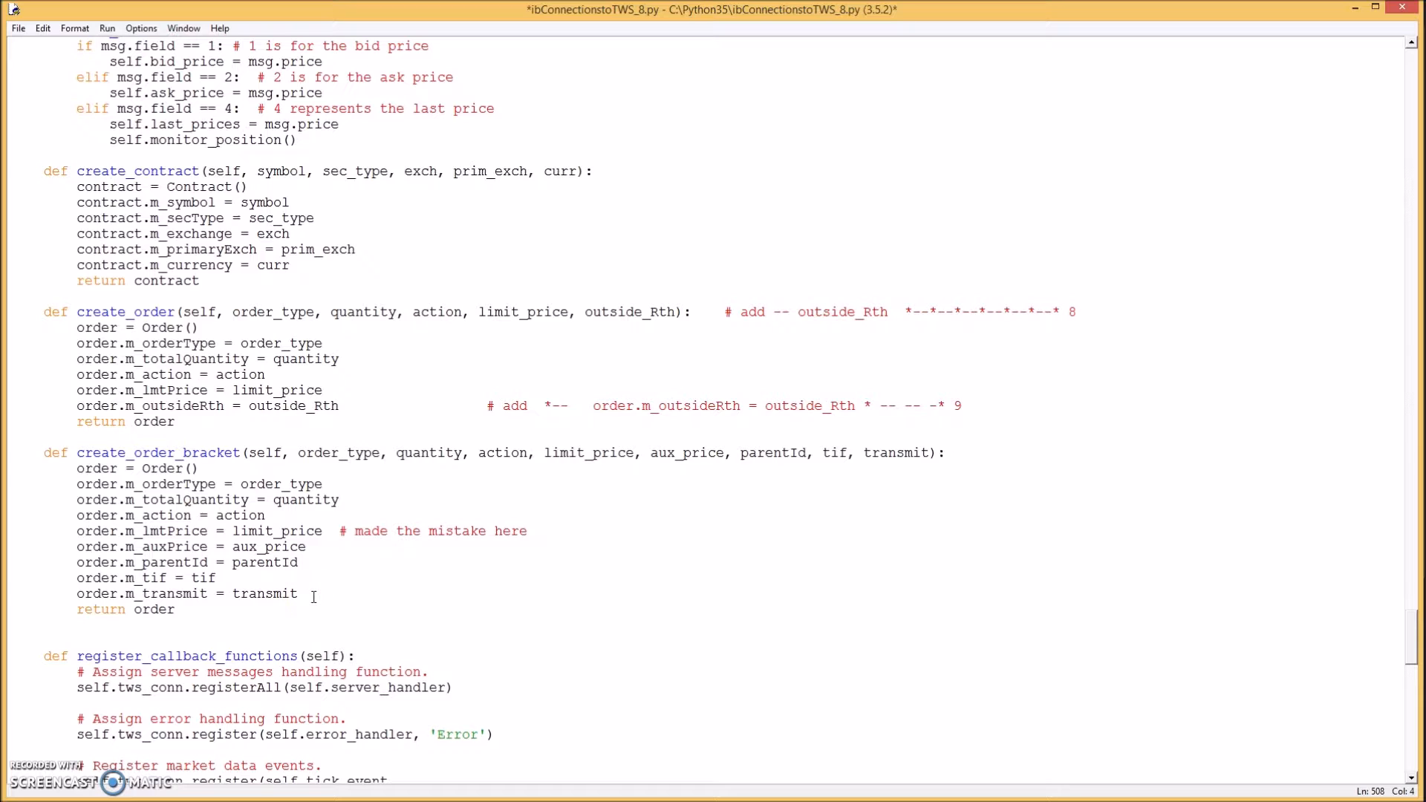
mouse_move(233, 592)
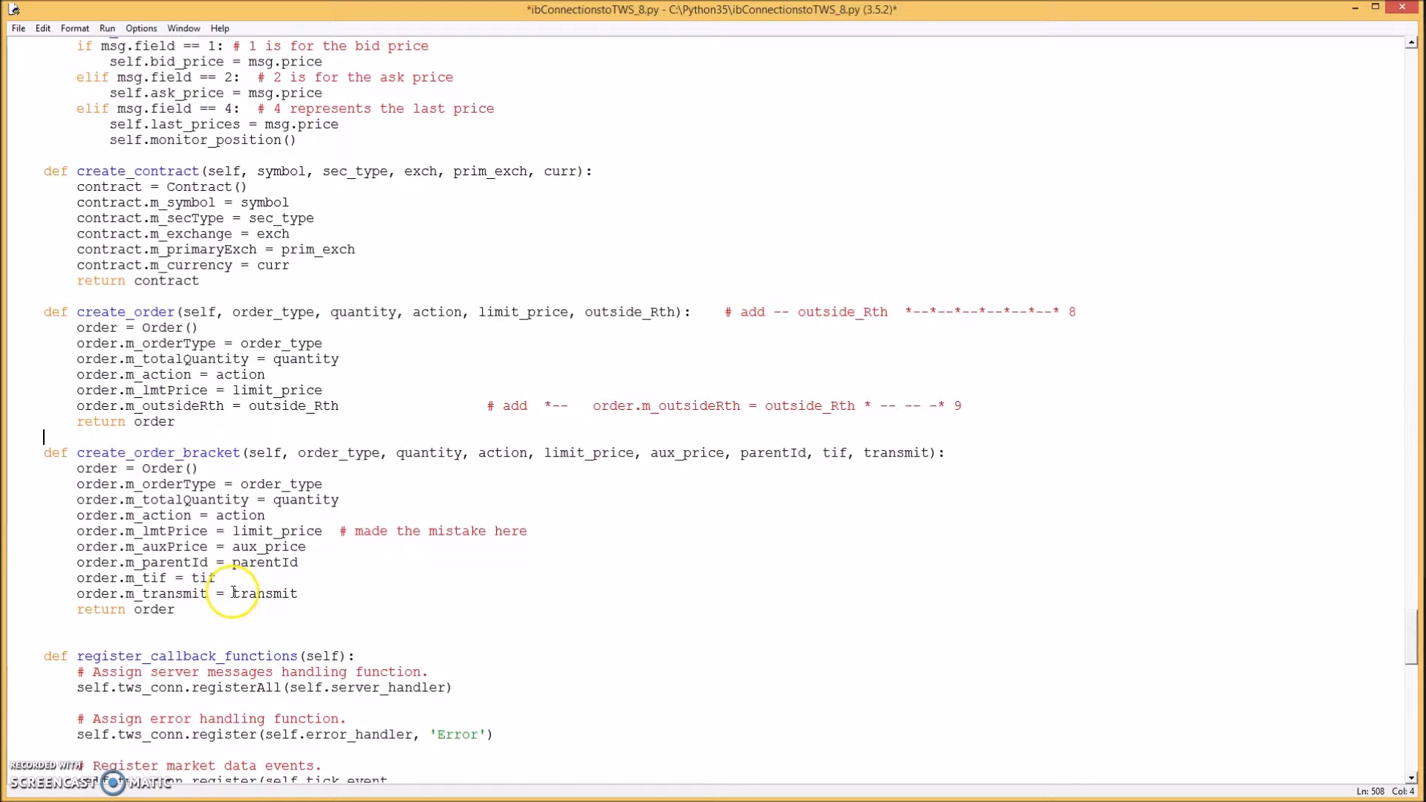
mouse_move(300, 594)
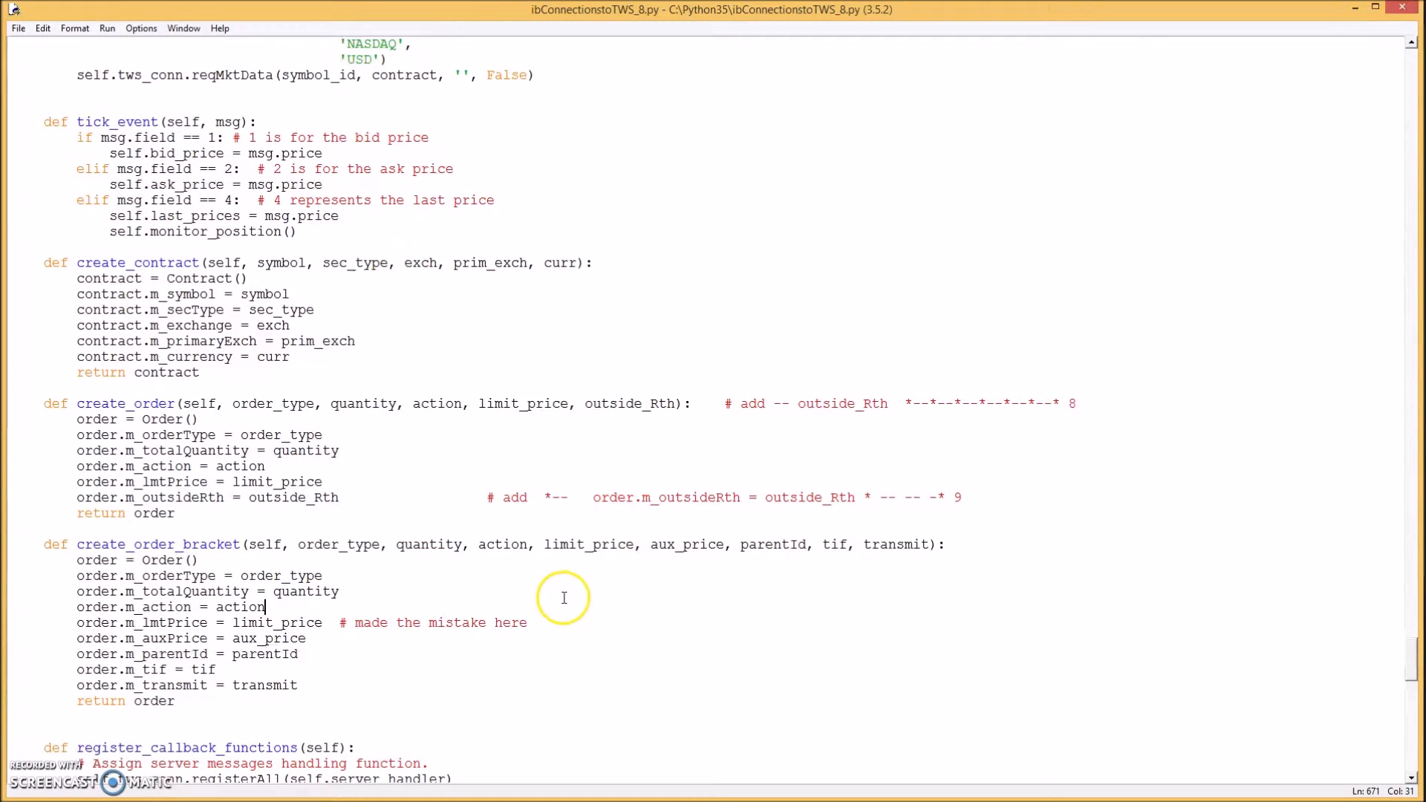
mouse_move(622, 614)
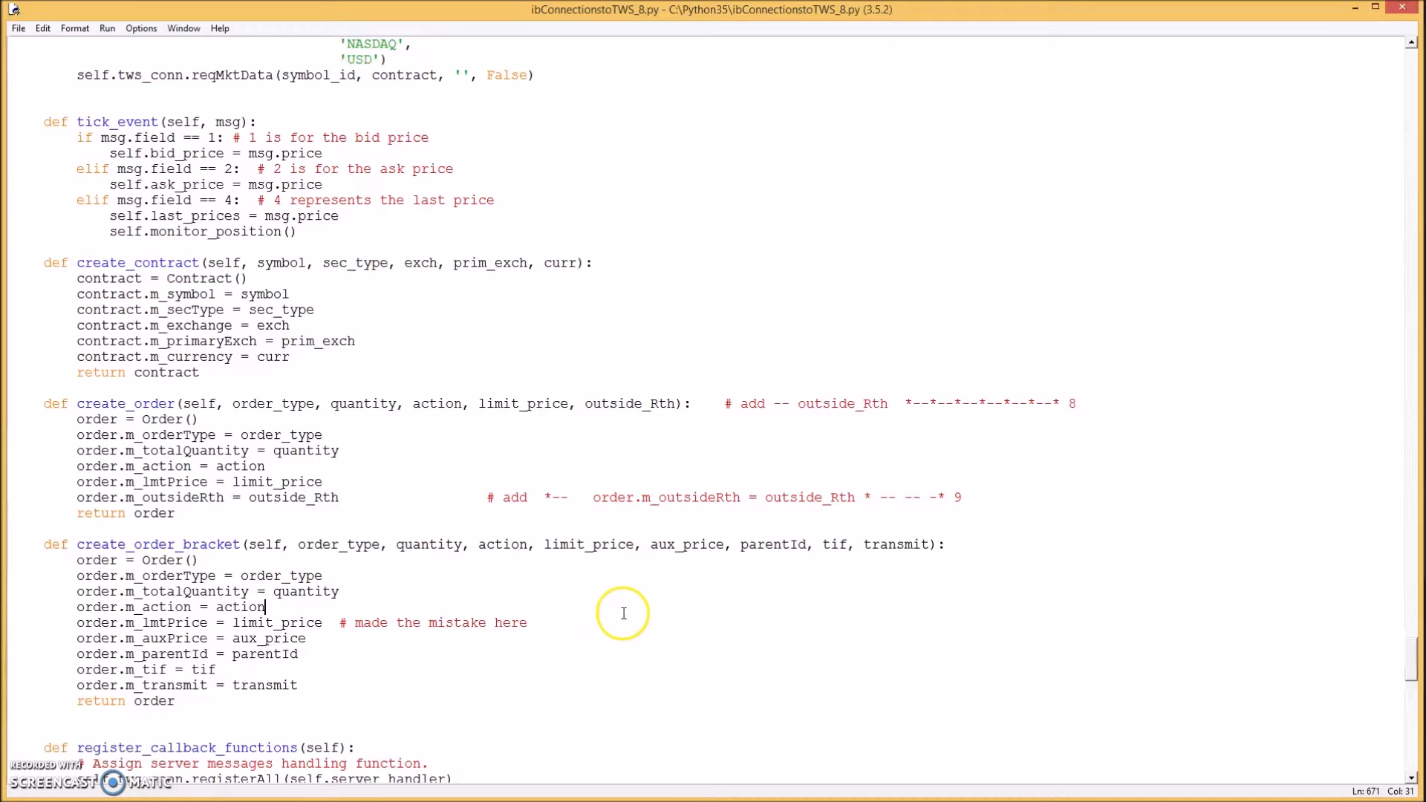
mouse_move(484, 451)
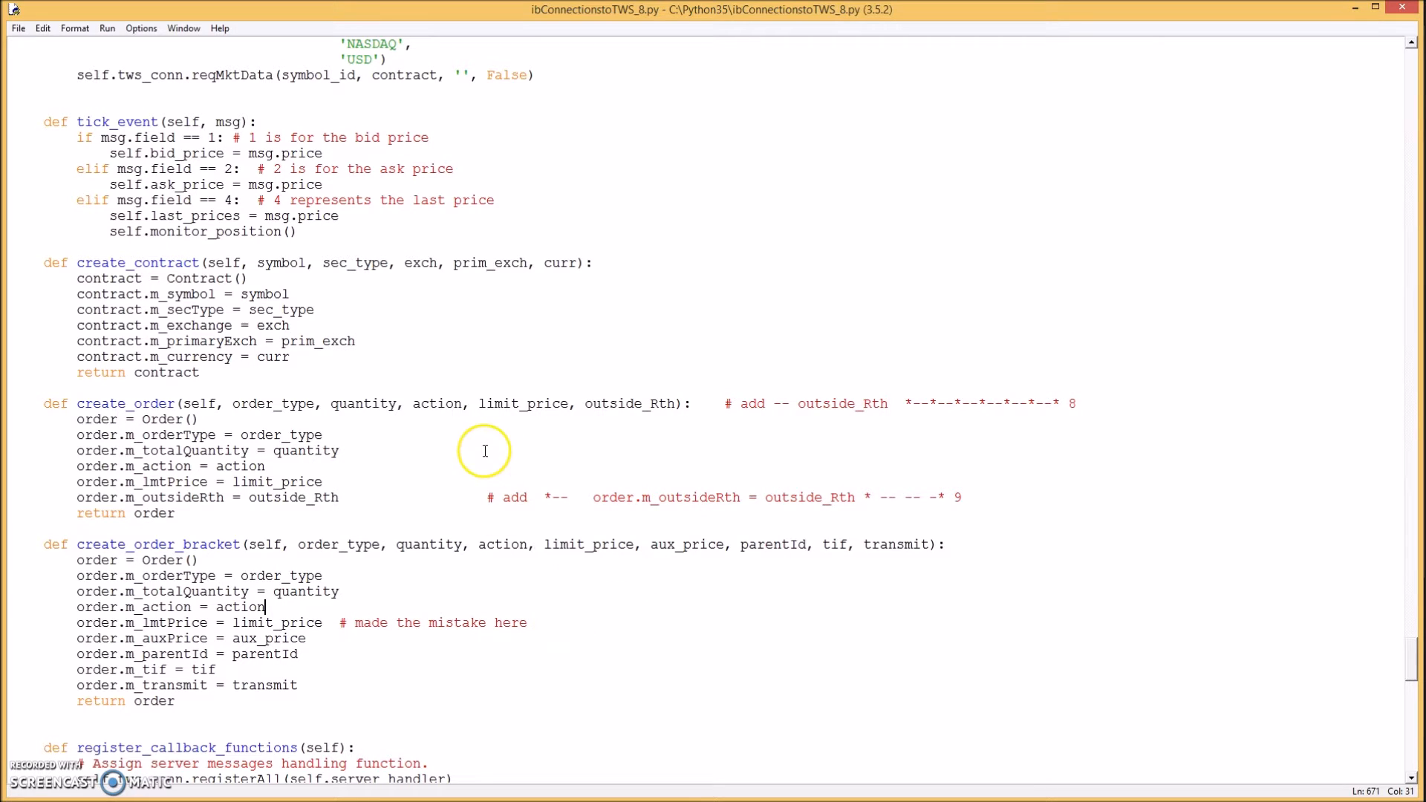
mouse_move(156, 121)
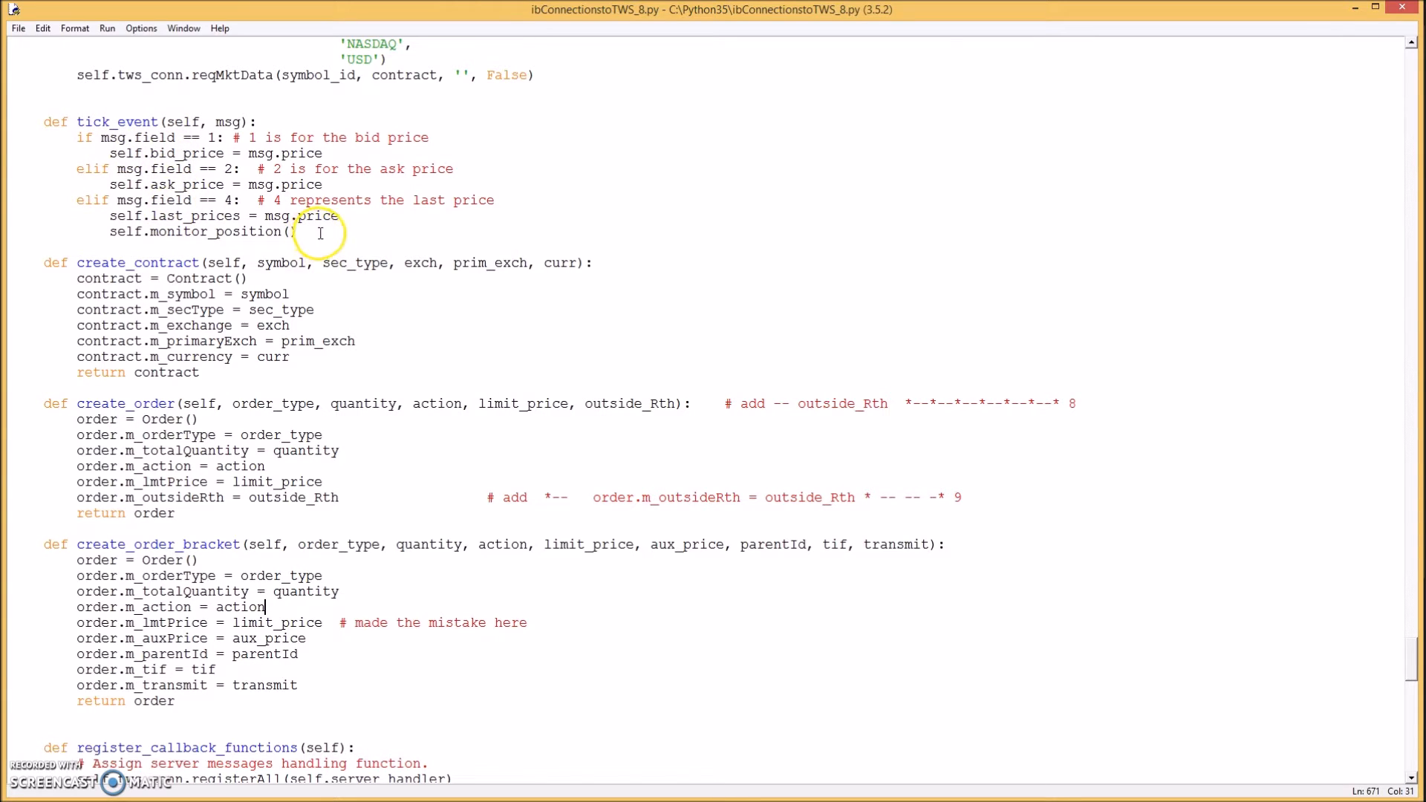
mouse_move(415, 420)
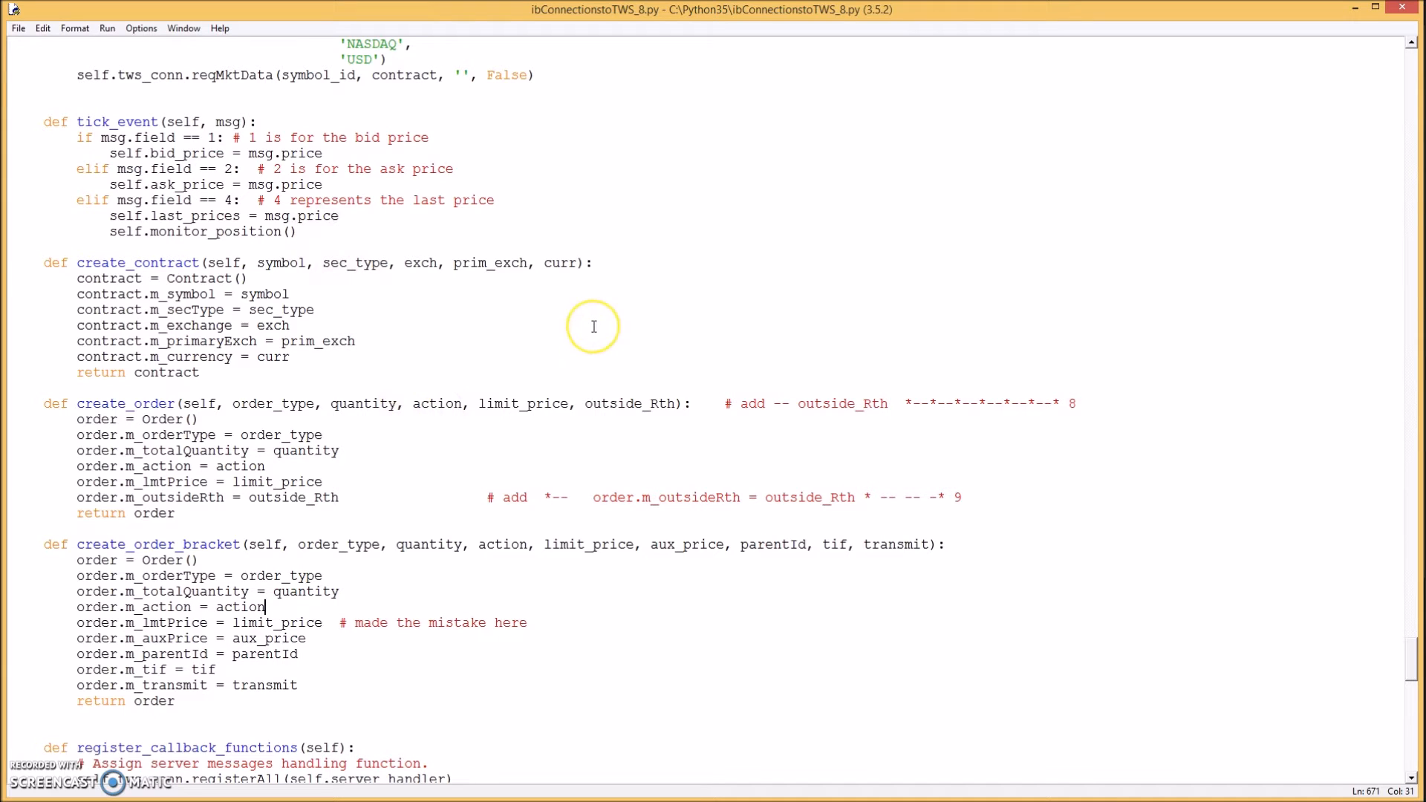
mouse_move(502, 331)
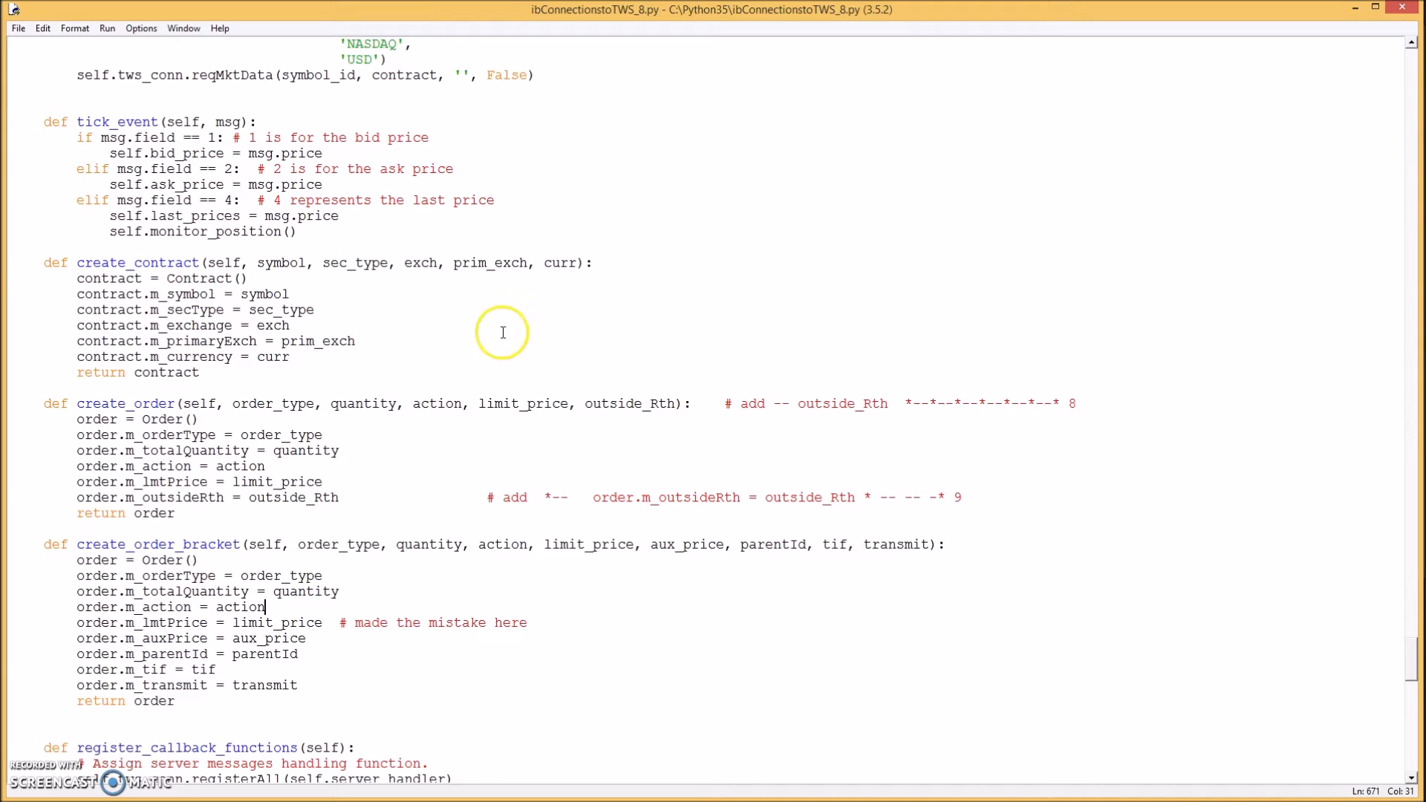
mouse_move(501, 332)
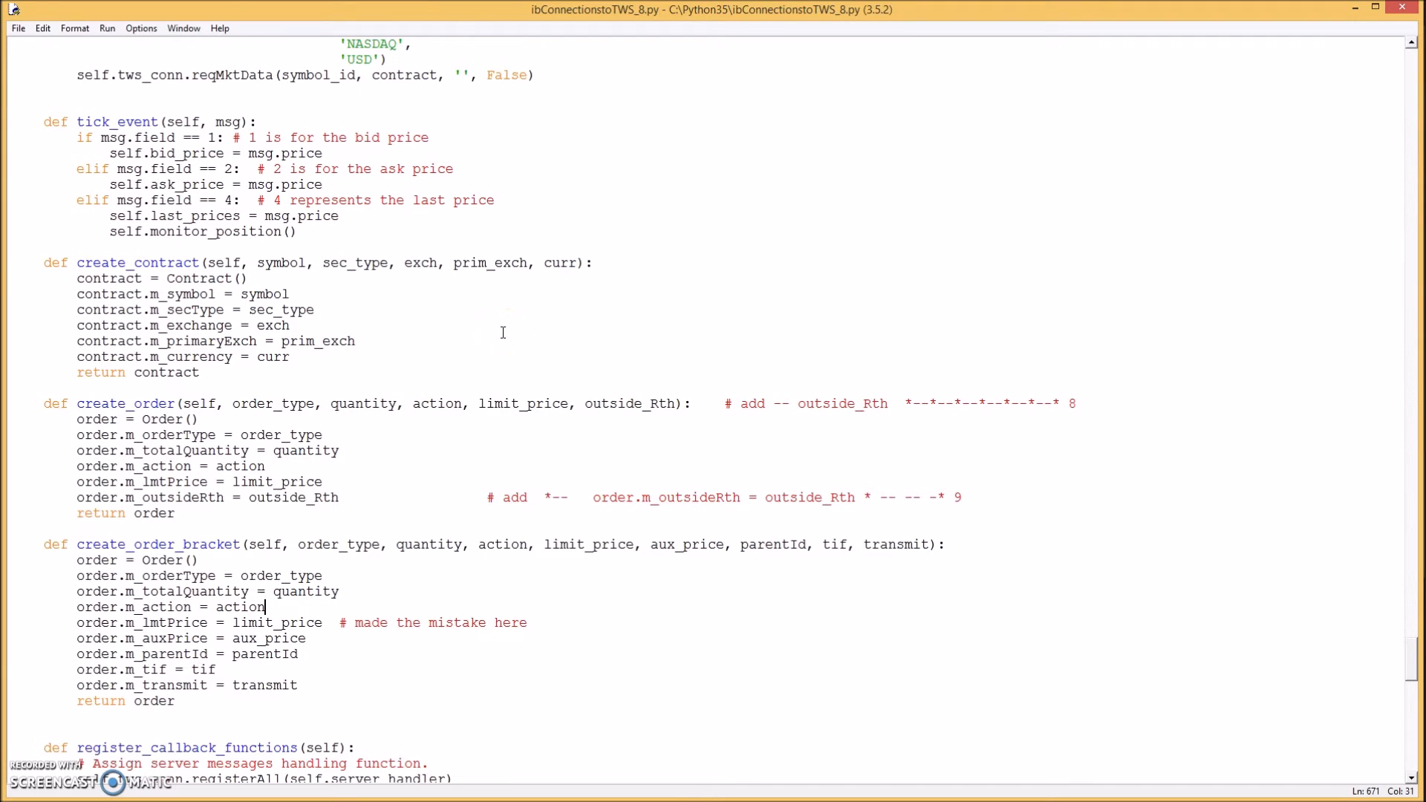
mouse_move(604, 321)
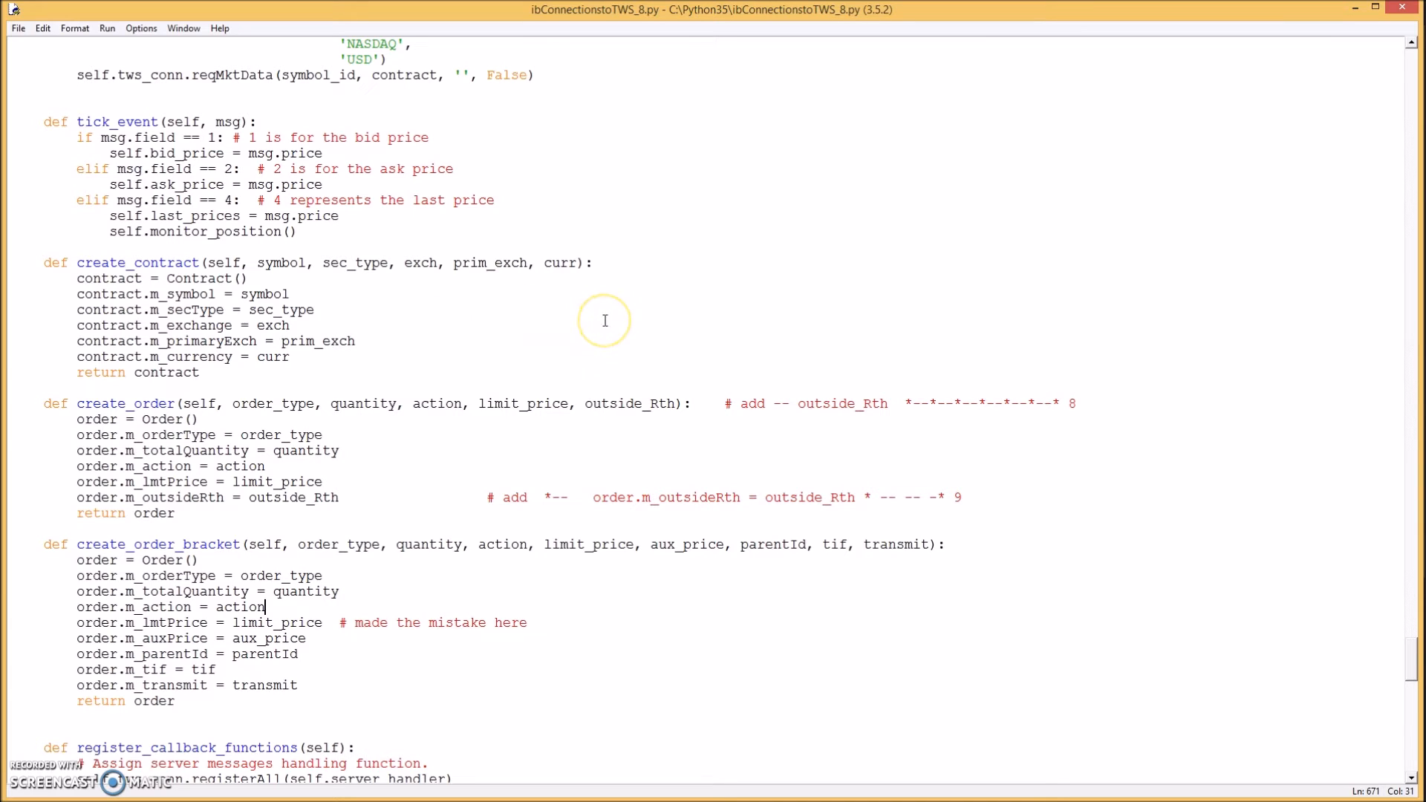
mouse_move(604, 321)
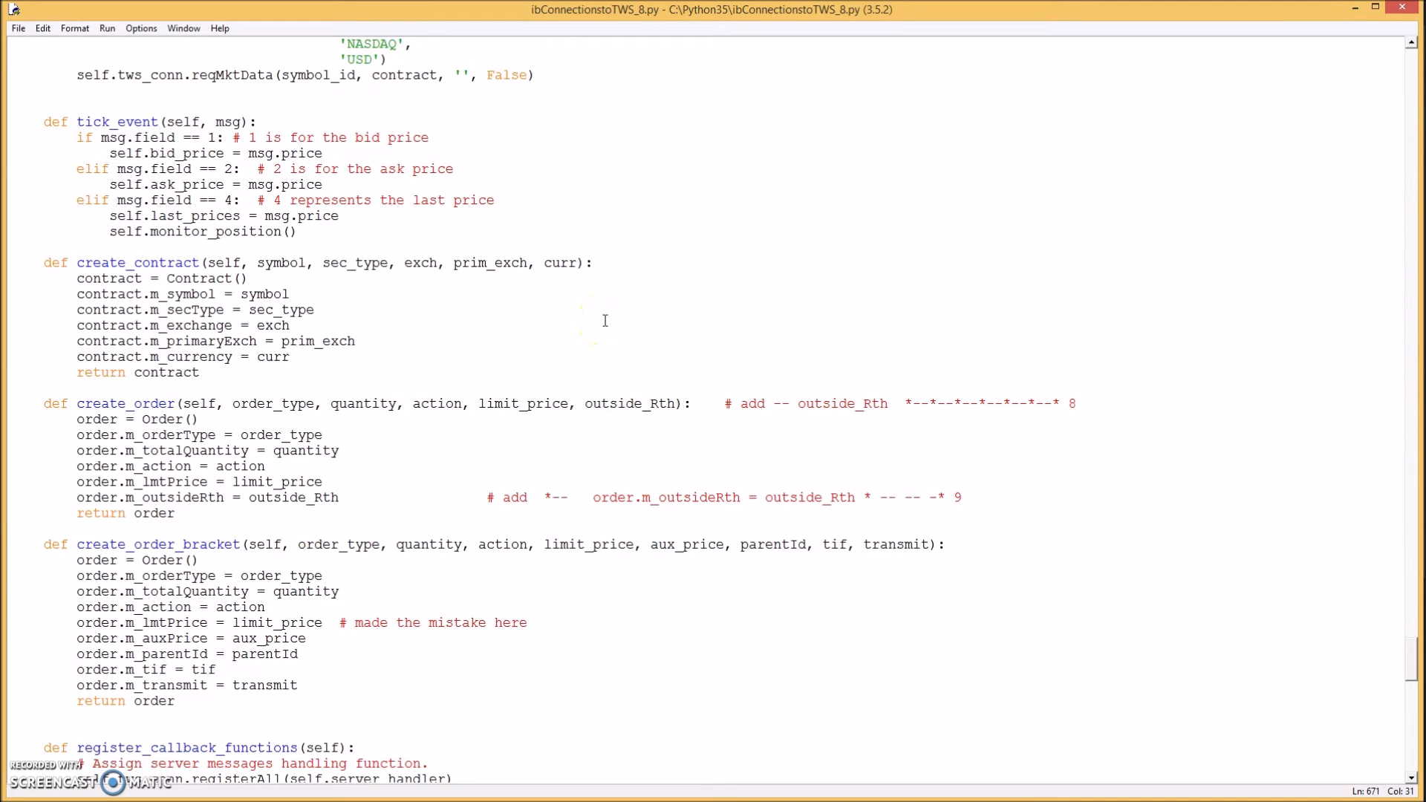
click(266, 606)
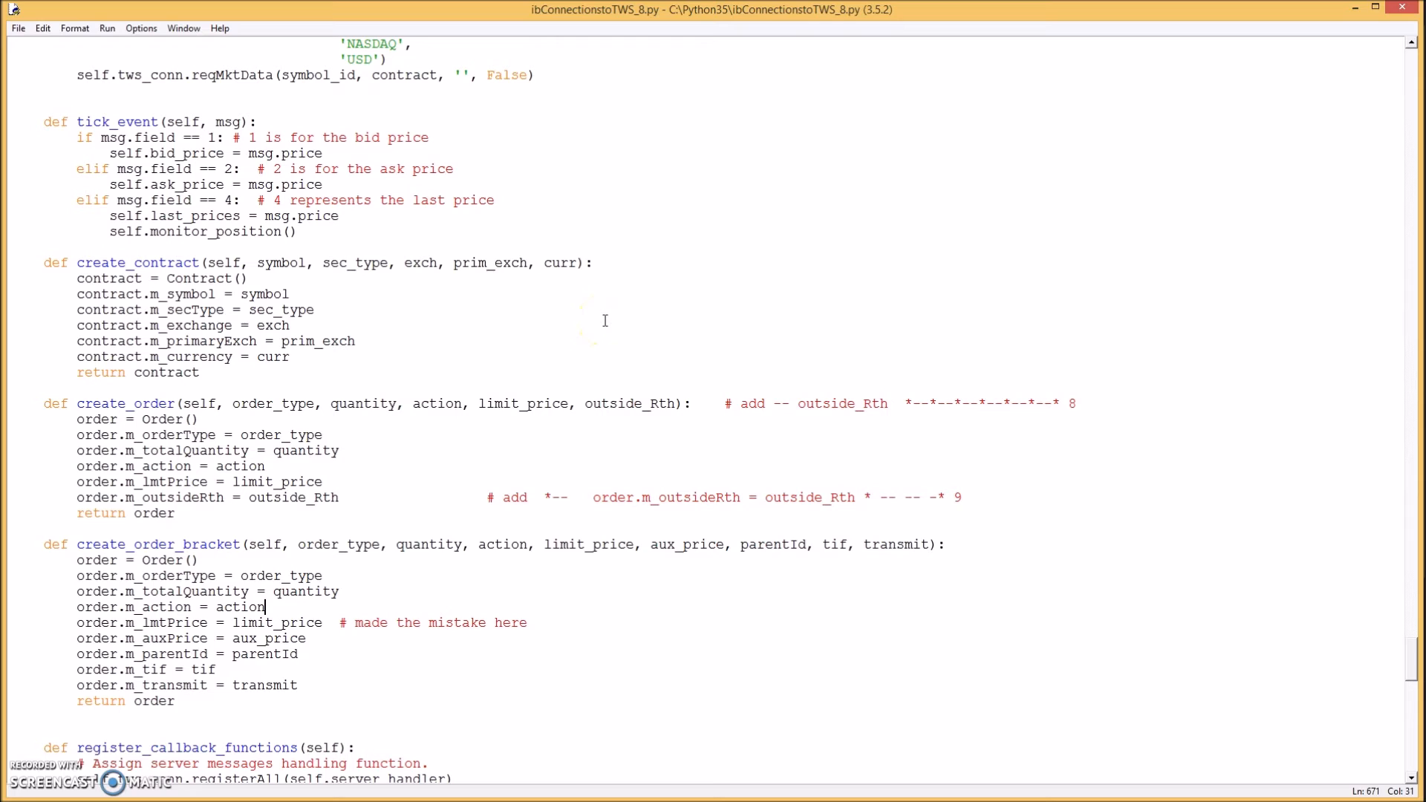
mouse_move(418, 341)
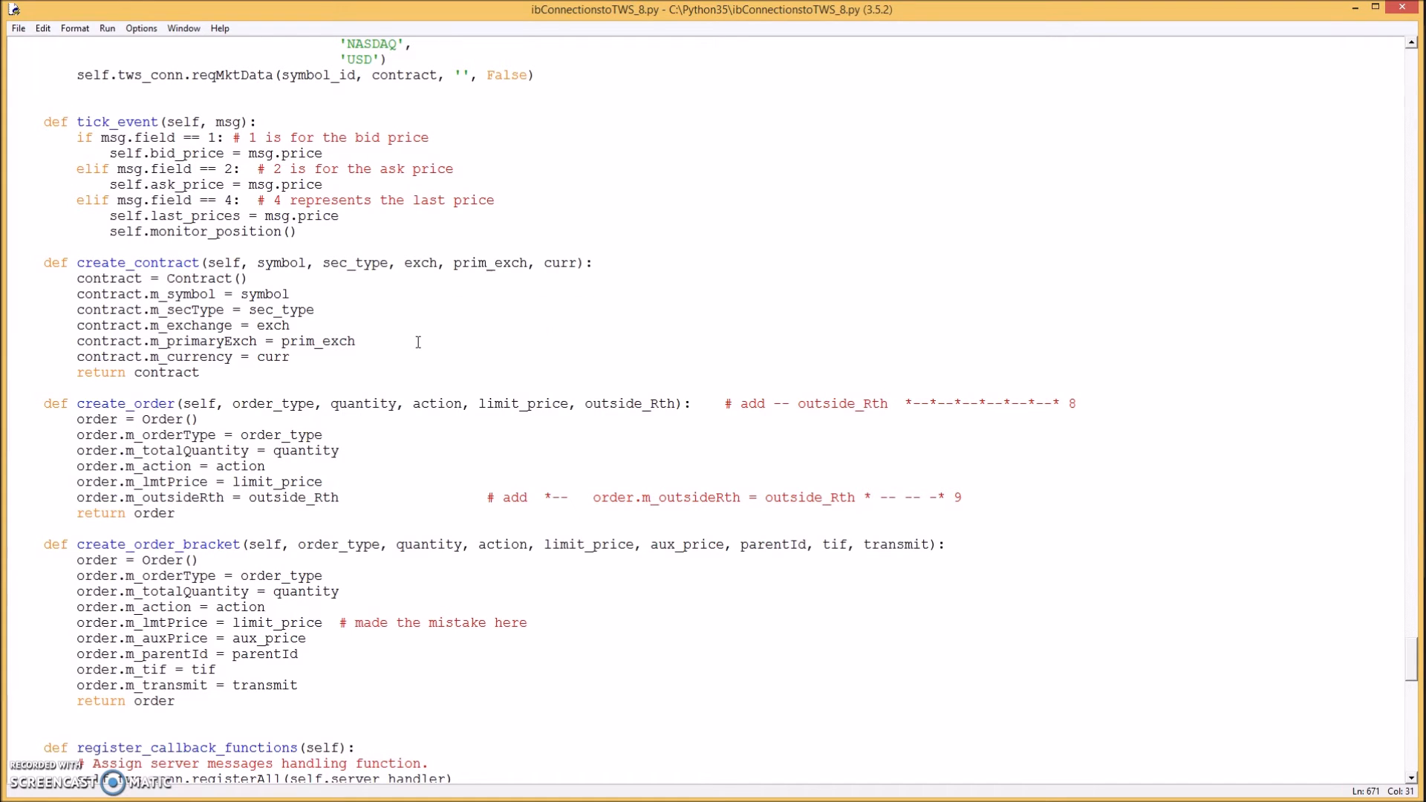
click(266, 606)
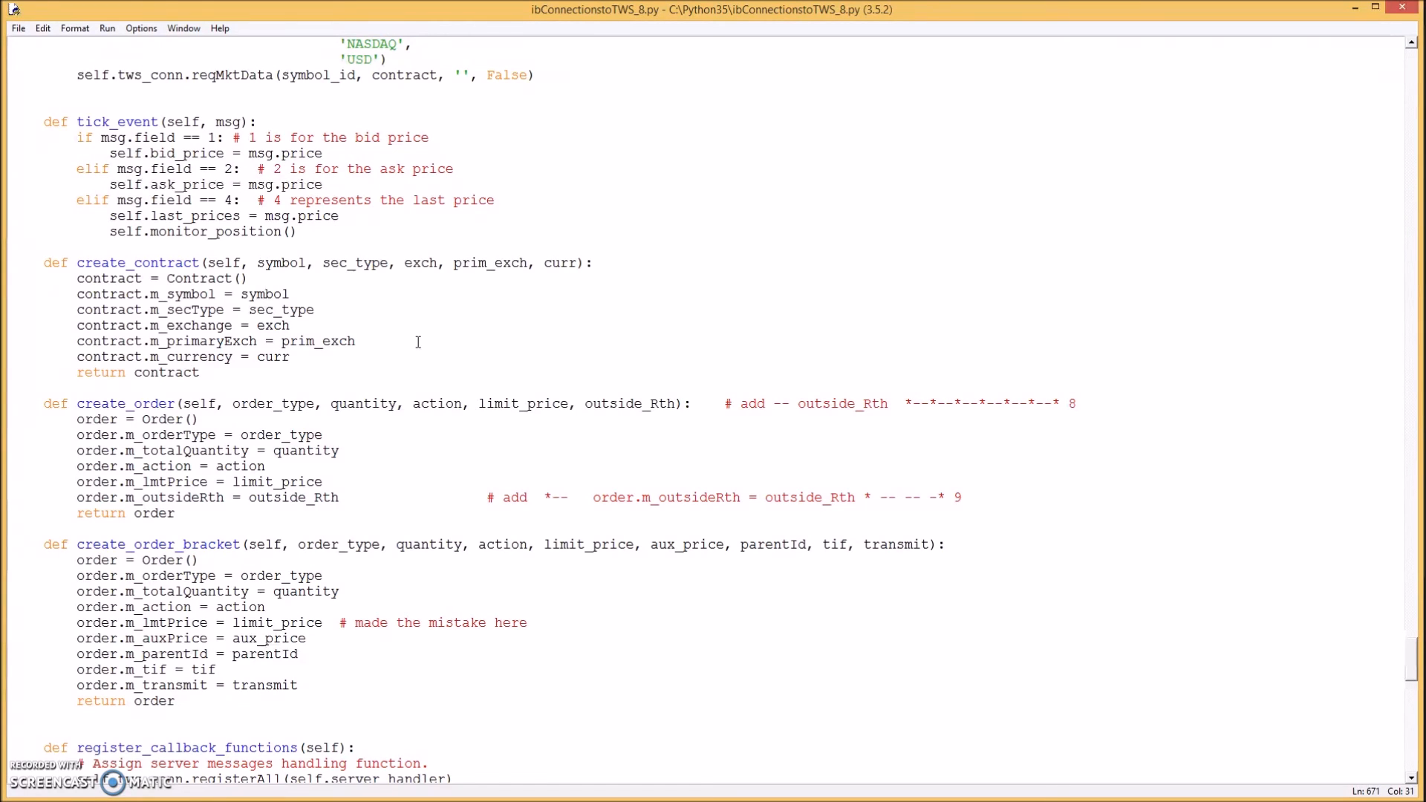
click(266, 606)
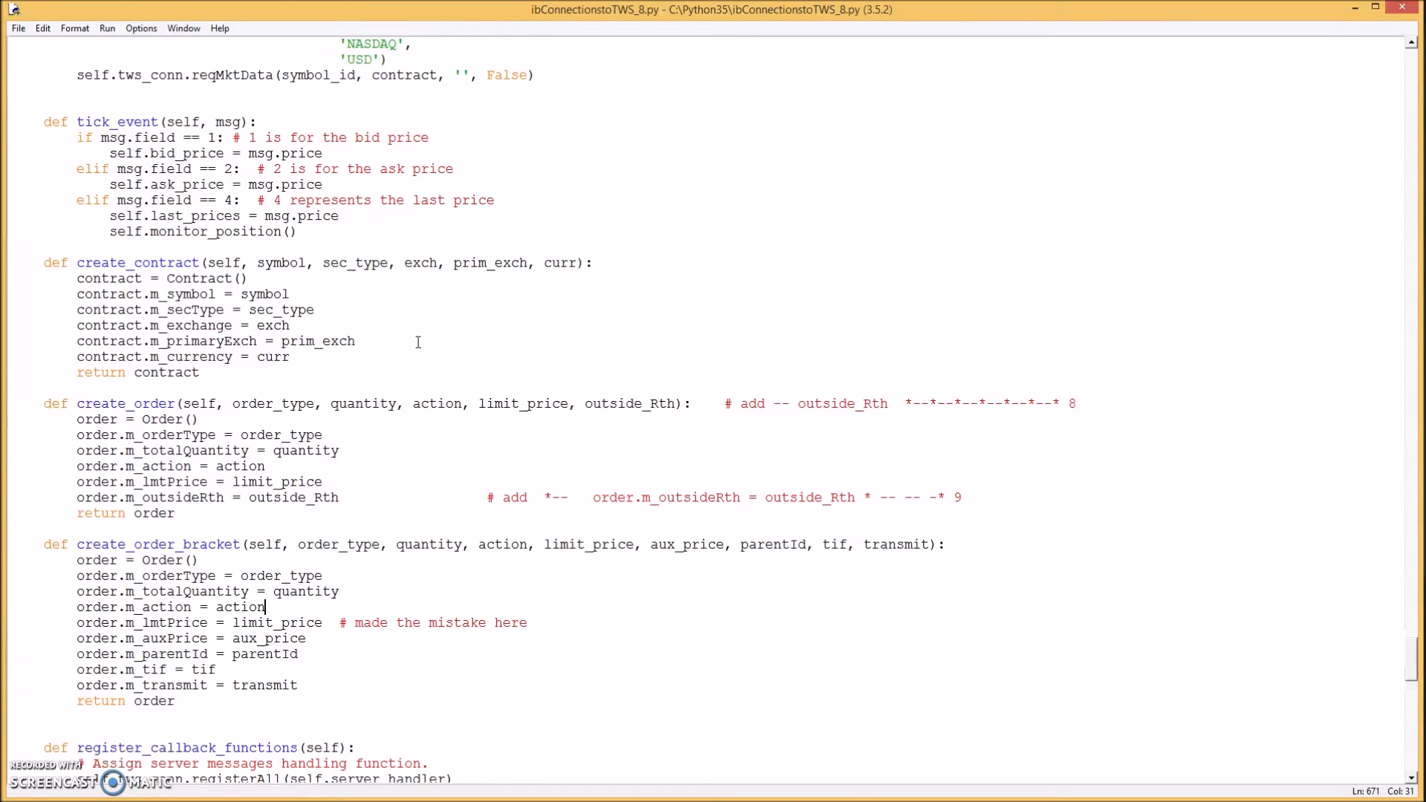